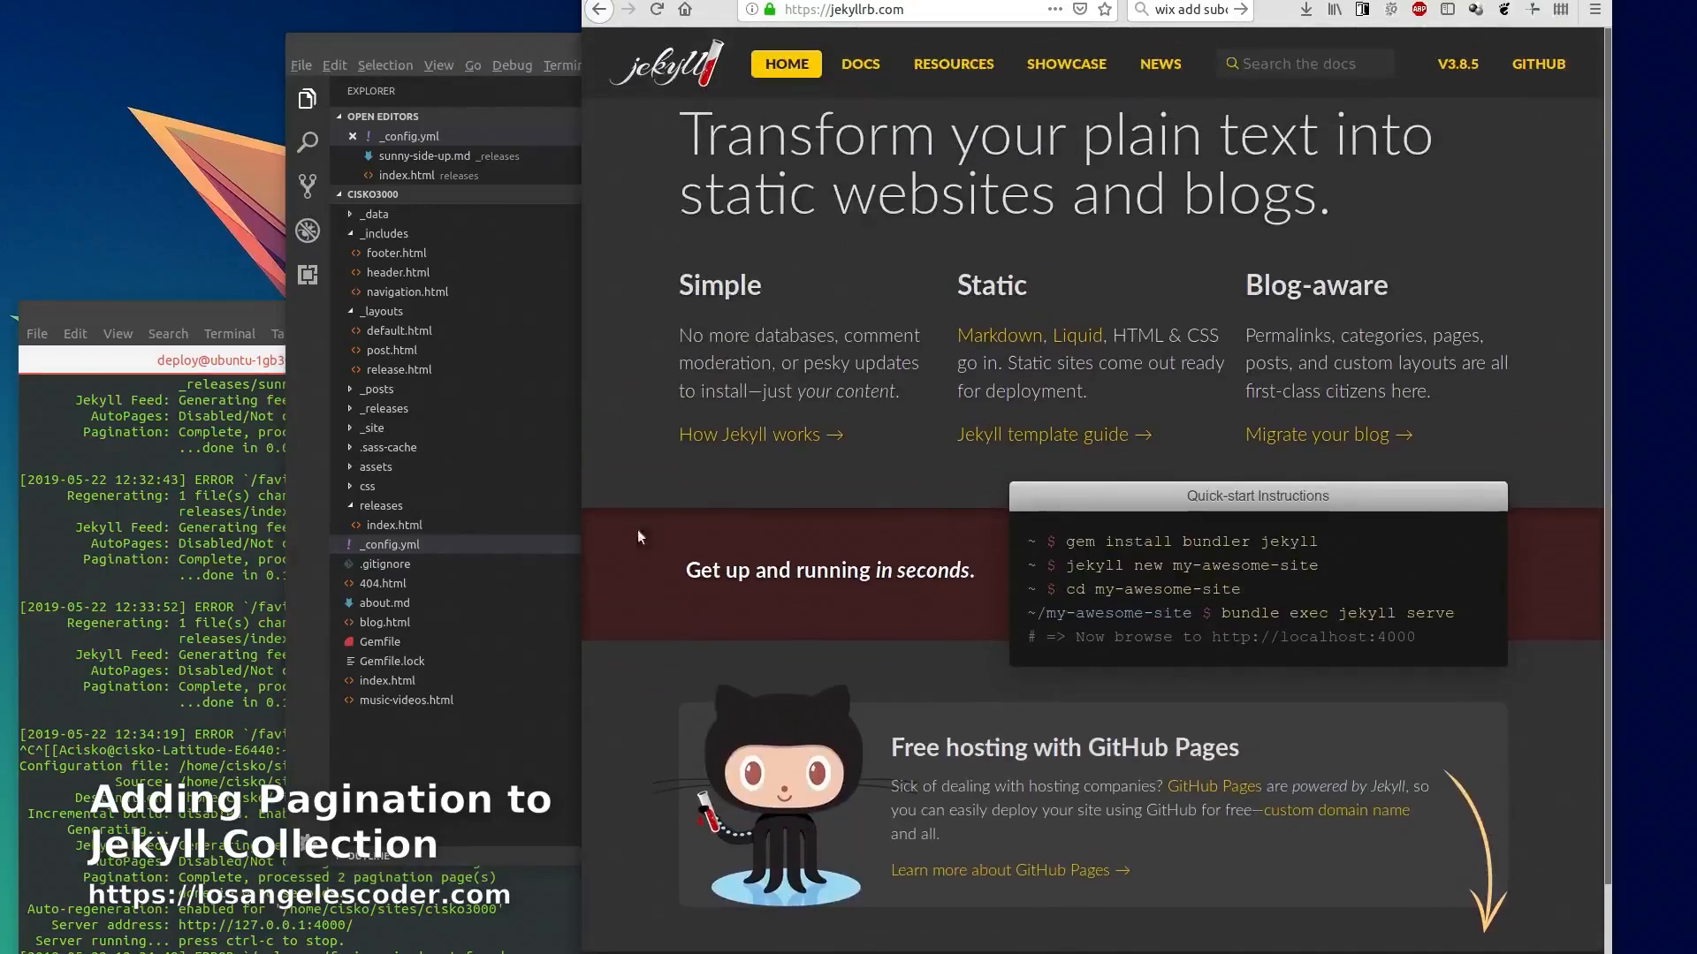
Reach the Pagination docs page from the jekyllrb.com Docs sidebar and read the paginate setting
click(859, 63)
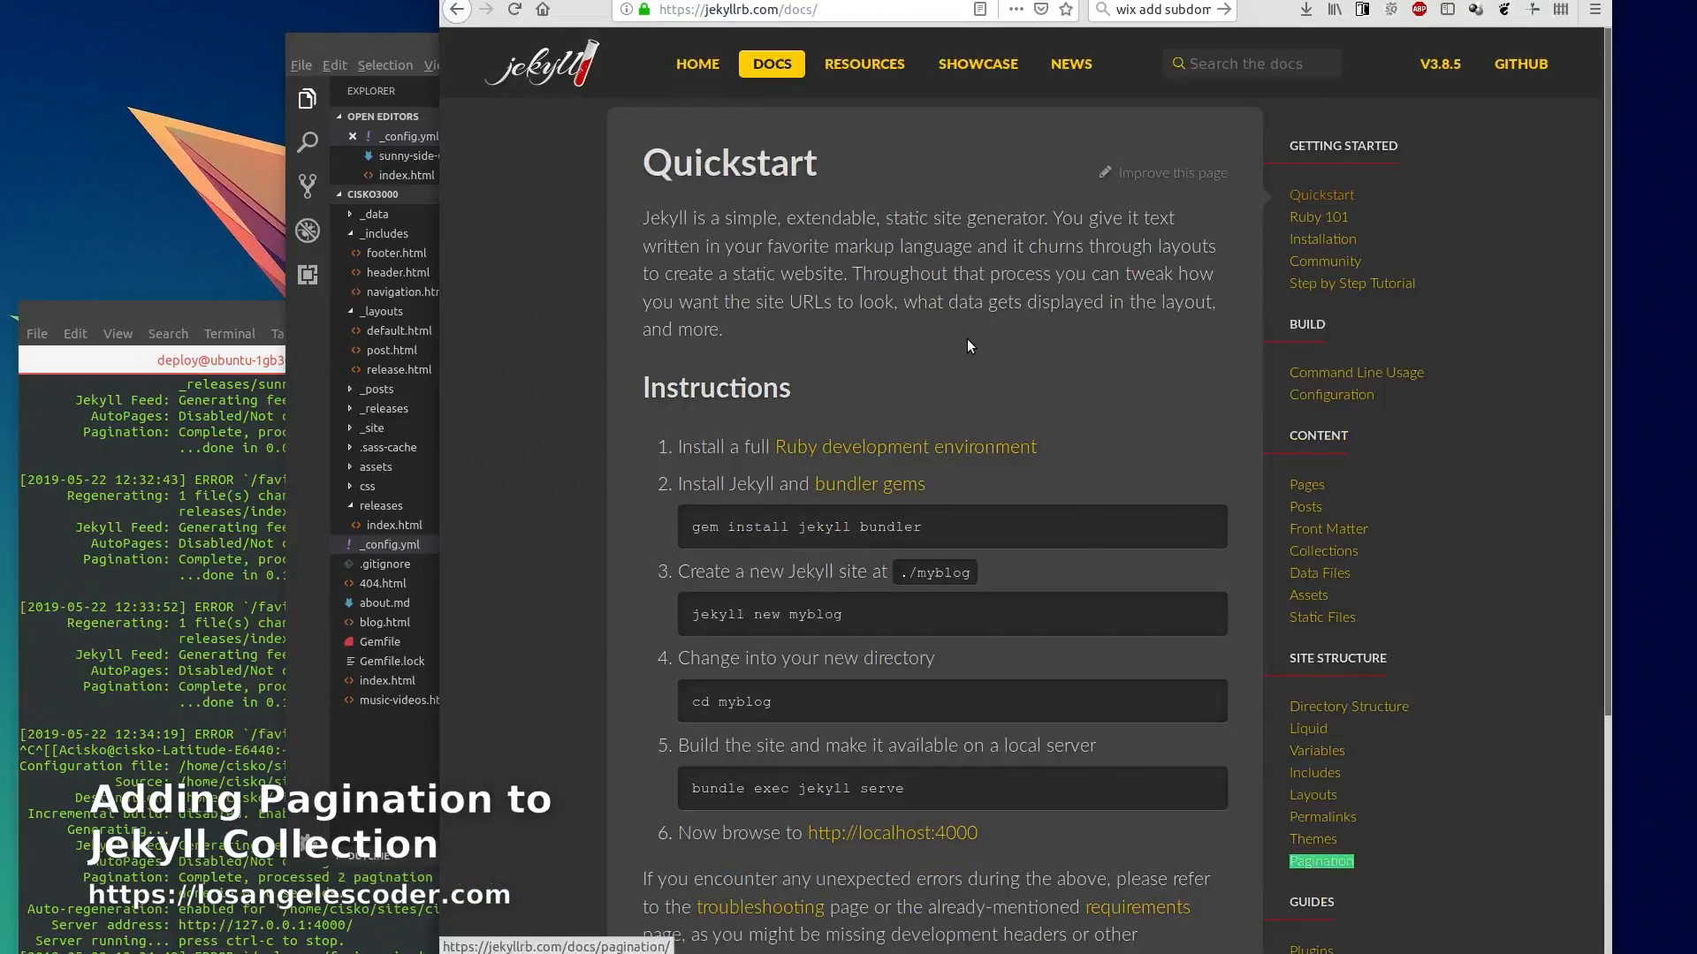
scroll(down, 3)
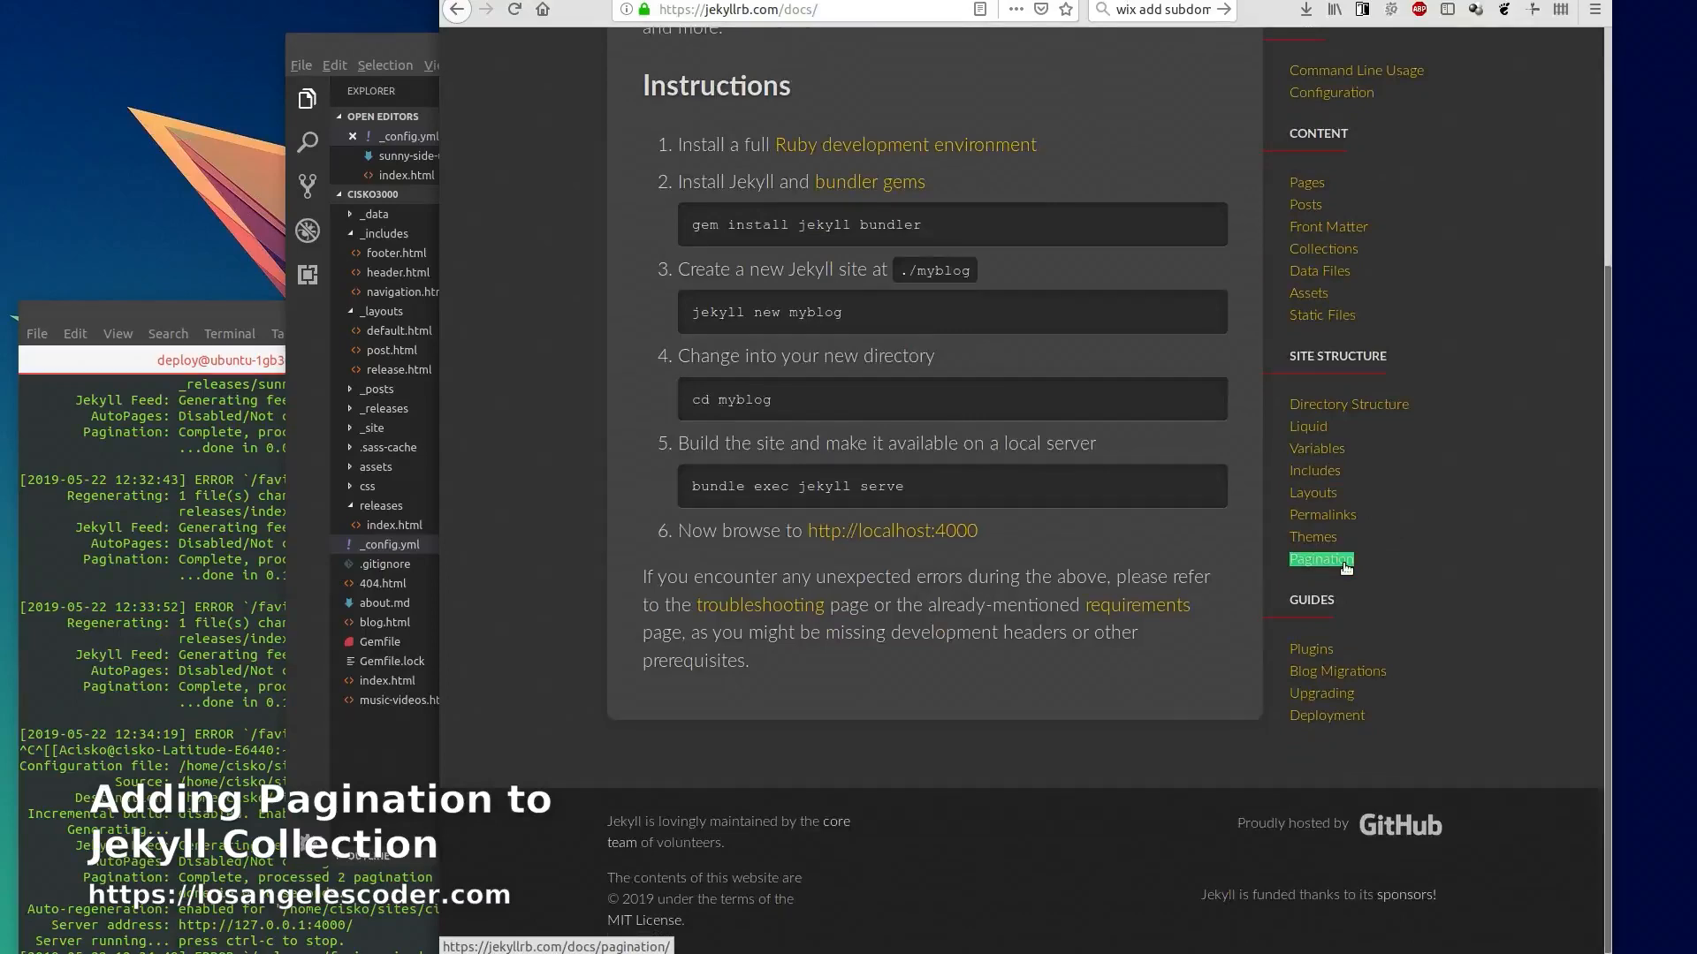
click(1320, 560)
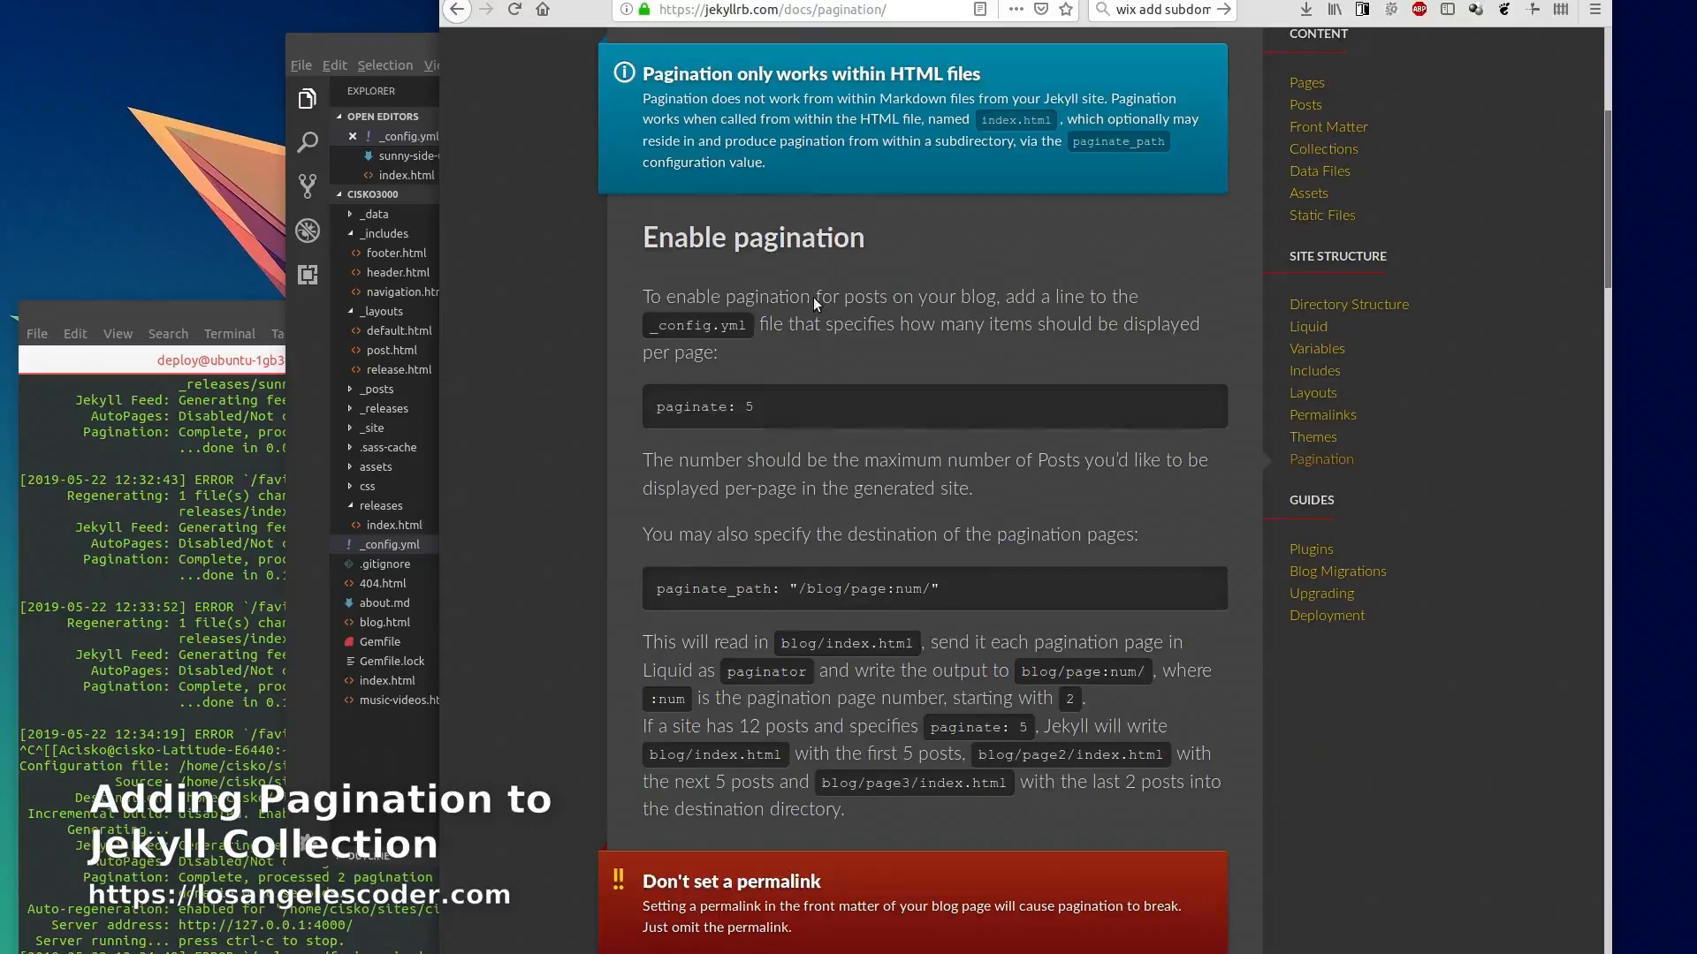
double_click(703, 406)
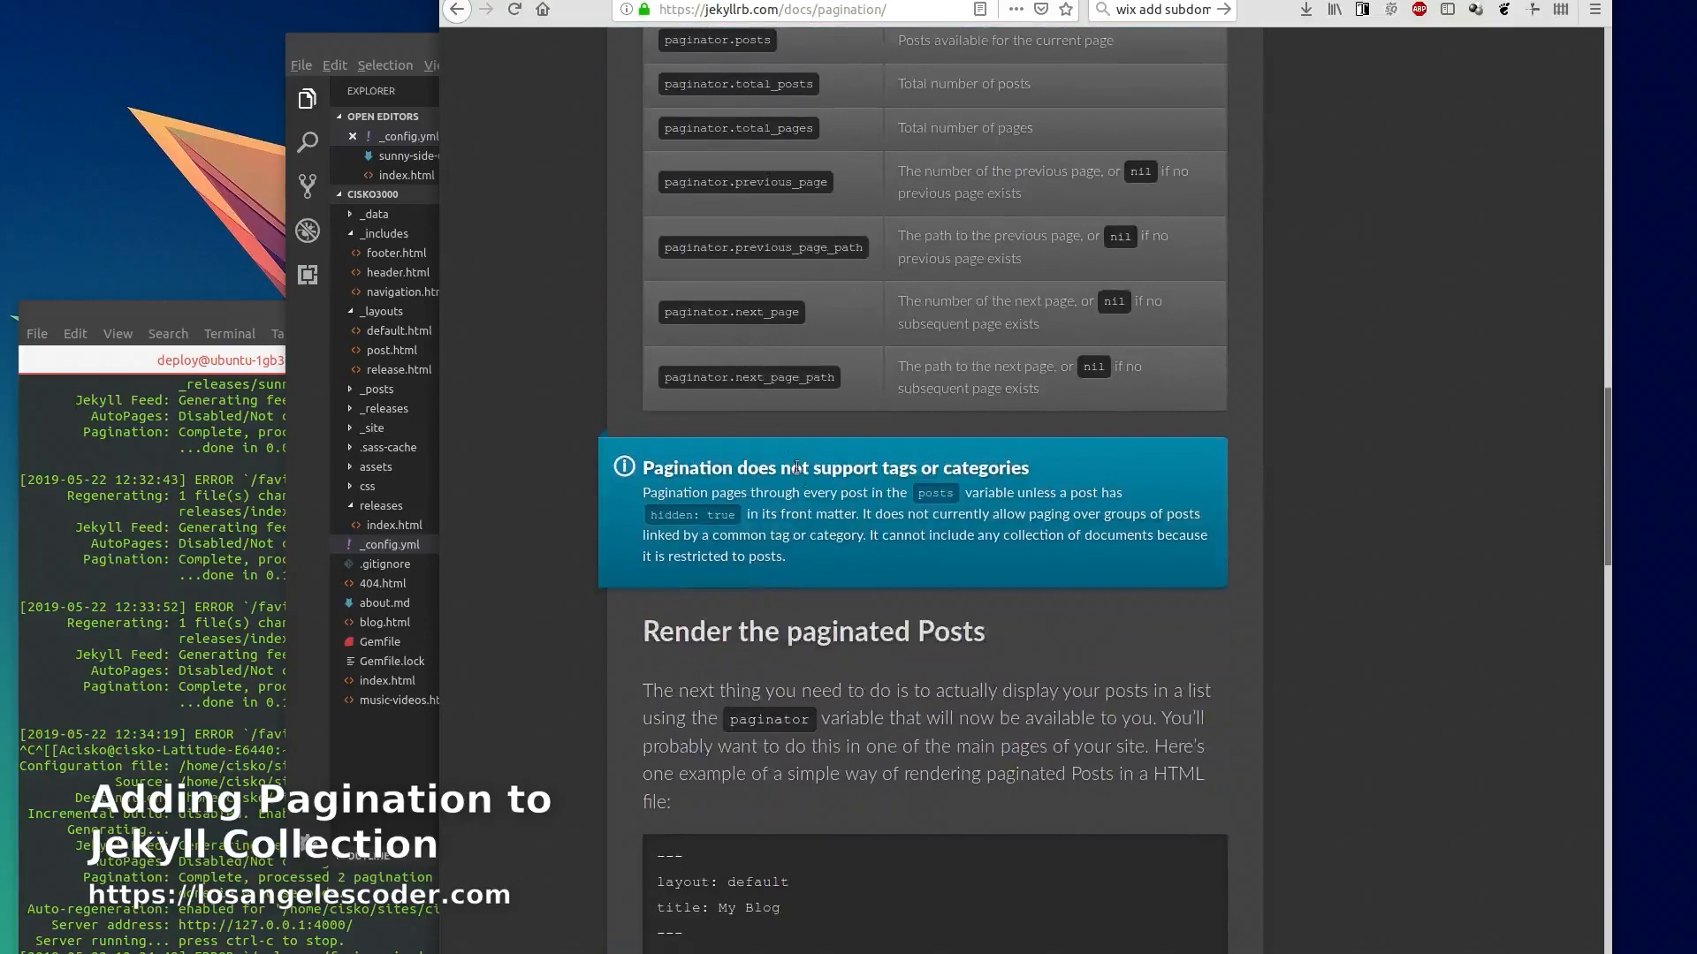
scroll(down, 3)
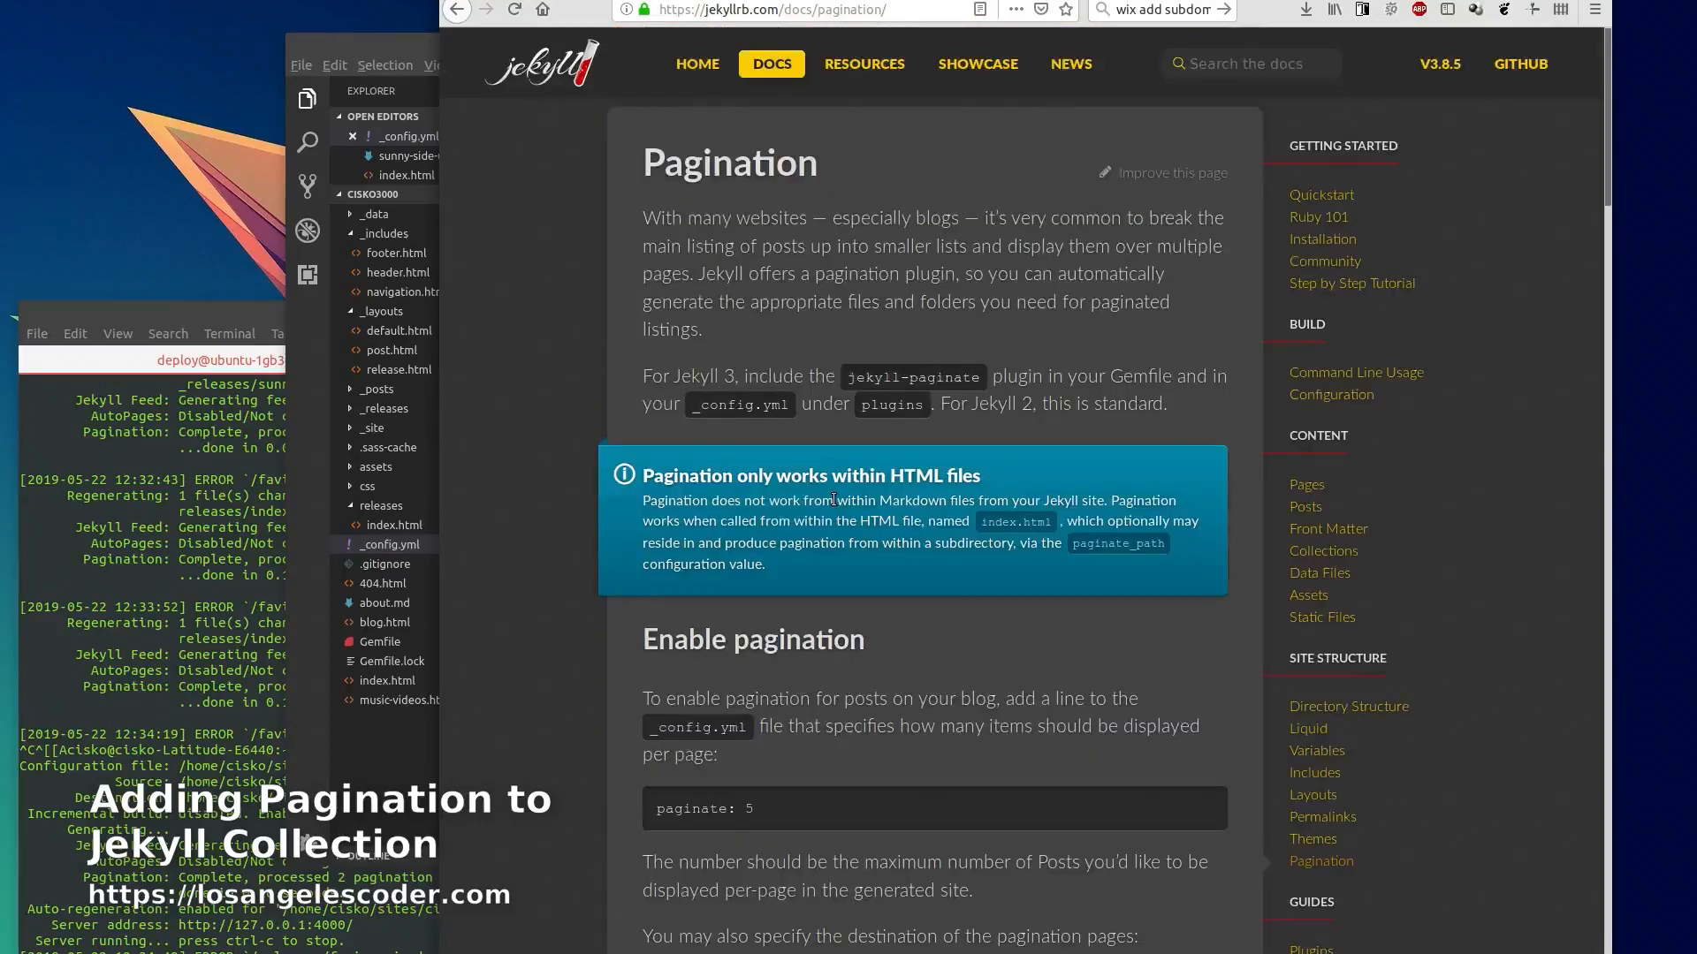
Browse the jekyll-paginate-v2 examples README, noting the Example 3 collection pagination, then its main README
scroll(down, 3)
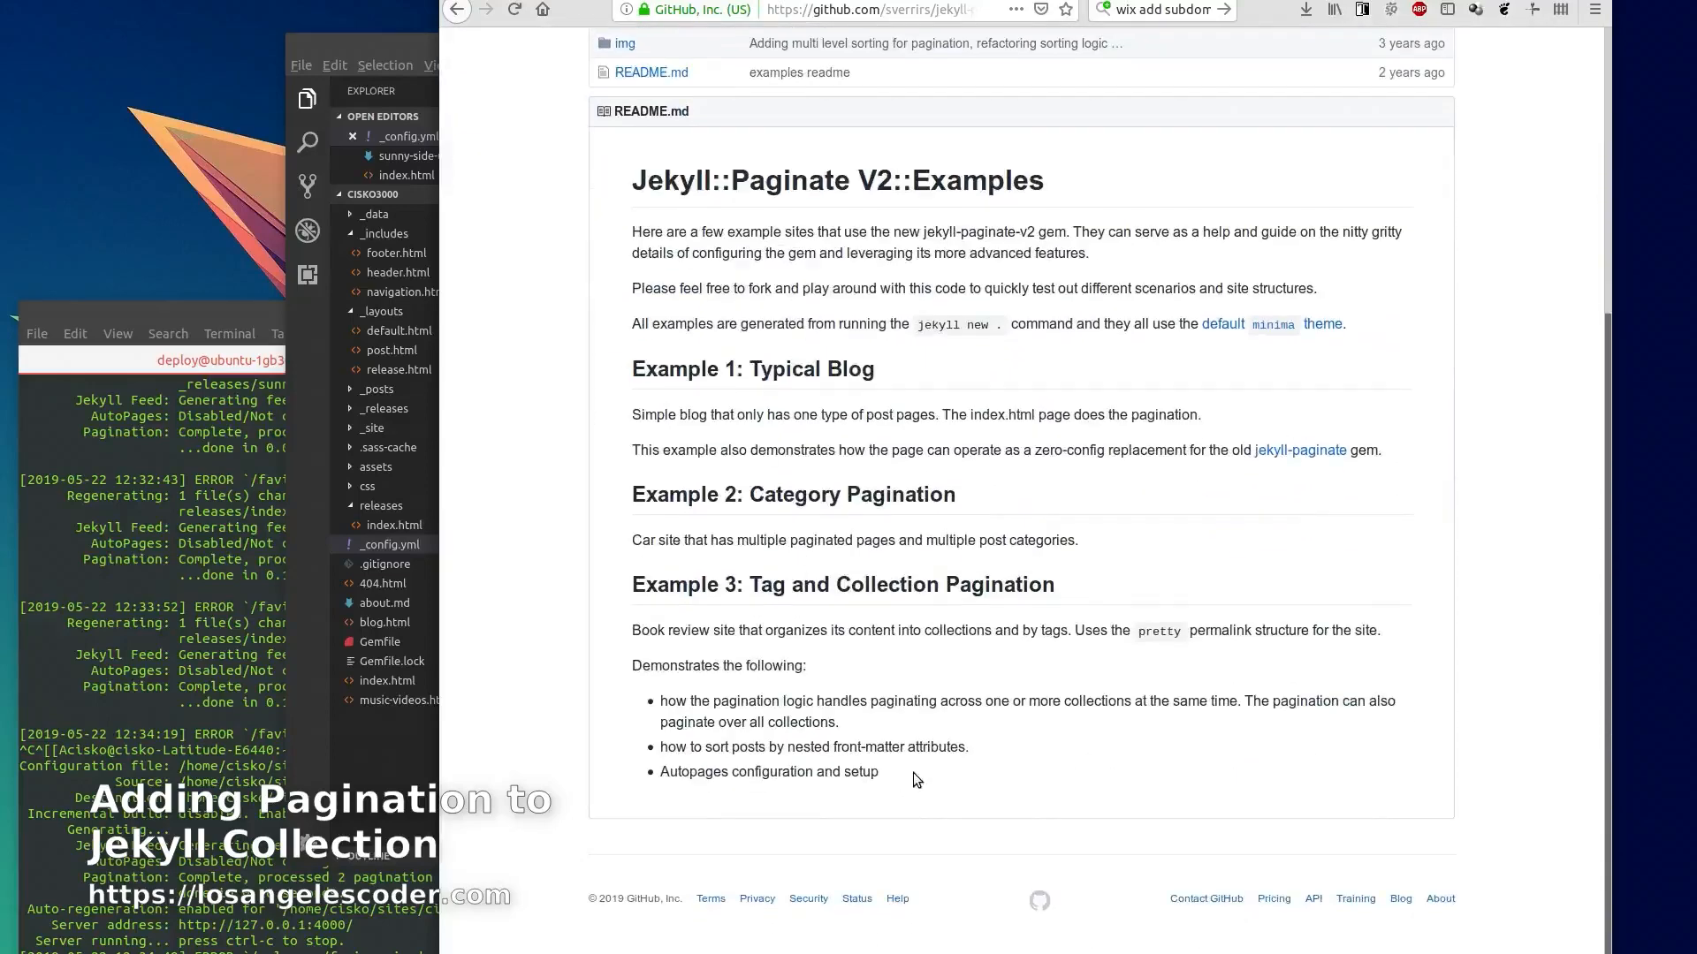
drag(632, 629, 880, 773)
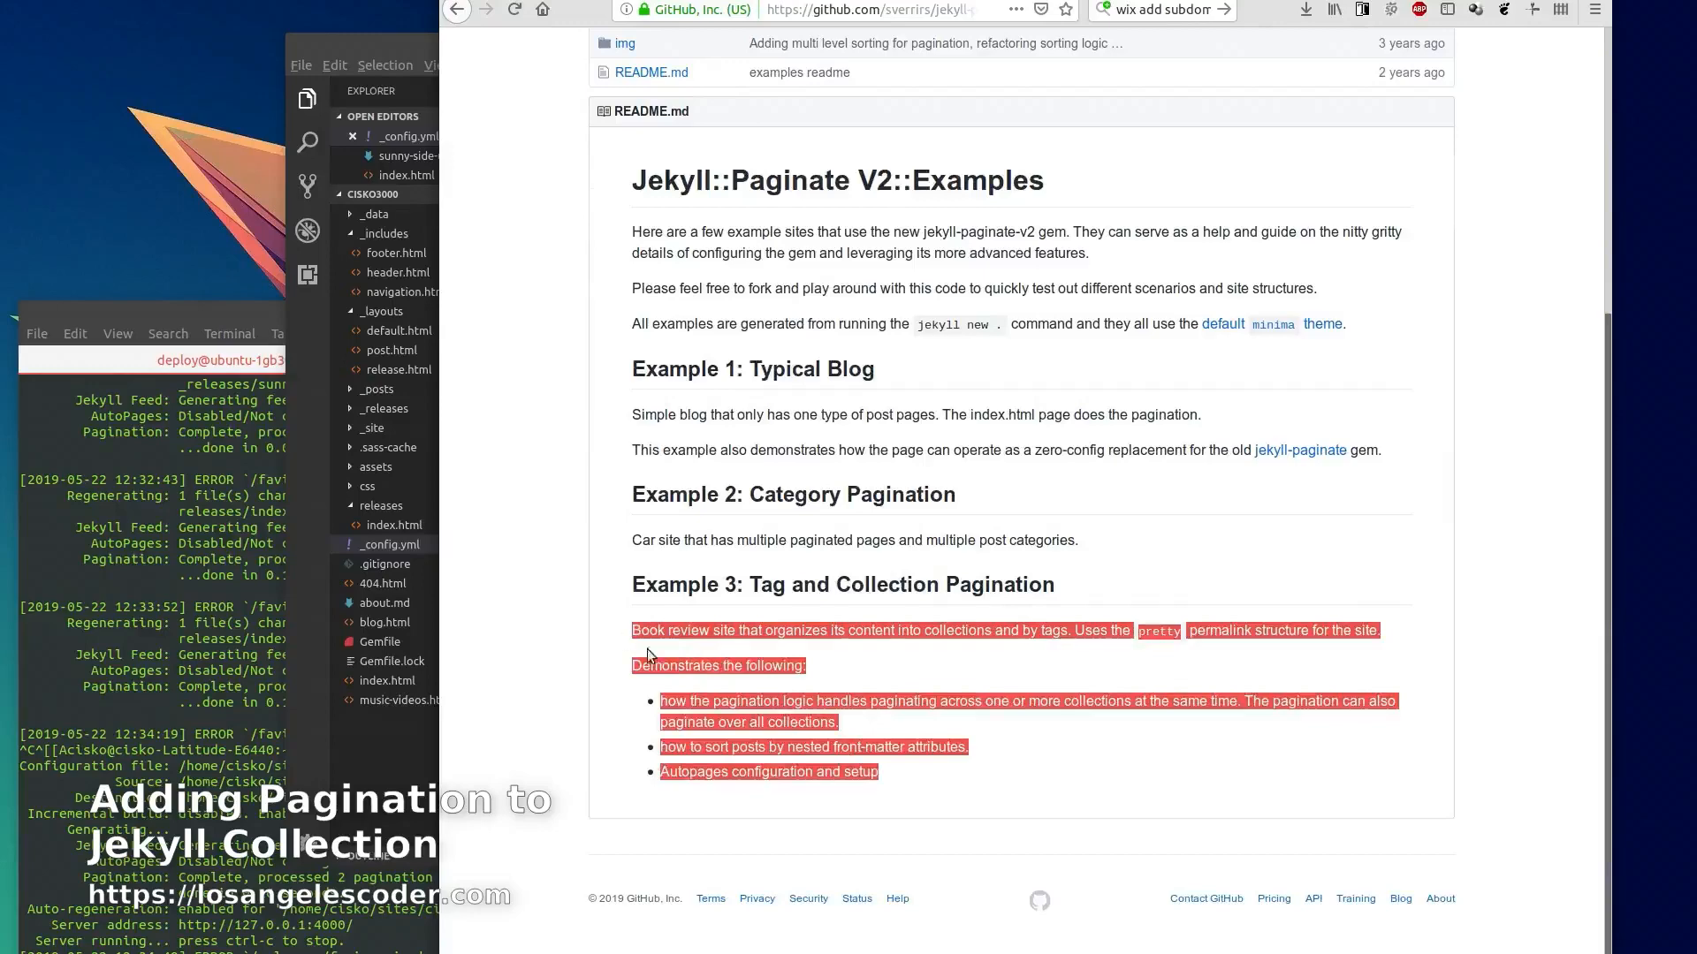
click(804, 417)
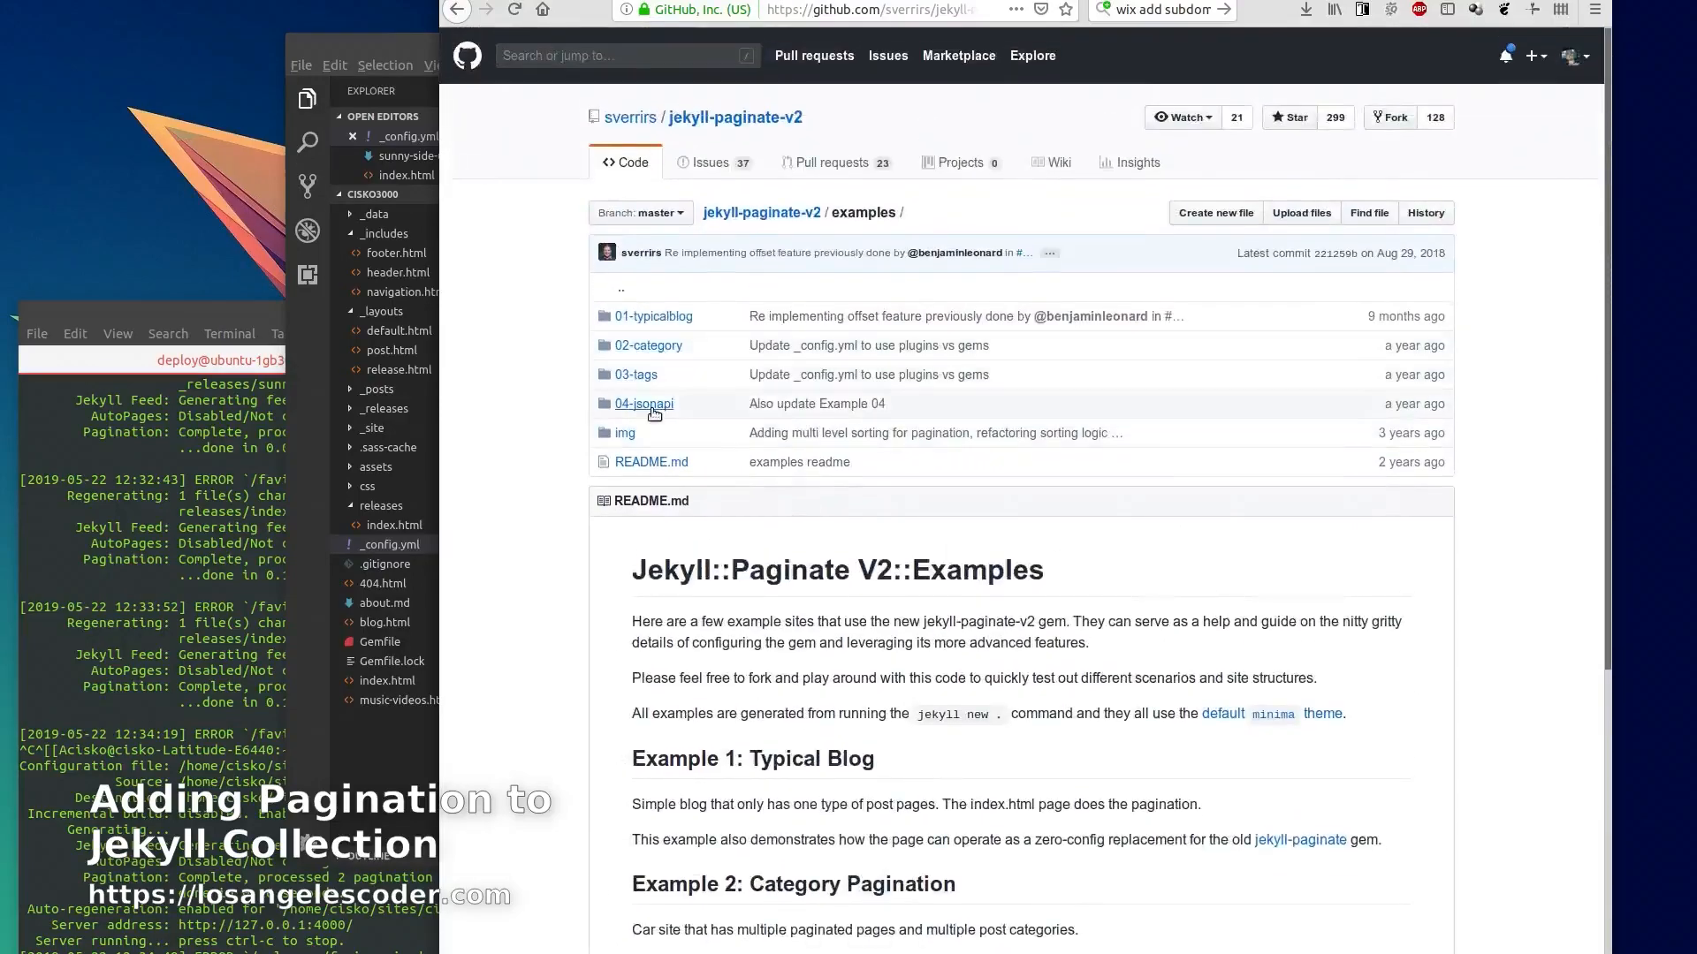
scroll(down, 3)
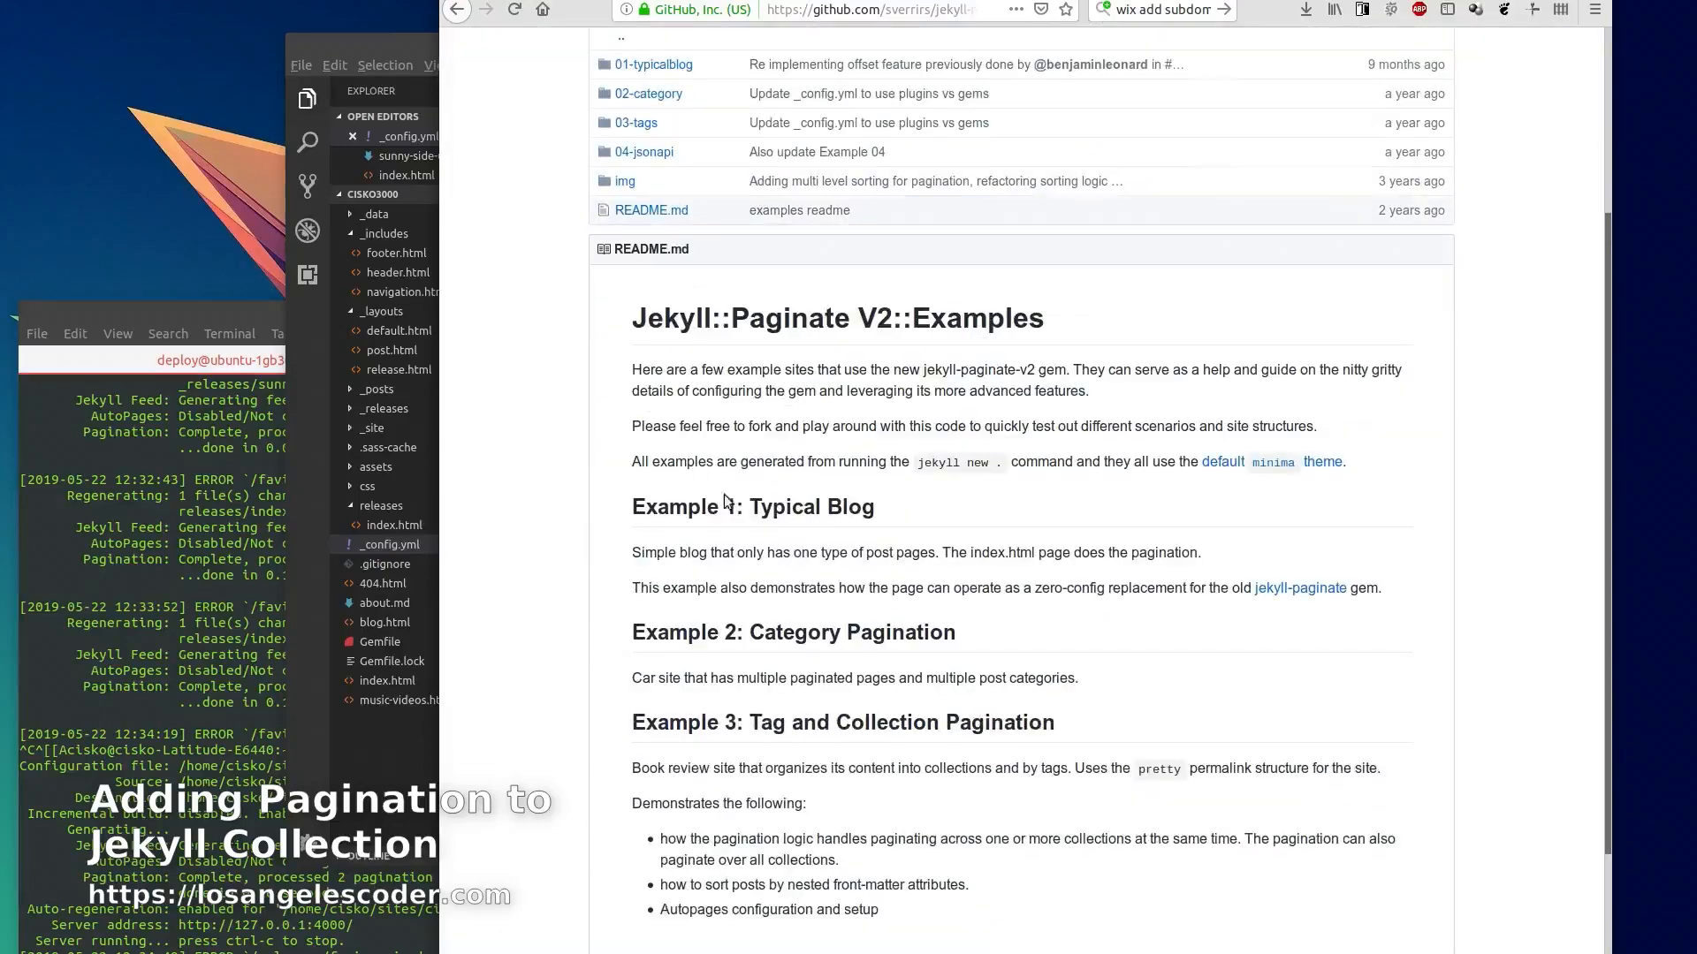
drag(760, 721, 1045, 721)
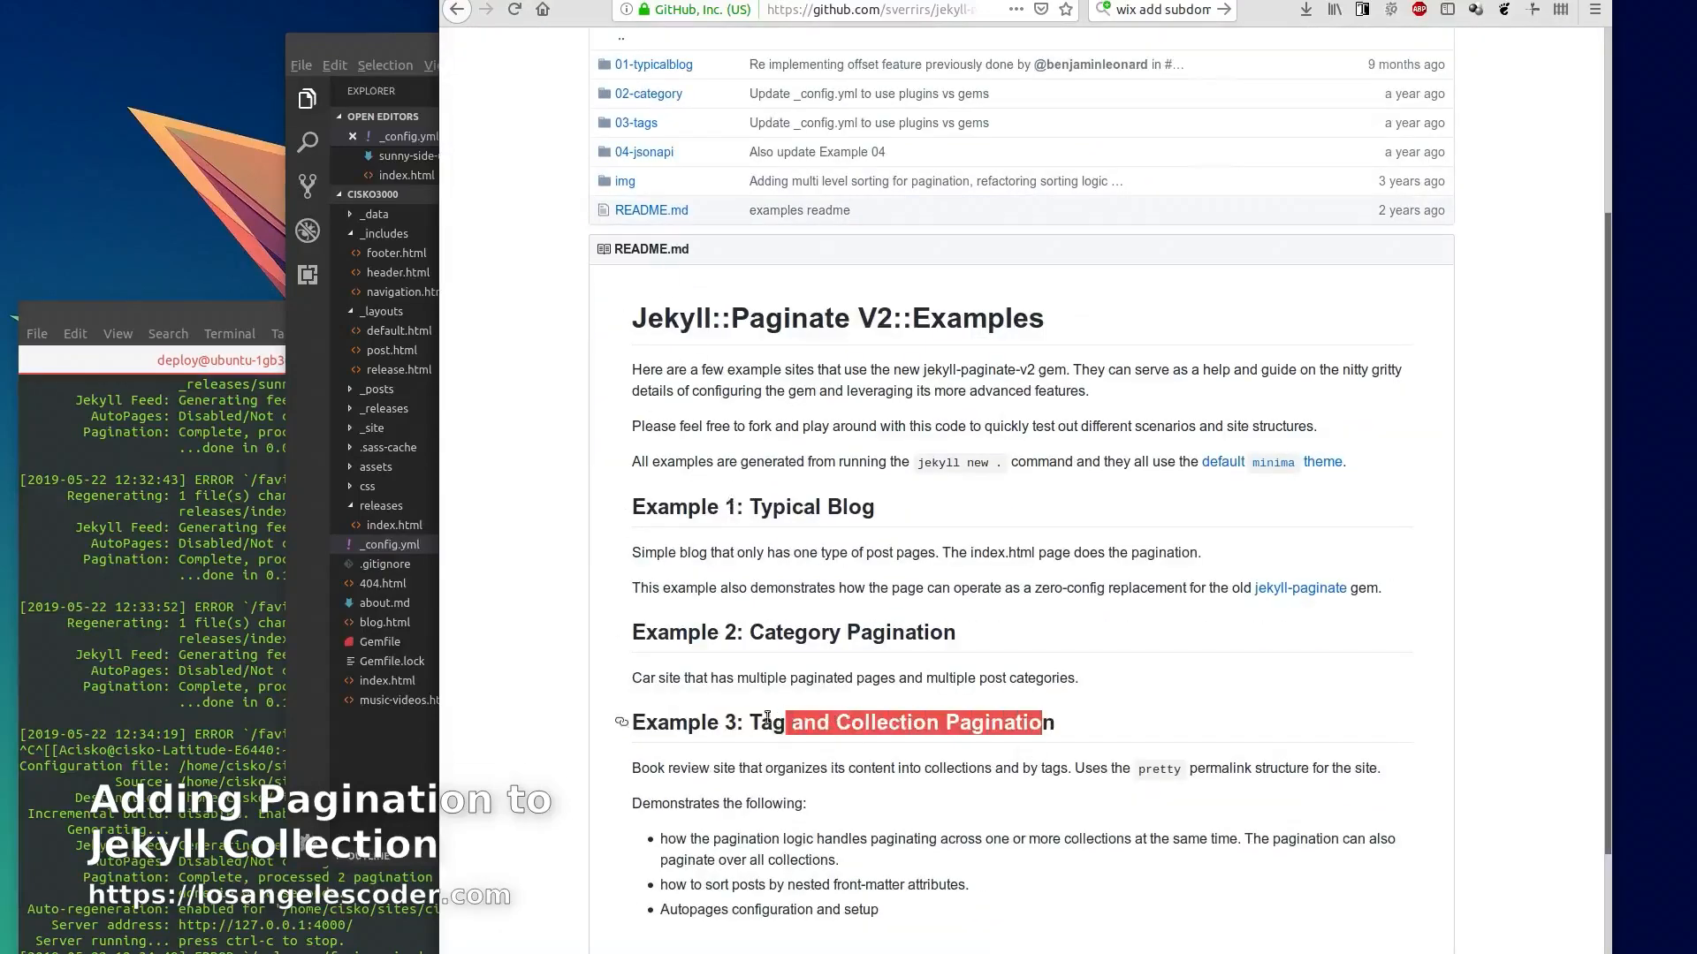
click(841, 721)
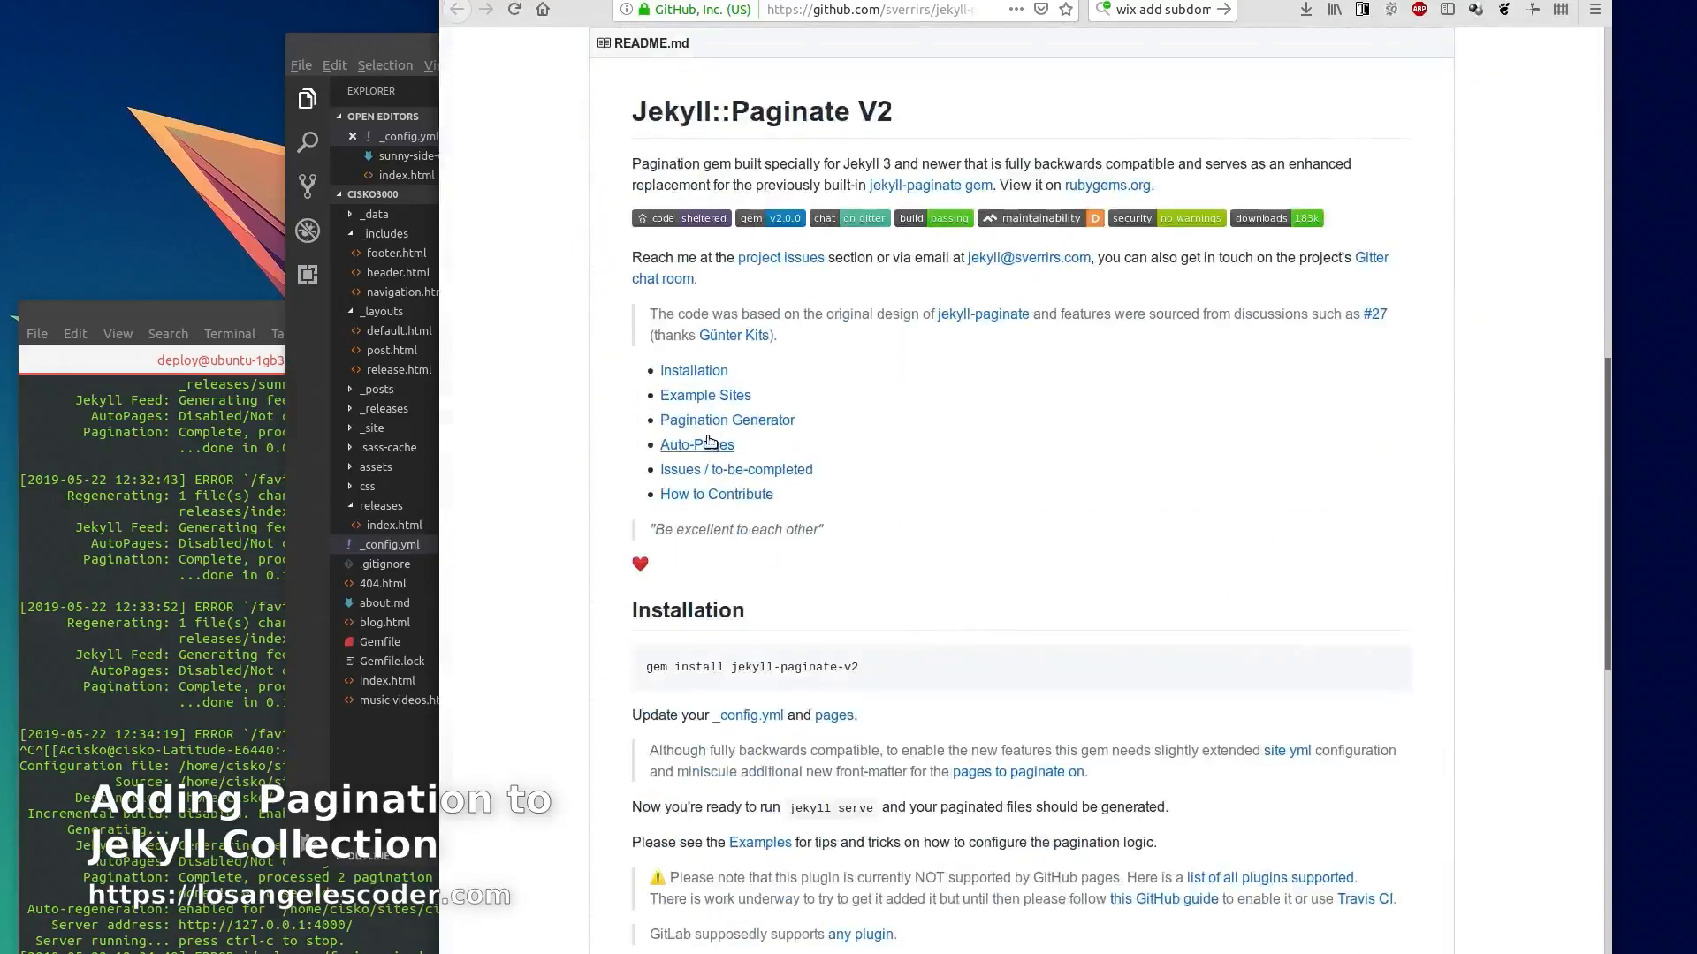
Read the AutoPages readme and highlight its experimental-feature warning
scroll(down, 3)
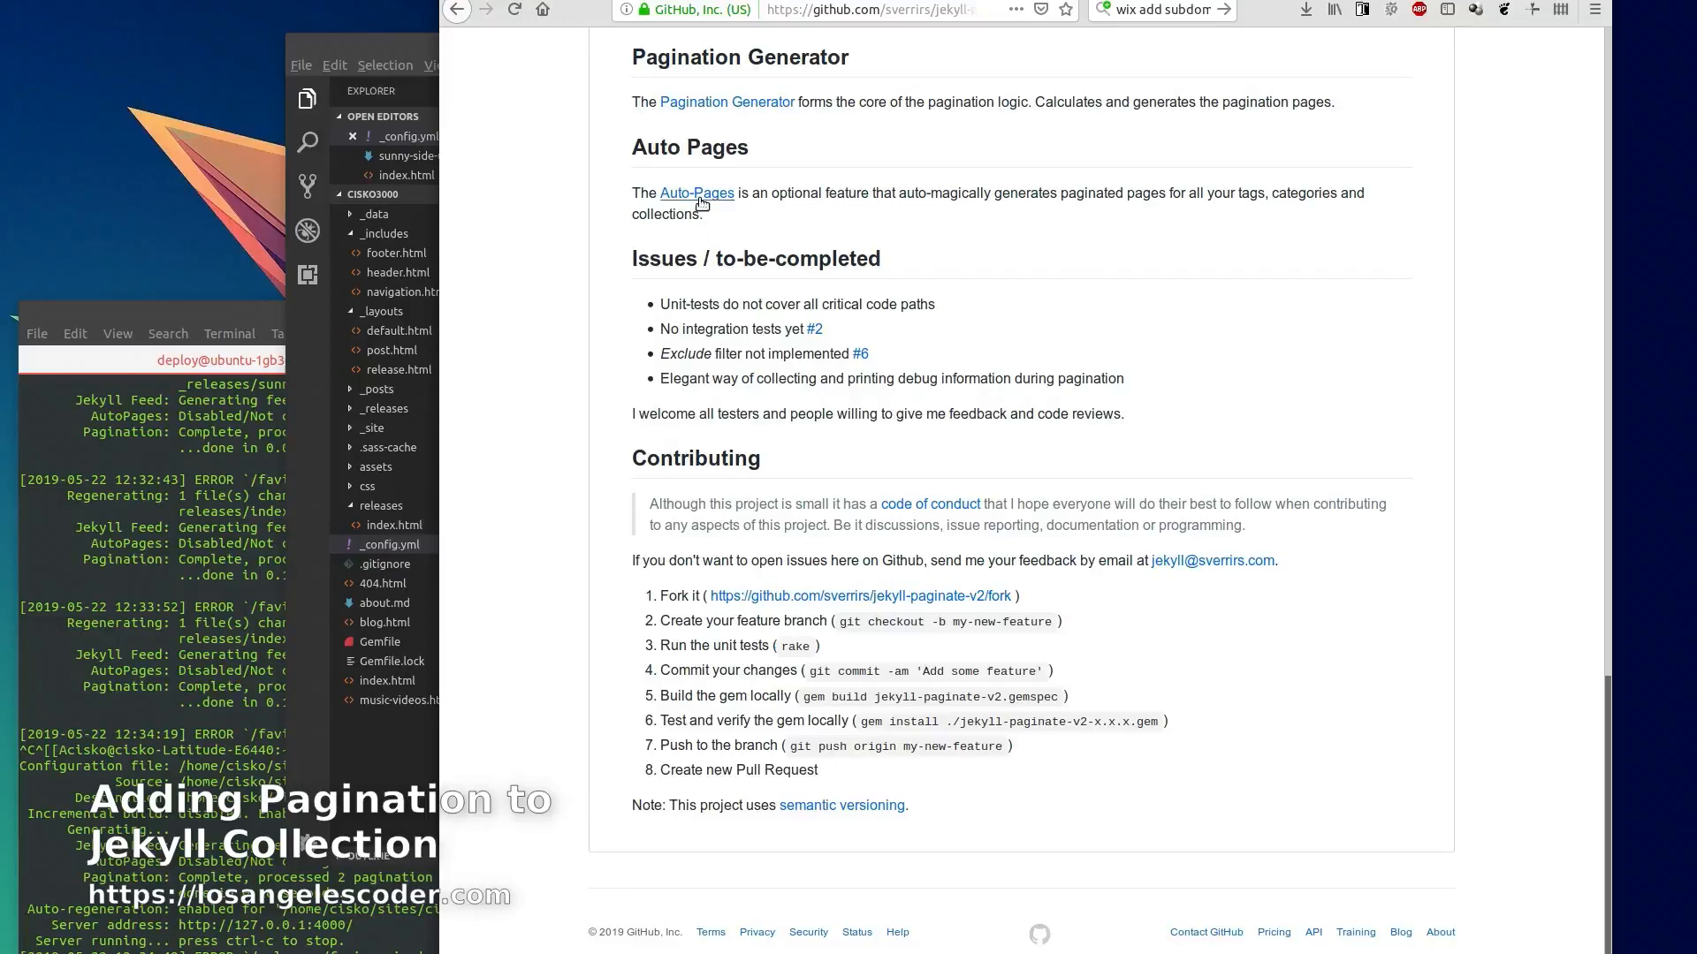
click(696, 193)
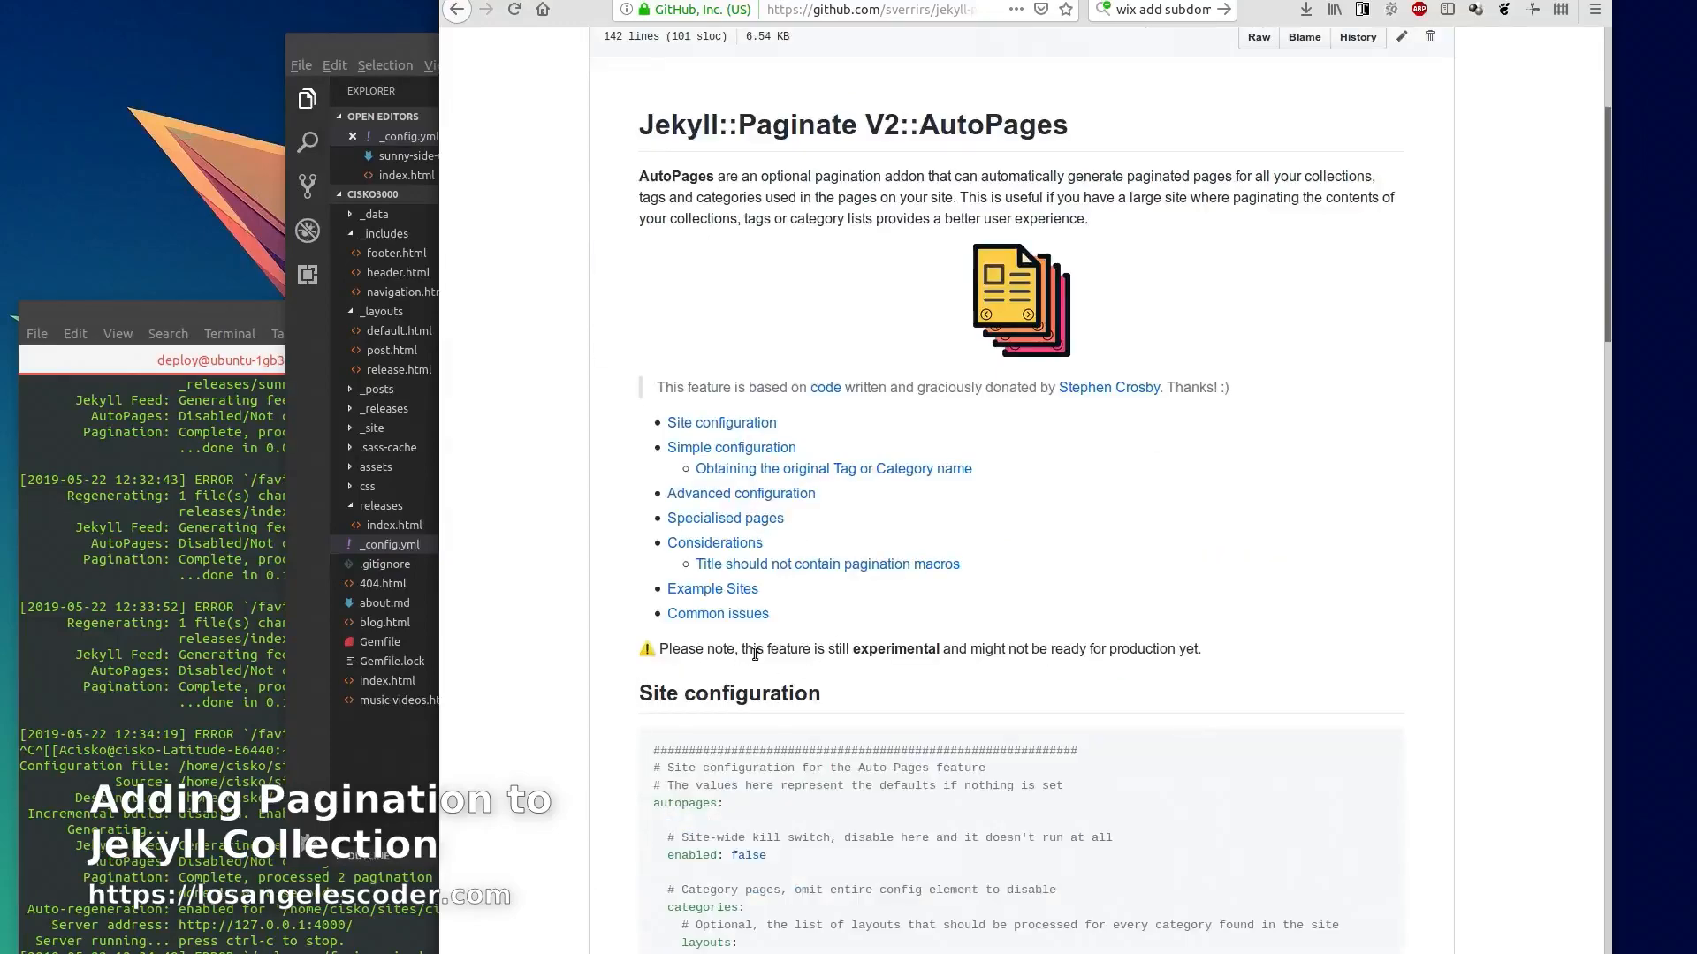
drag(796, 649, 1087, 648)
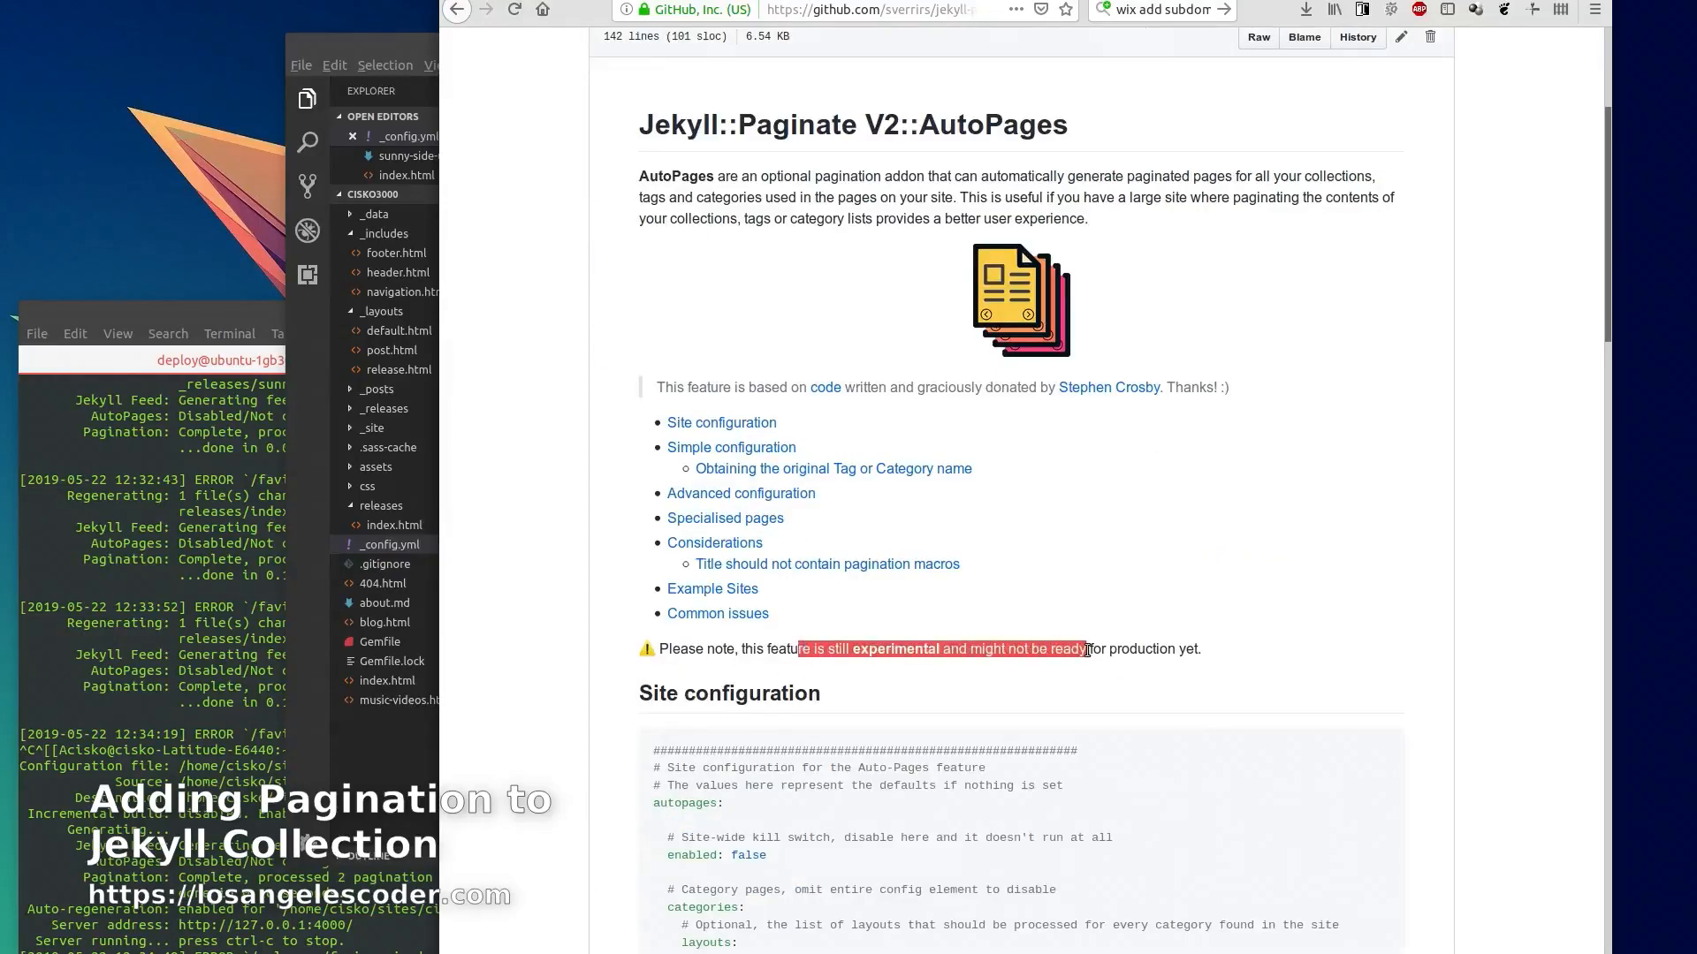
click(1043, 649)
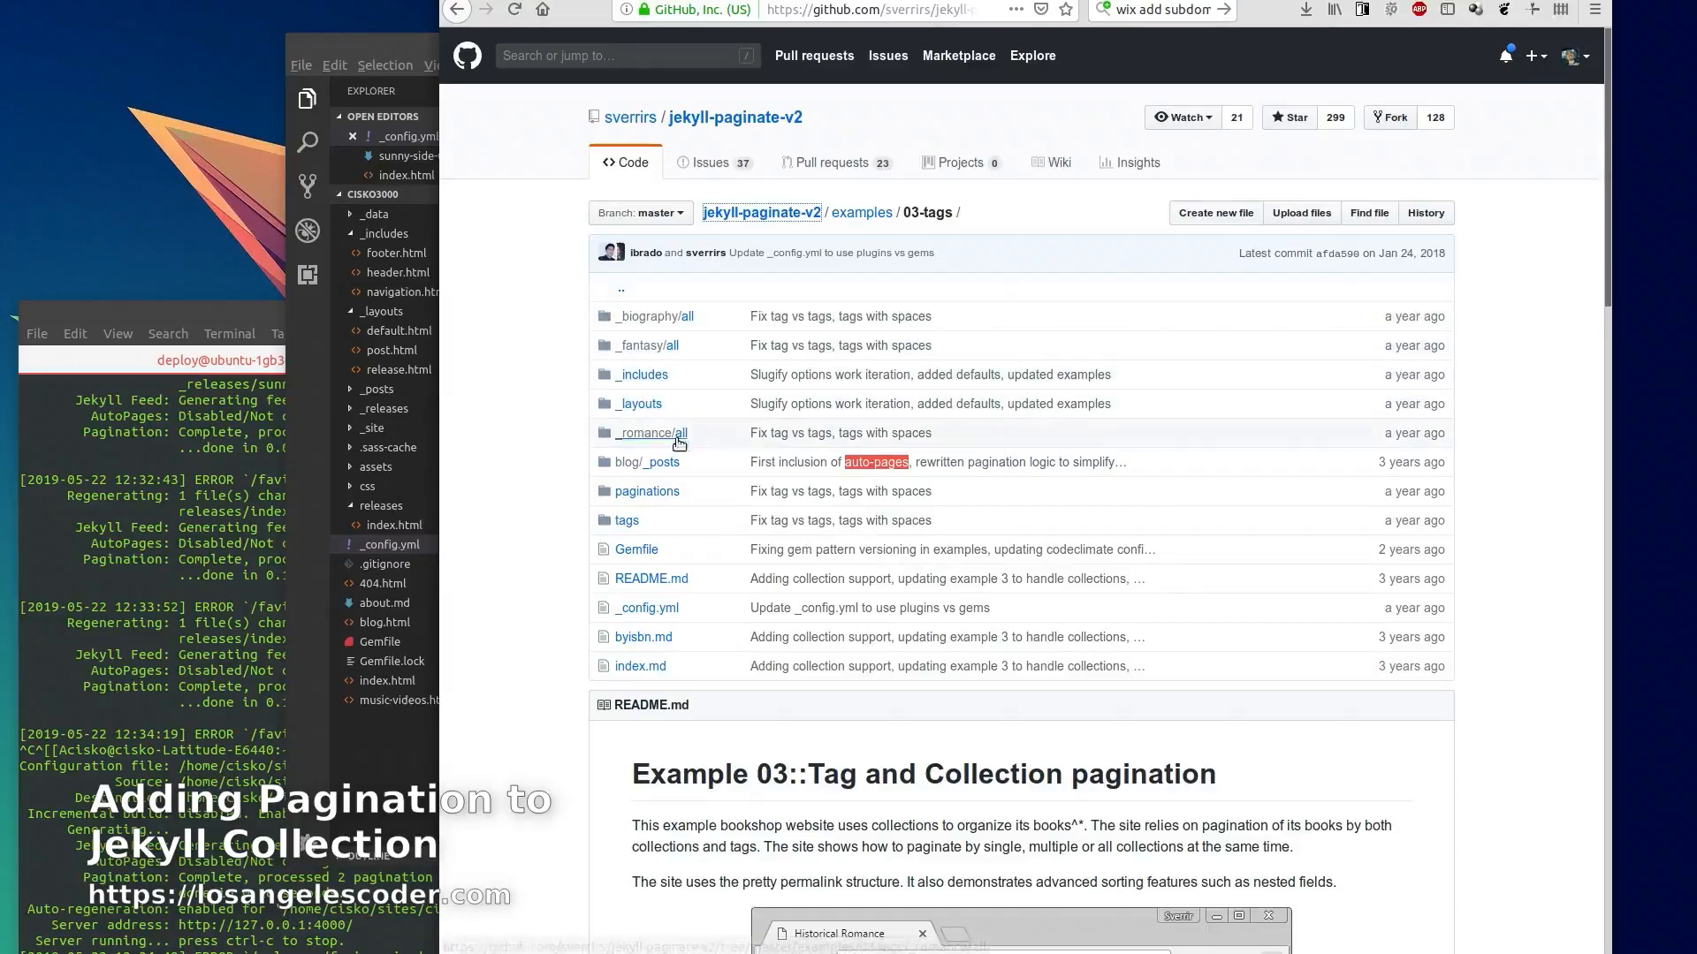
mouse_move(640, 403)
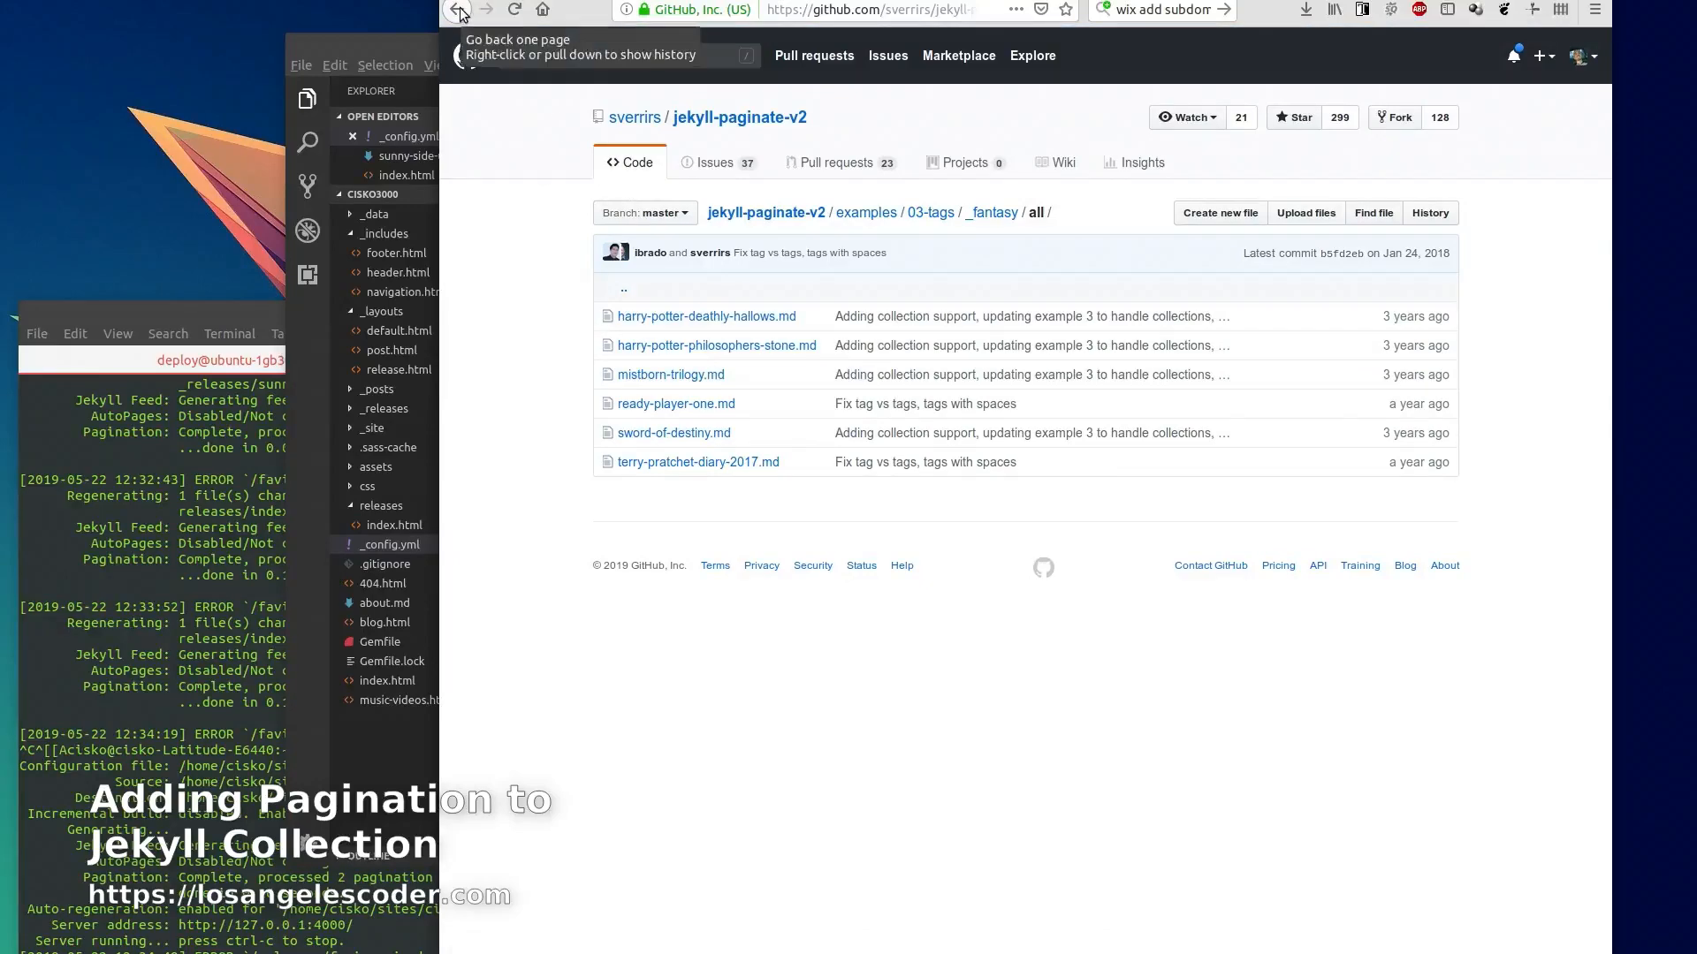
Go back and read through the 03-tags example README on tag and collection pagination
click(460, 11)
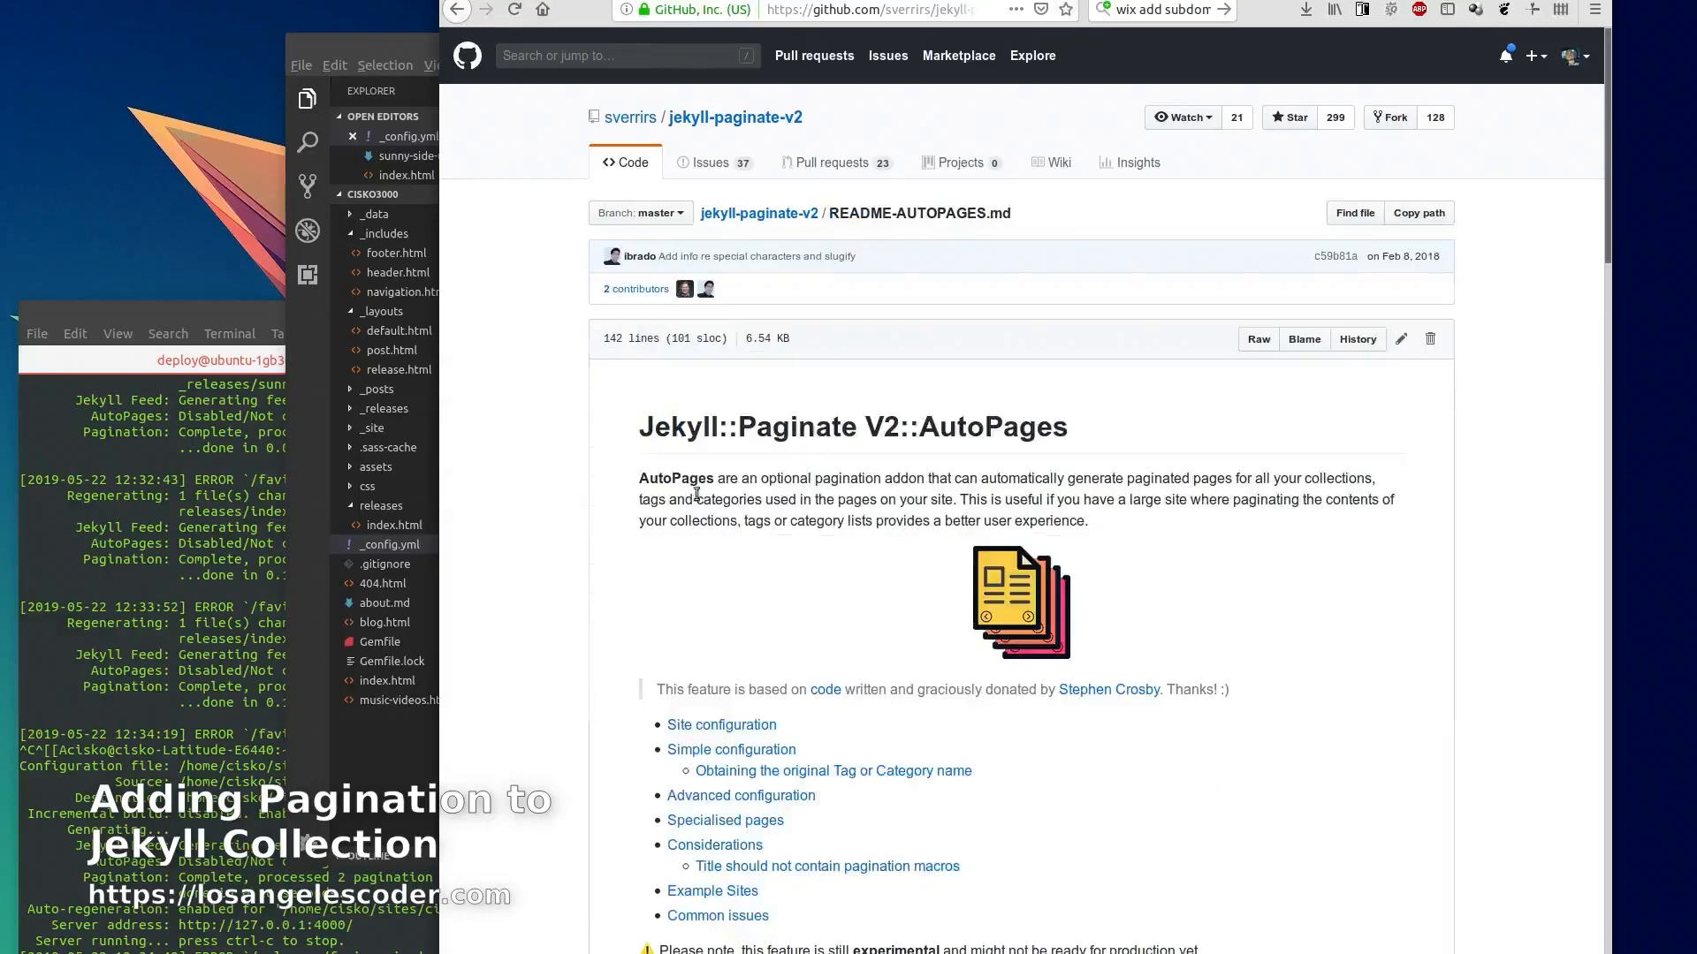
scroll(down, 3)
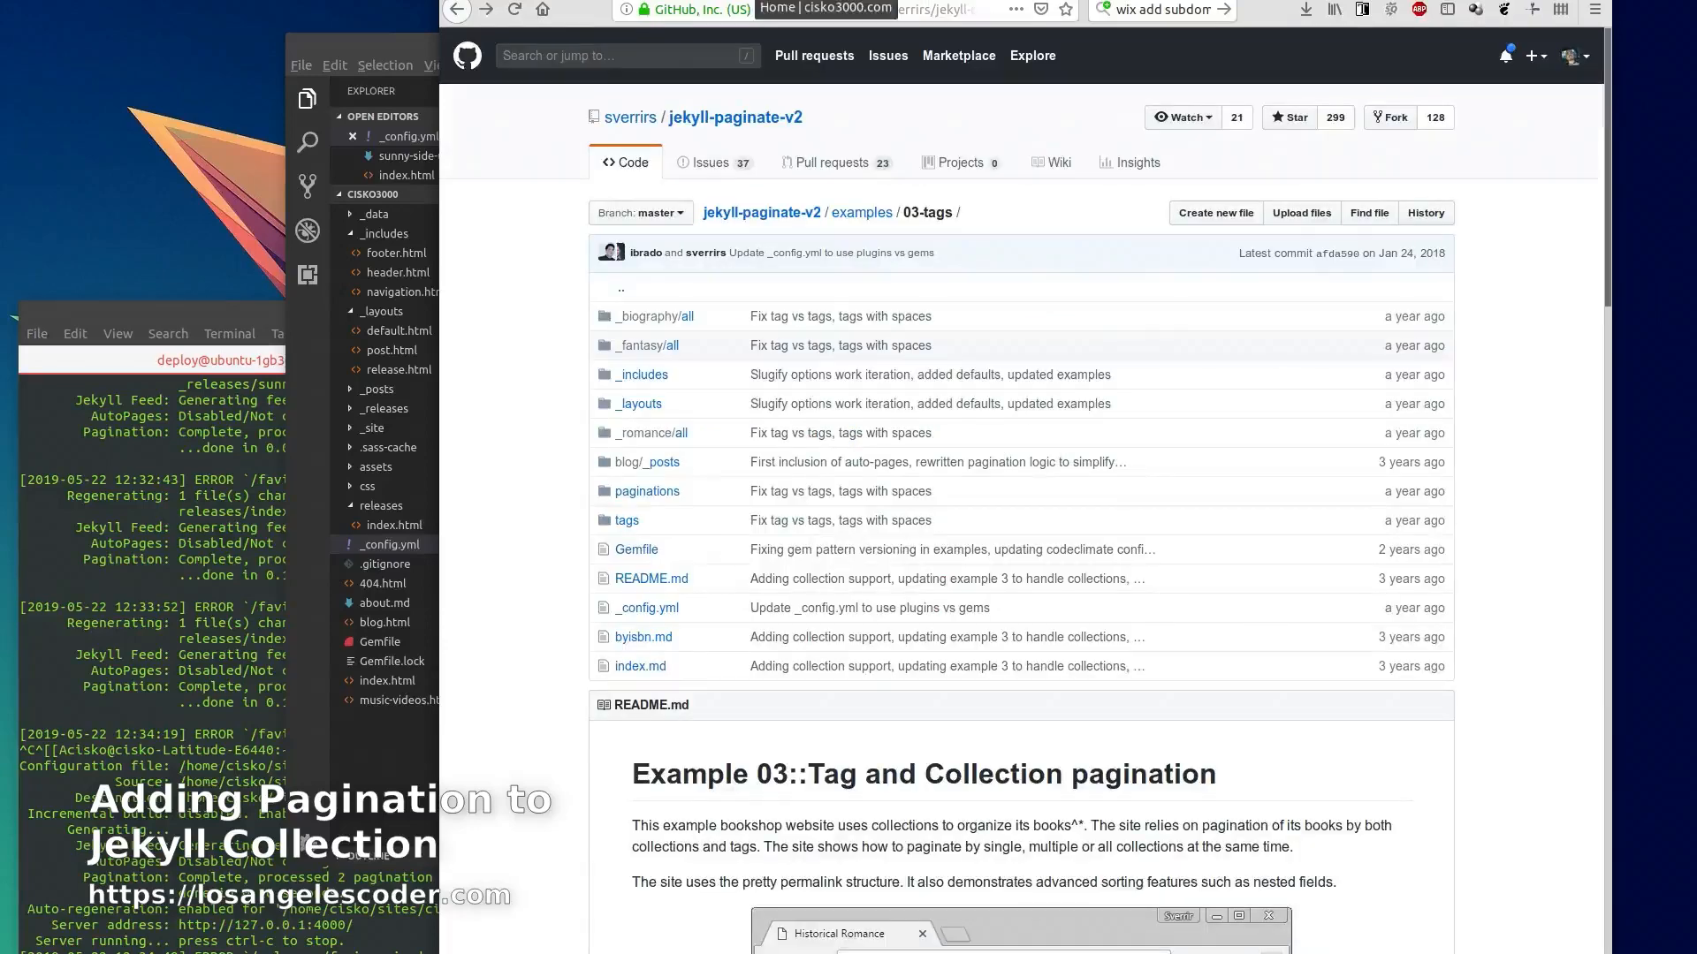
scroll(down, 3)
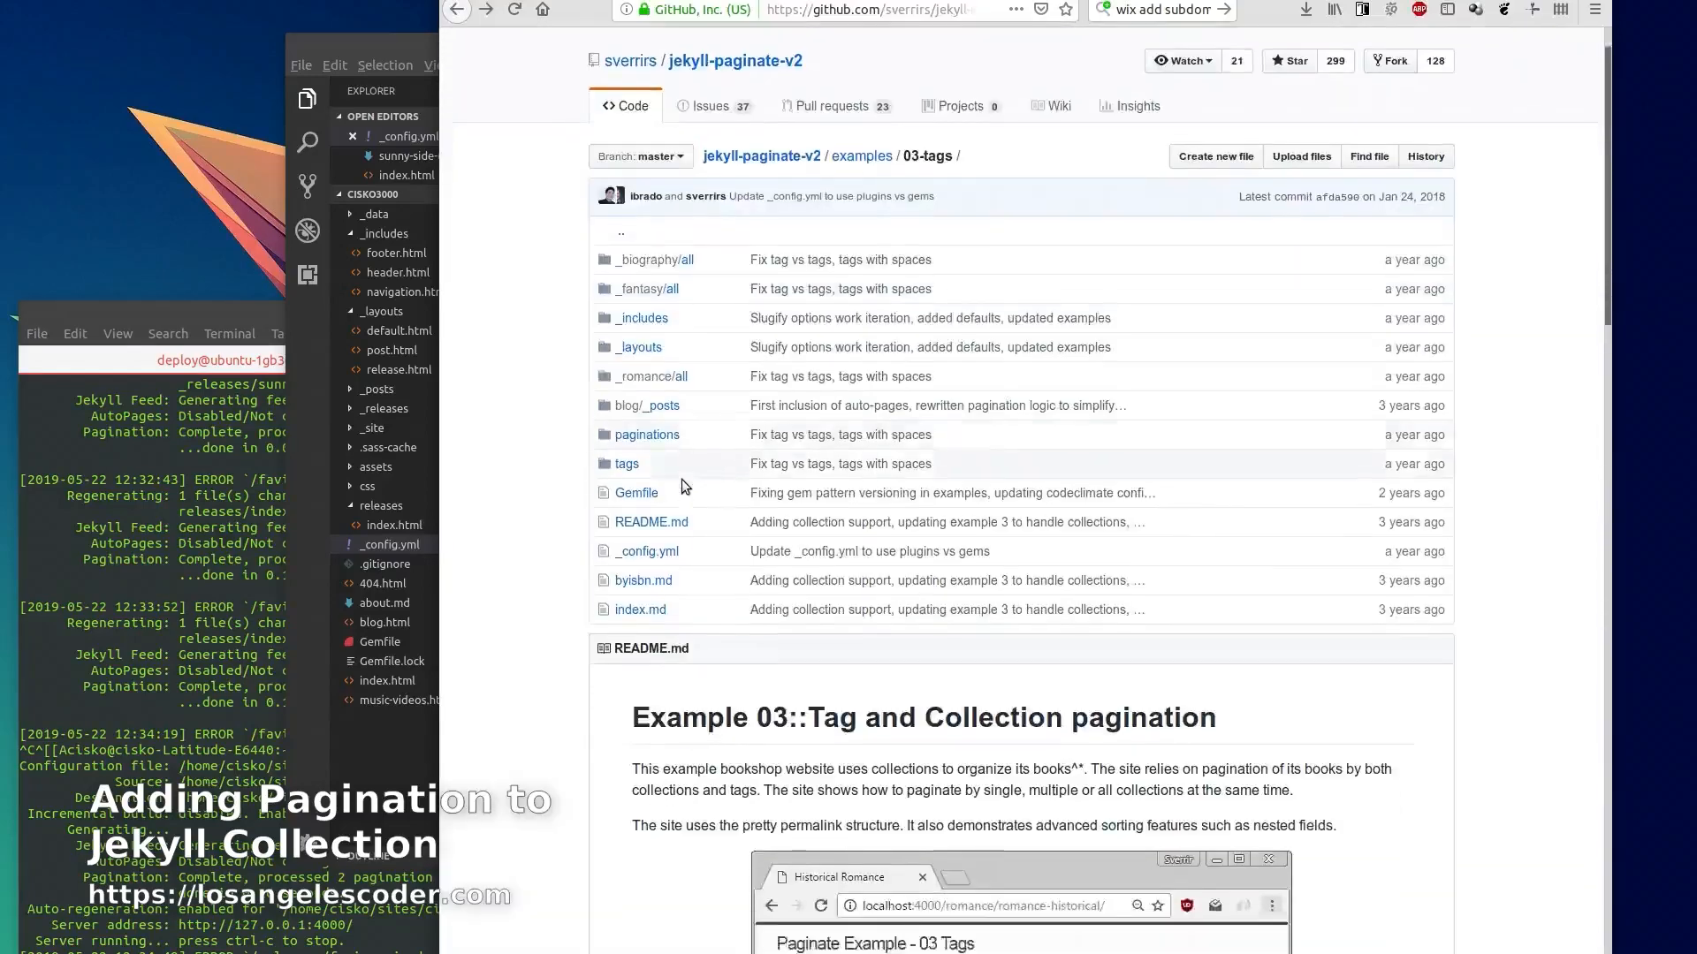
scroll(down, 3)
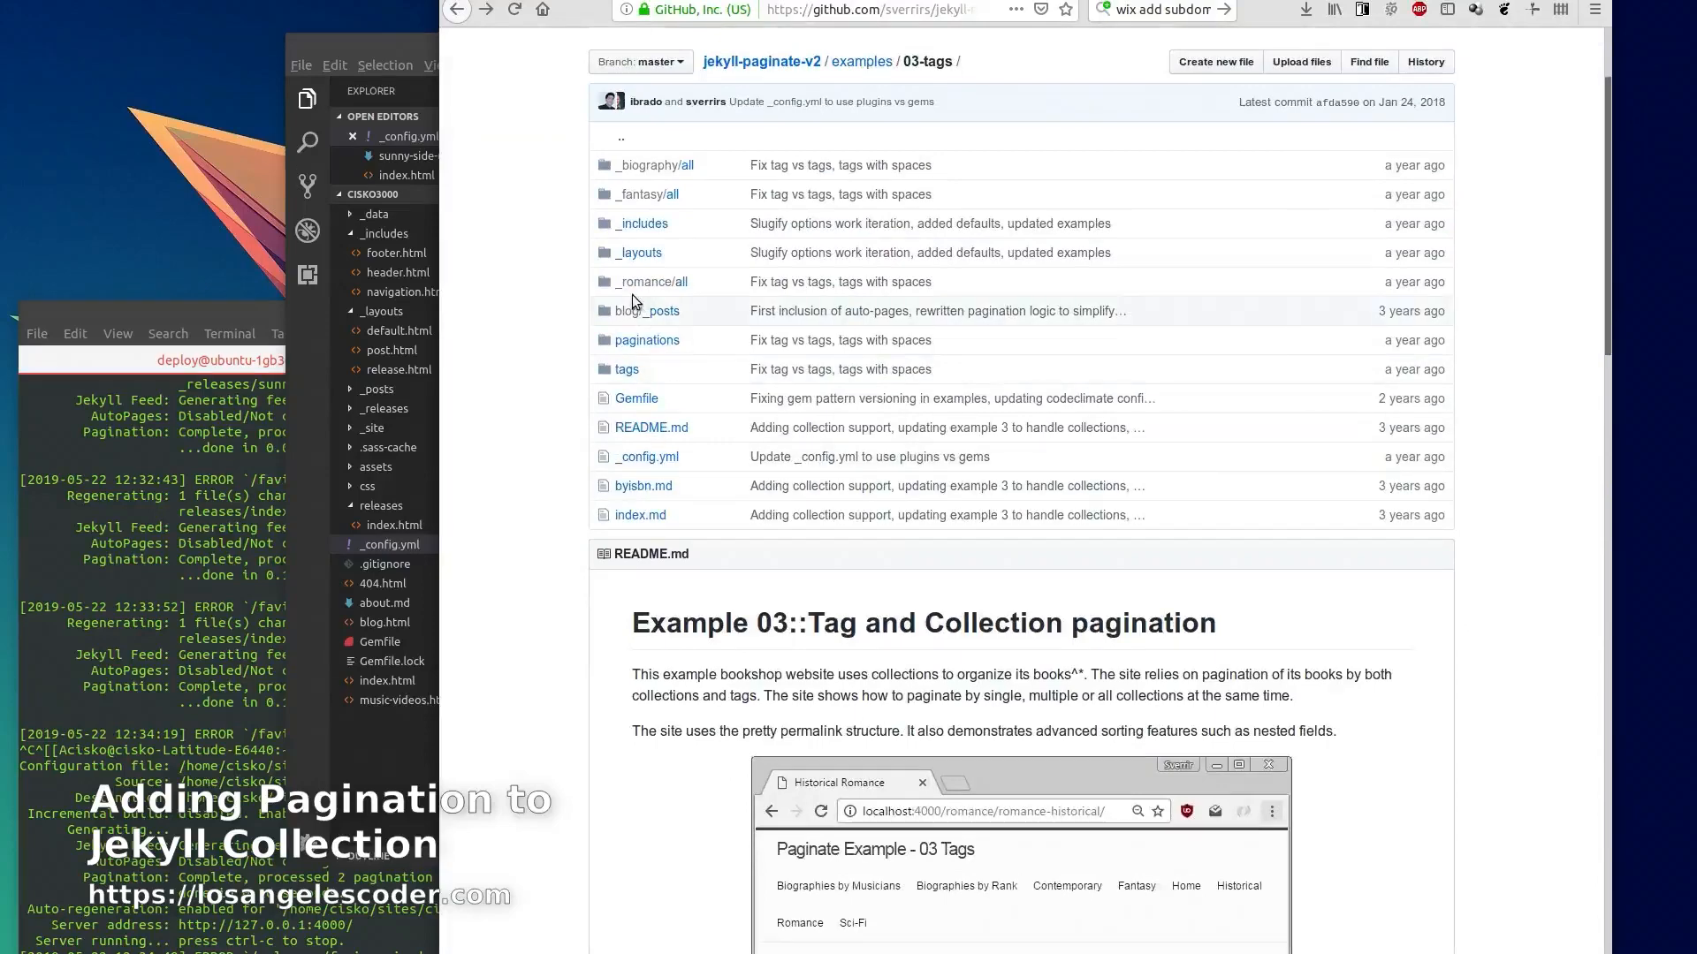
scroll(down, 3)
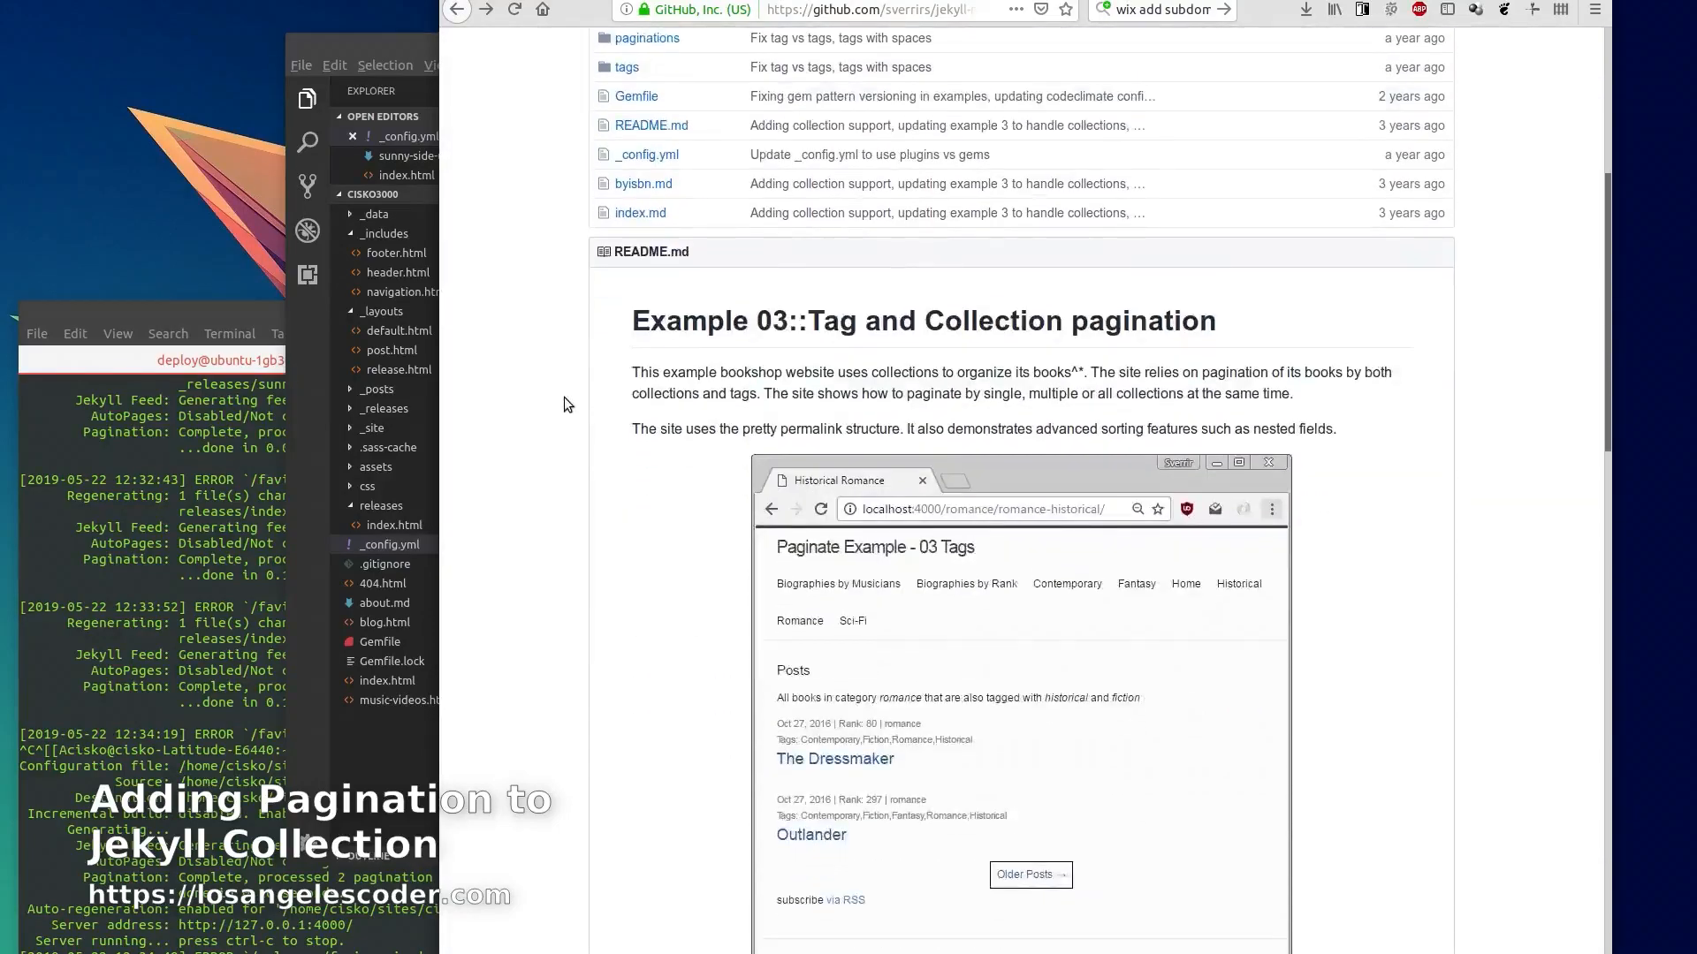
scroll(down, 3)
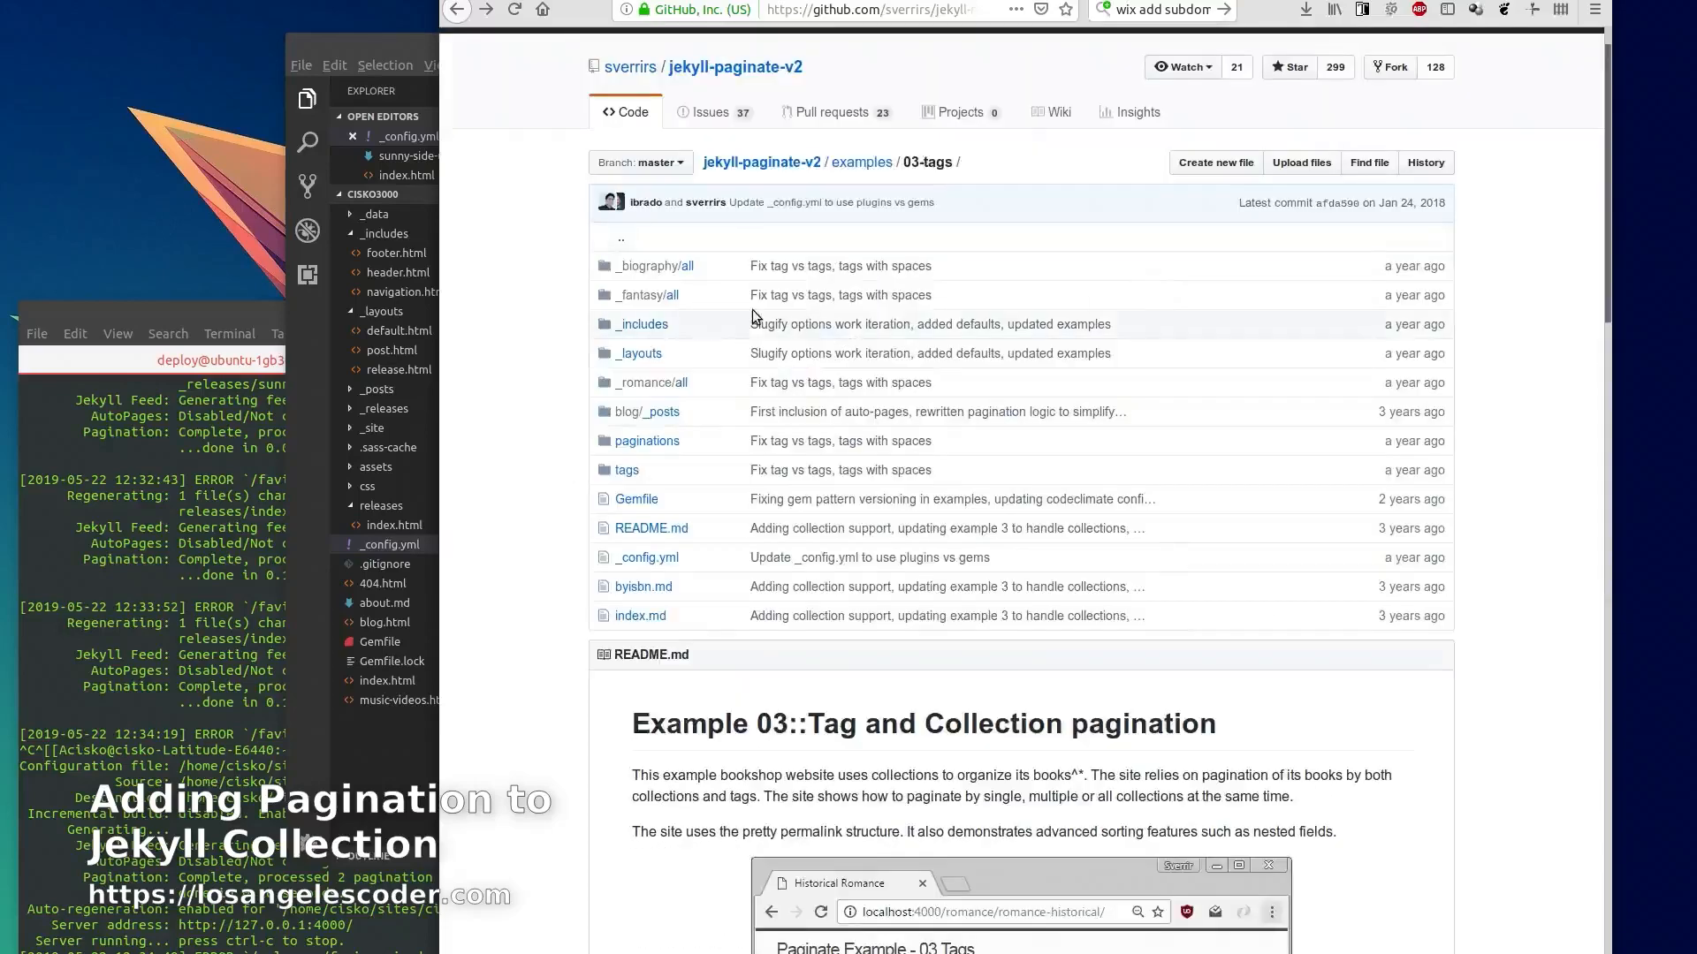
mouse_move(762, 377)
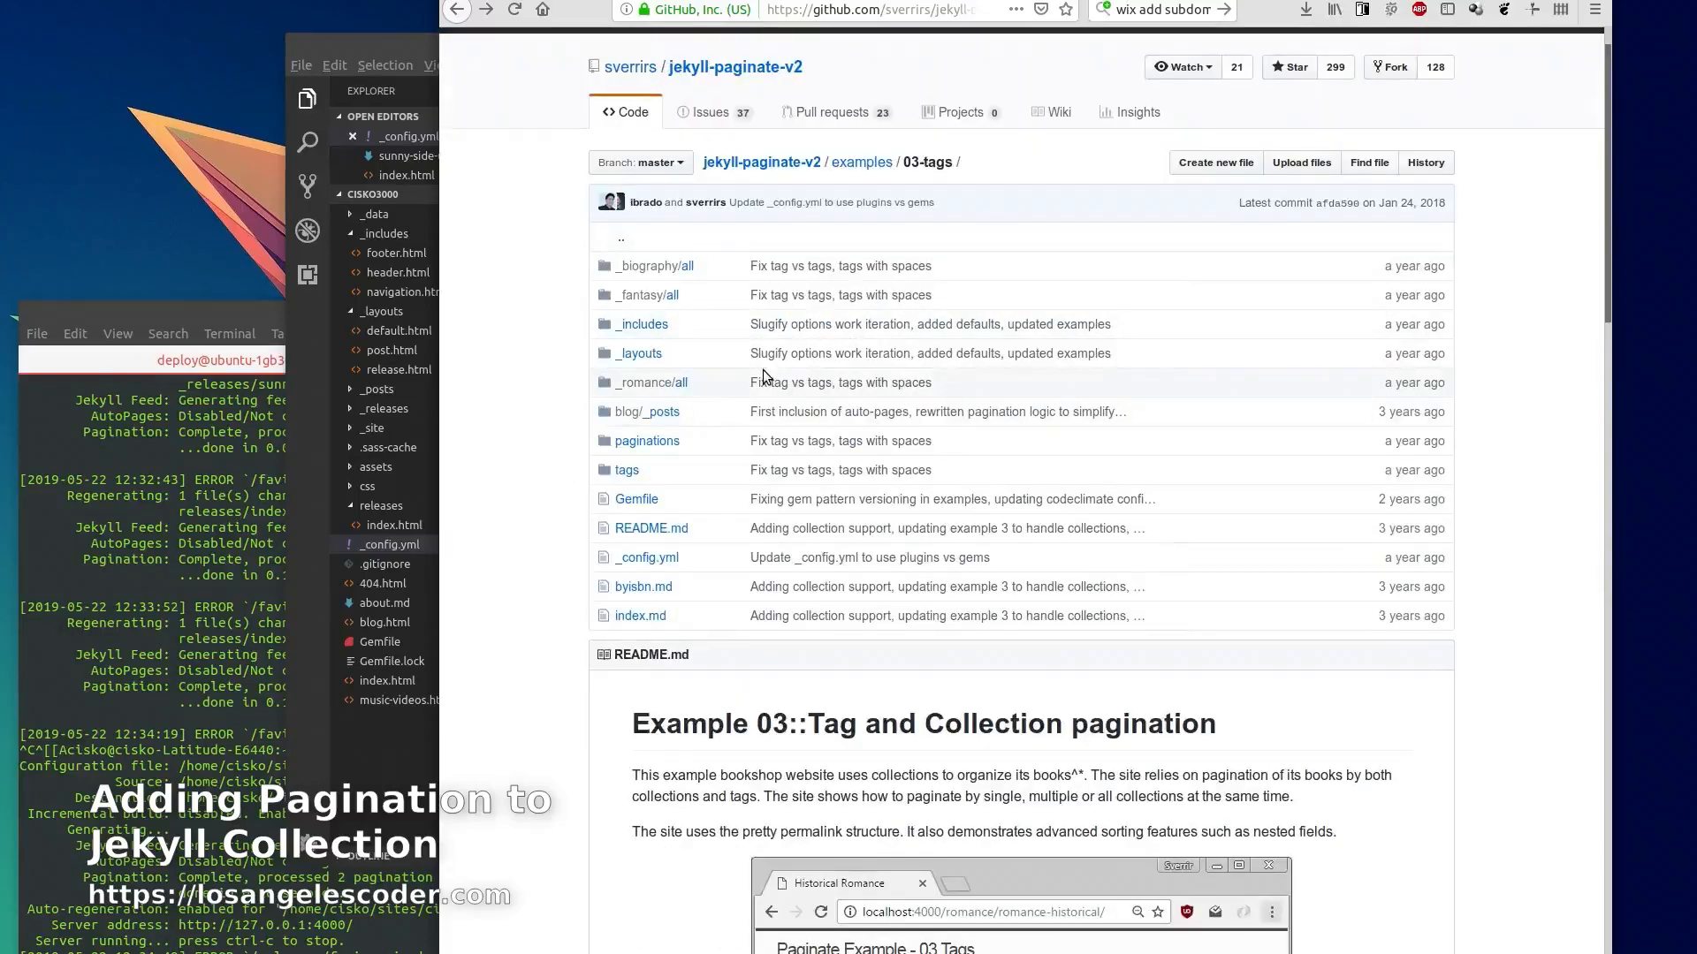
mouse_move(782, 368)
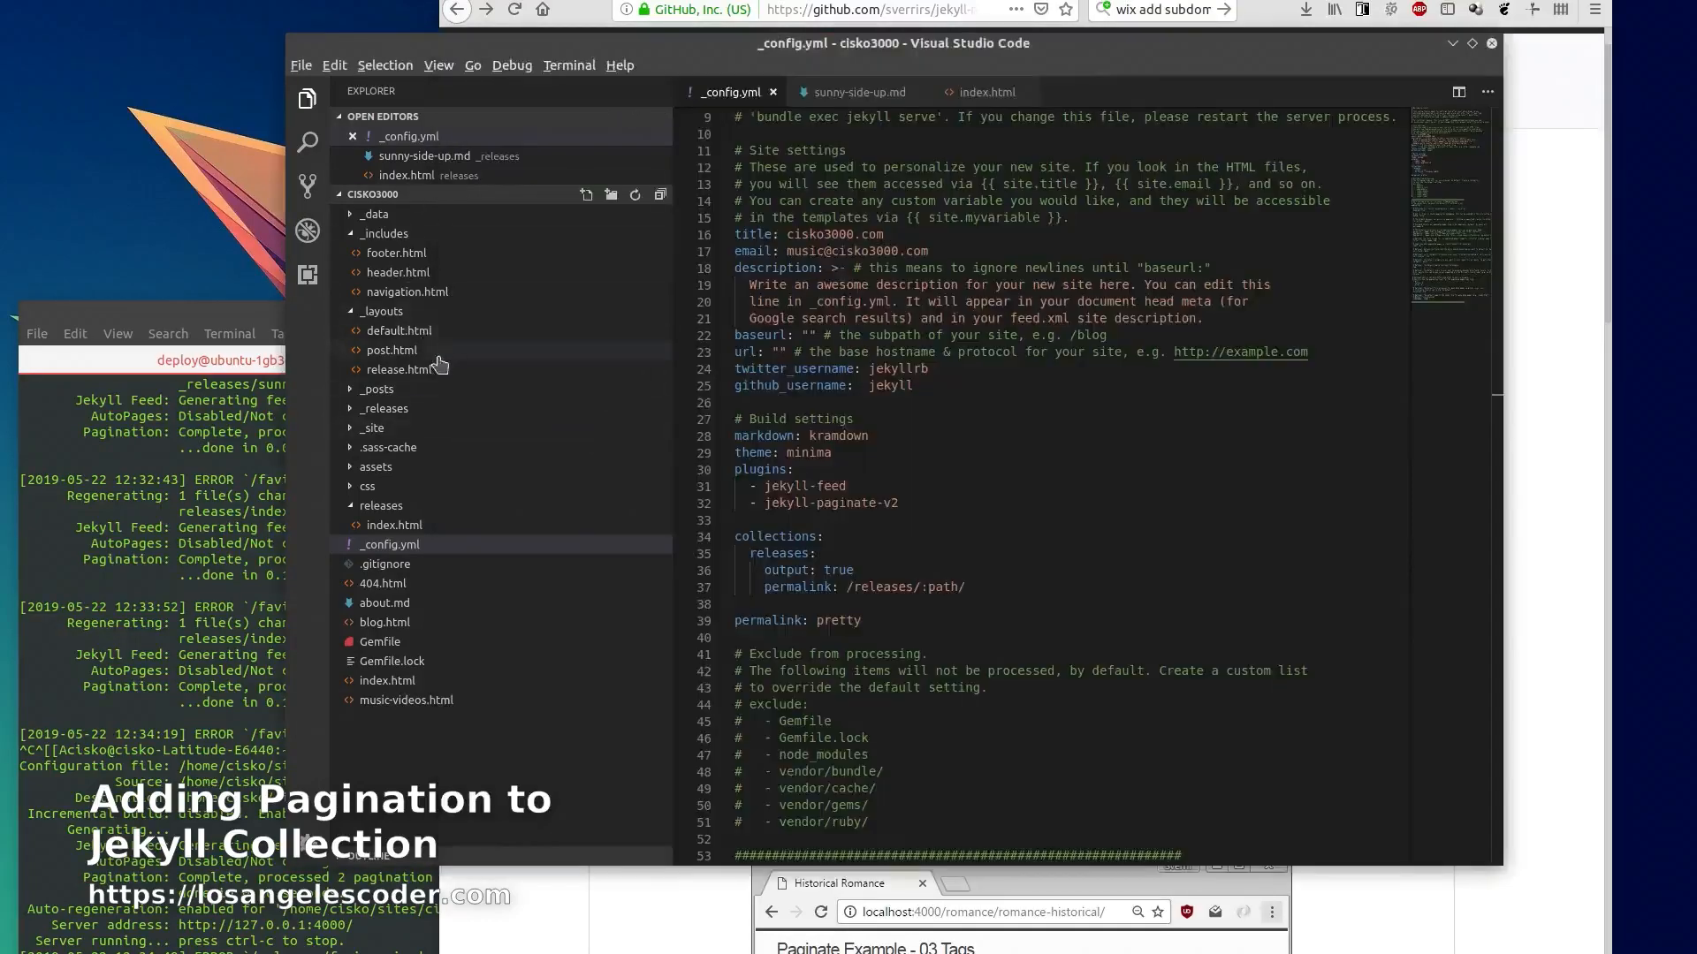
Review _config.yml's jekyll-paginate-v2 plugin, minima theme and releases collection permalink settings
click(374, 214)
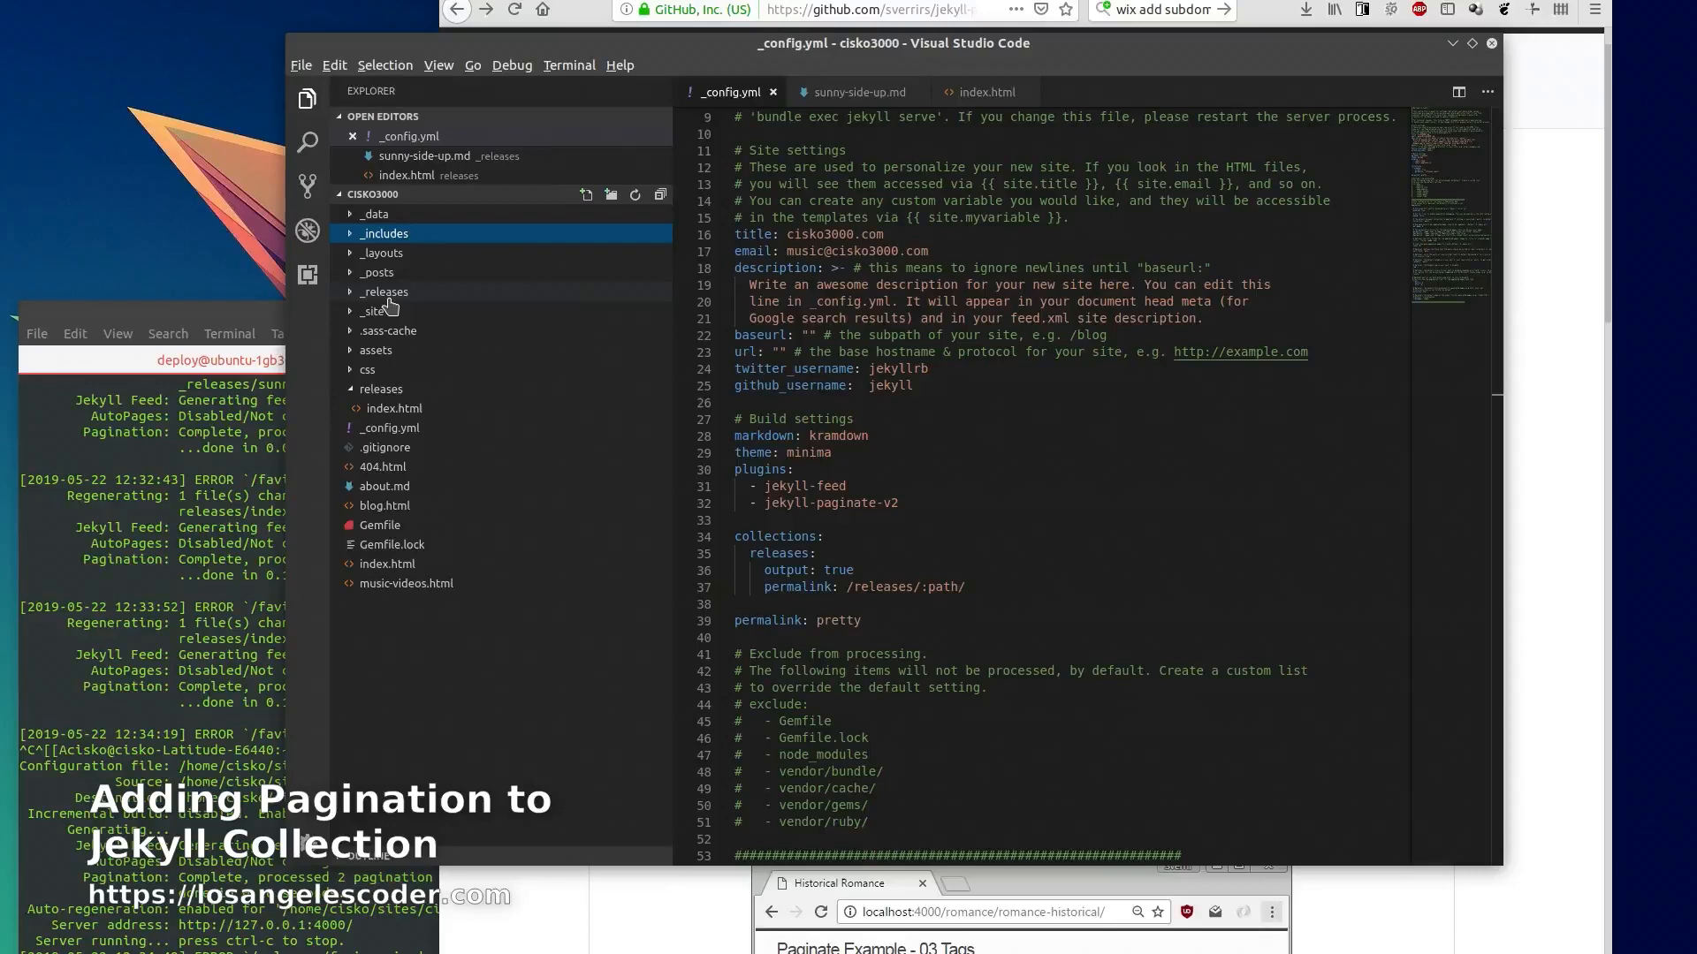
mouse_move(389, 320)
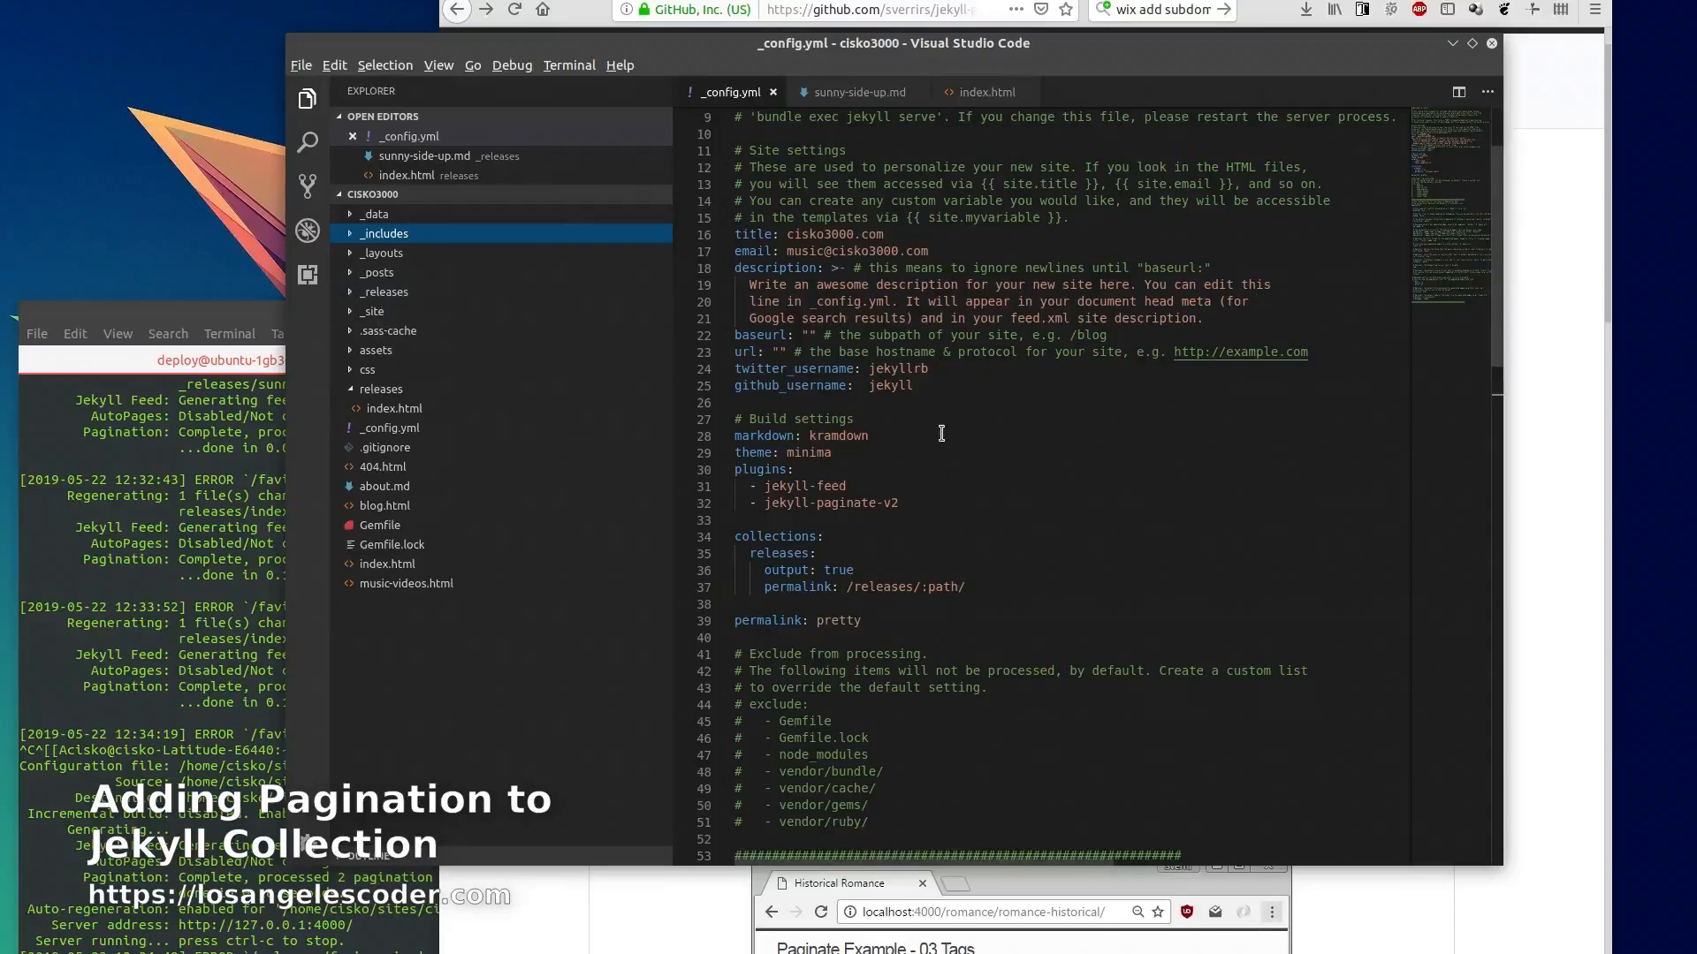
scroll(down, 3)
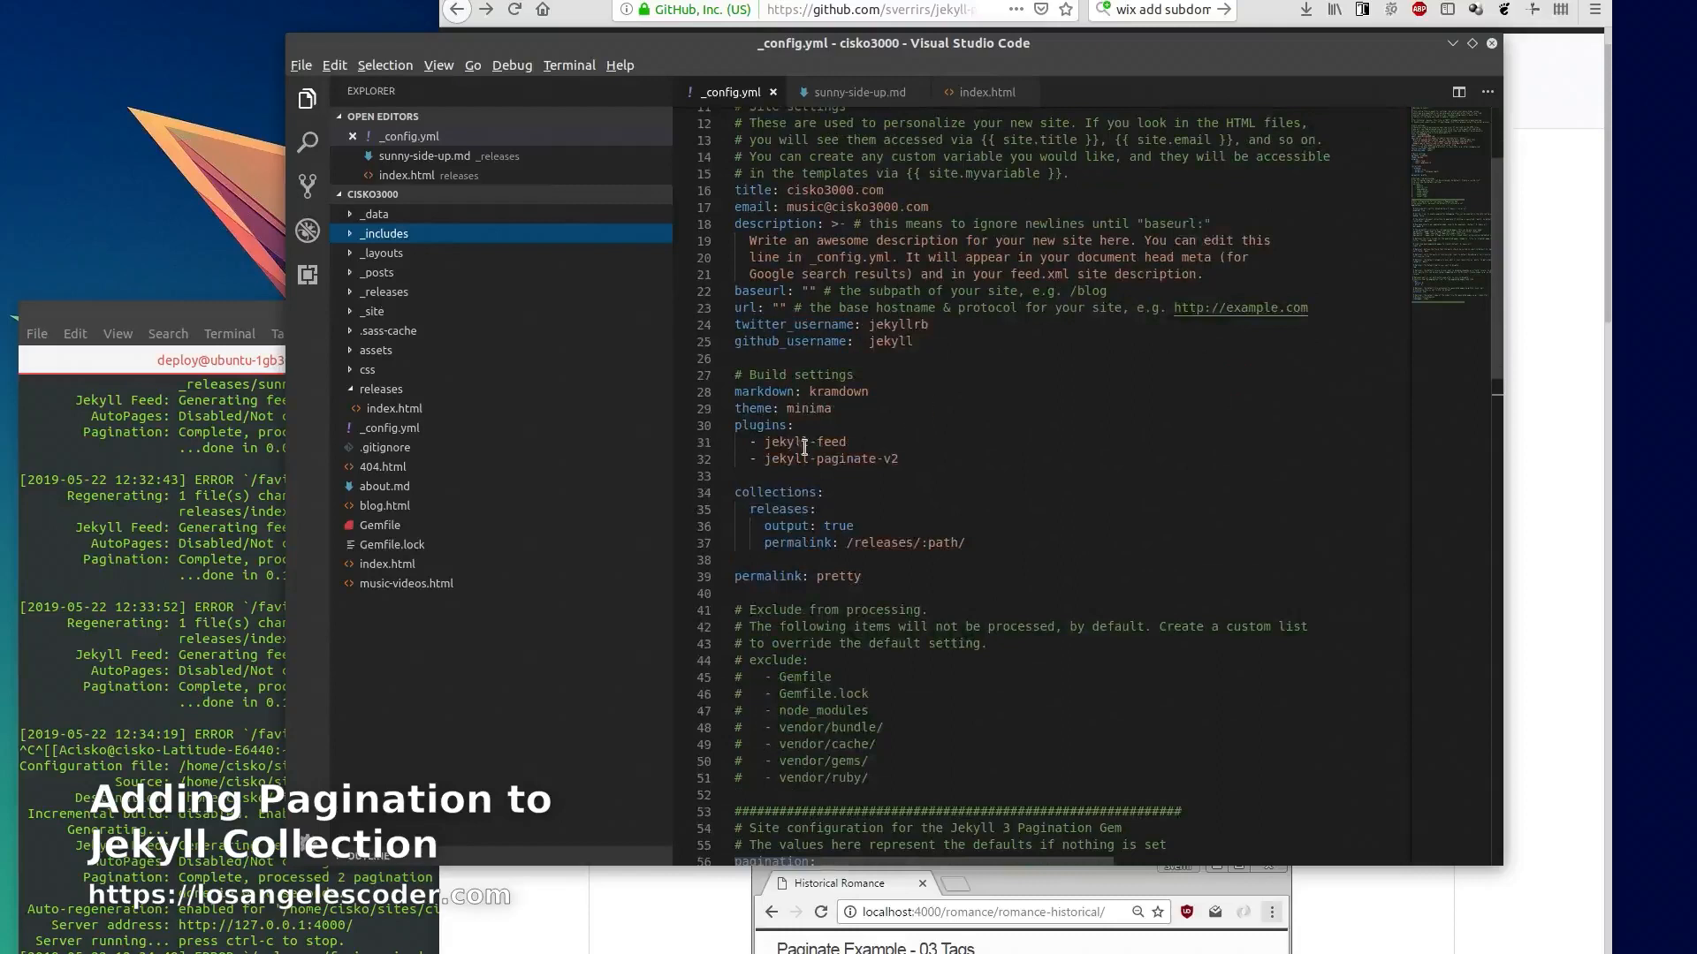
double_click(816, 458)
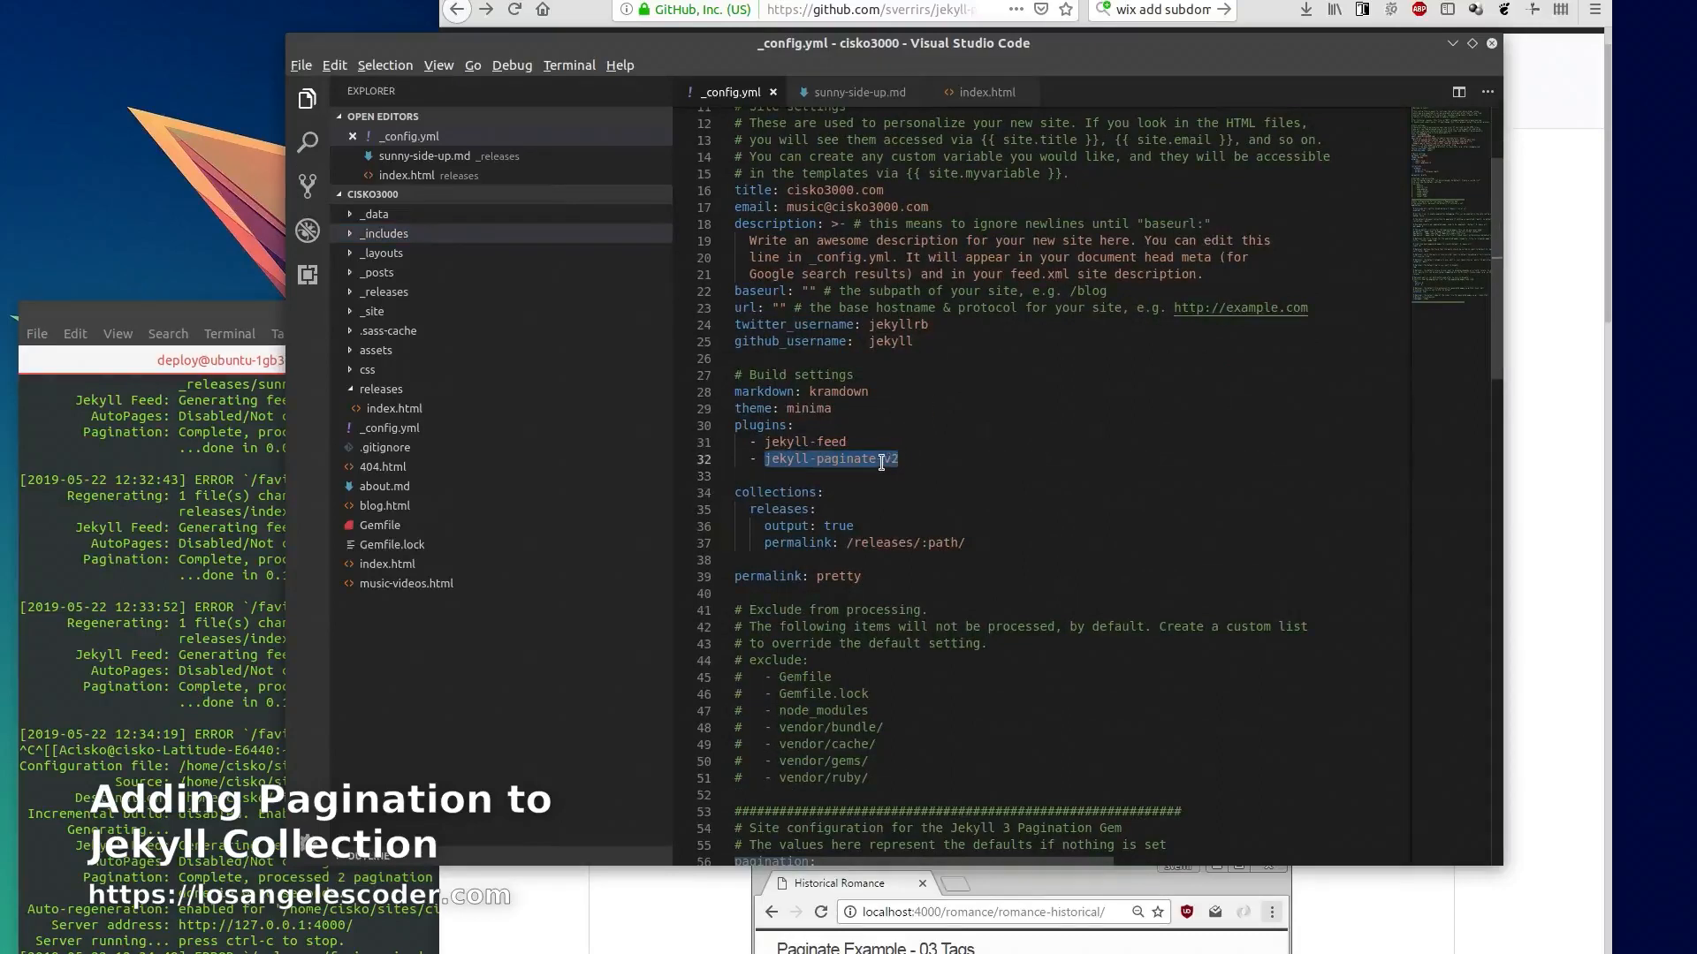
click(958, 467)
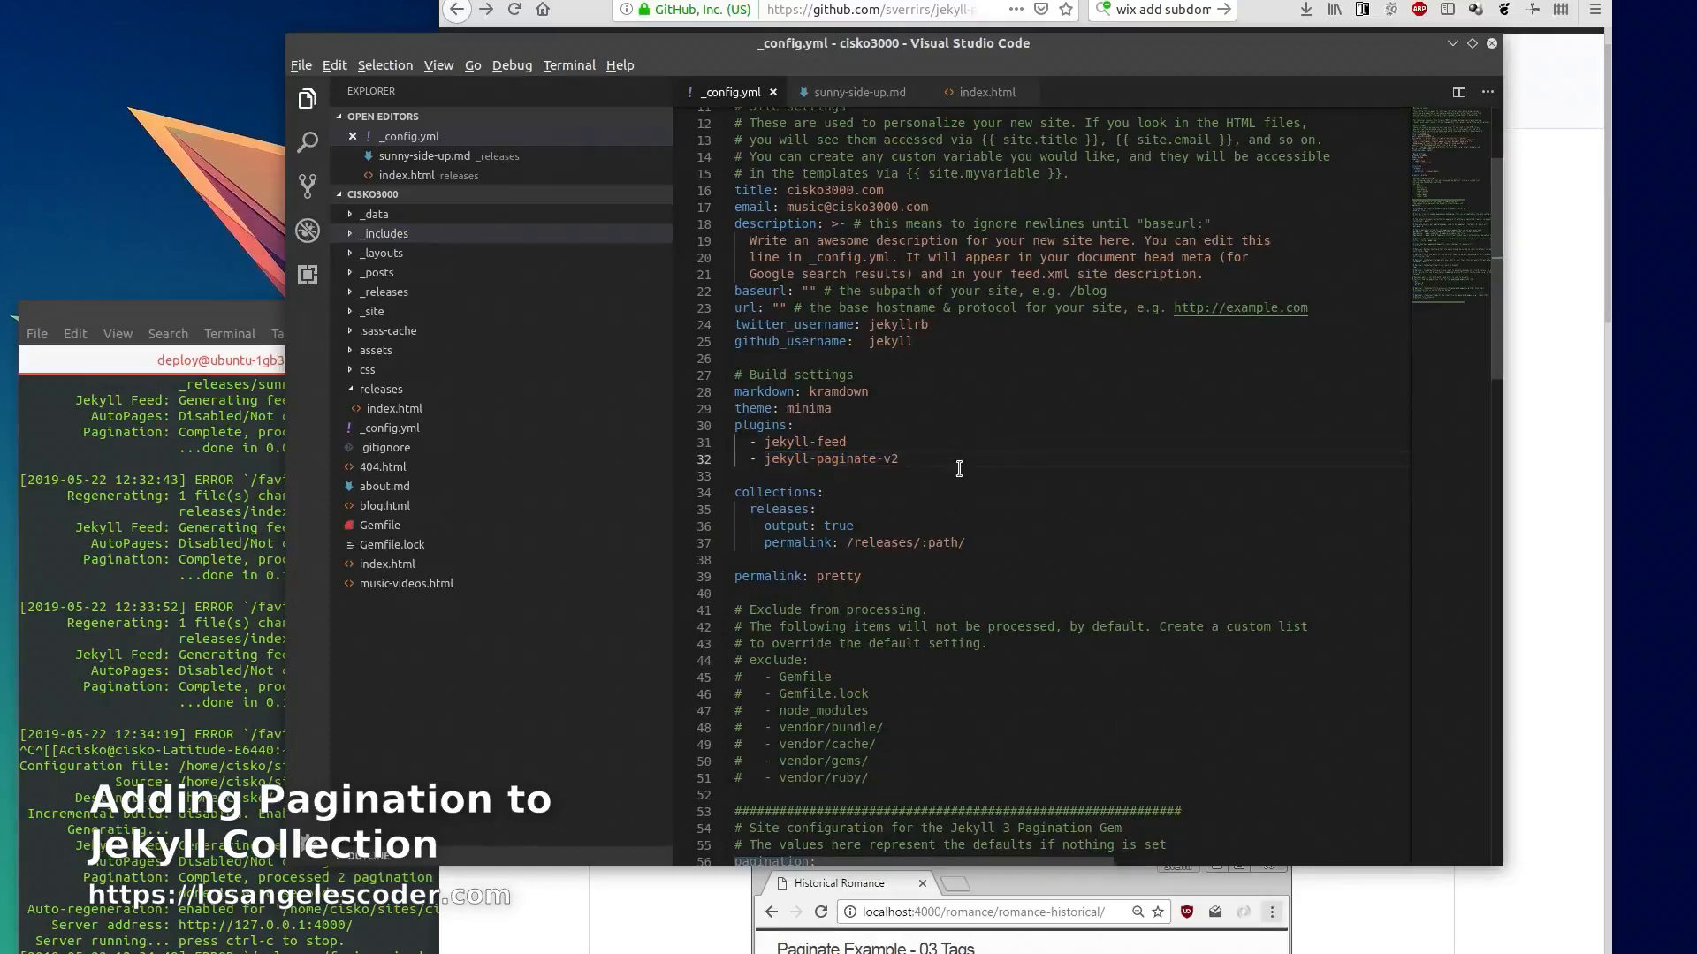
double_click(833, 460)
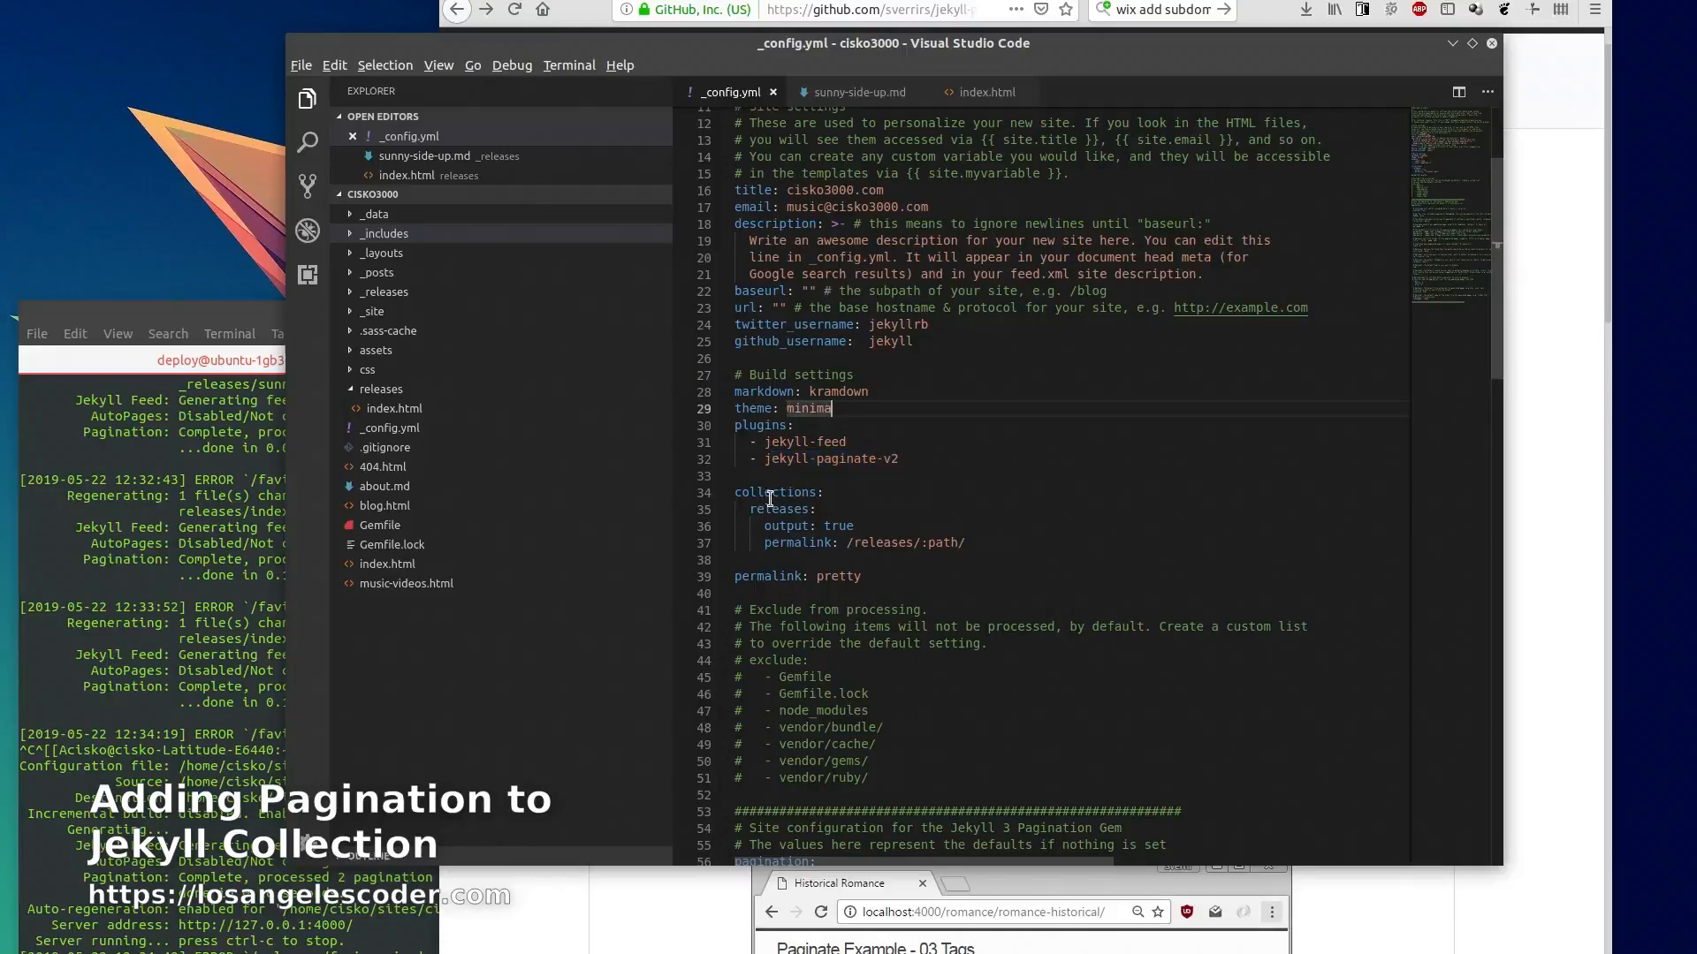
double_click(798, 542)
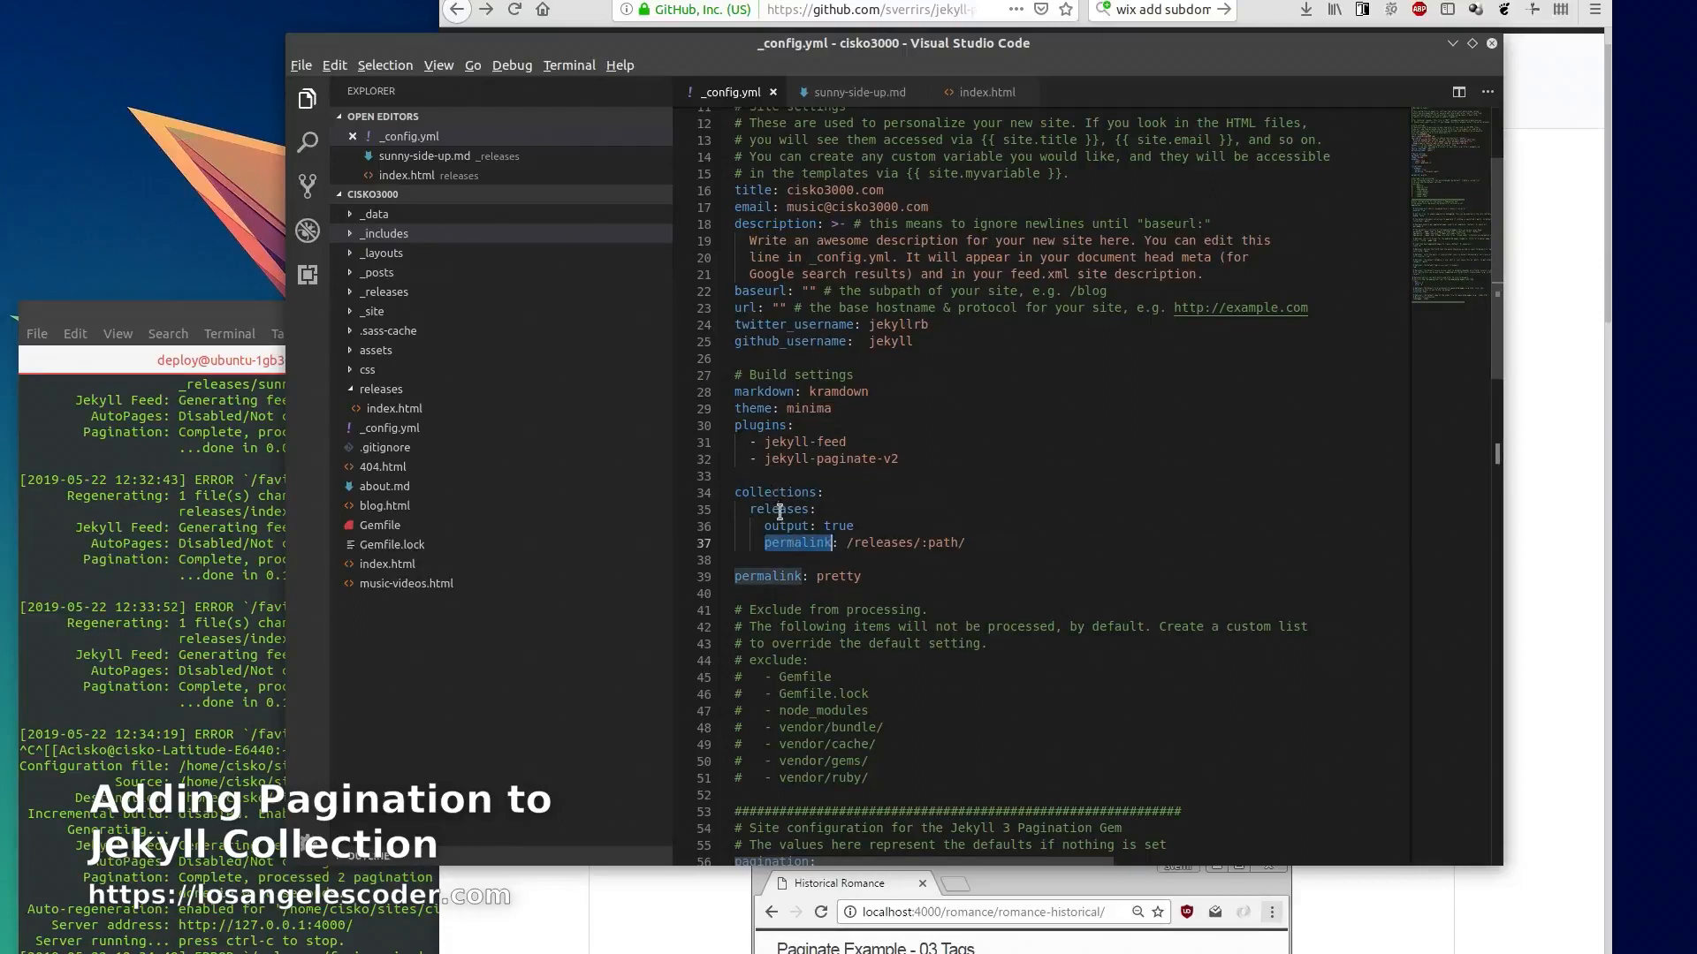
double_click(778, 509)
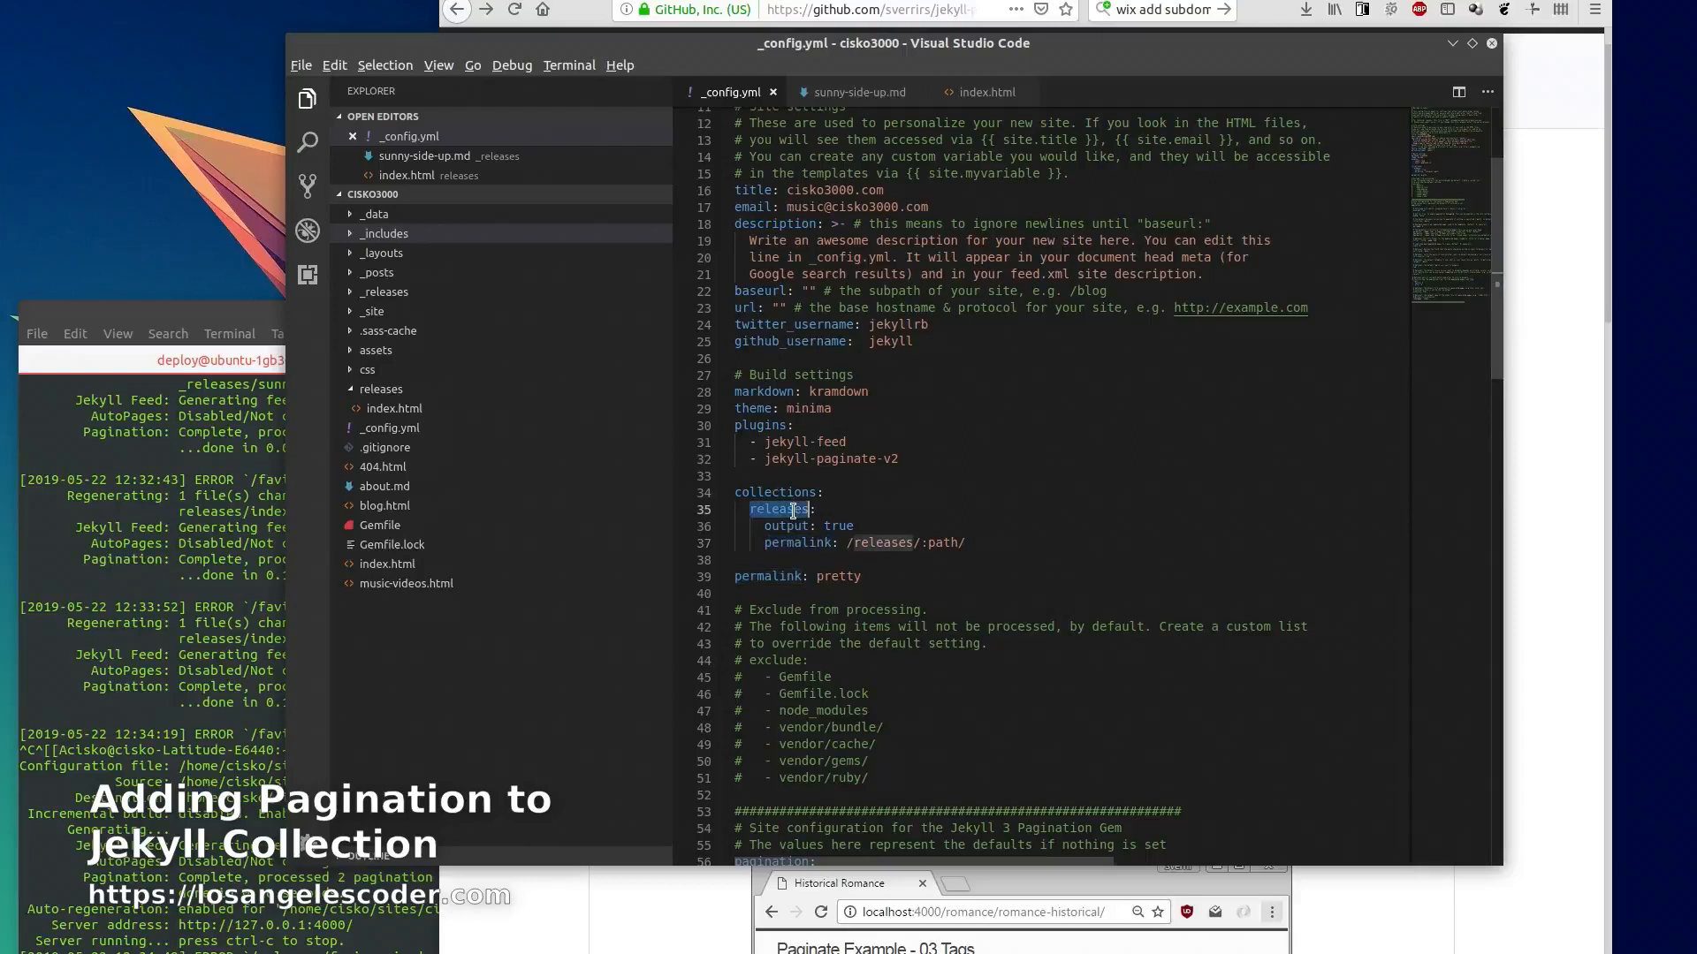
Expand the _releases folder in the Explorer to list its release markdown files
click(386, 292)
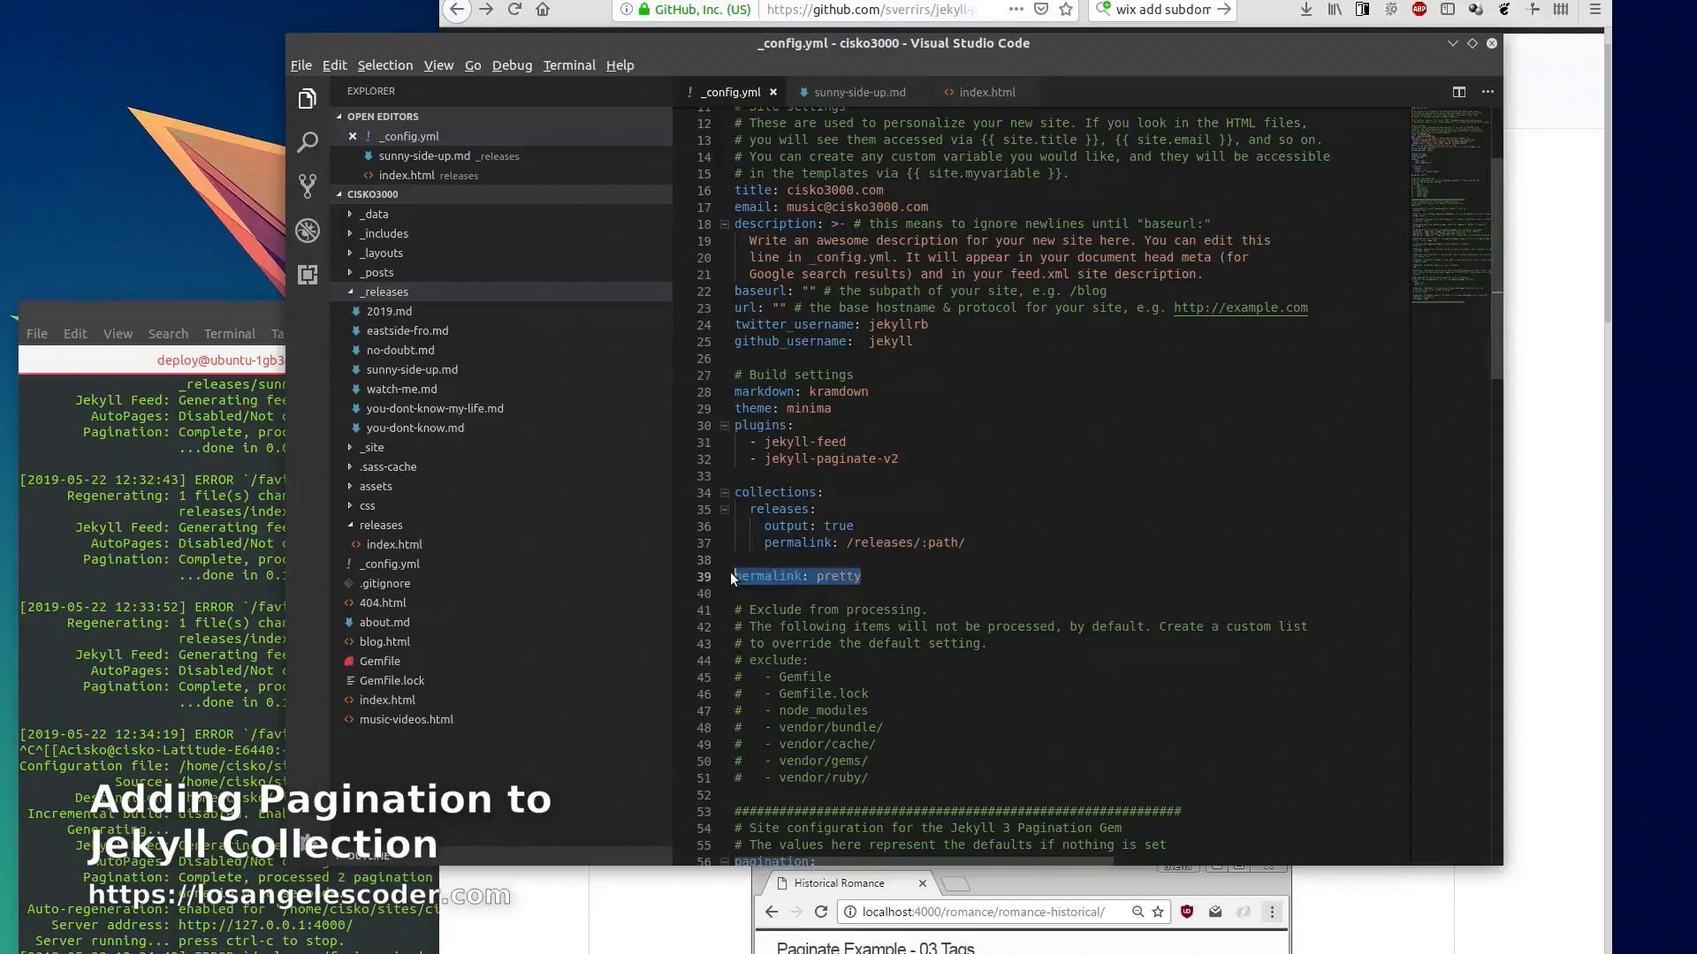
click(866, 576)
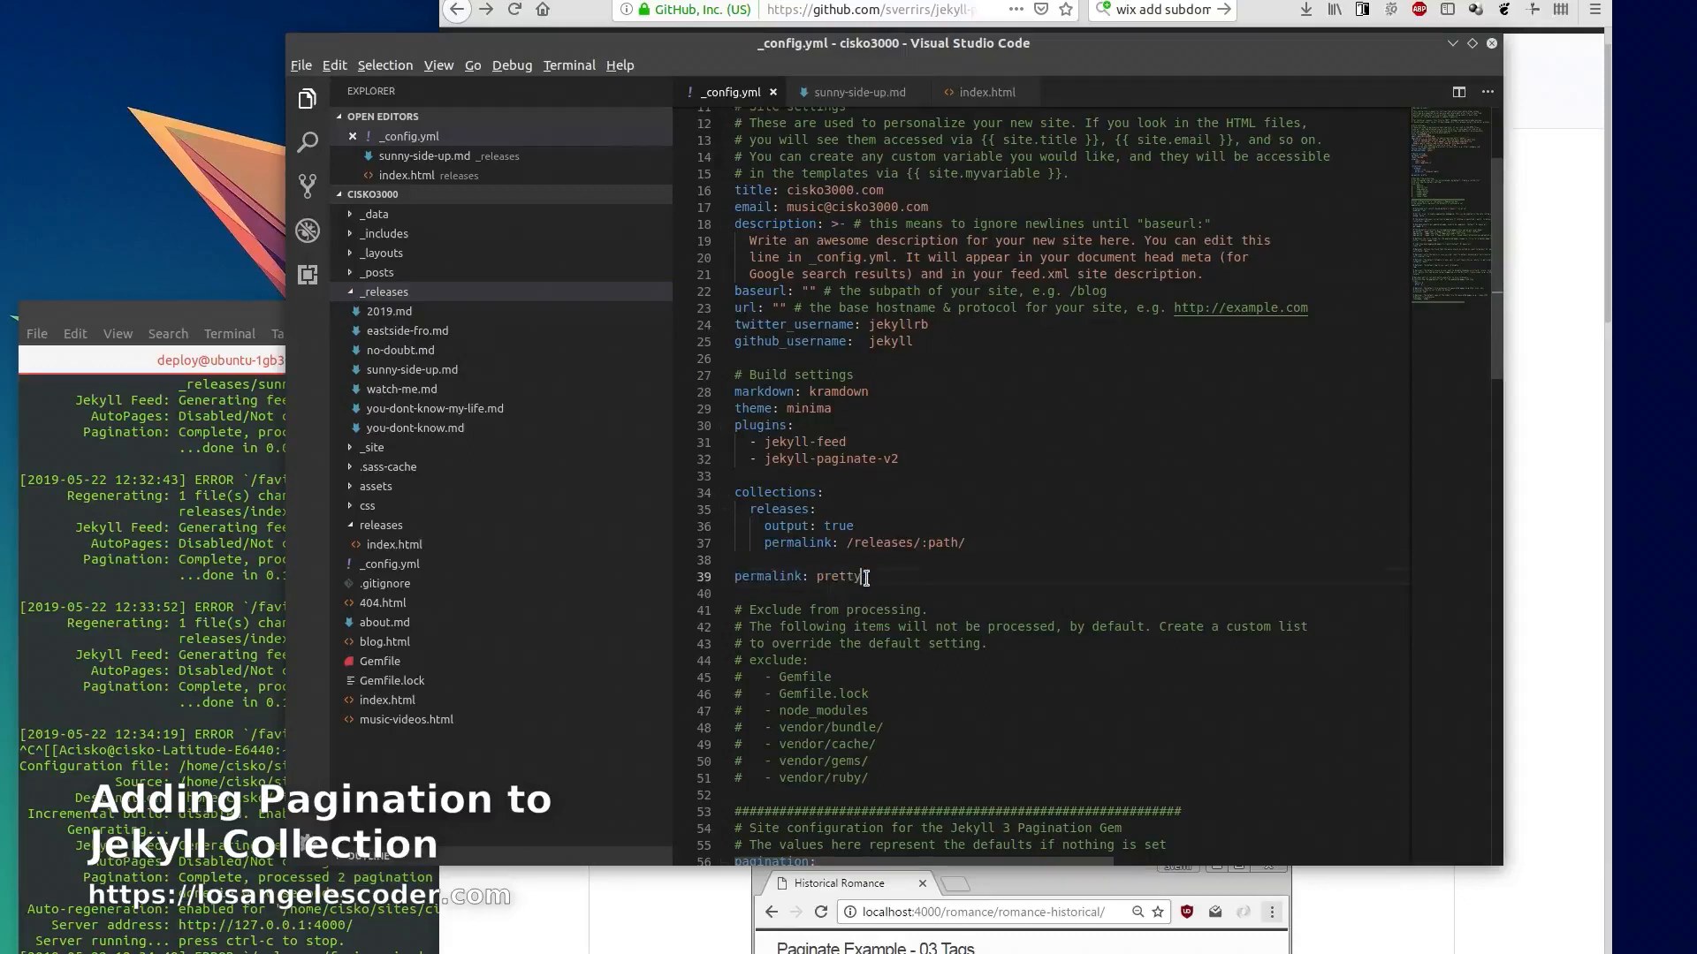
double_click(832, 576)
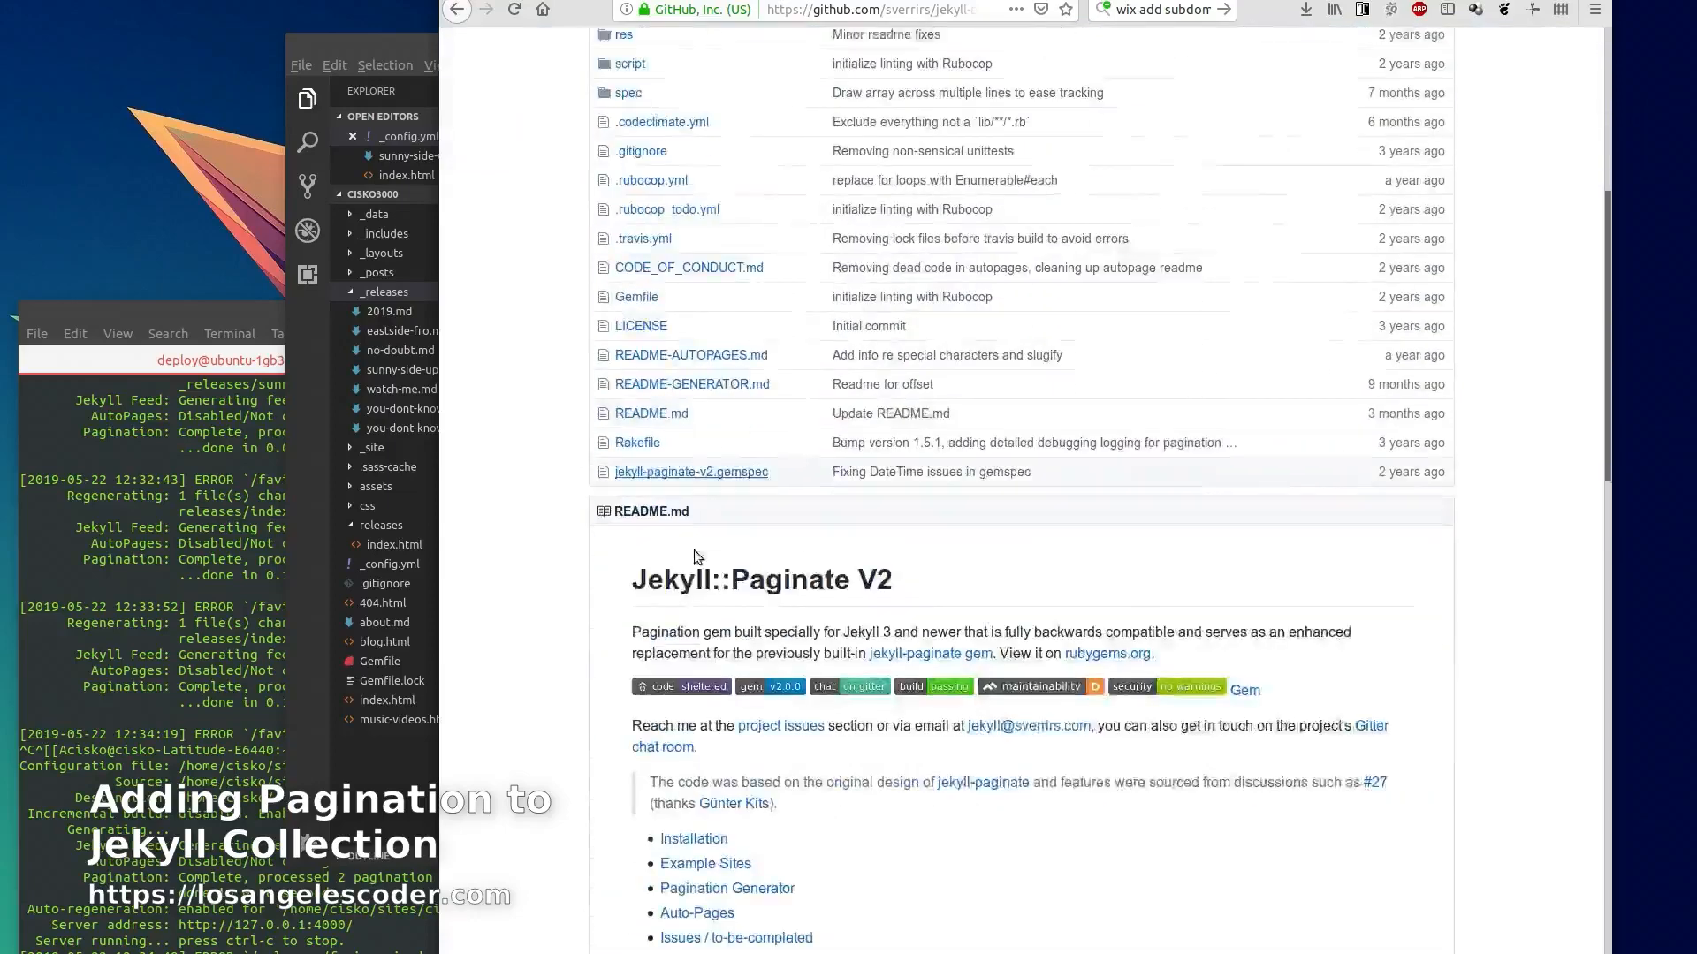
Scroll the jekyll-paginate-v2 GitHub page down to its README
scroll(down, 3)
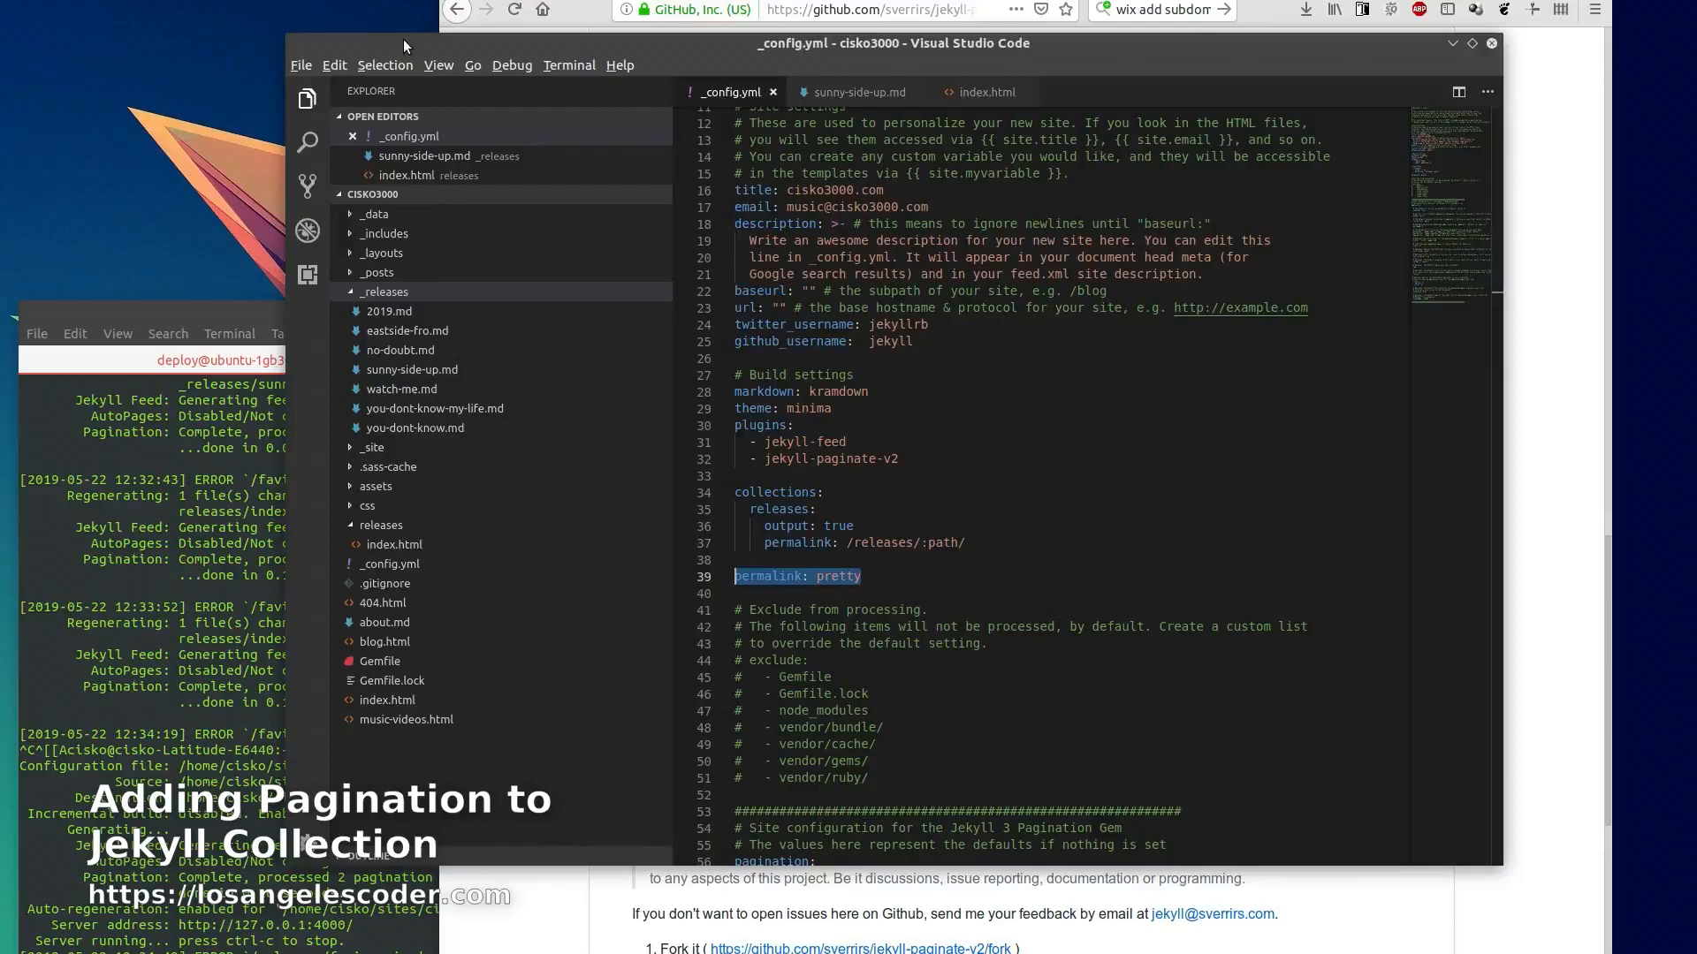
mouse_move(417, 673)
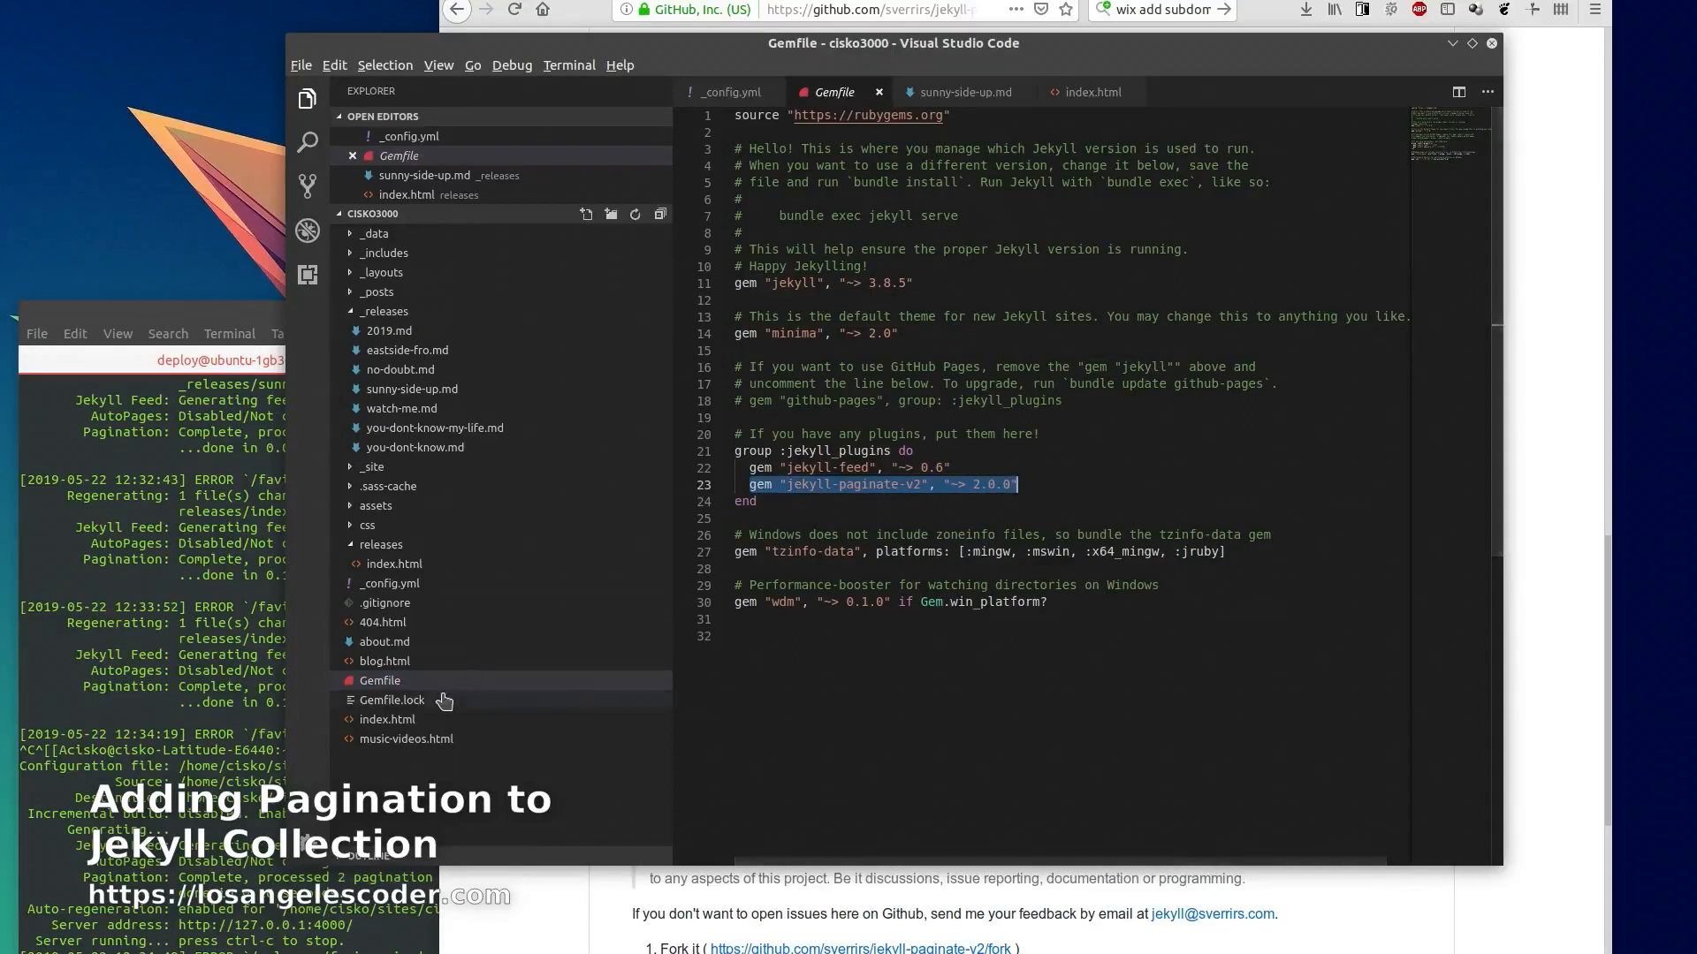
Check Gemfile.lock for jekyll-paginate-v2, then scroll _config.yml to its pagination block
click(392, 700)
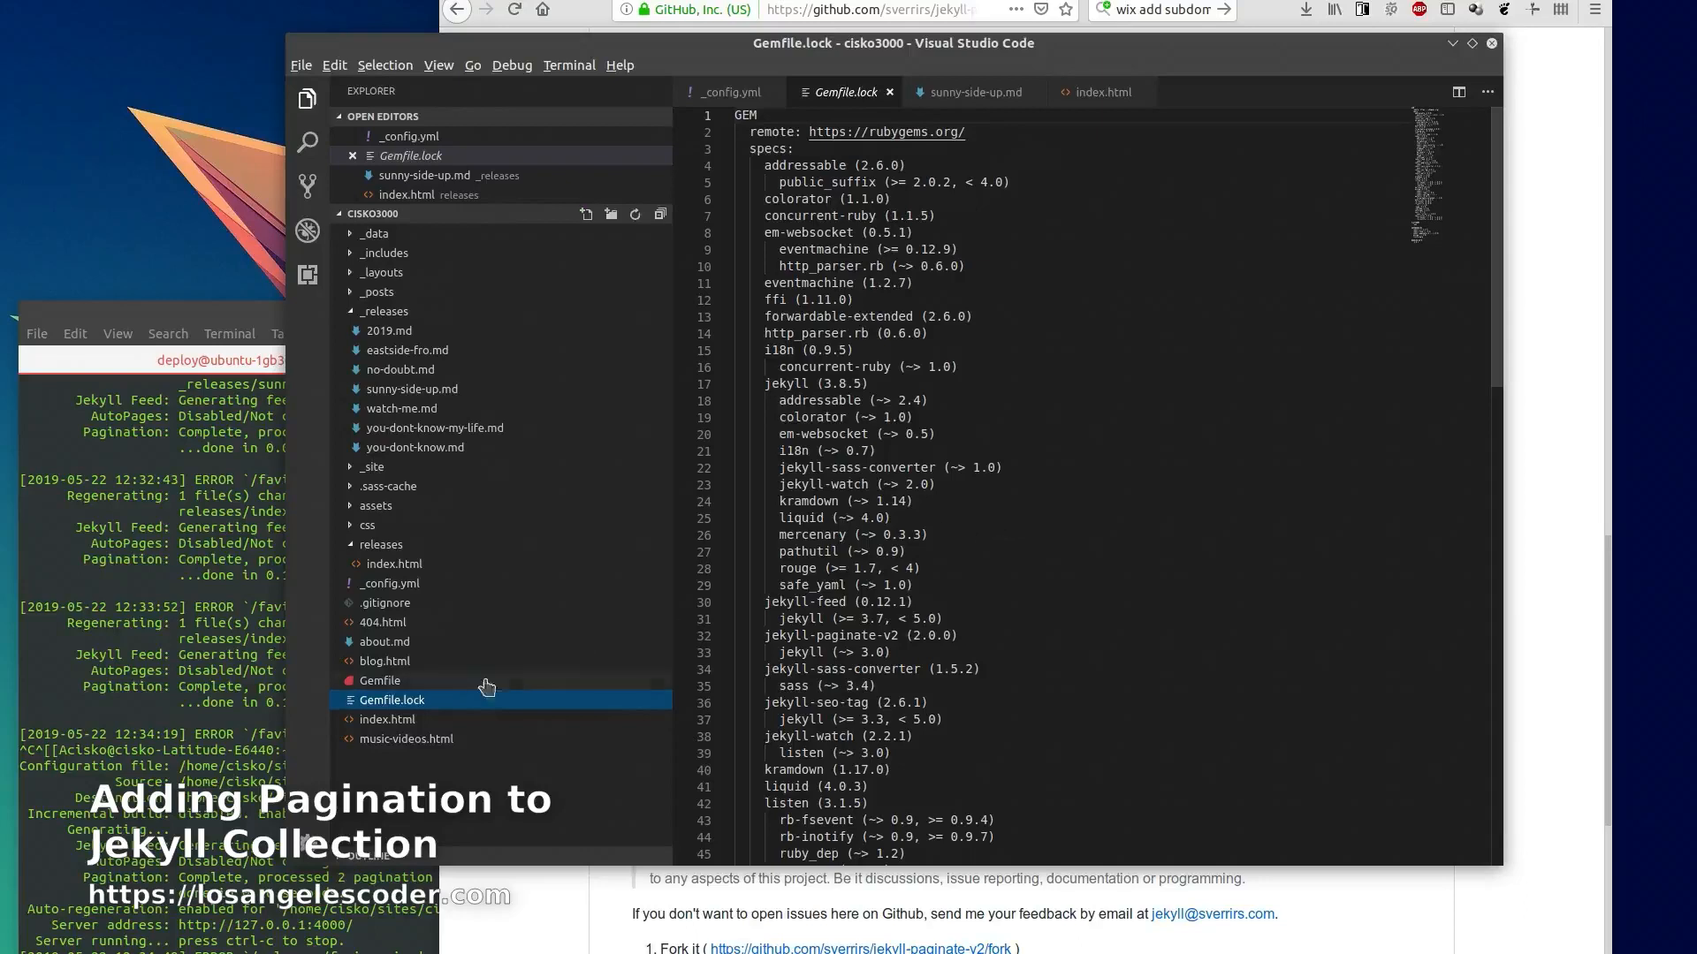
mouse_move(392, 700)
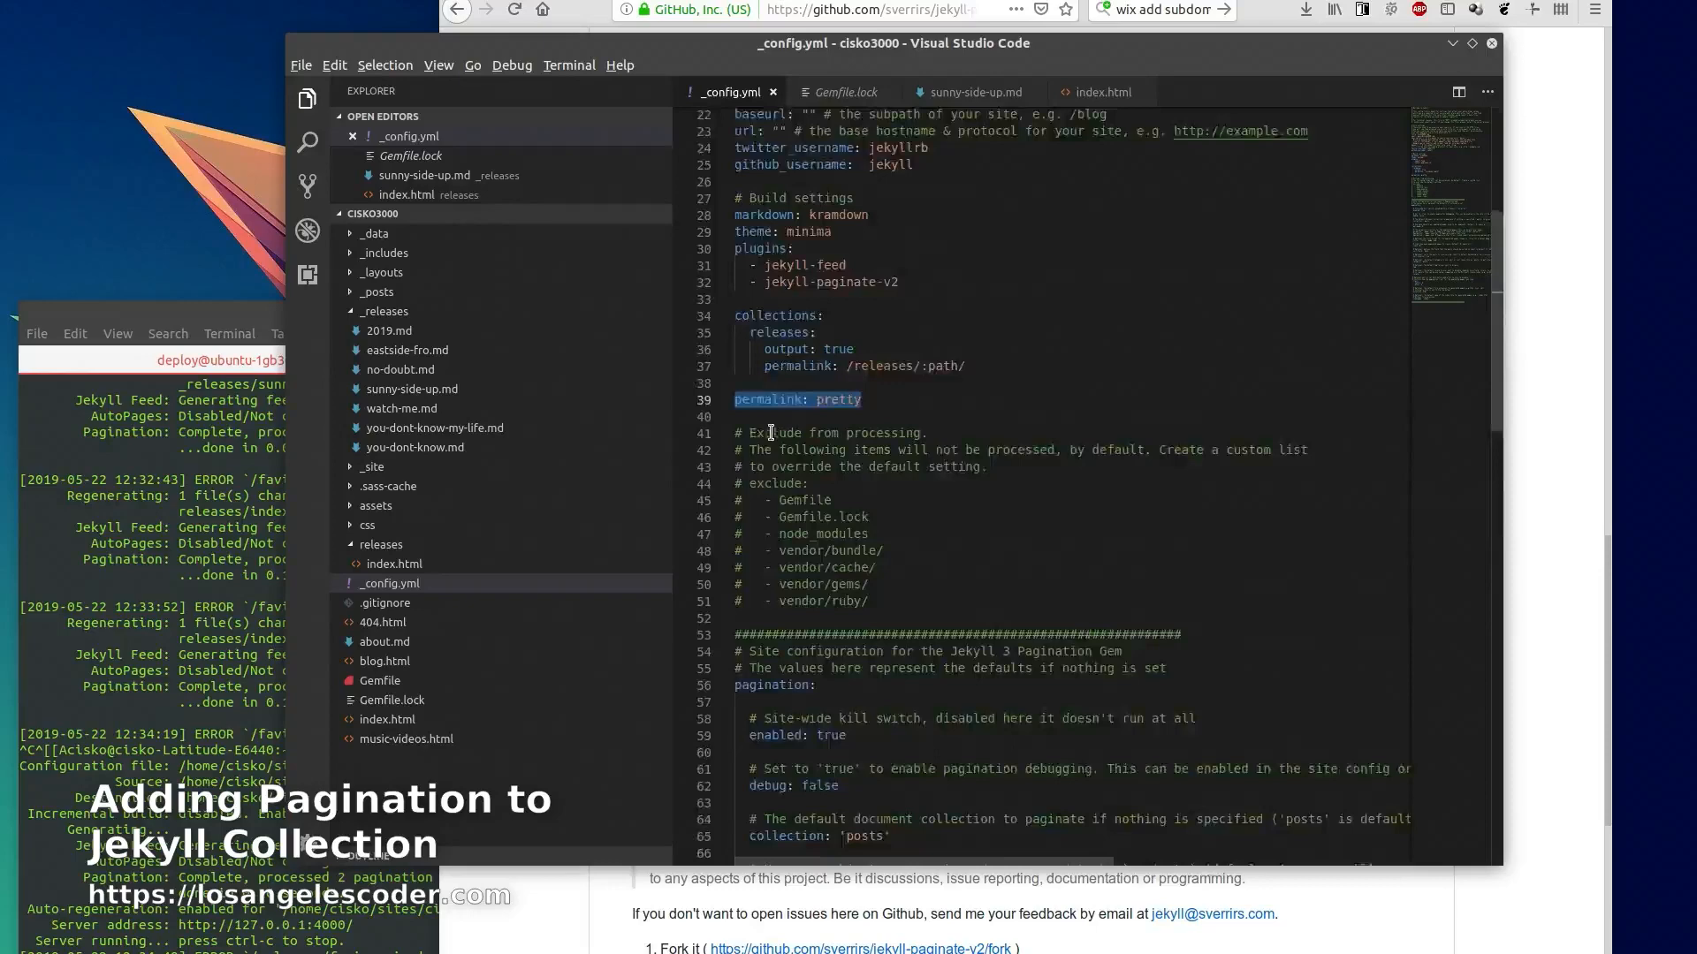
scroll(down, 3)
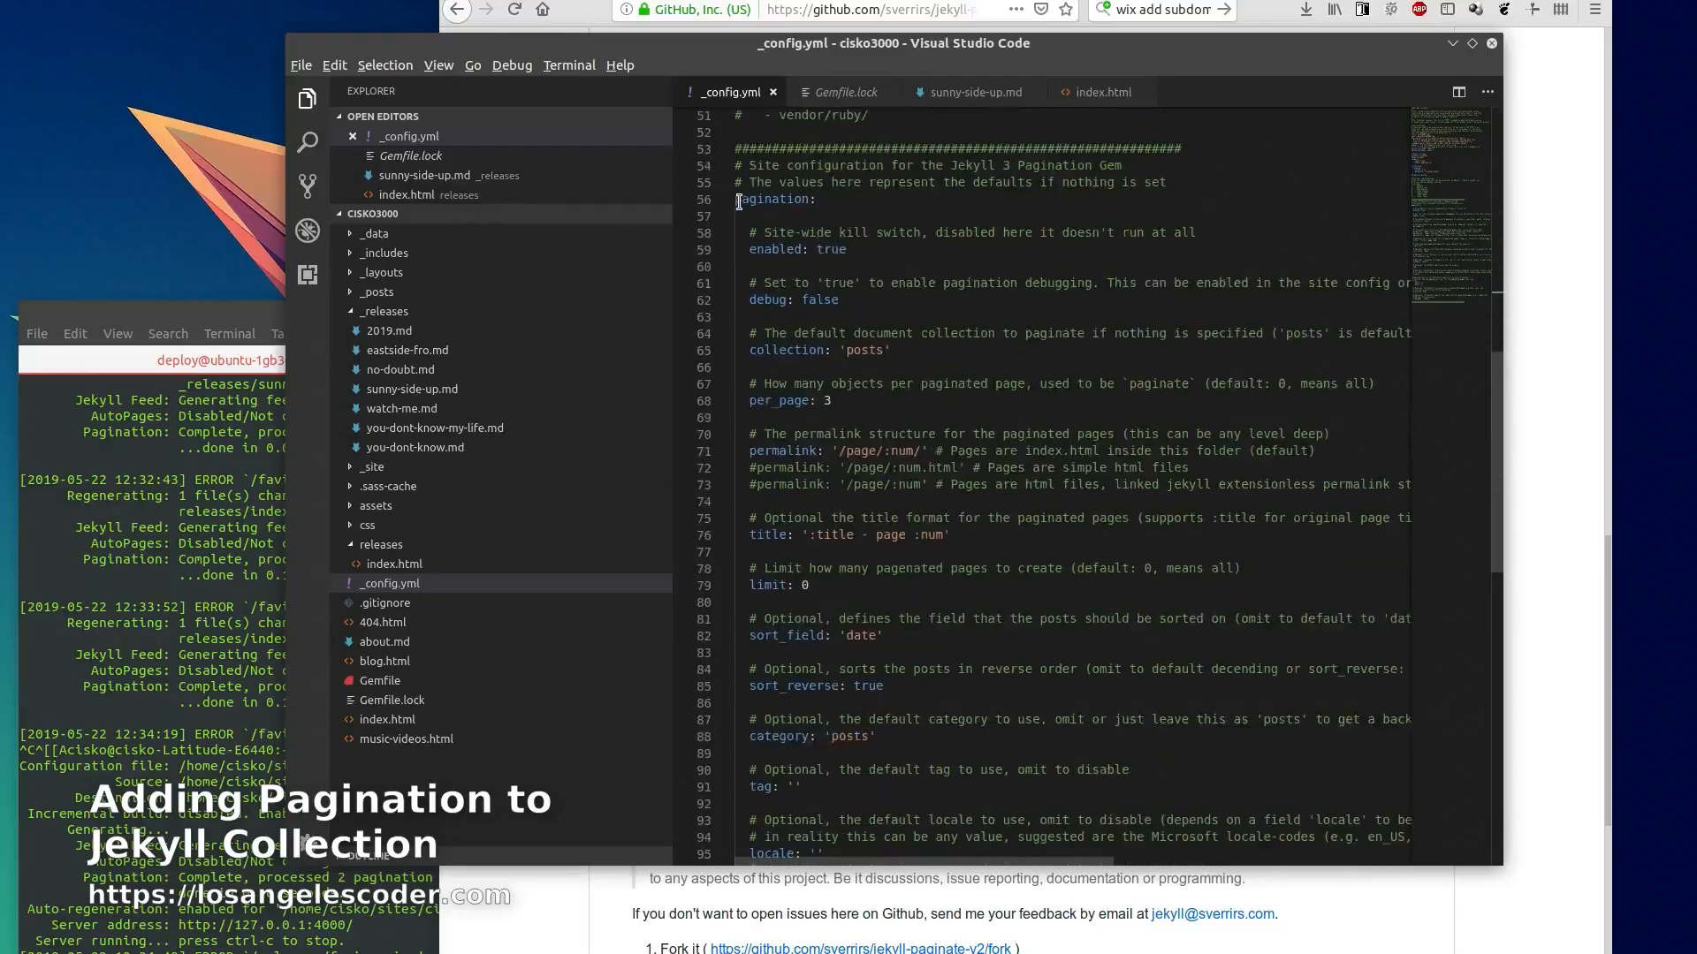
scroll(down, 3)
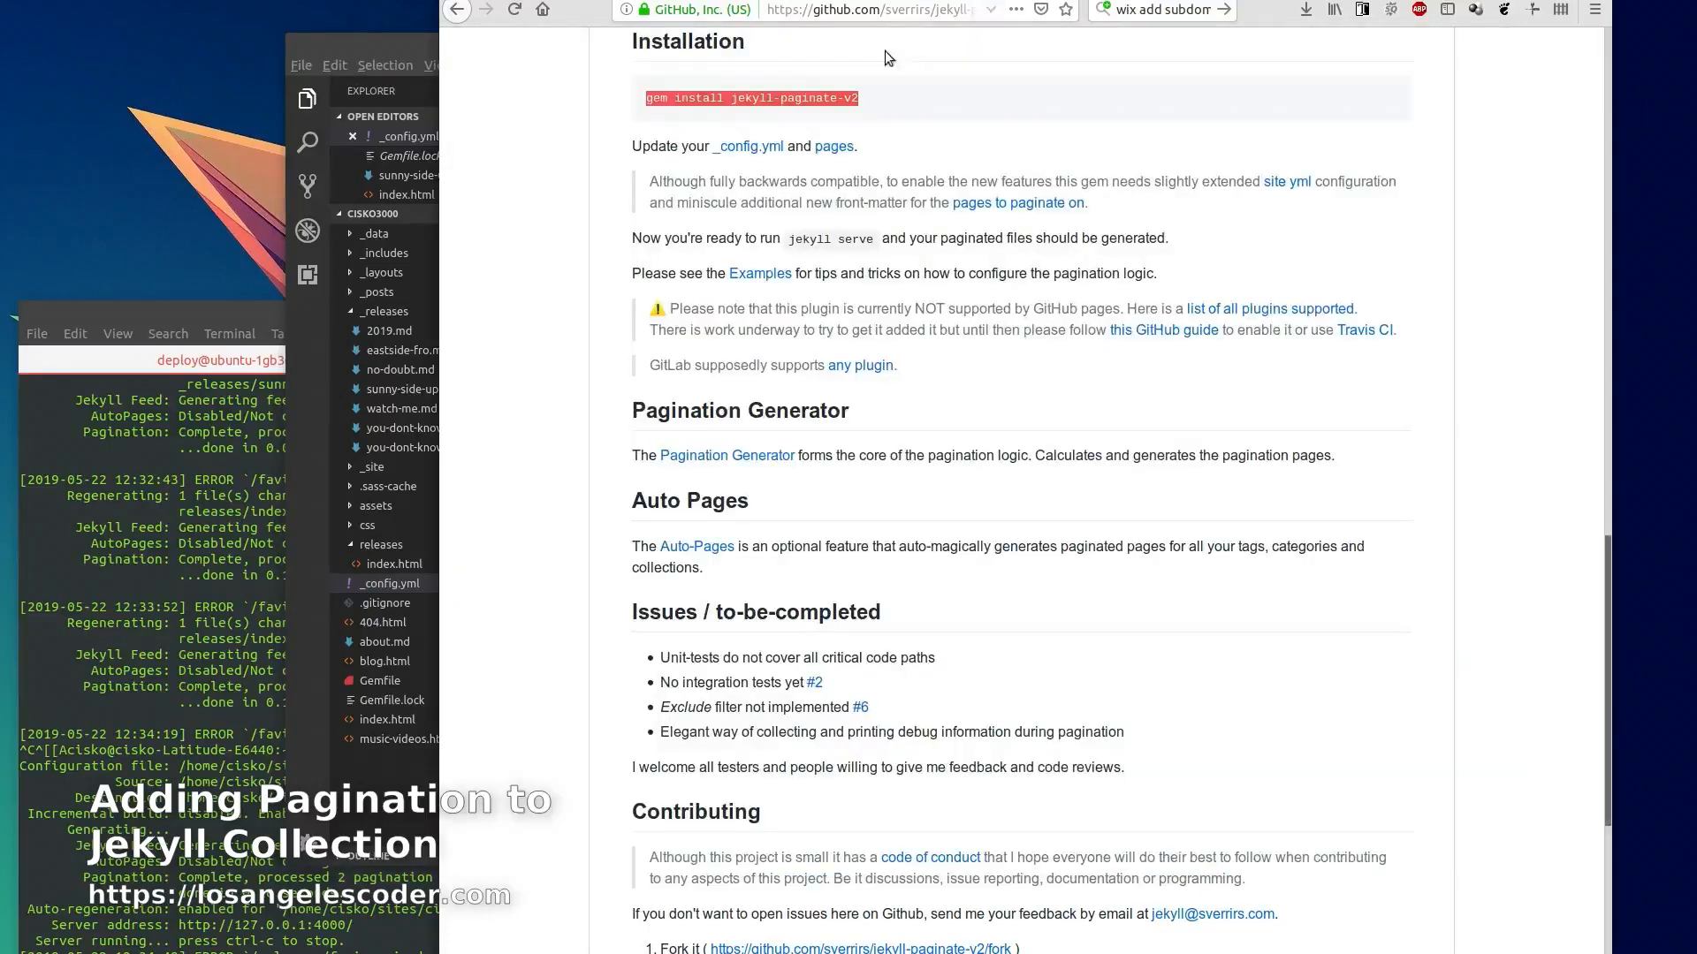
Jump from Installation to the README's Site configuration sample of default pagination settings
scroll(up, 3)
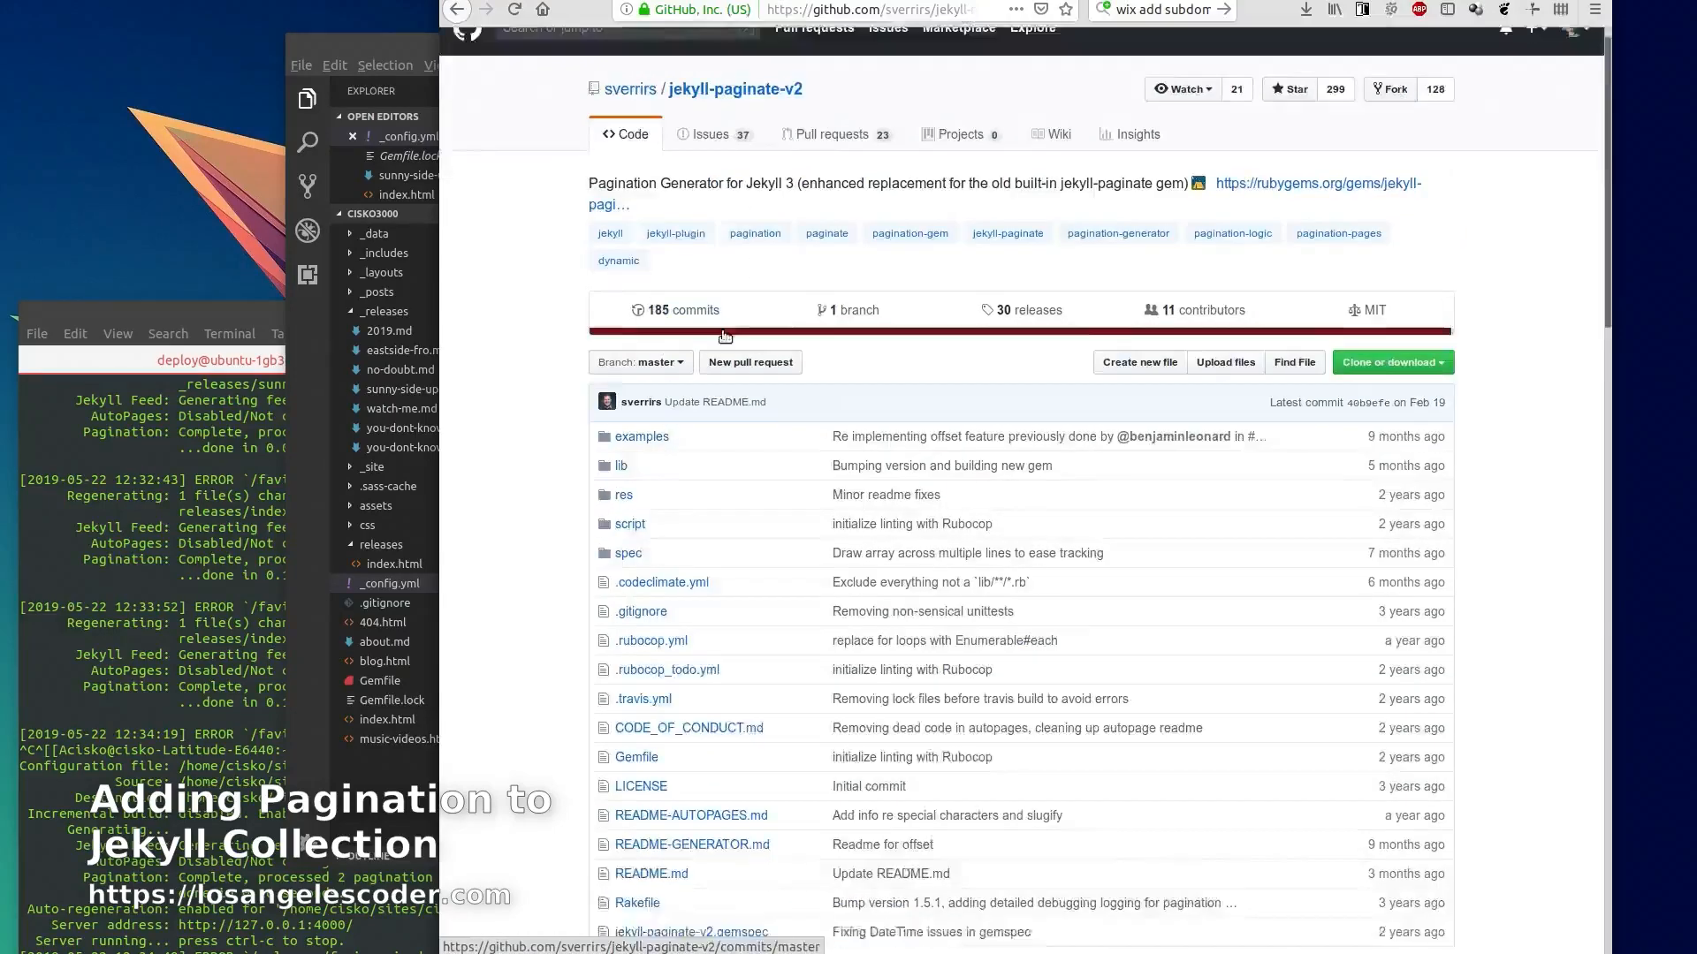
scroll(down, 3)
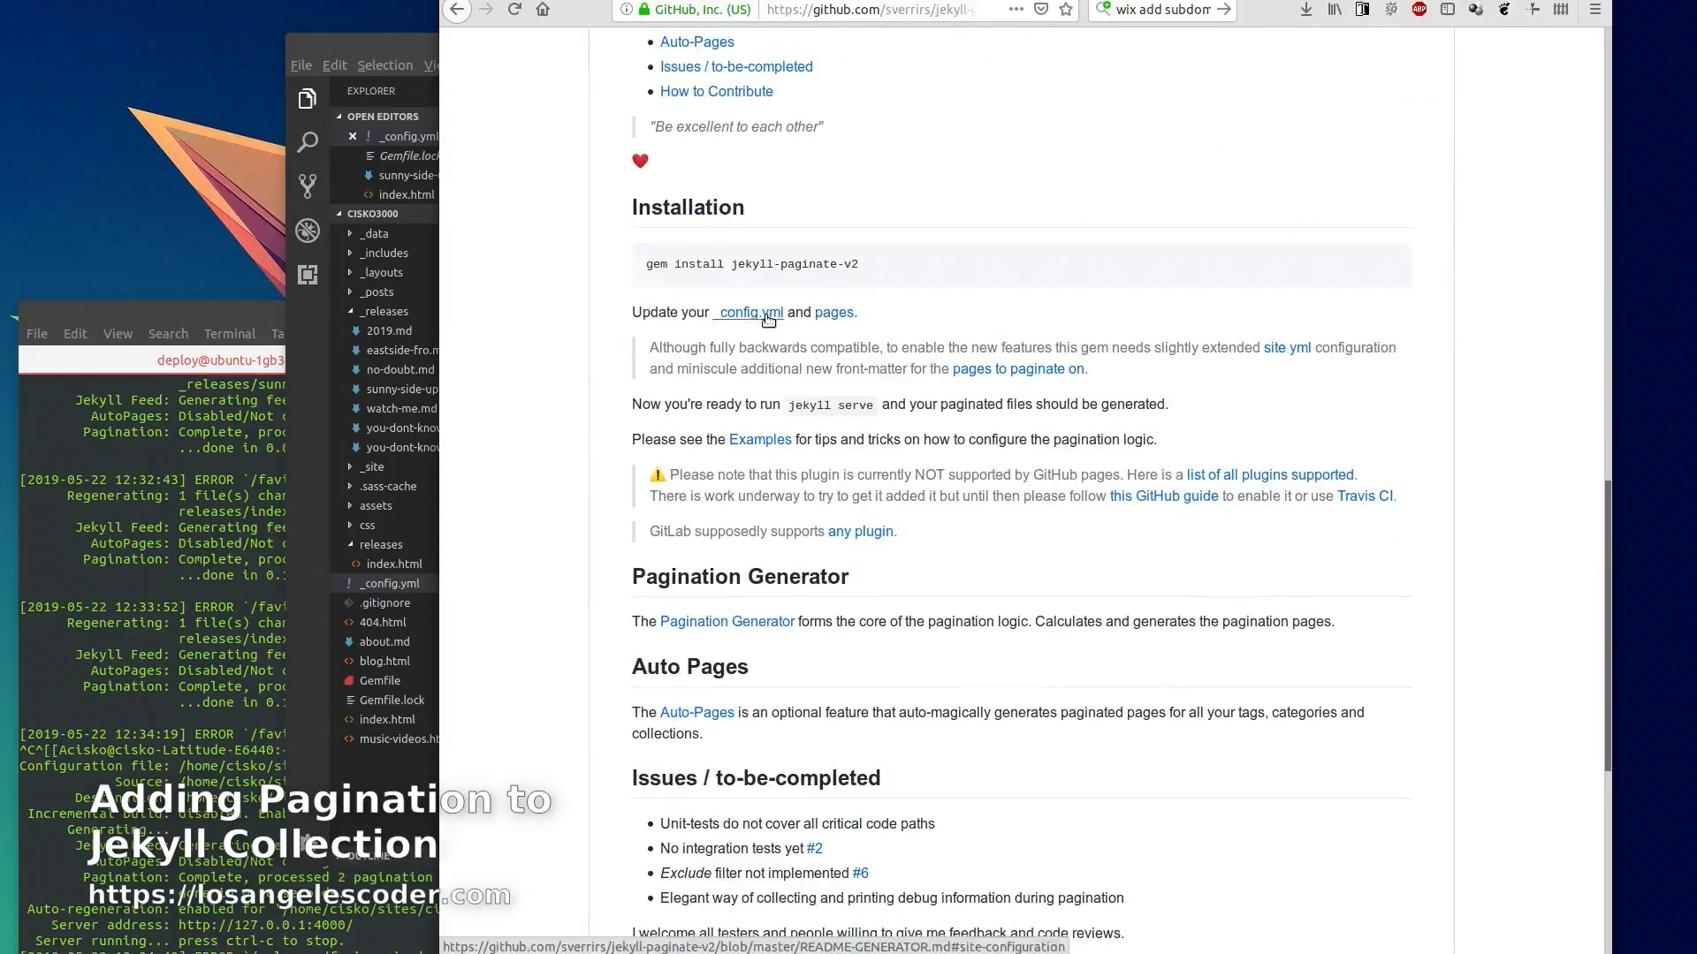
click(745, 312)
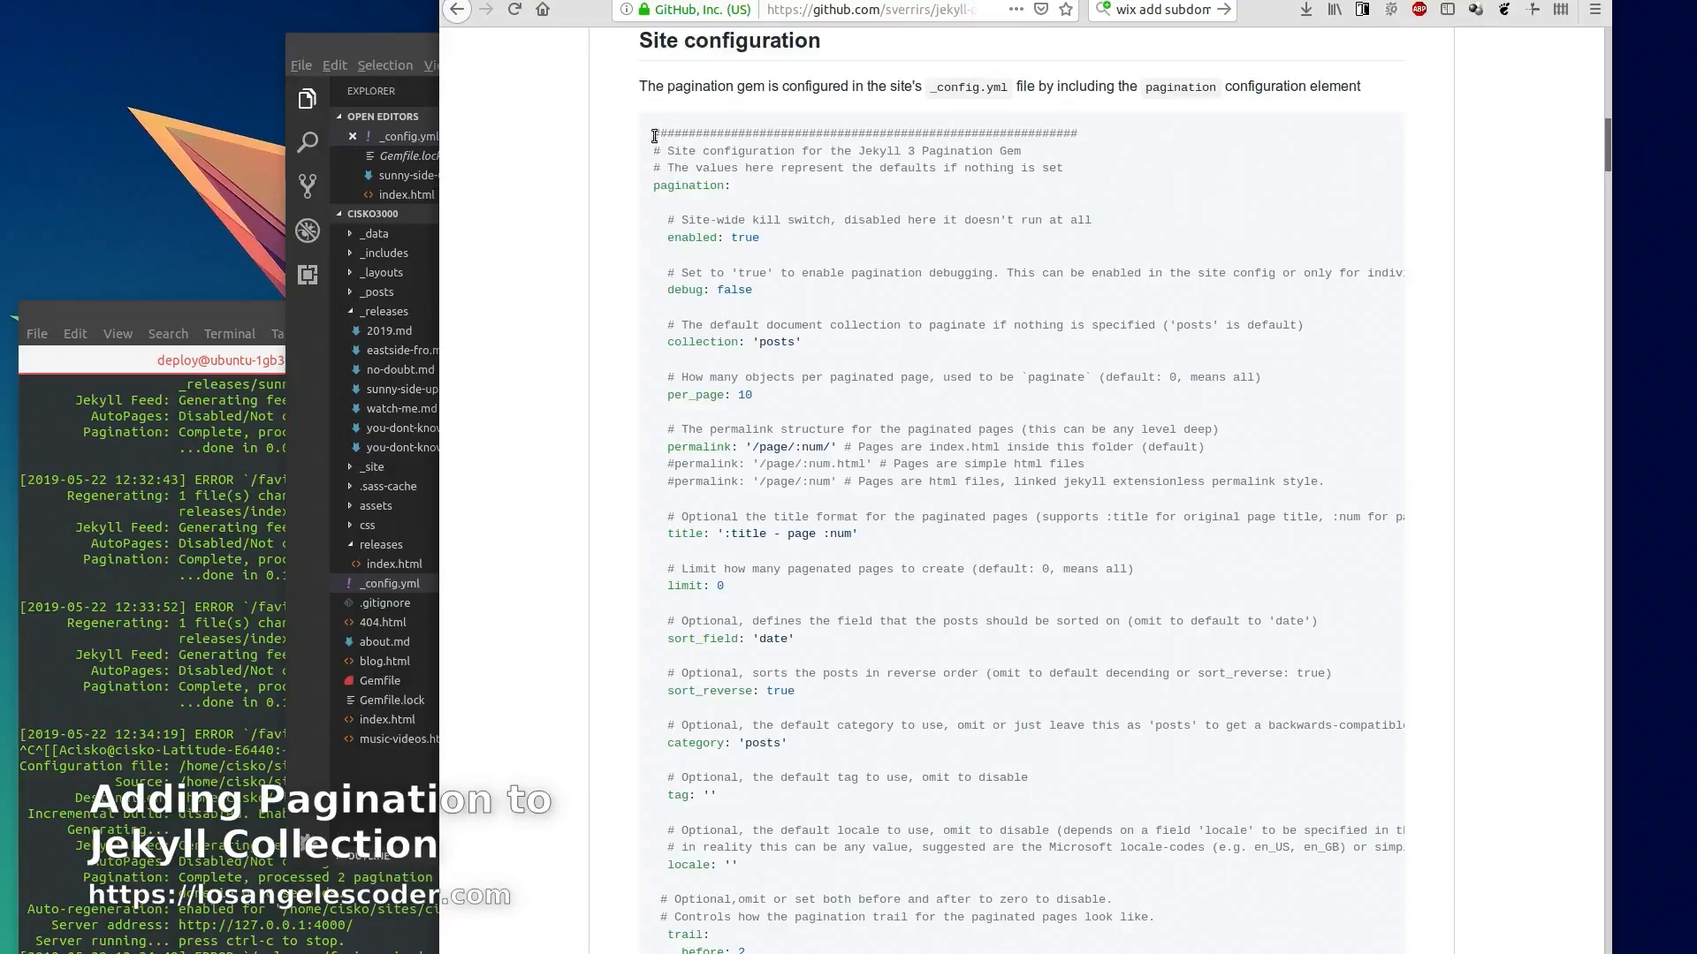
scroll(down, 3)
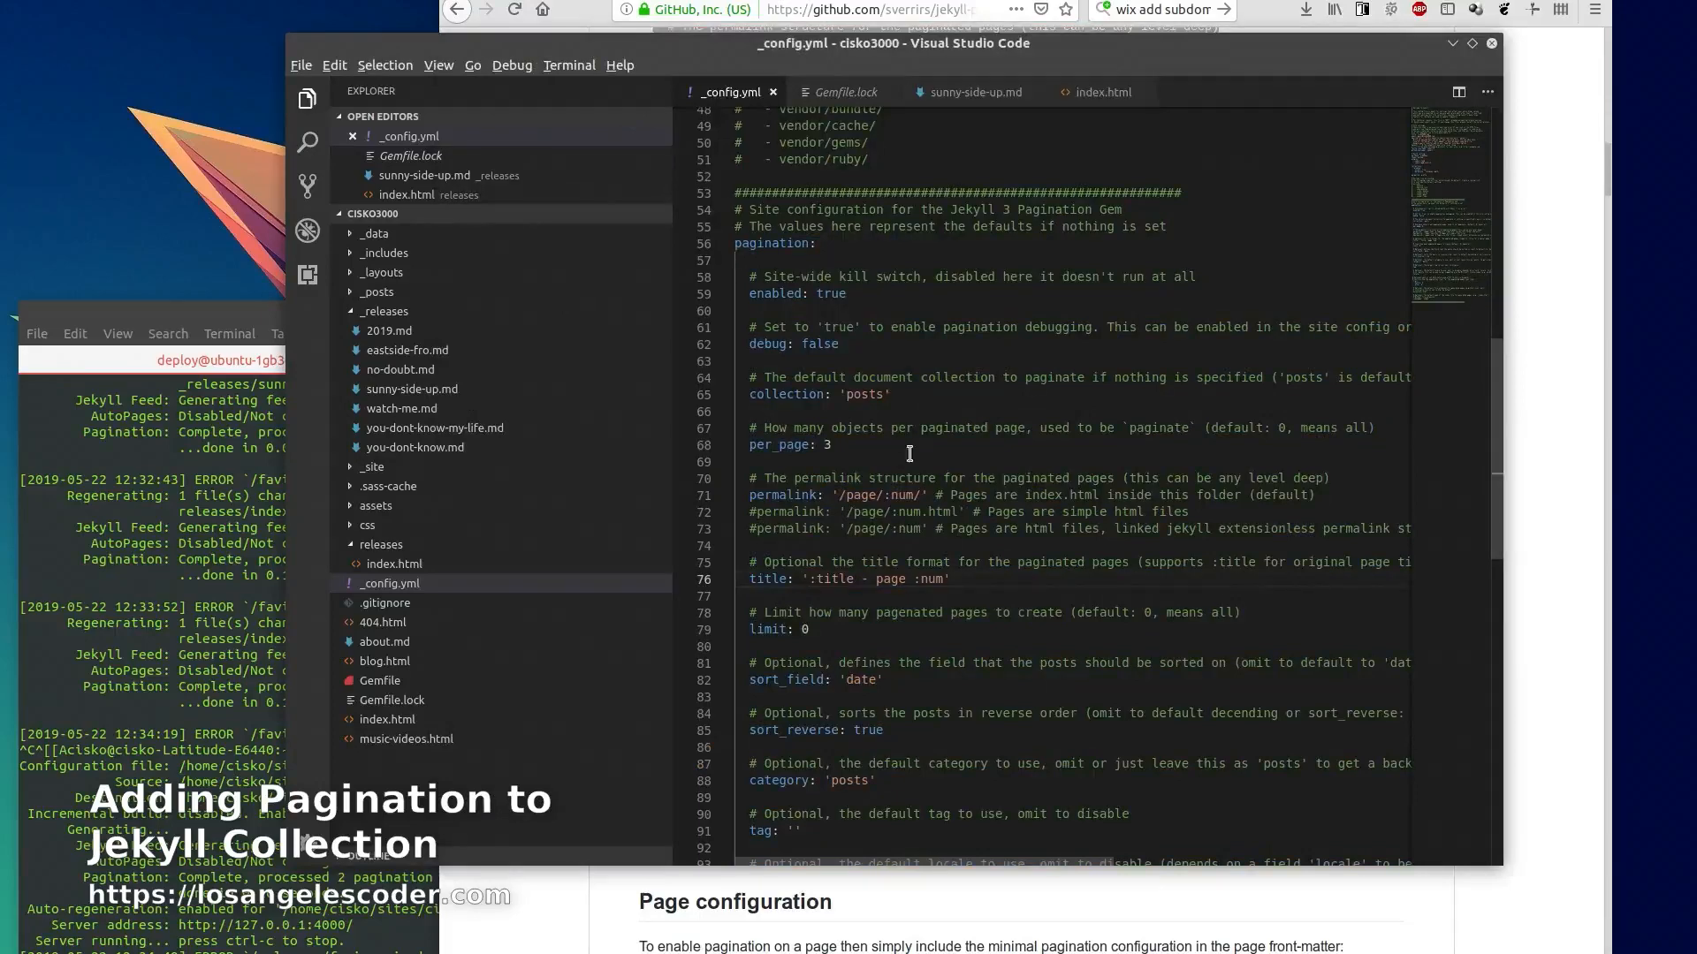
scroll(down, 3)
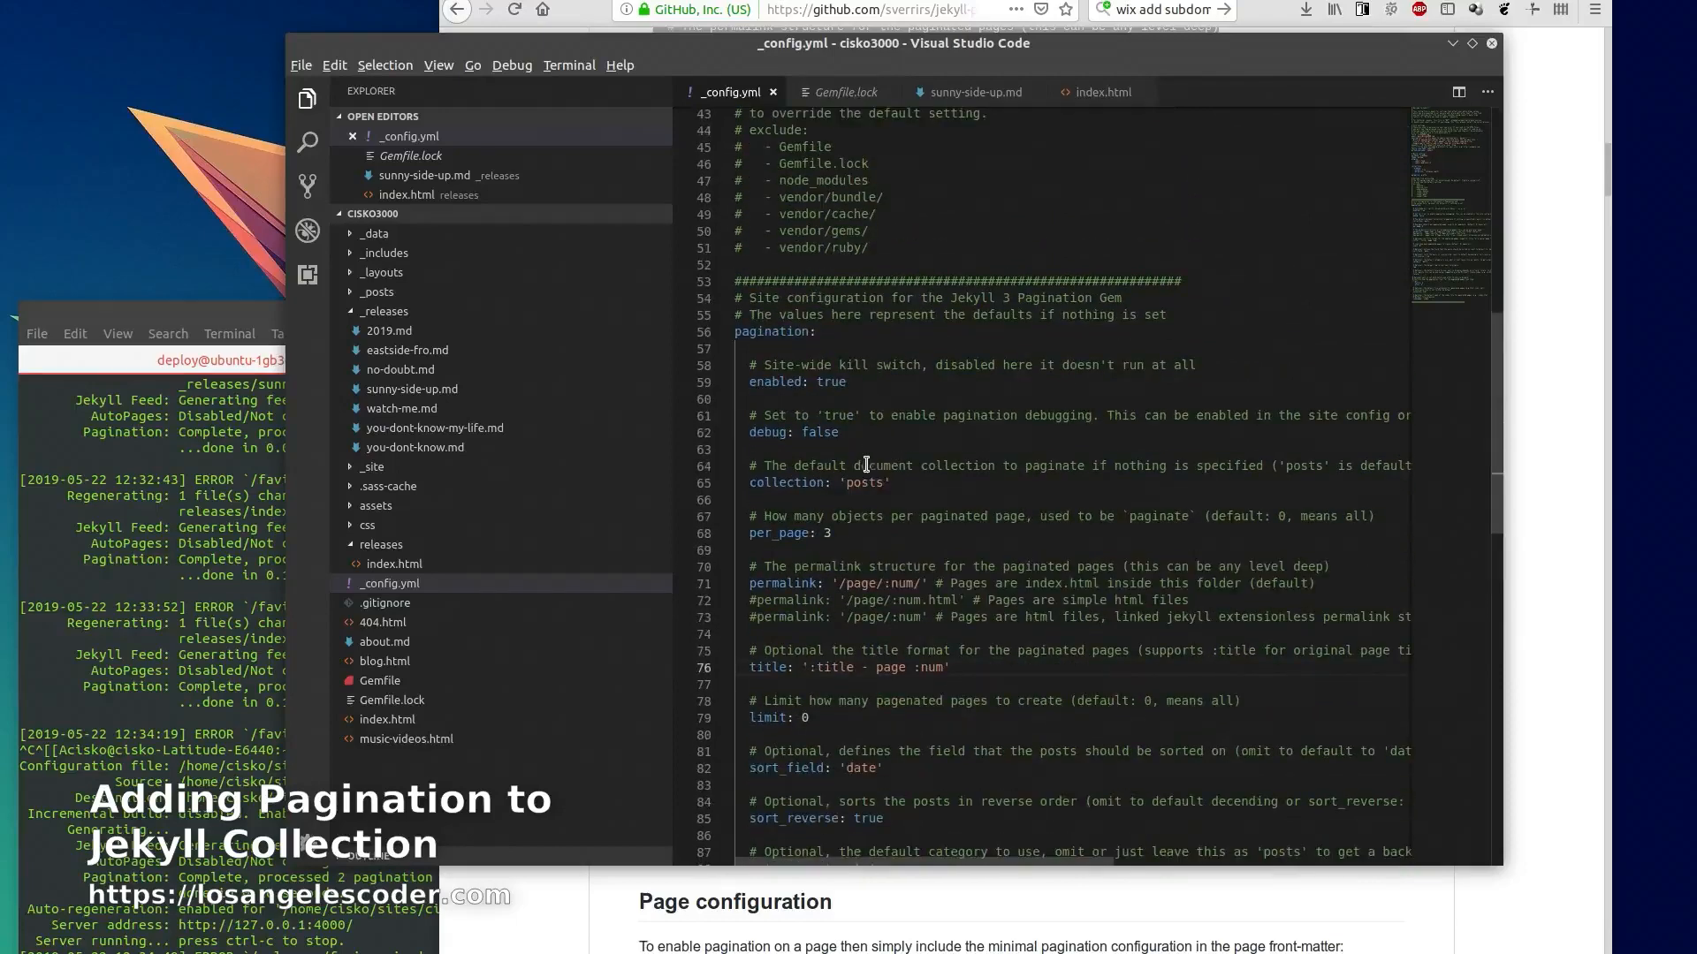
scroll(down, 3)
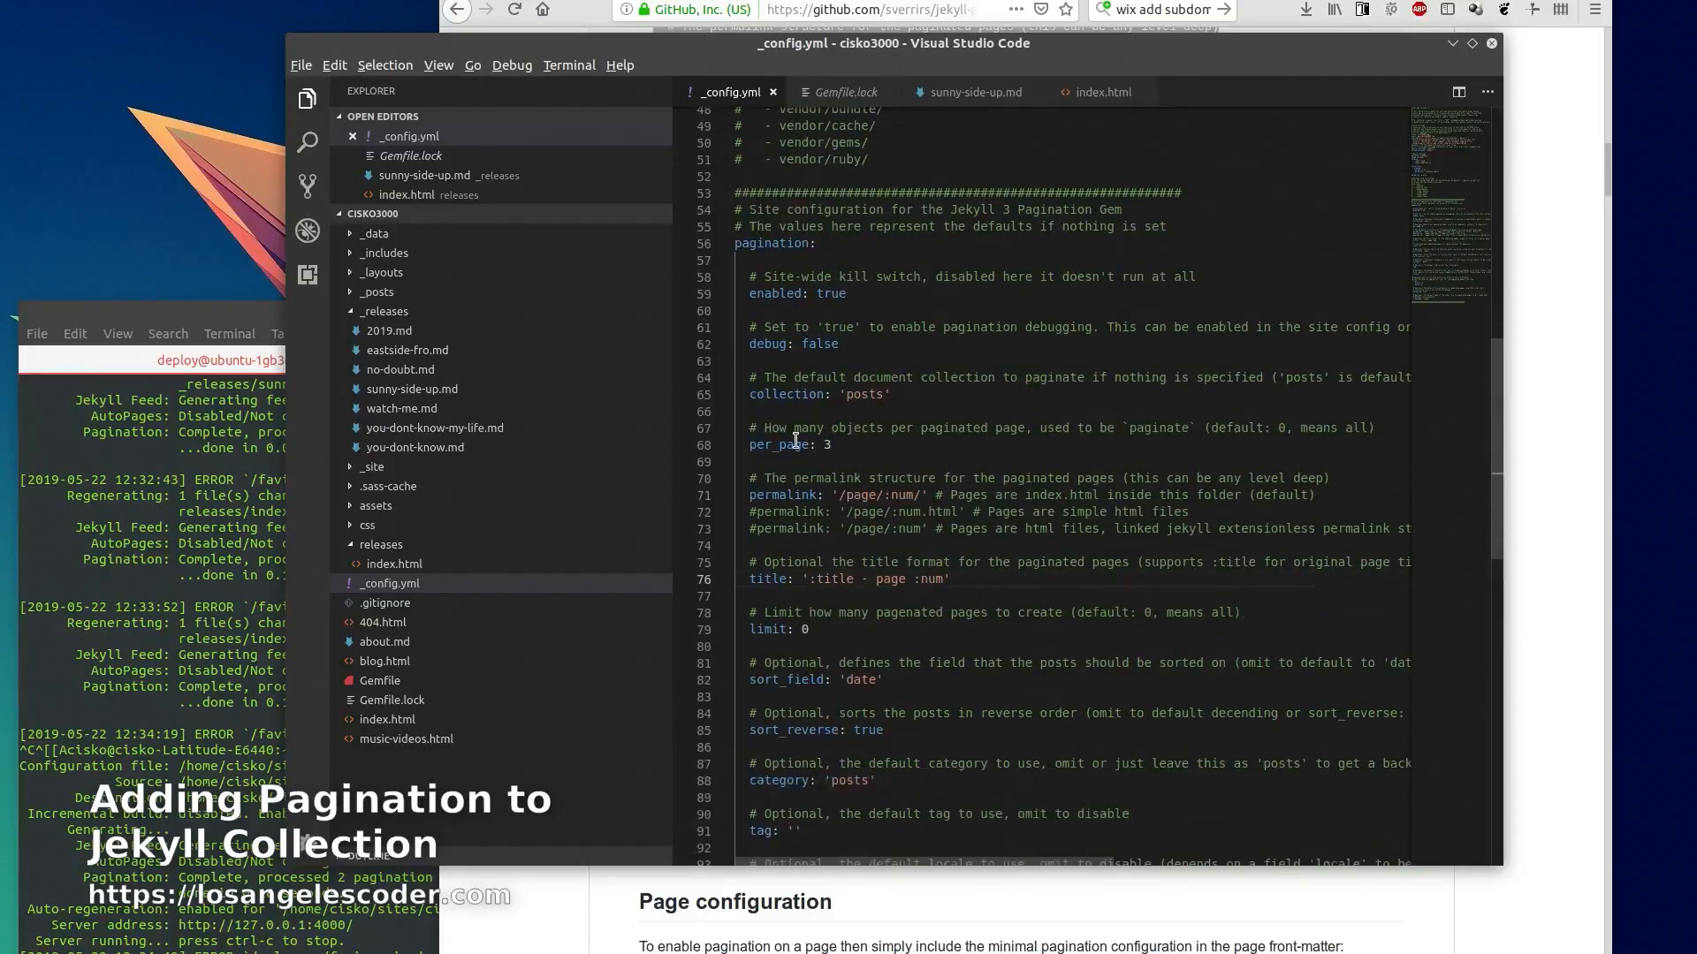
double_click(777, 445)
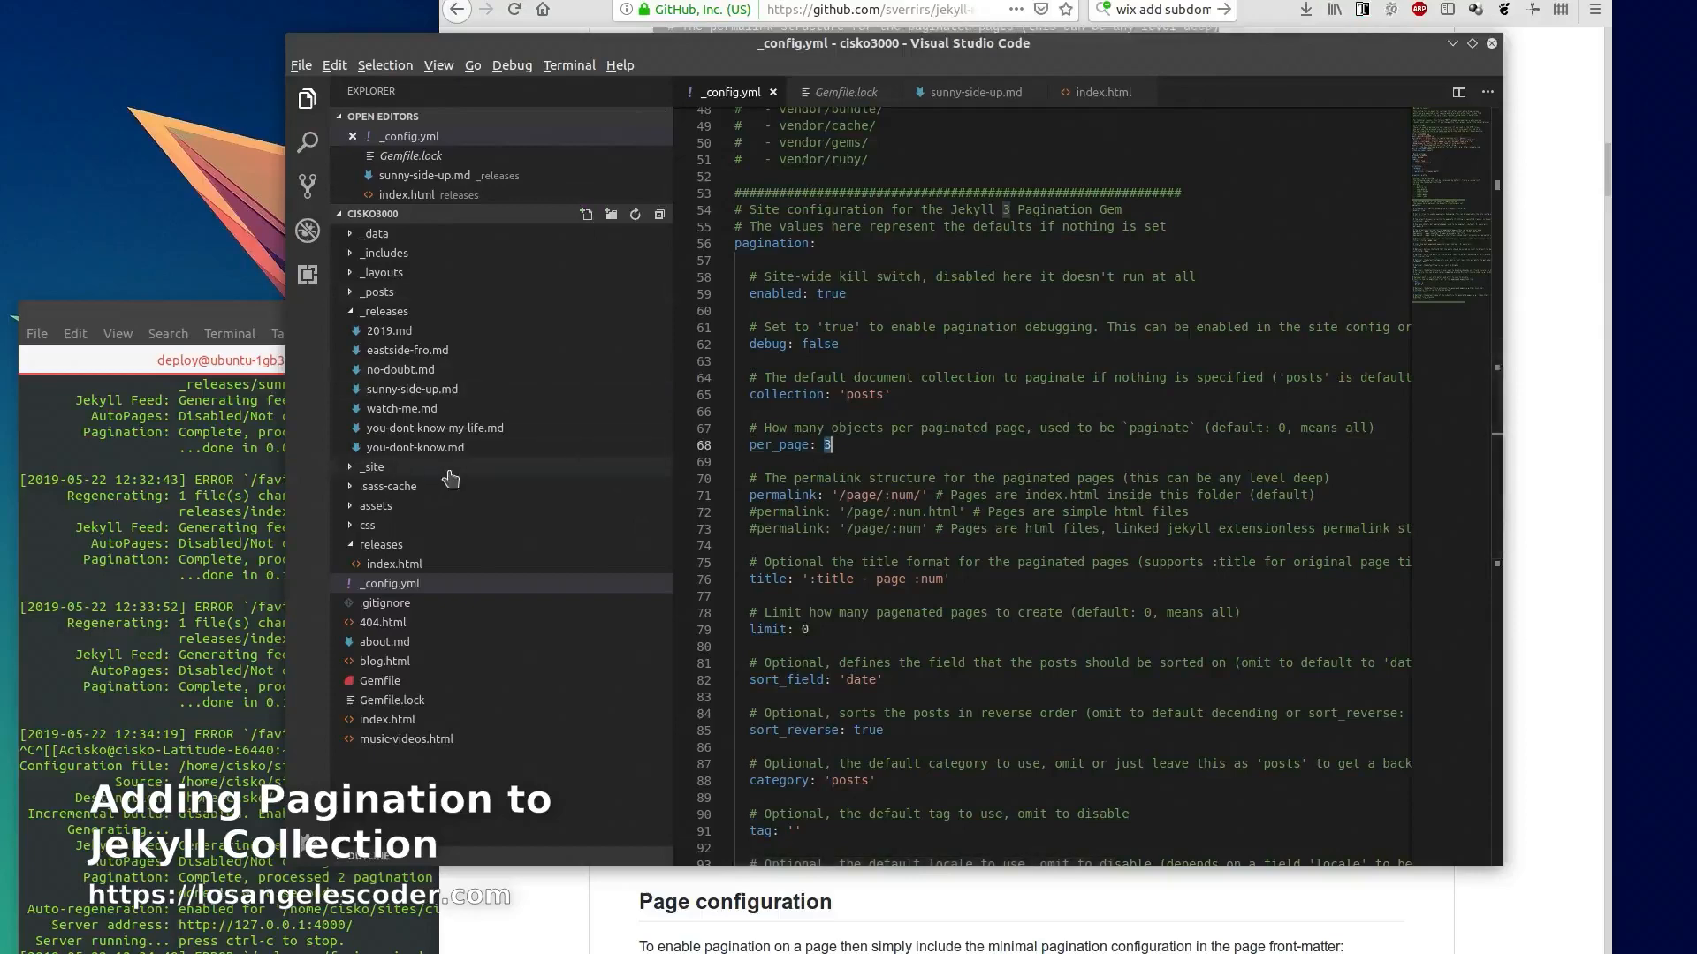
mouse_move(408, 322)
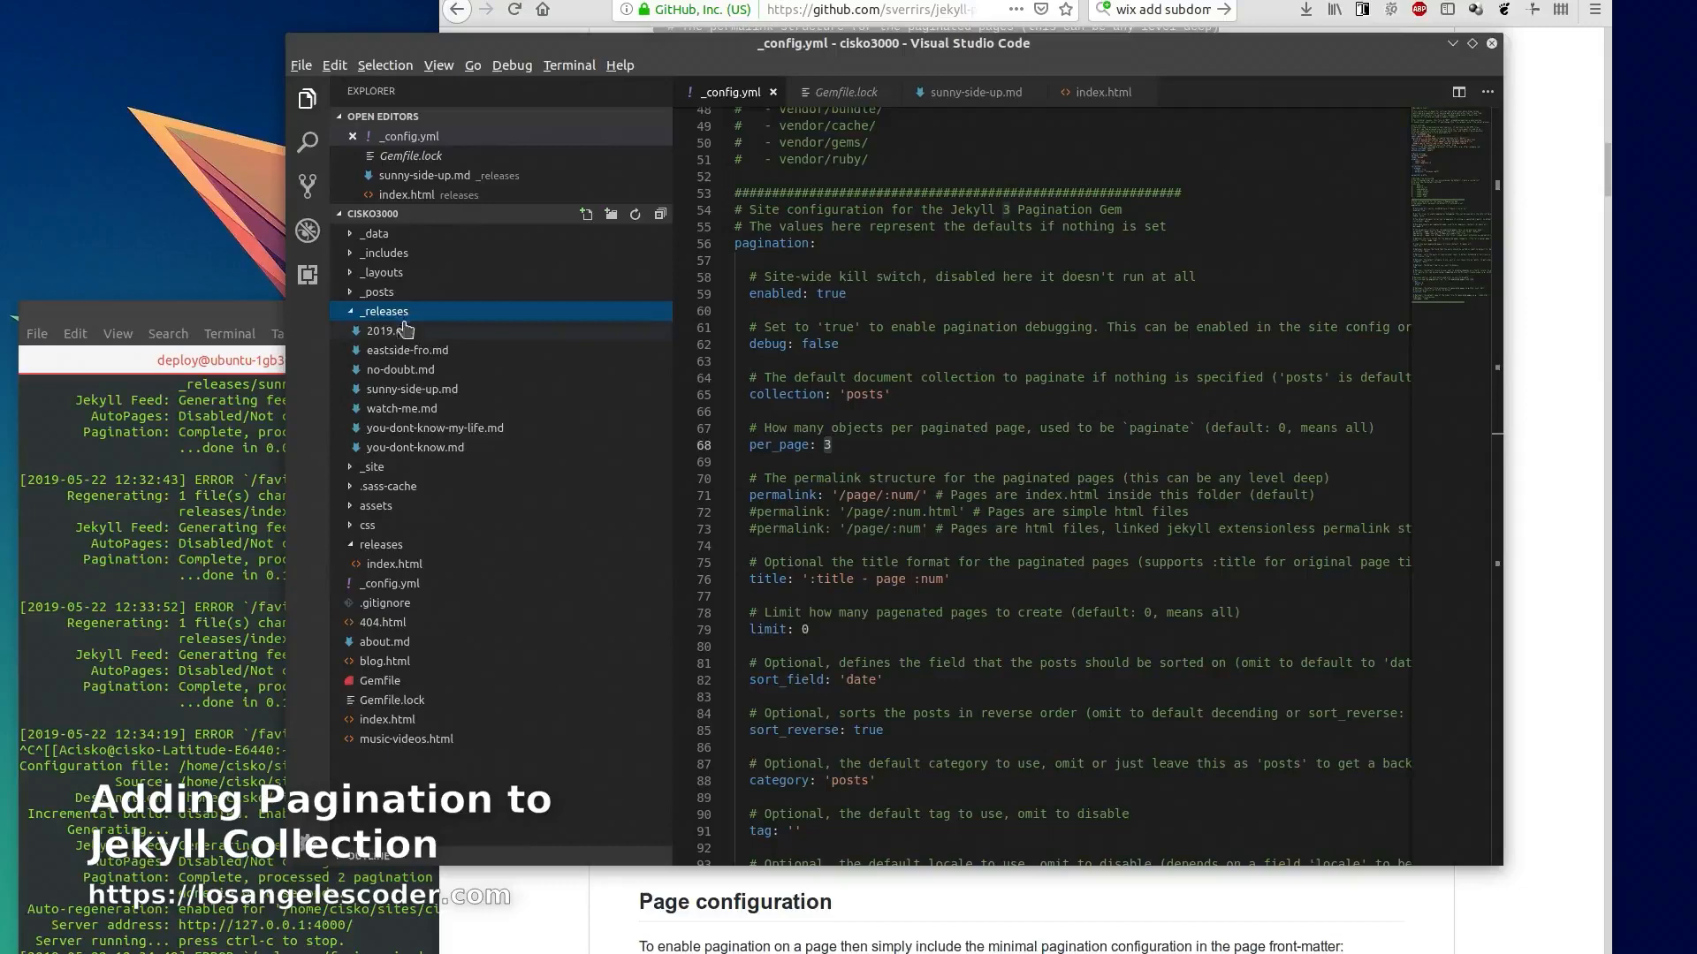
View the eastside-fro, you-dont-know and 2019 release files from the _releases folder
click(408, 331)
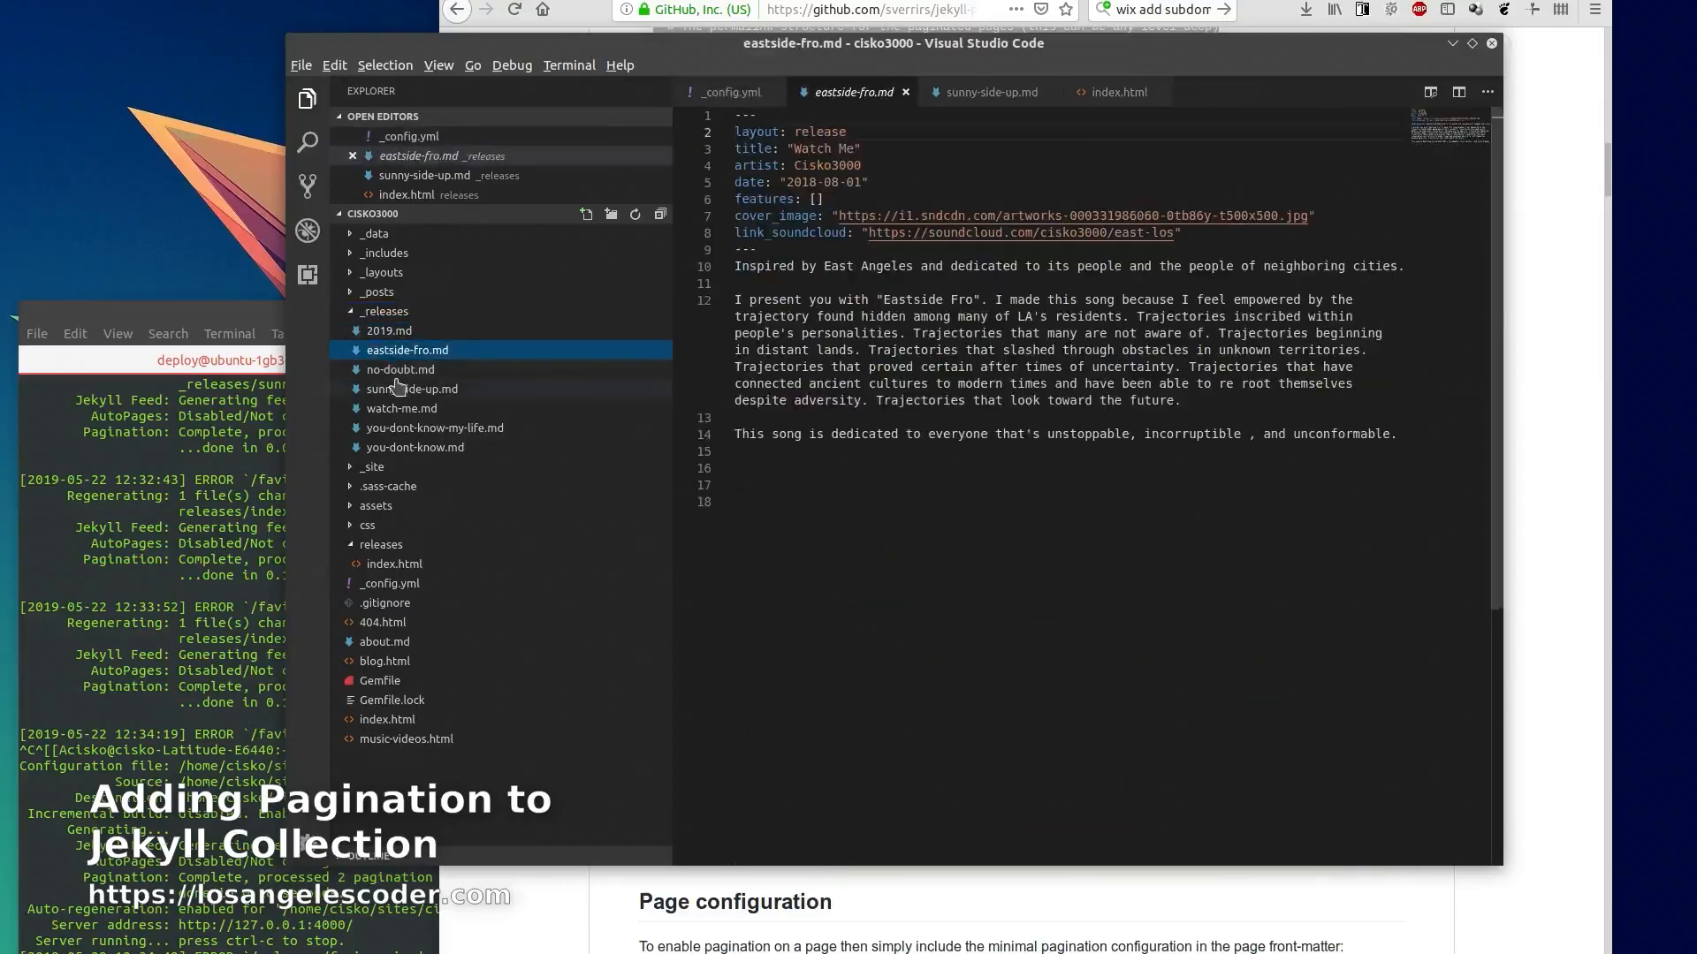
click(416, 447)
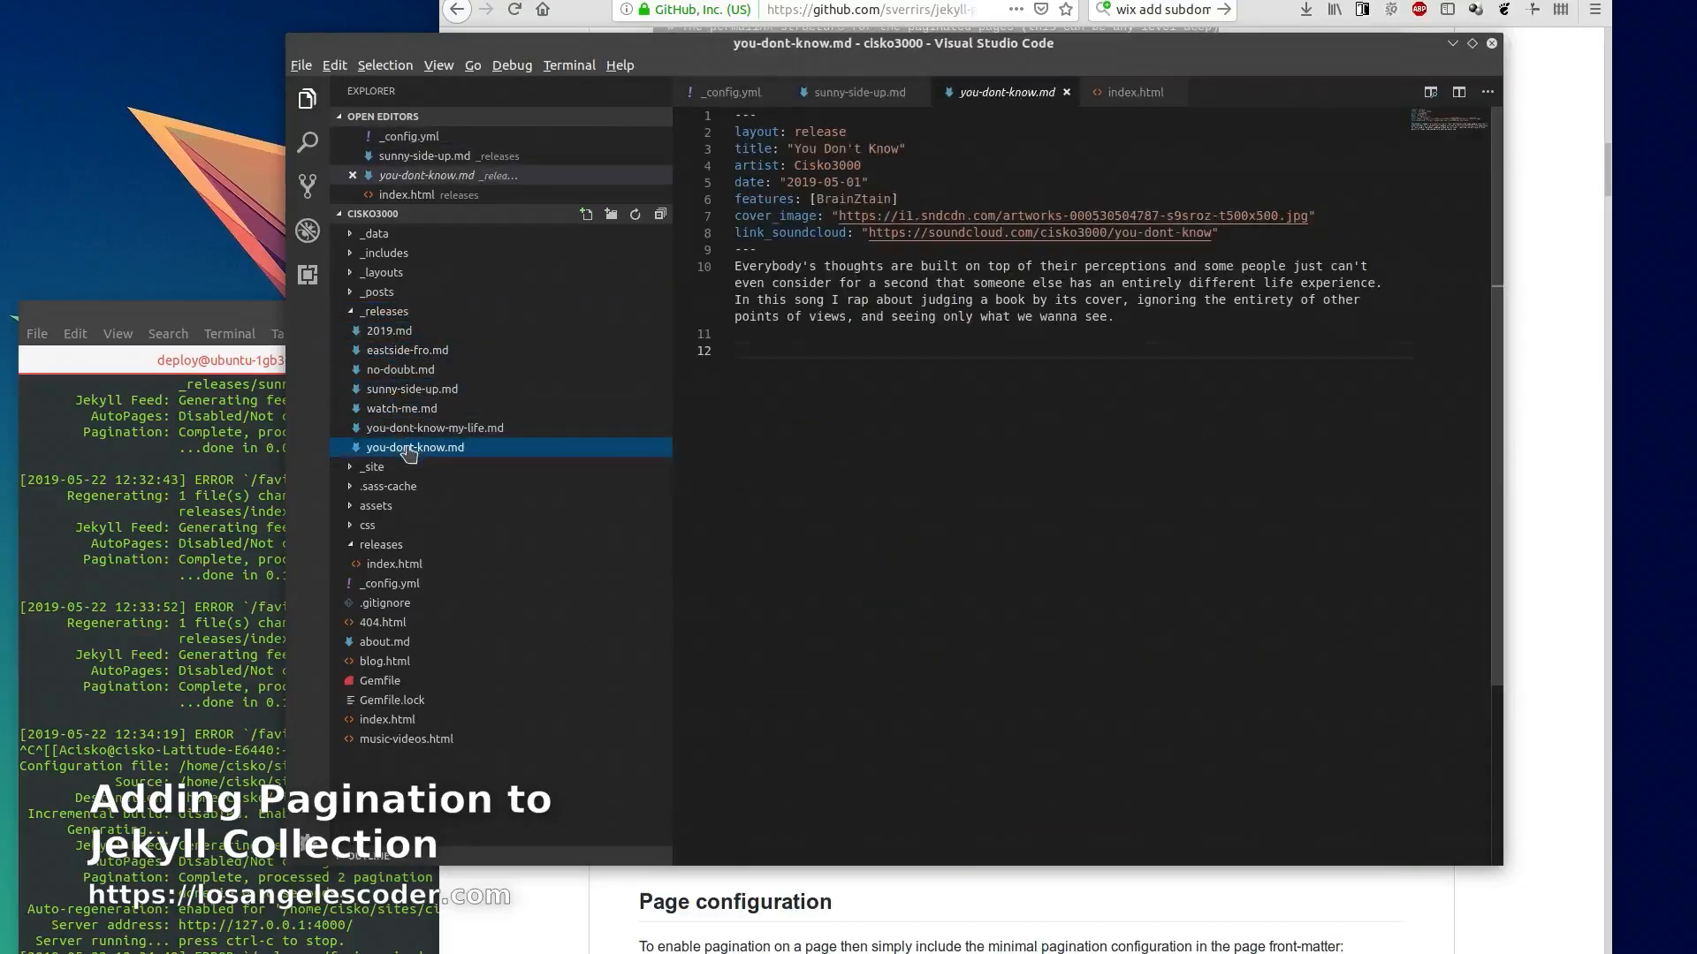
click(389, 331)
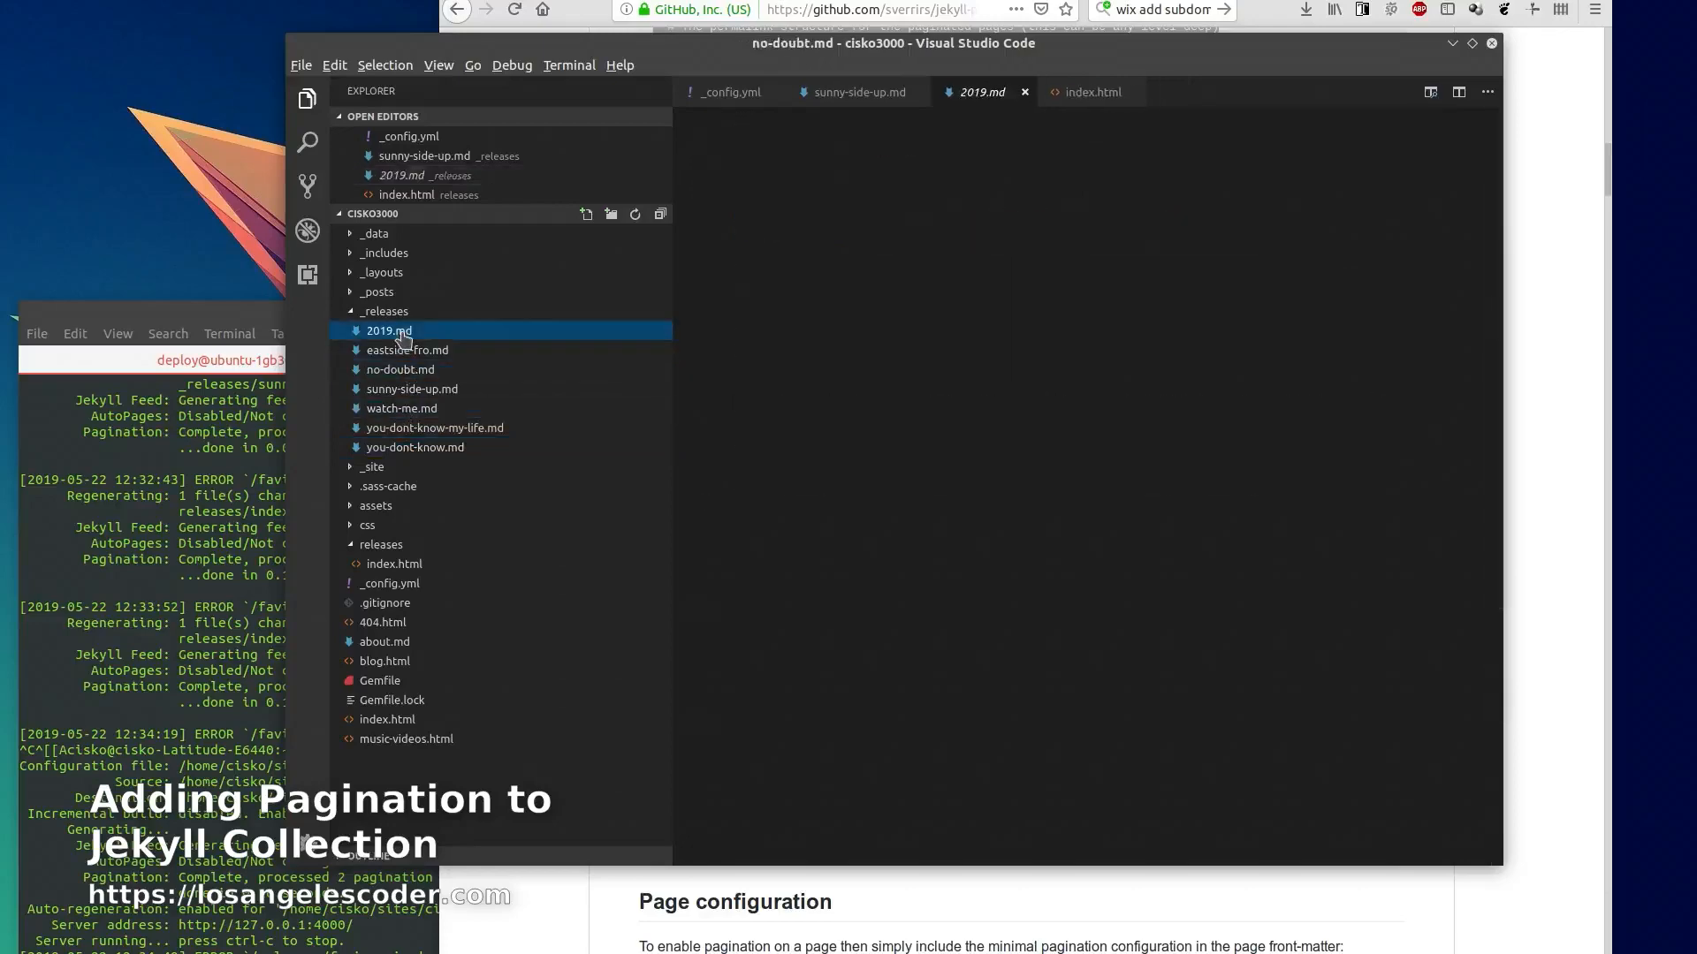
click(389, 330)
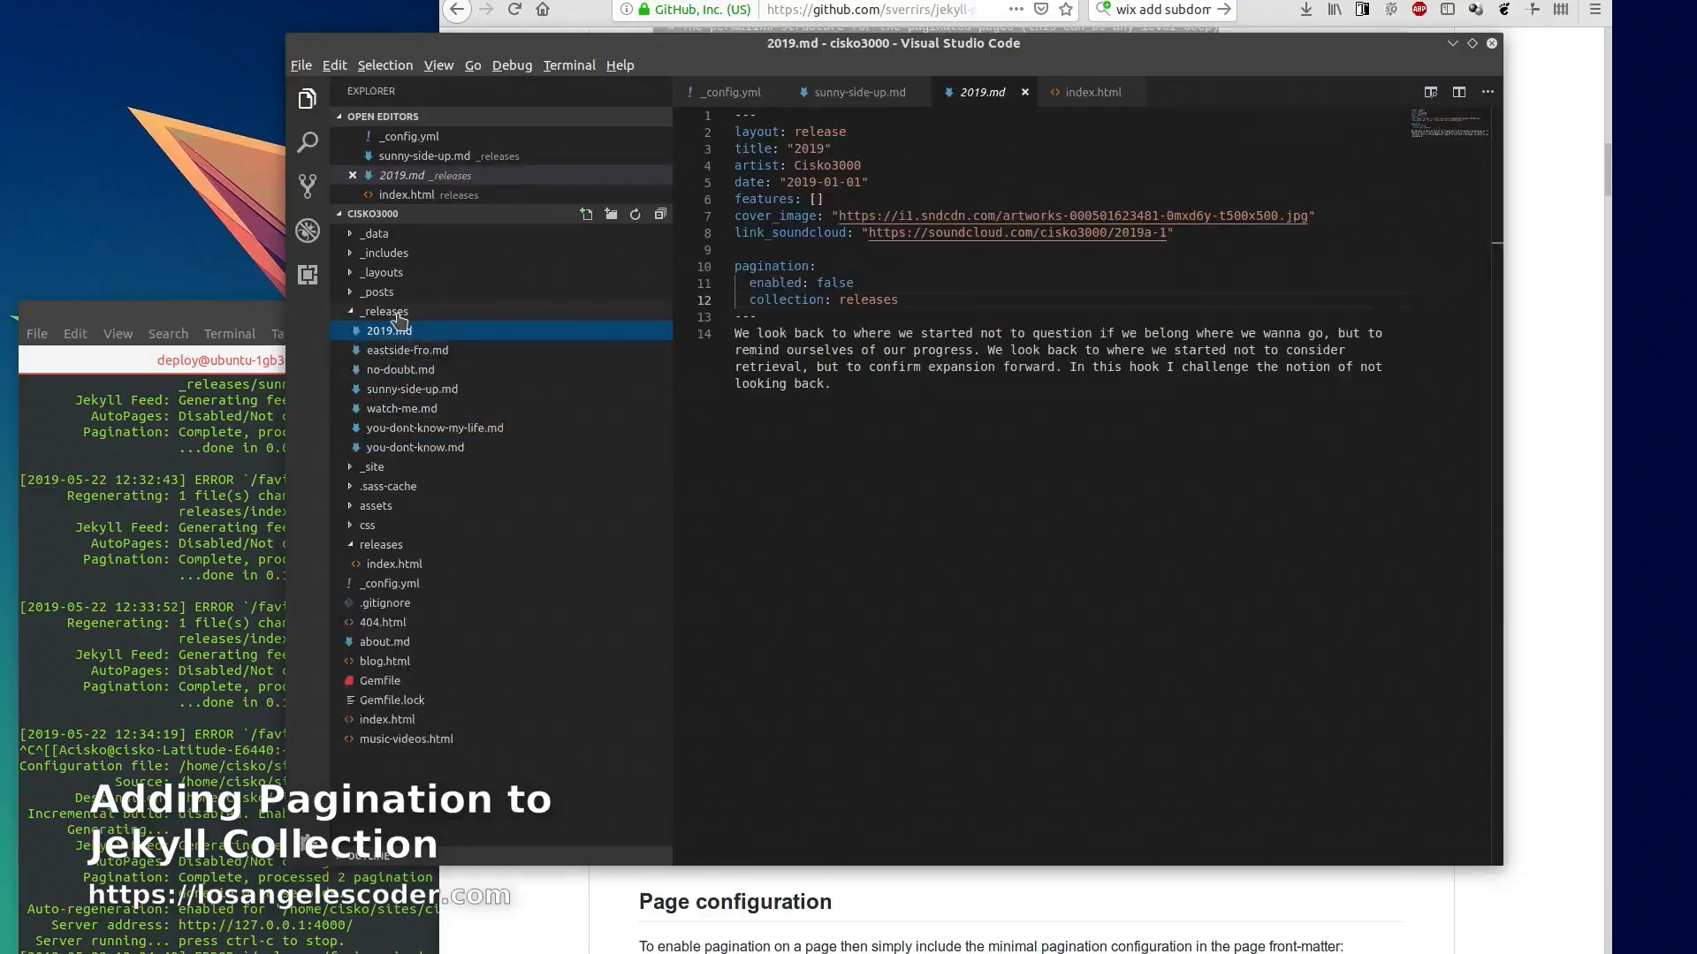
Collapse and re-expand the _releases folder, then switch to releases/index.html
click(383, 311)
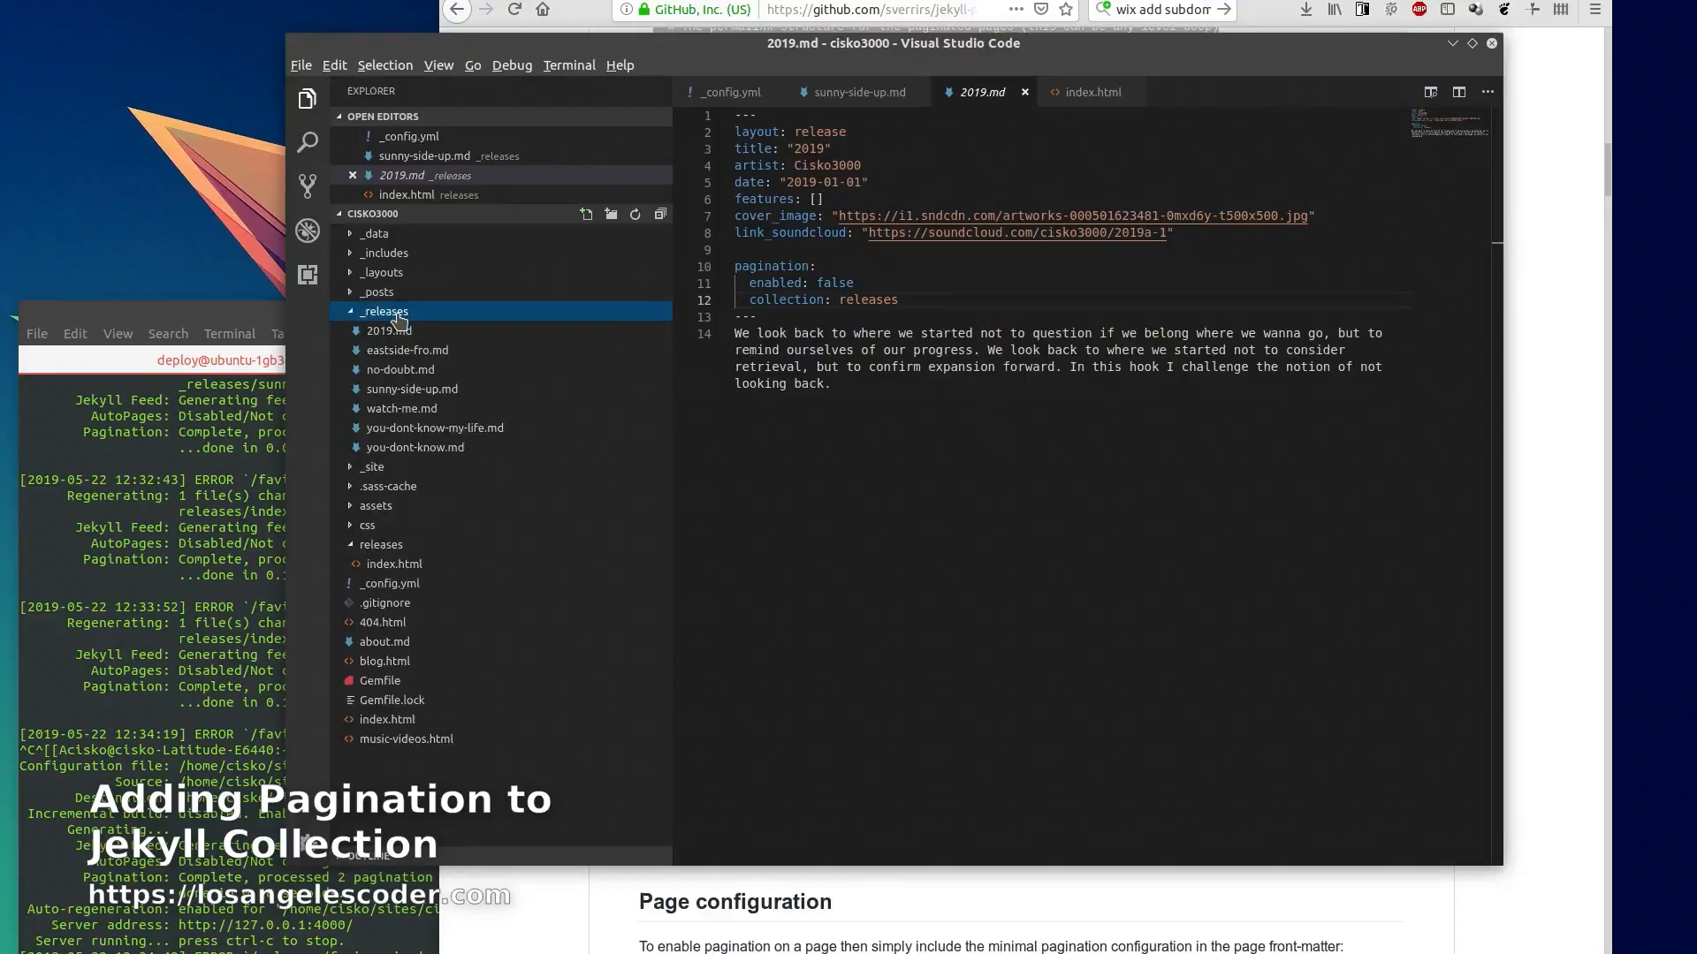
click(386, 311)
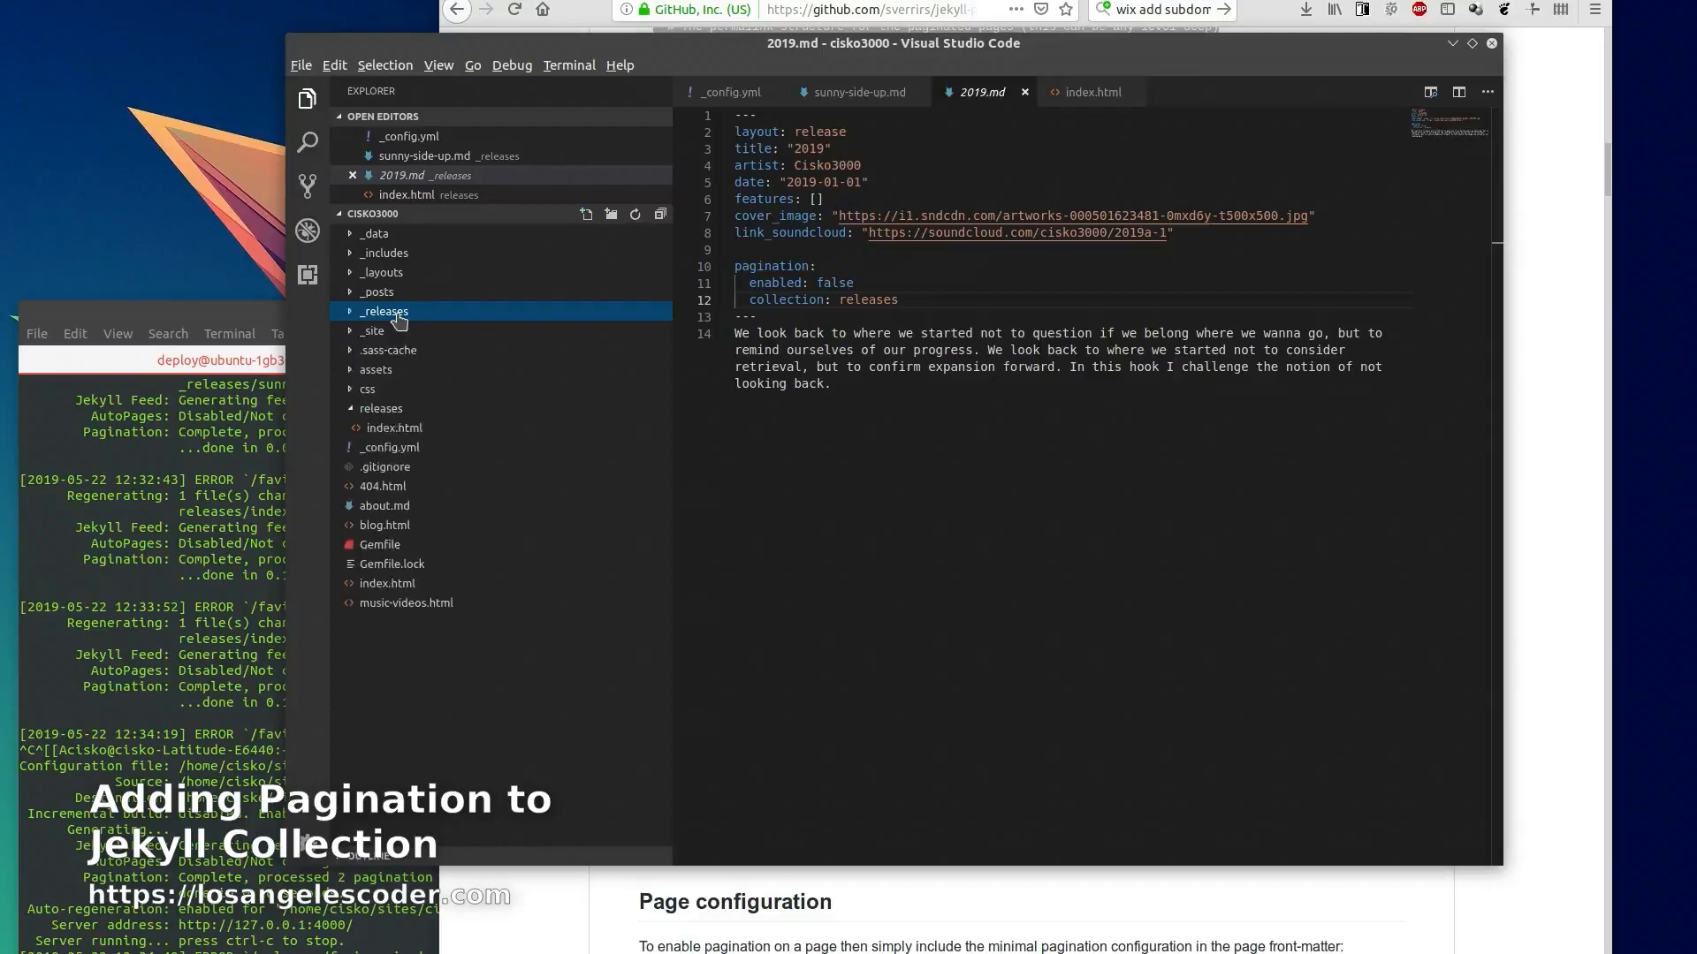
click(380, 408)
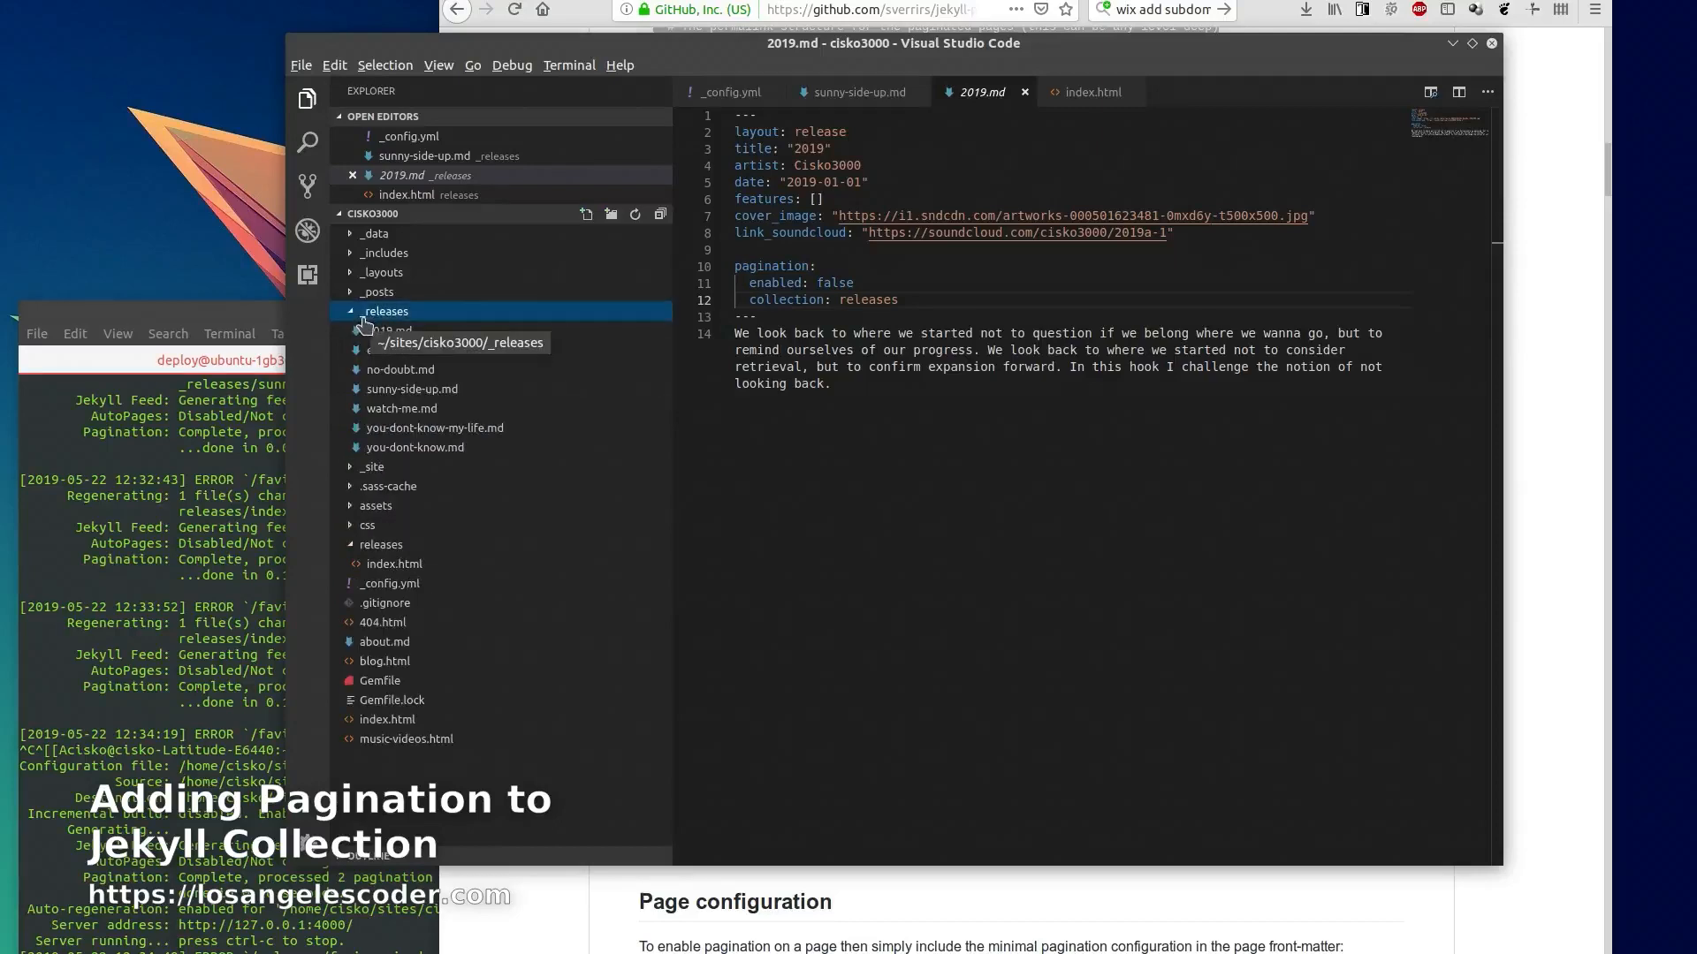
click(382, 545)
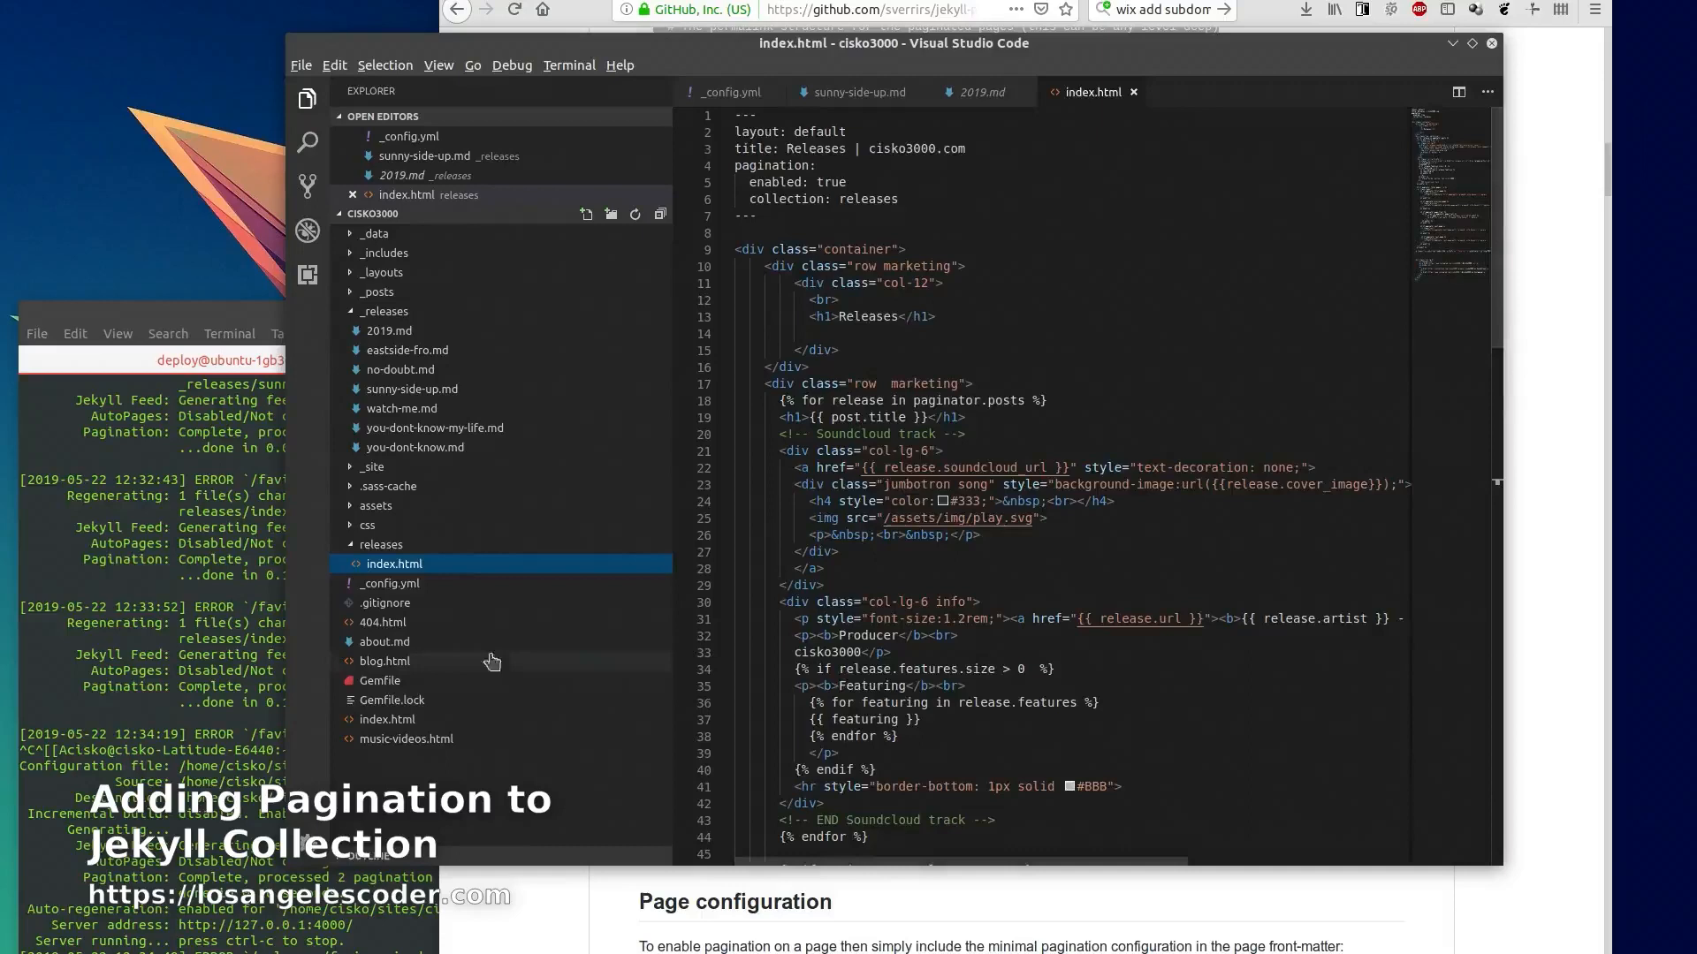
mouse_move(394, 564)
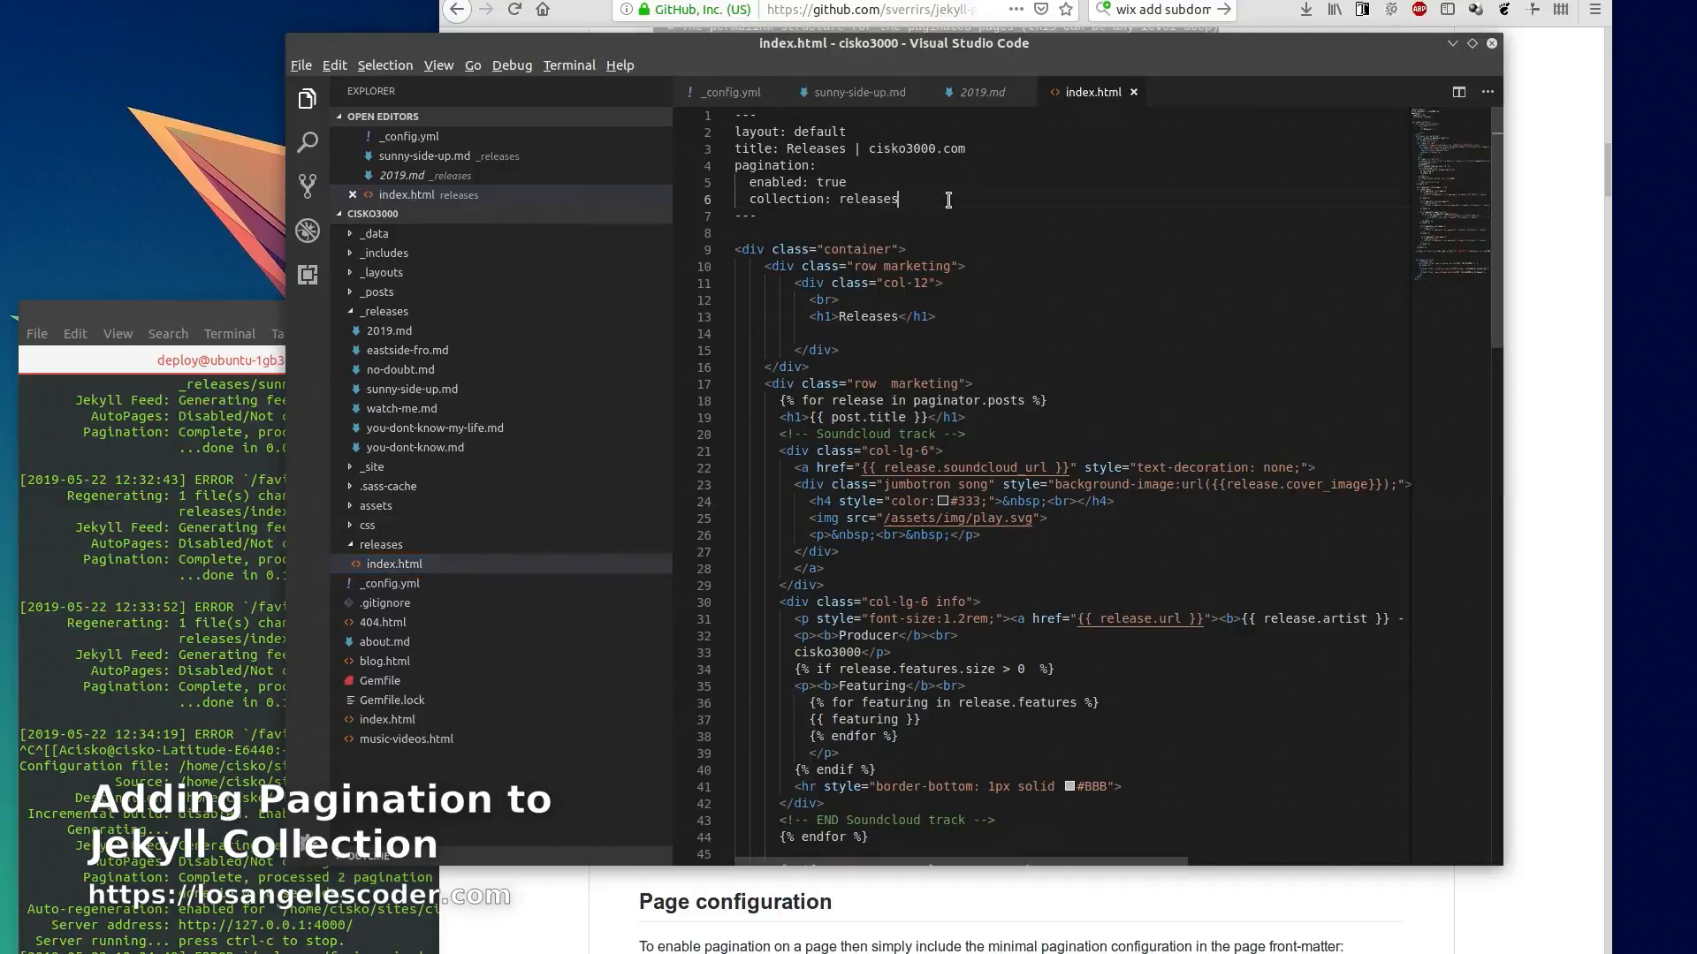
drag(738, 165, 898, 200)
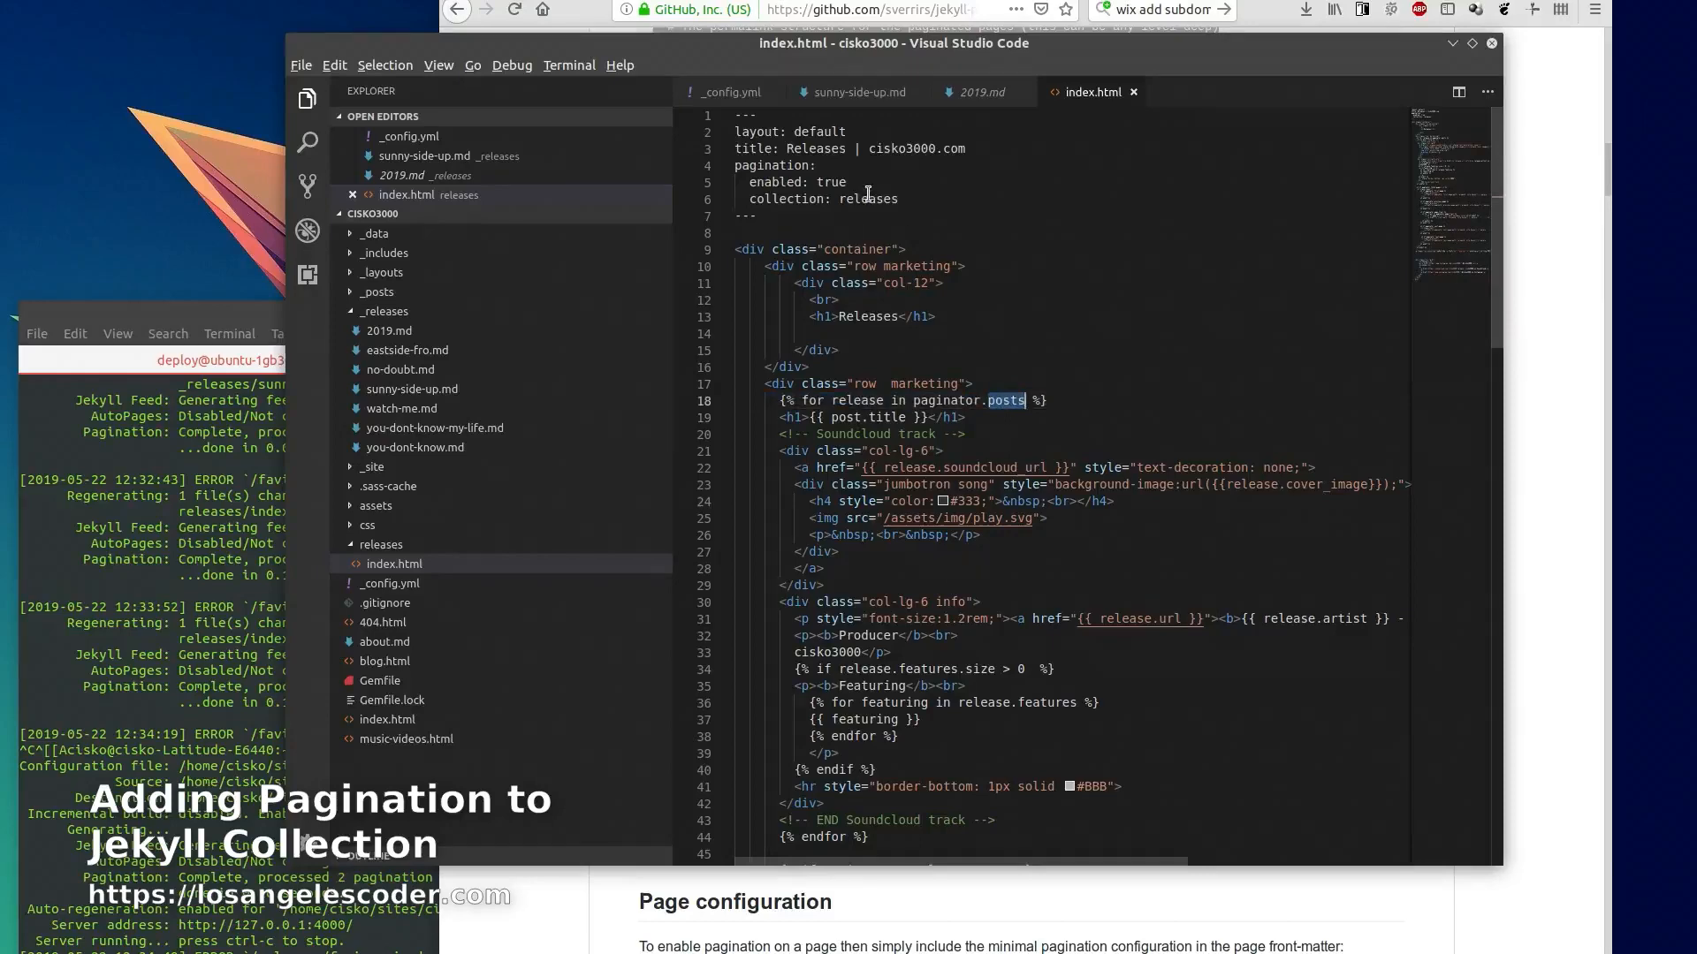
double_click(867, 200)
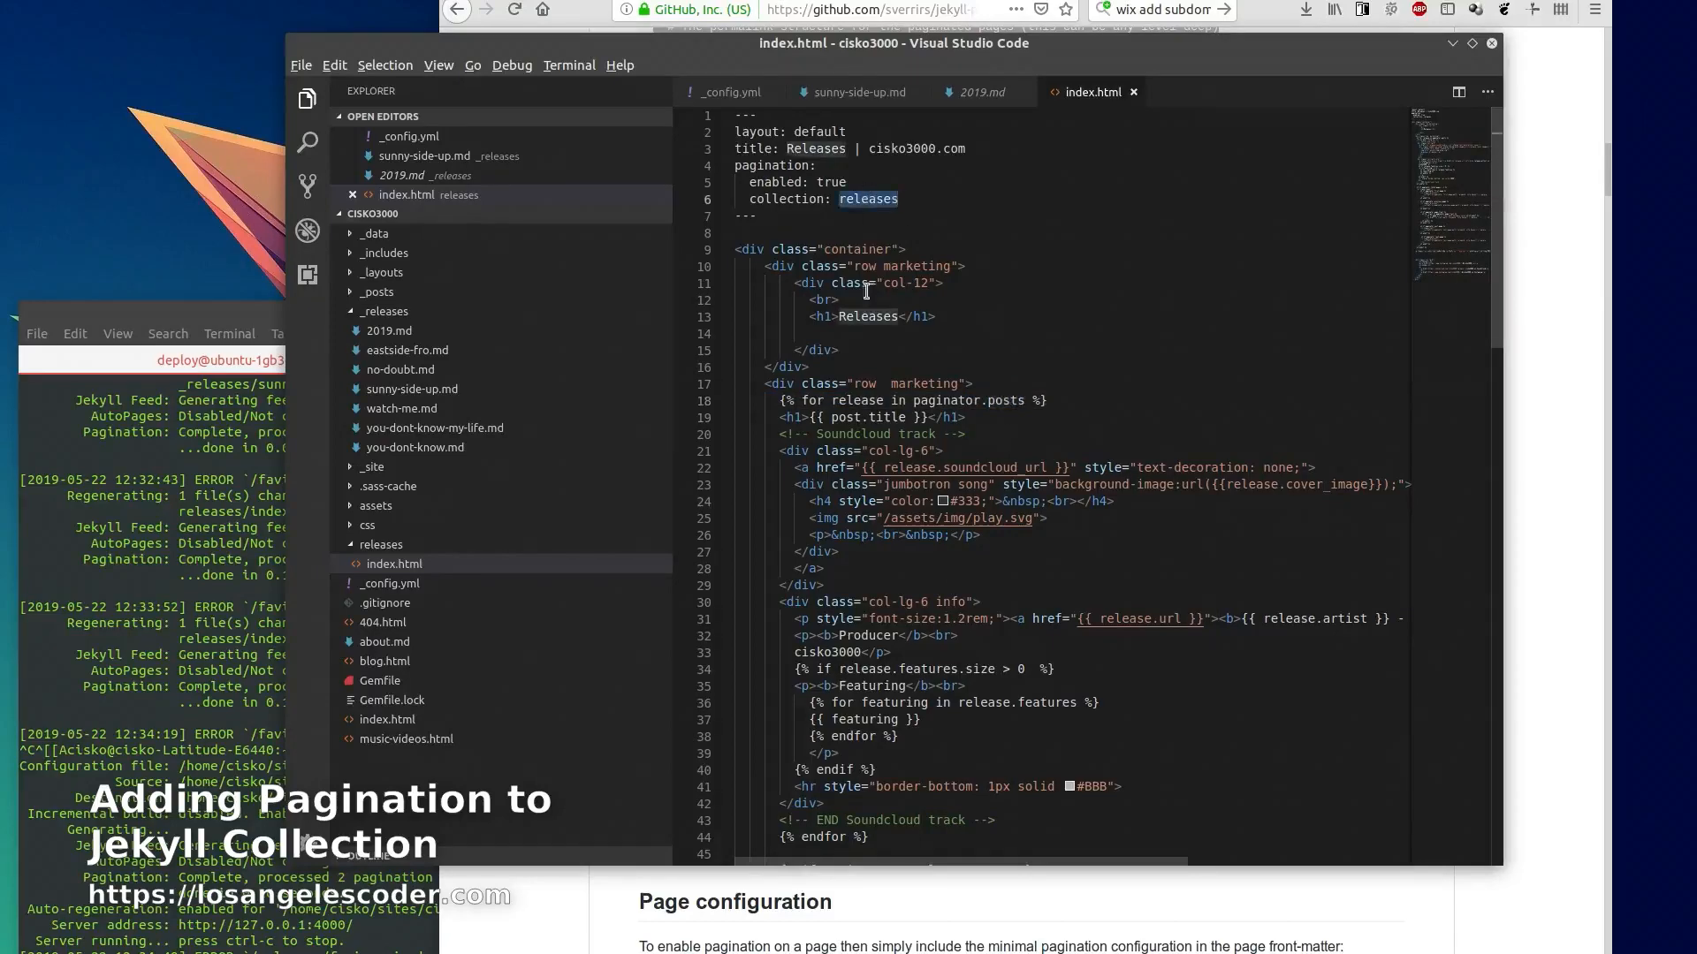
scroll(down, 3)
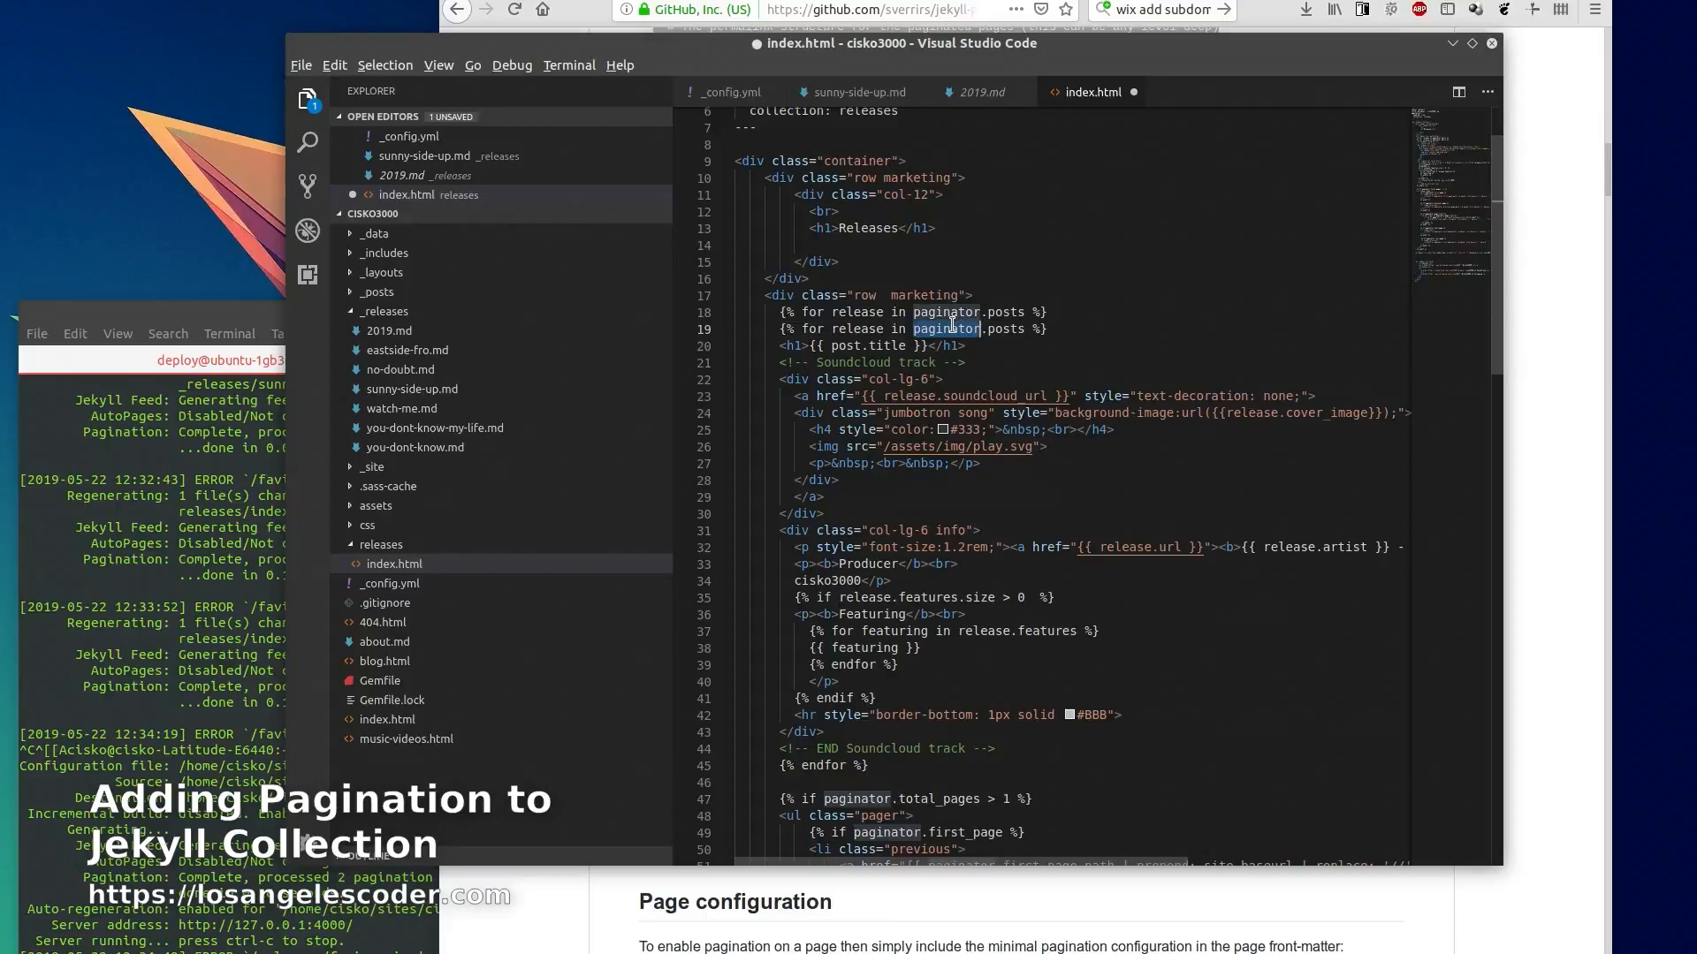
text(site.realese)
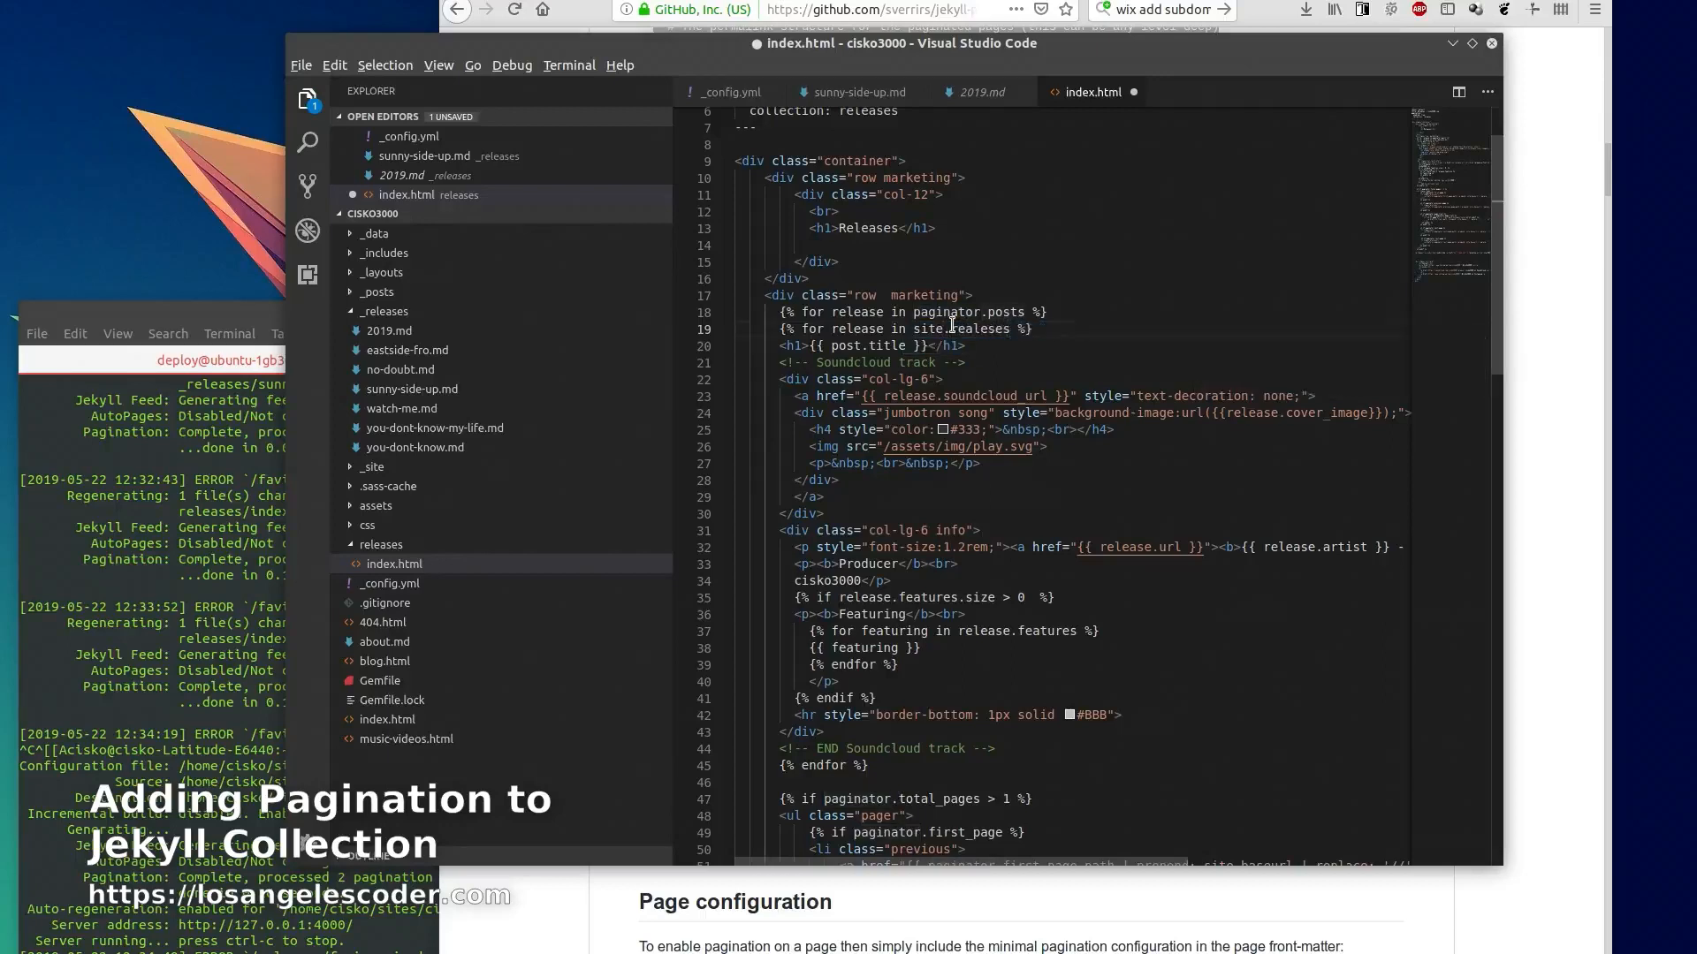
double_click(946, 311)
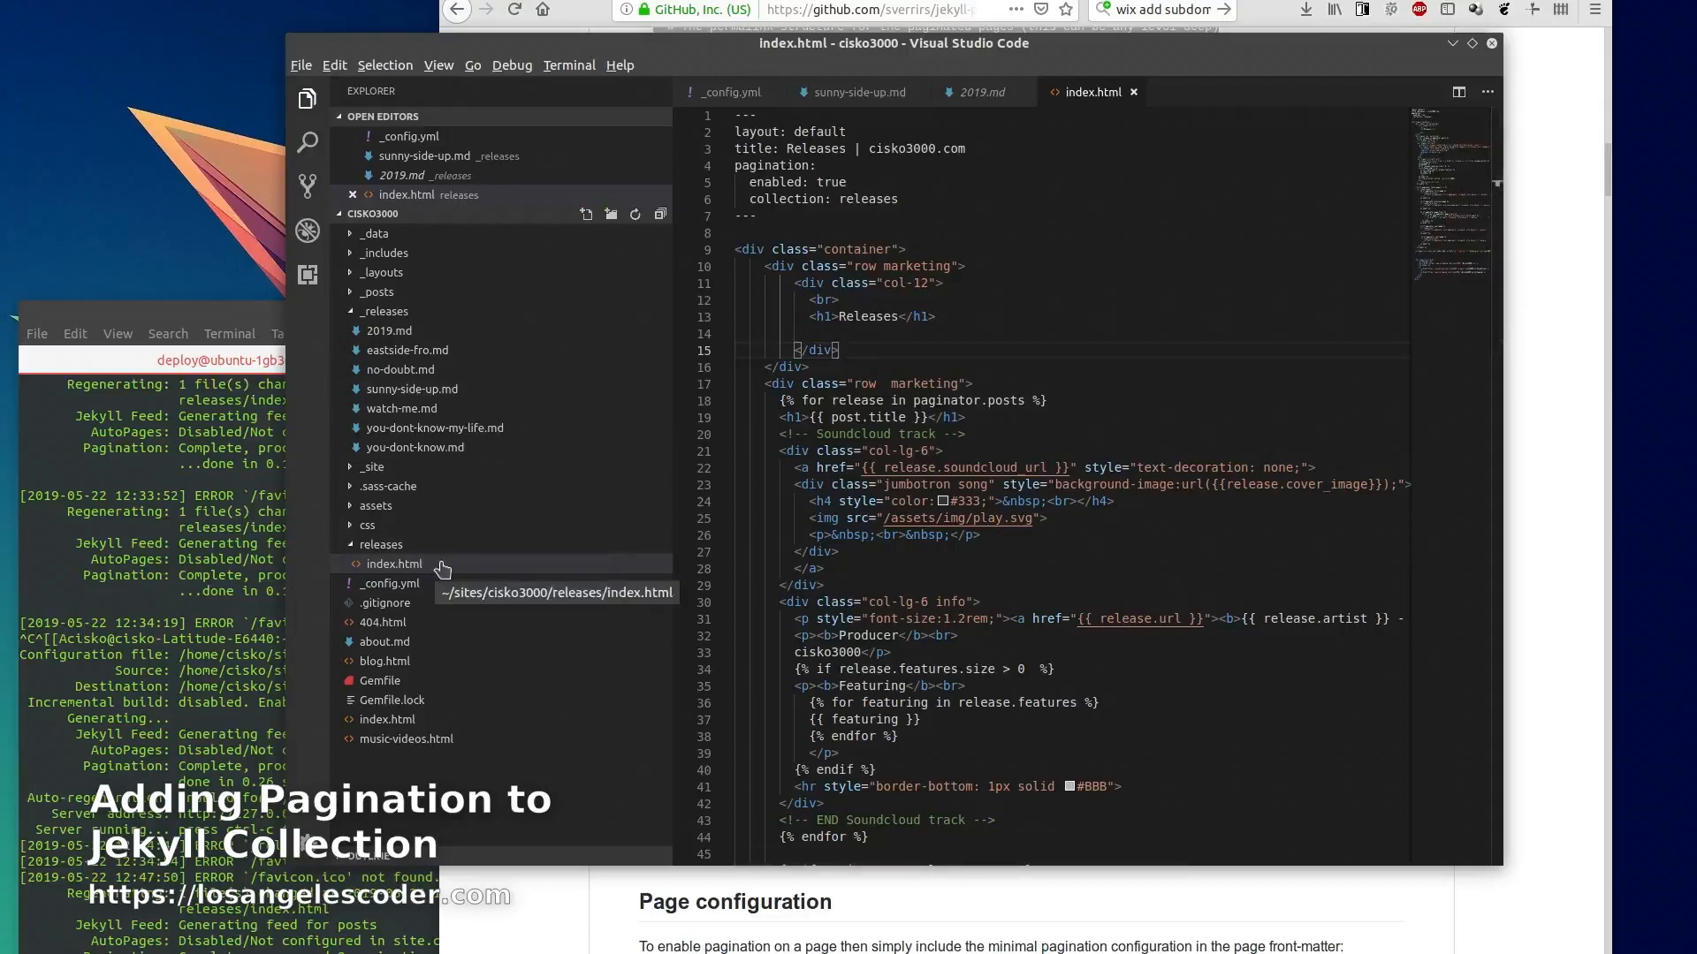
click(730, 92)
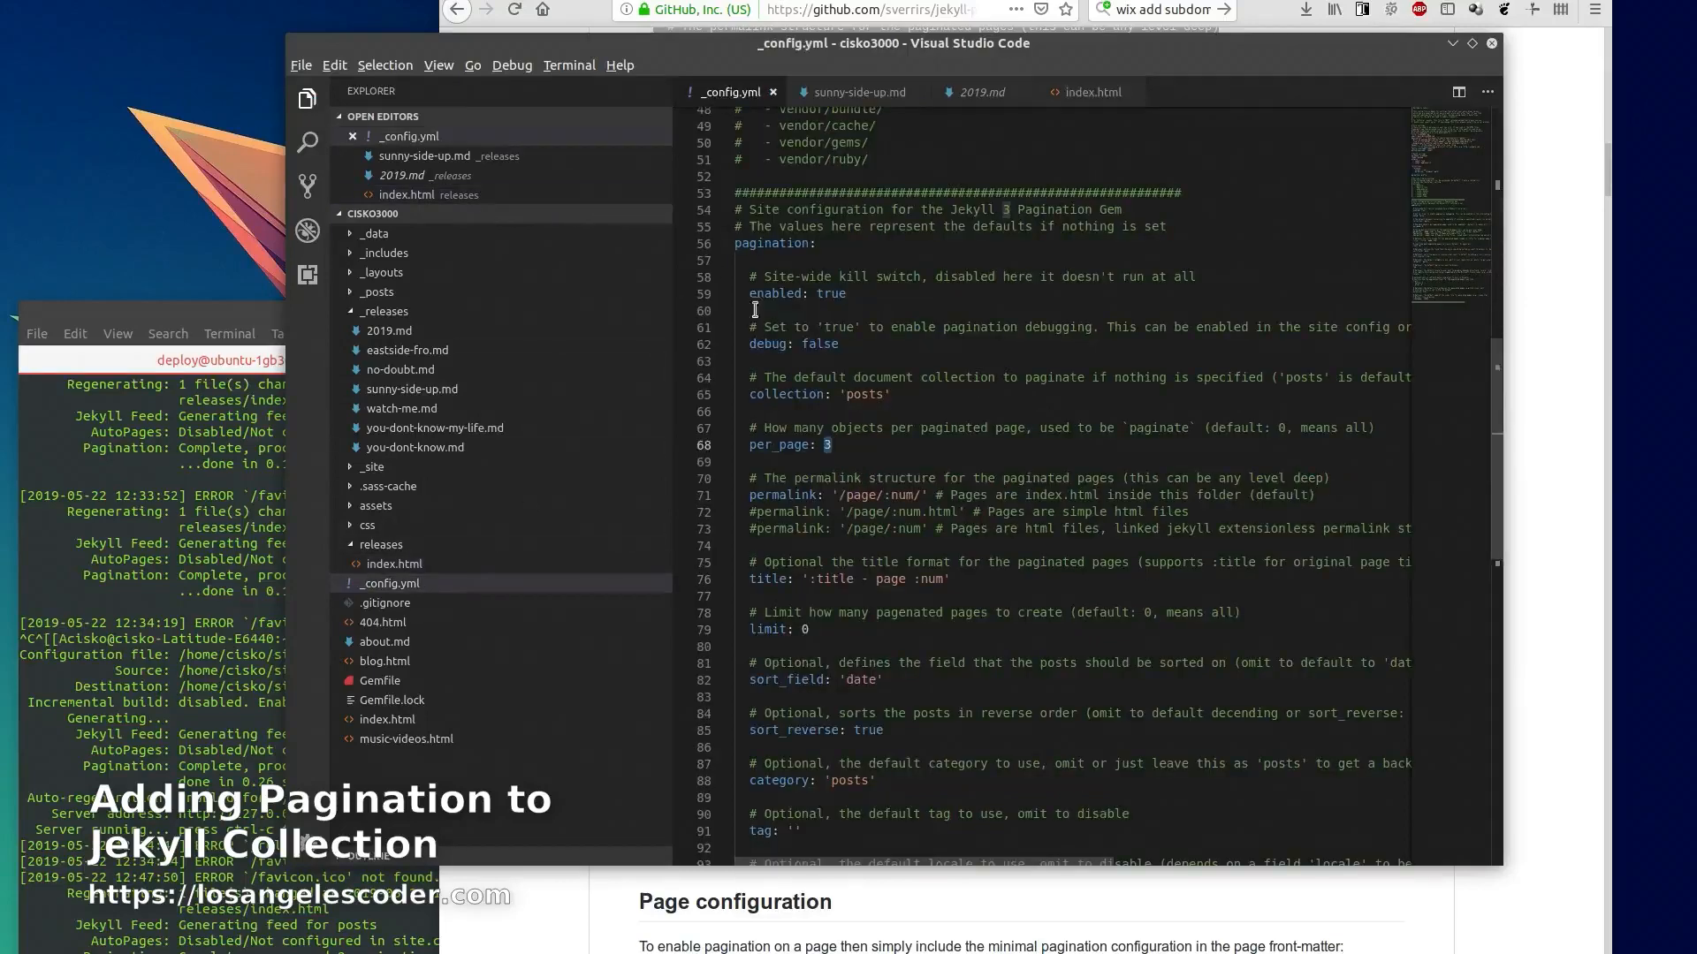
scroll(down, 3)
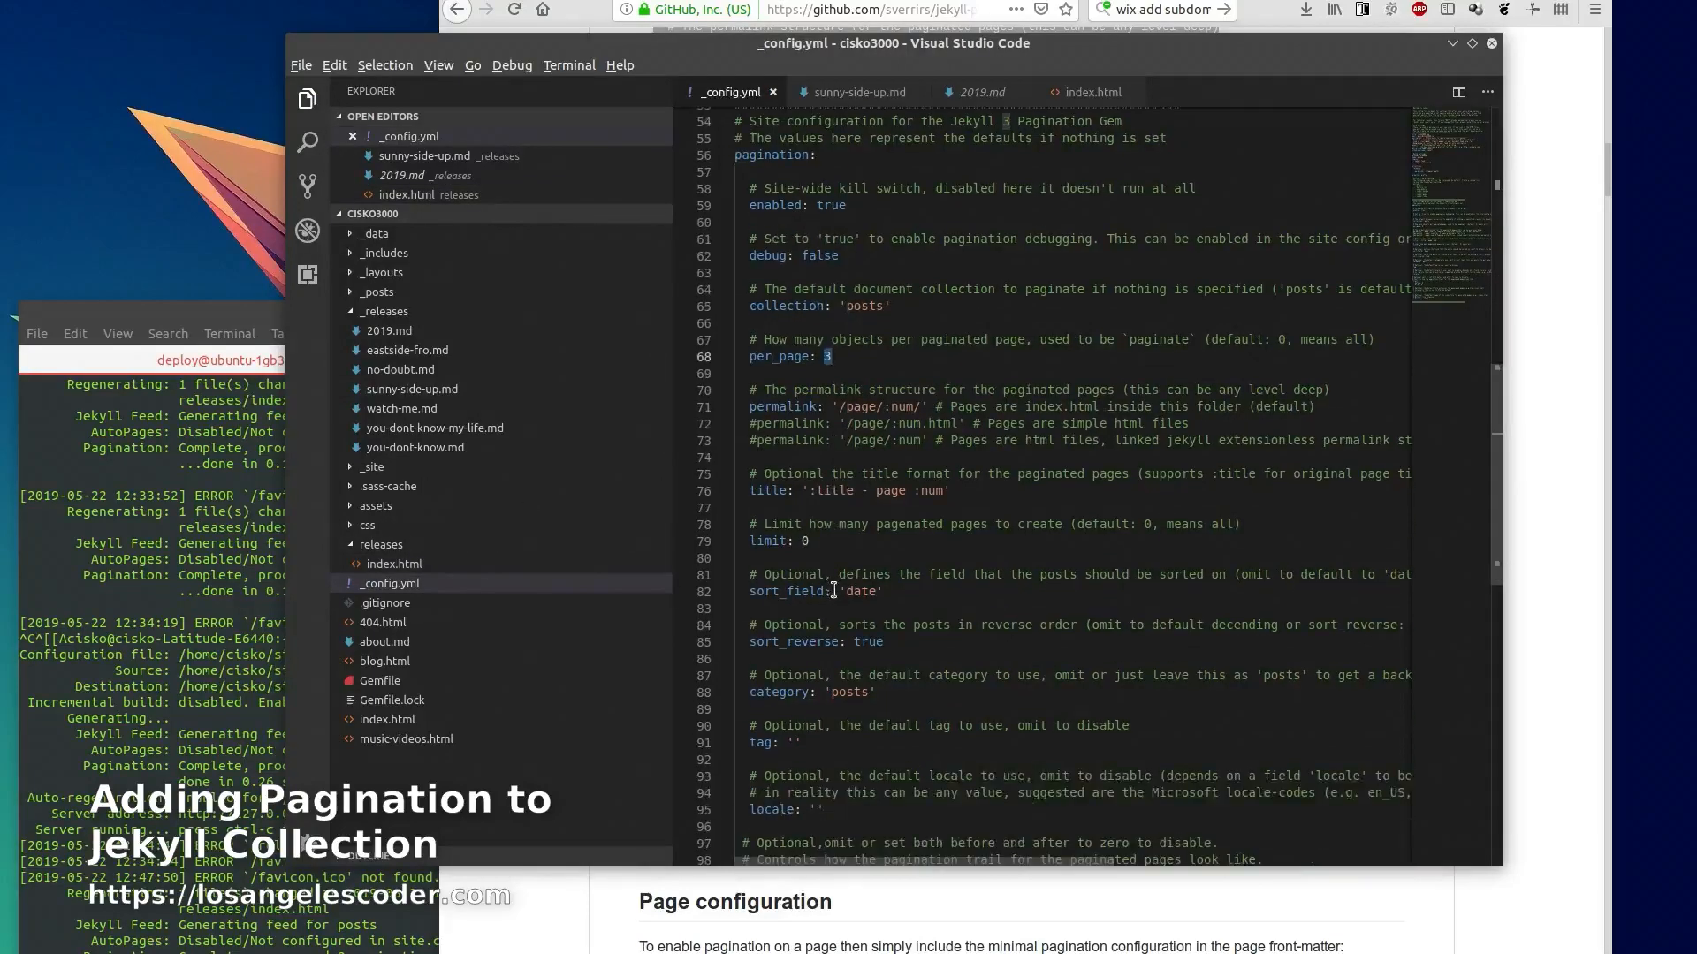
double_click(784, 590)
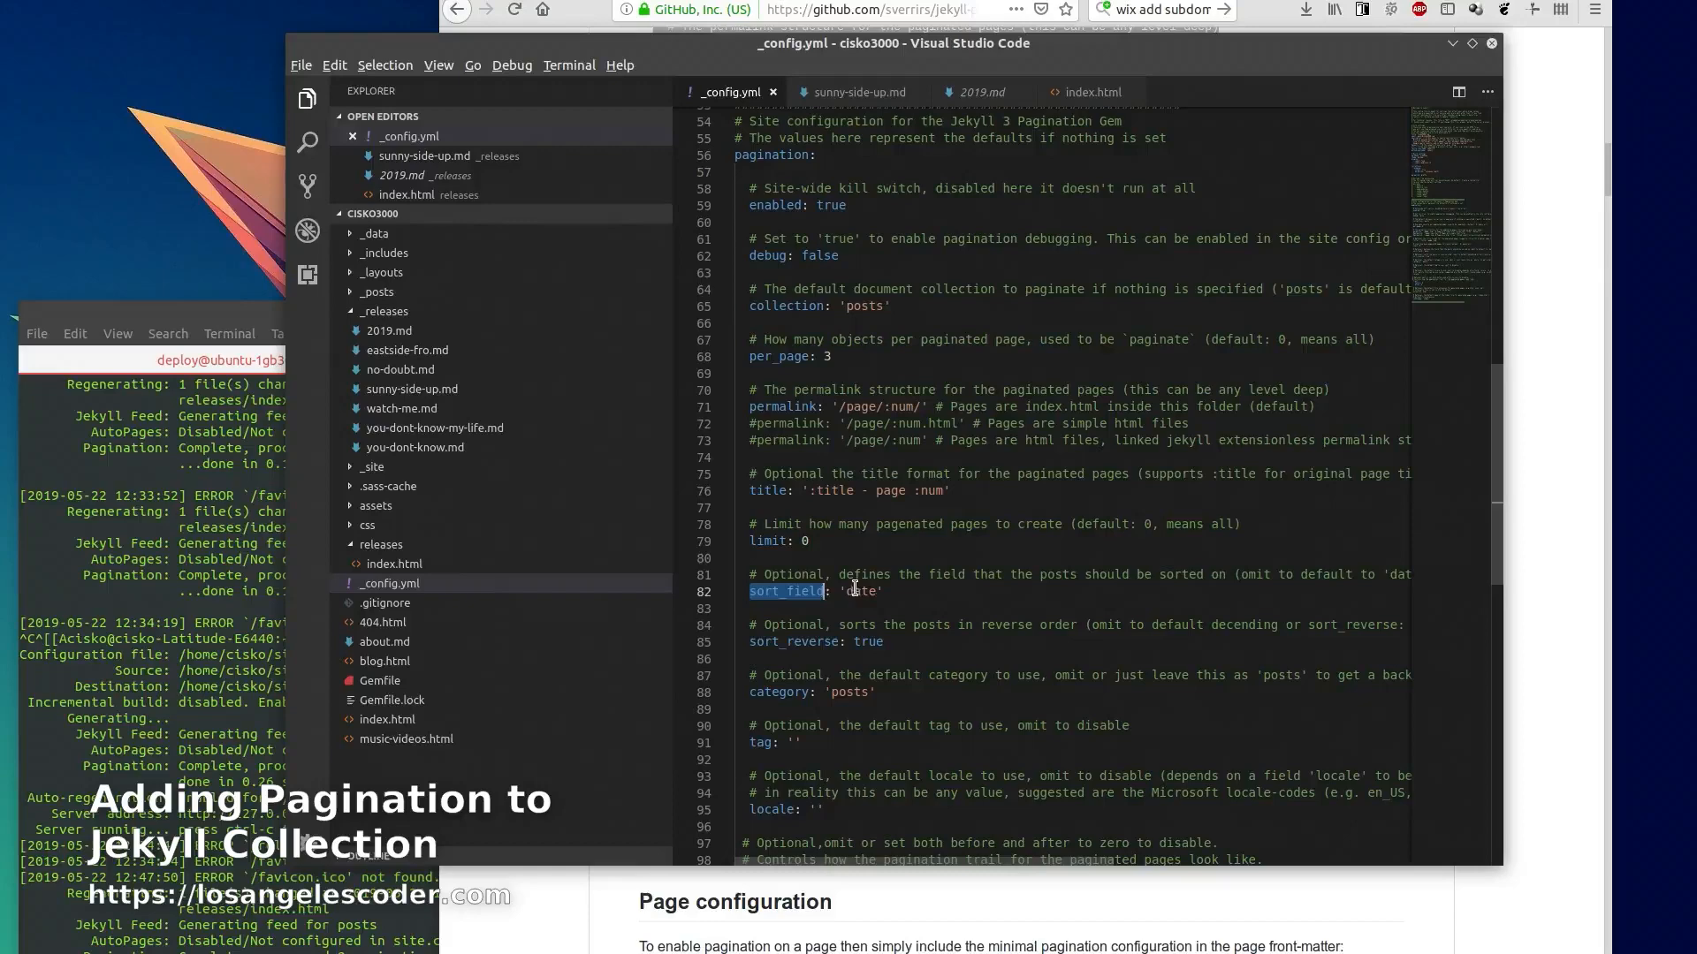
double_click(860, 590)
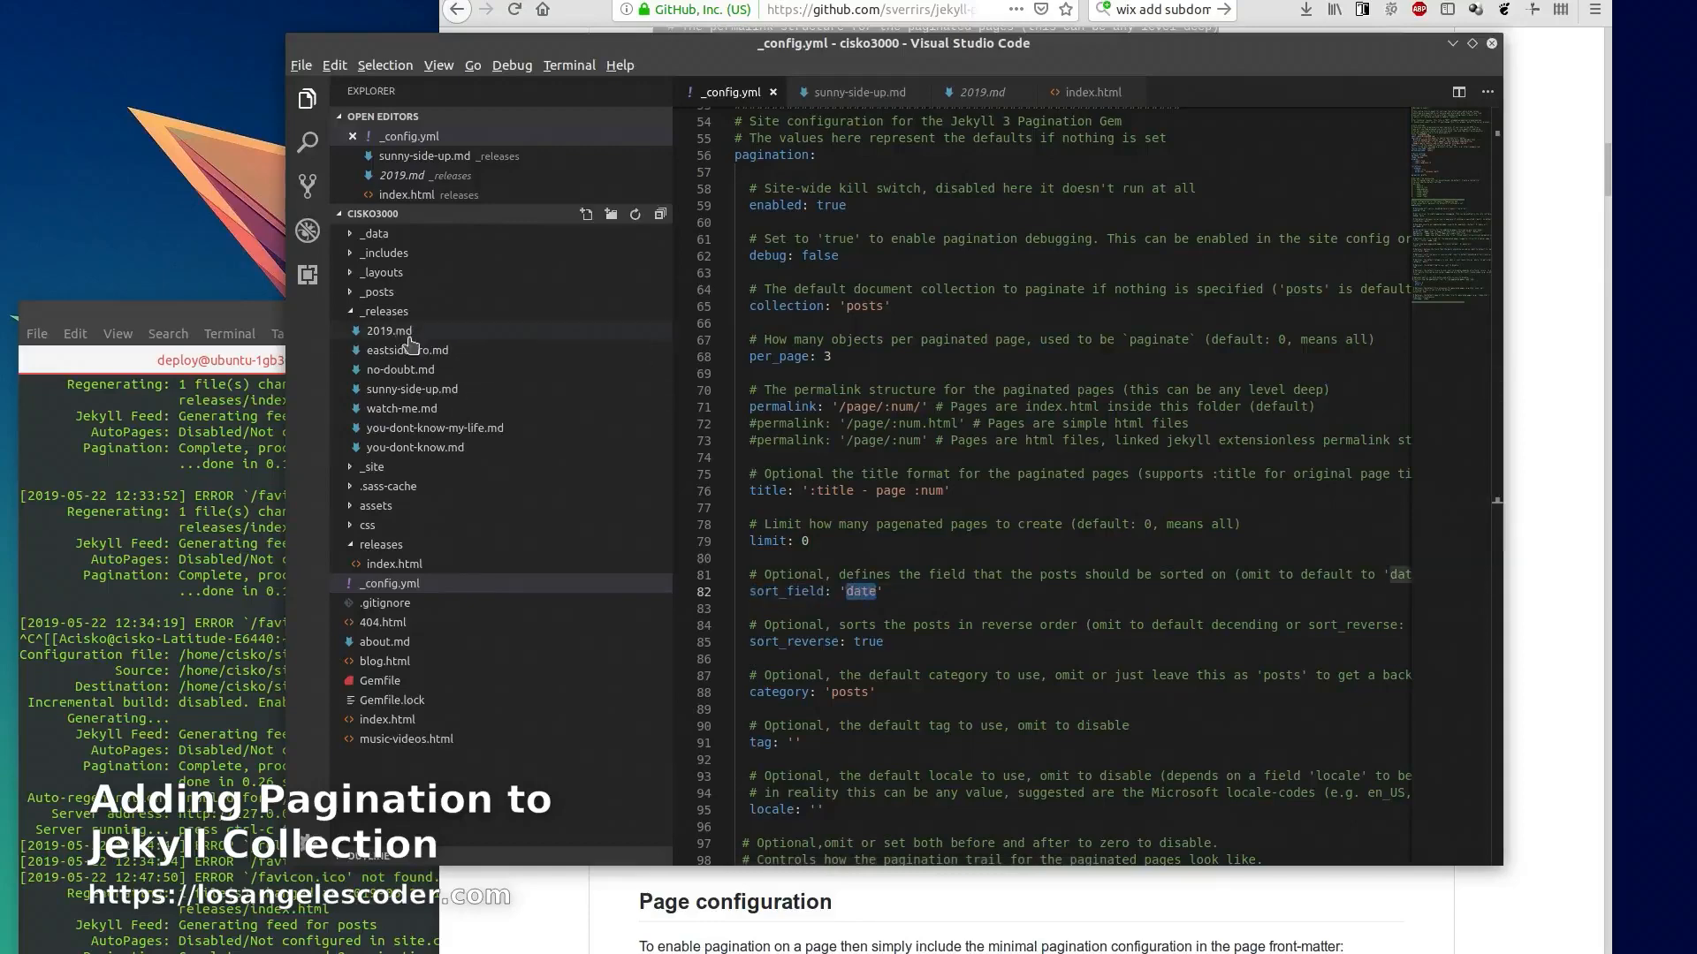
click(388, 330)
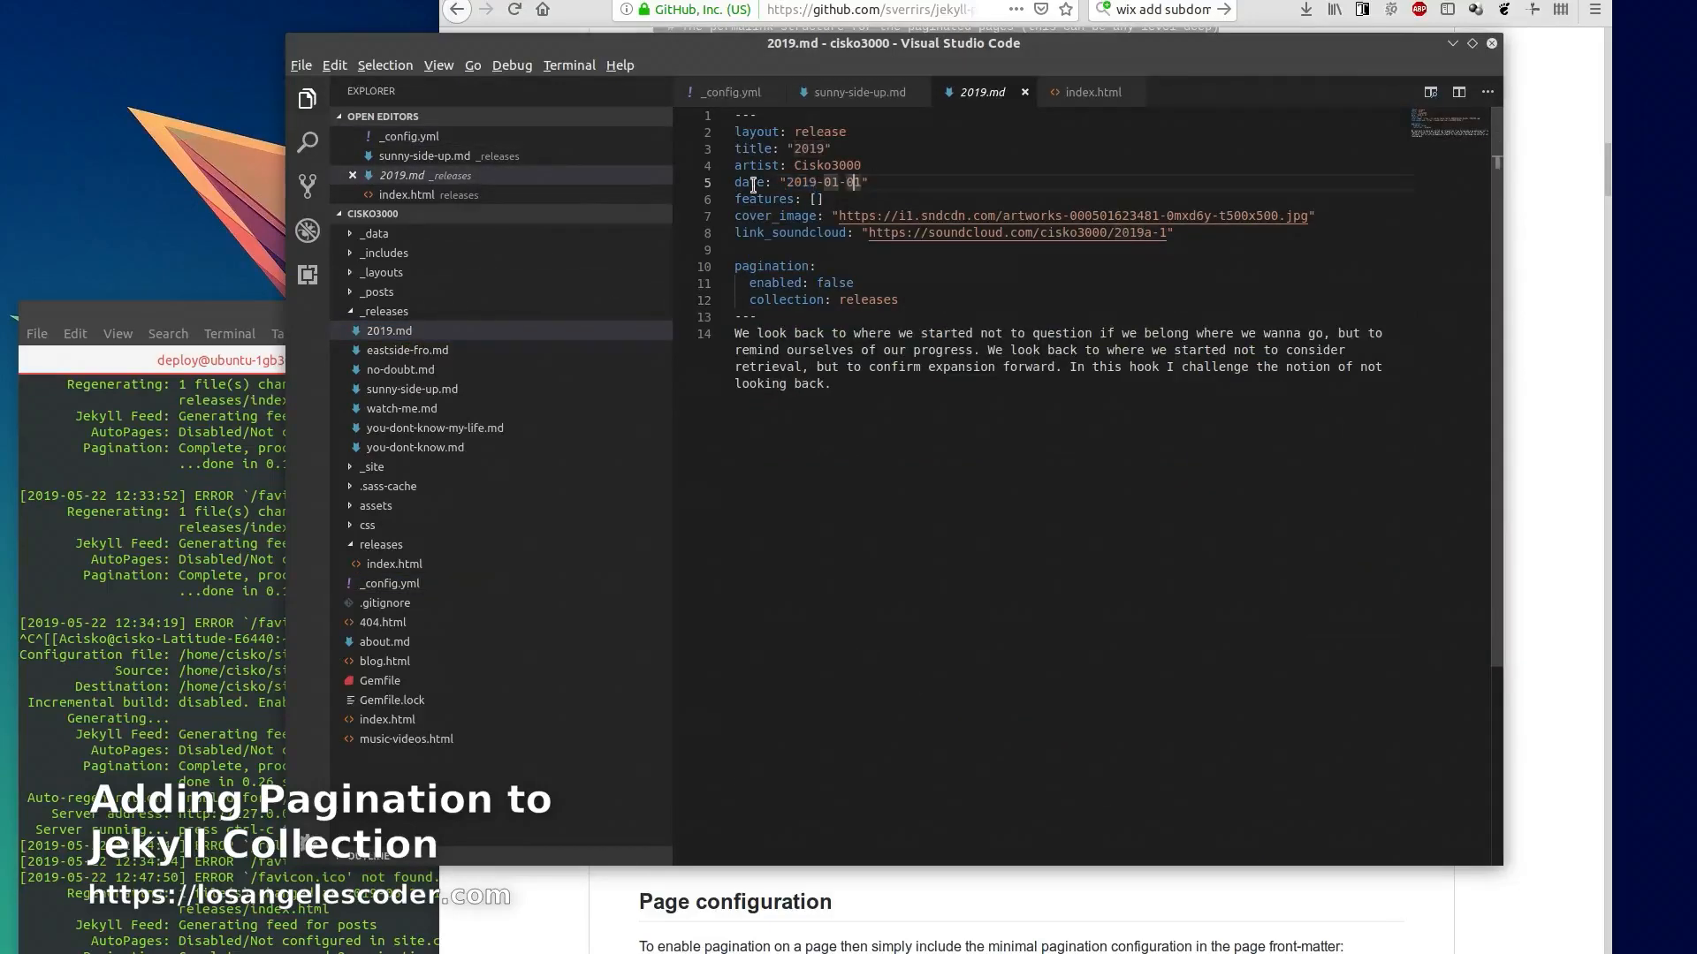
double_click(748, 182)
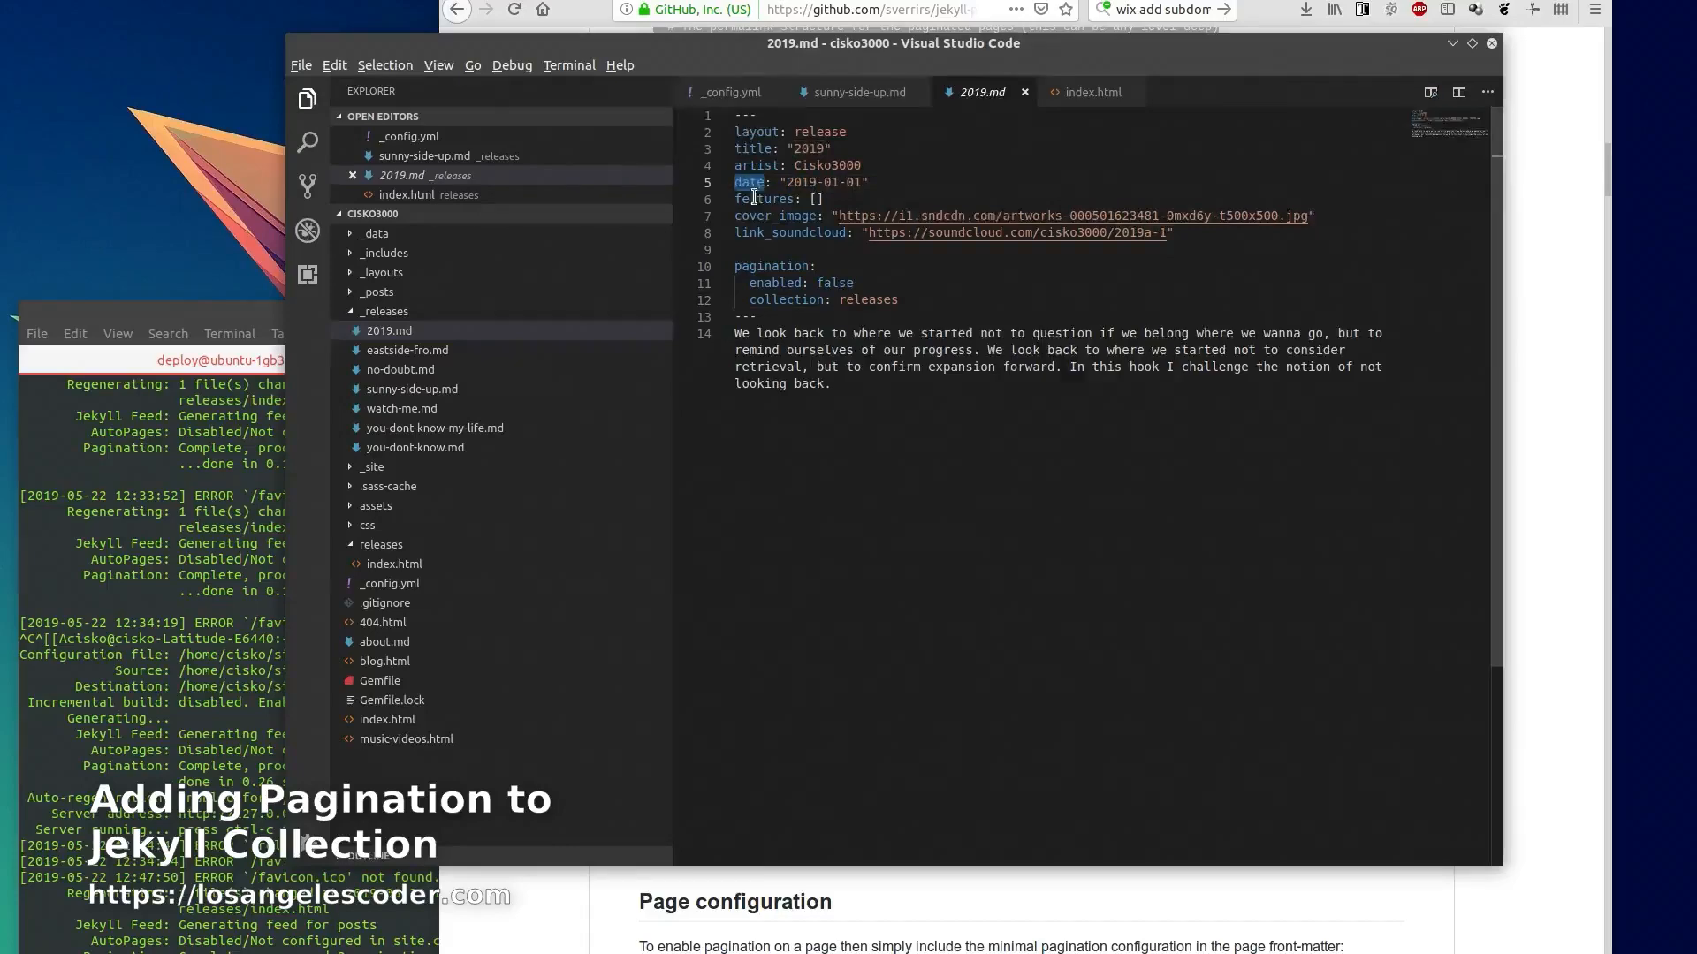
click(730, 92)
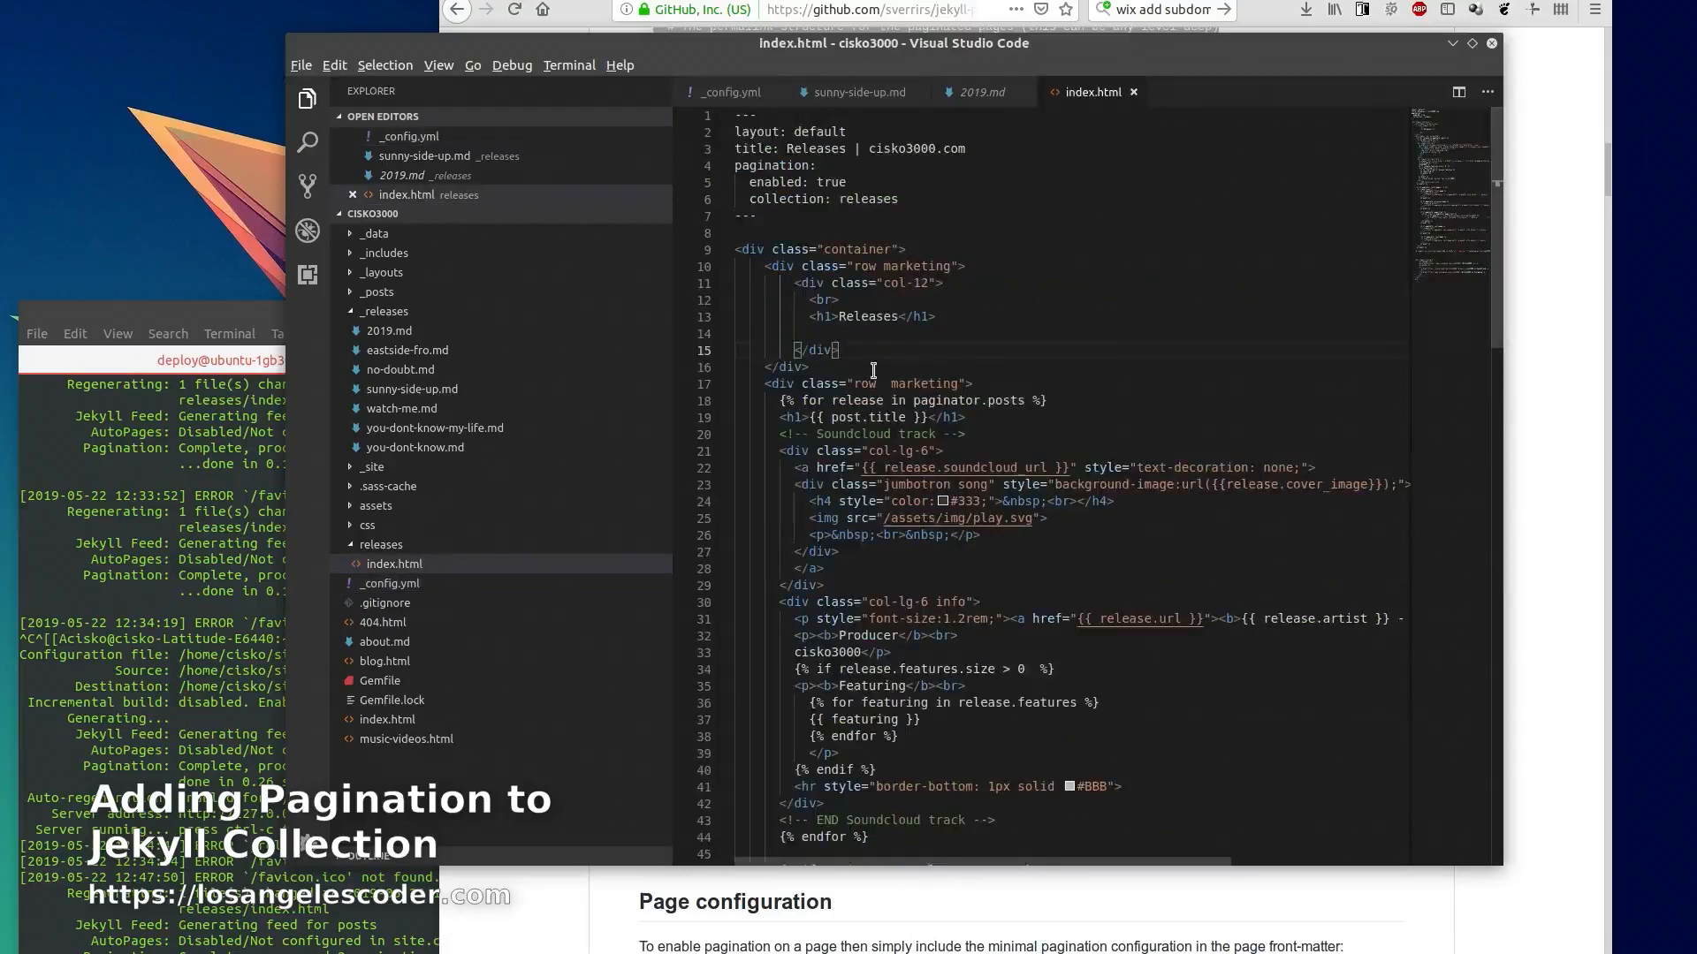
scroll(down, 3)
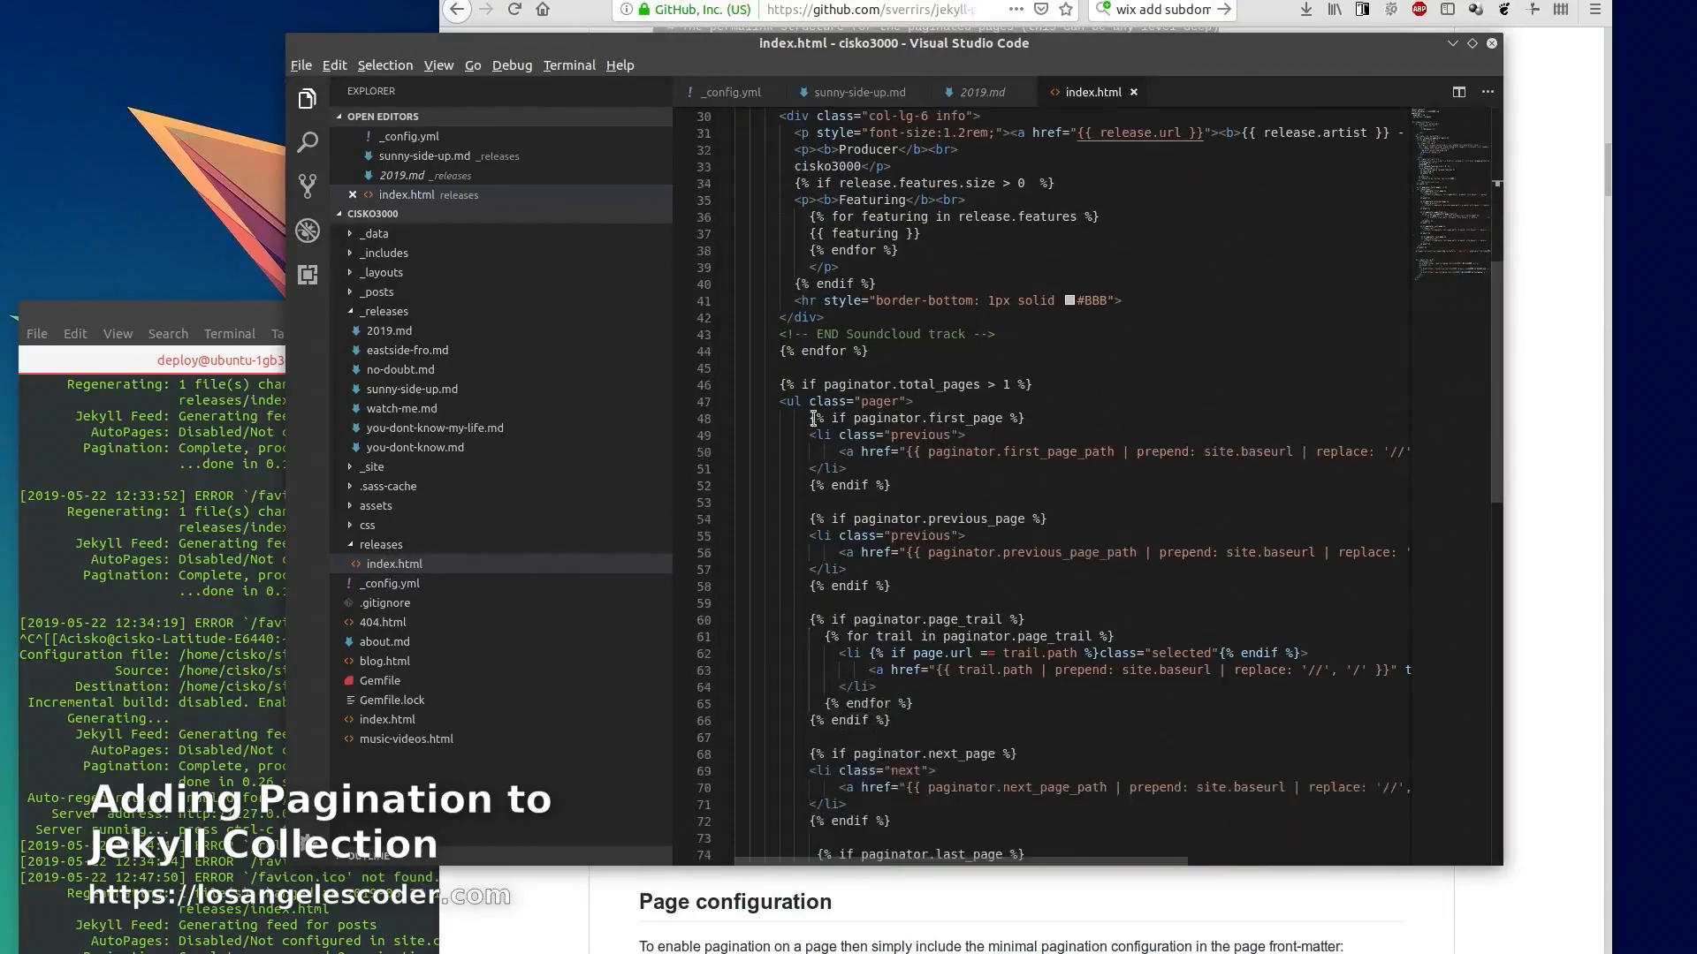
scroll(down, 3)
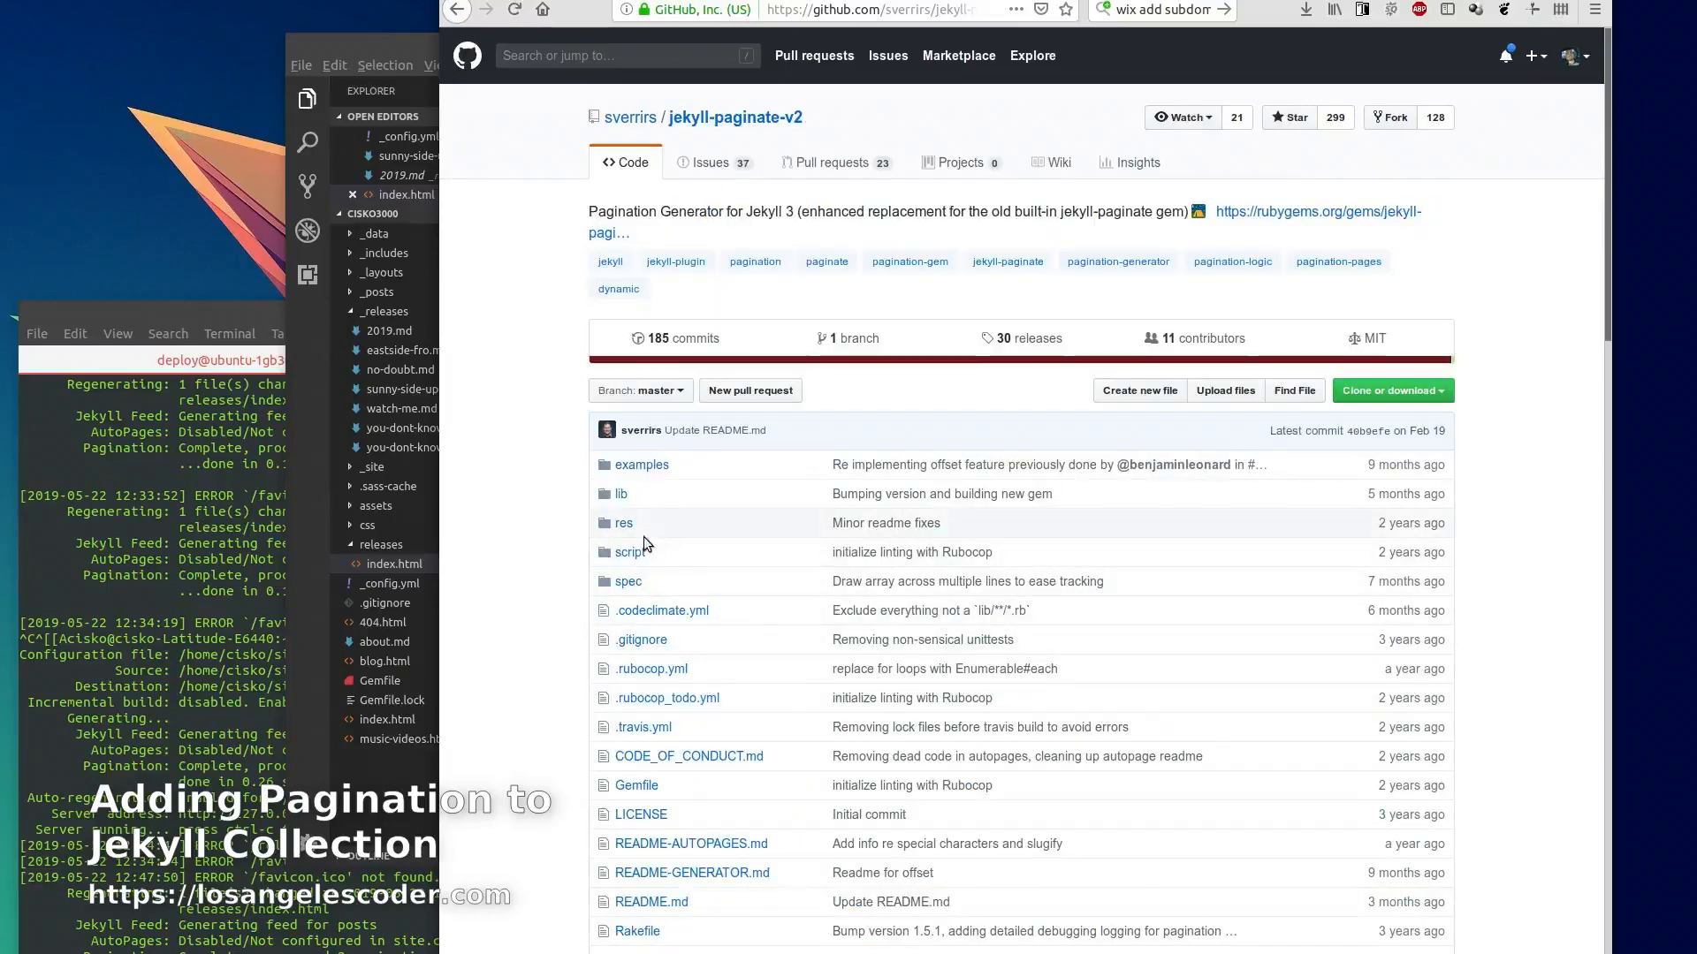
Navigate examples/03-tags/_layouts on GitHub and view the example's home.html layout
click(640, 464)
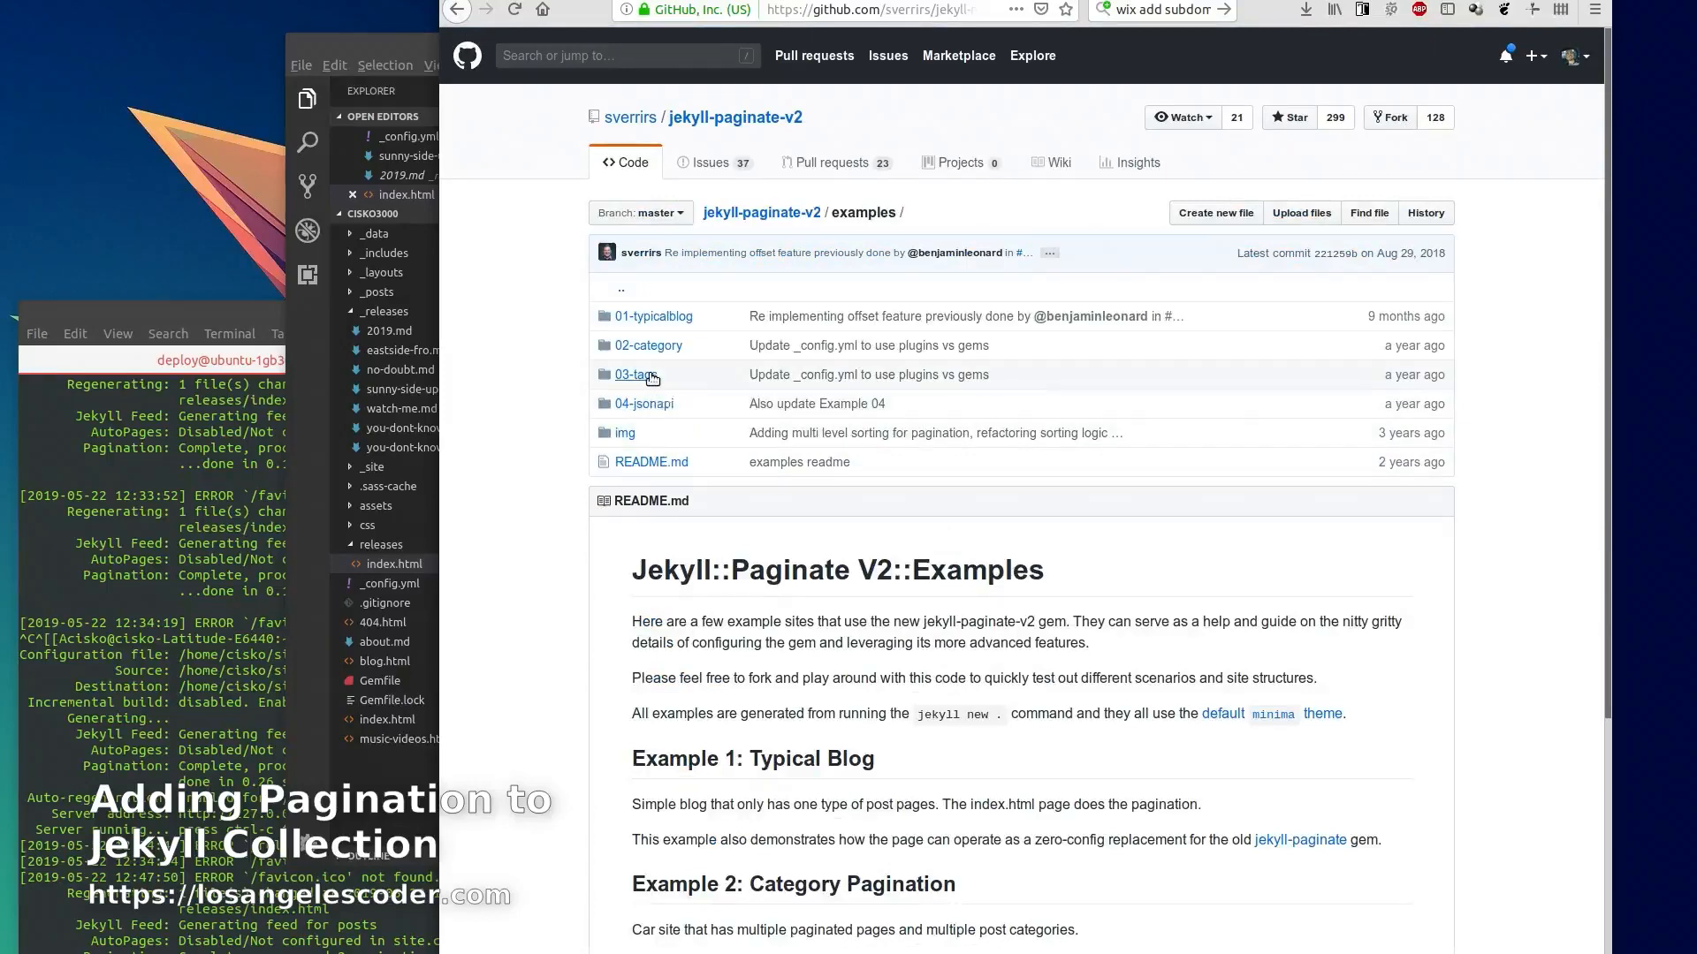
mouse_move(652, 393)
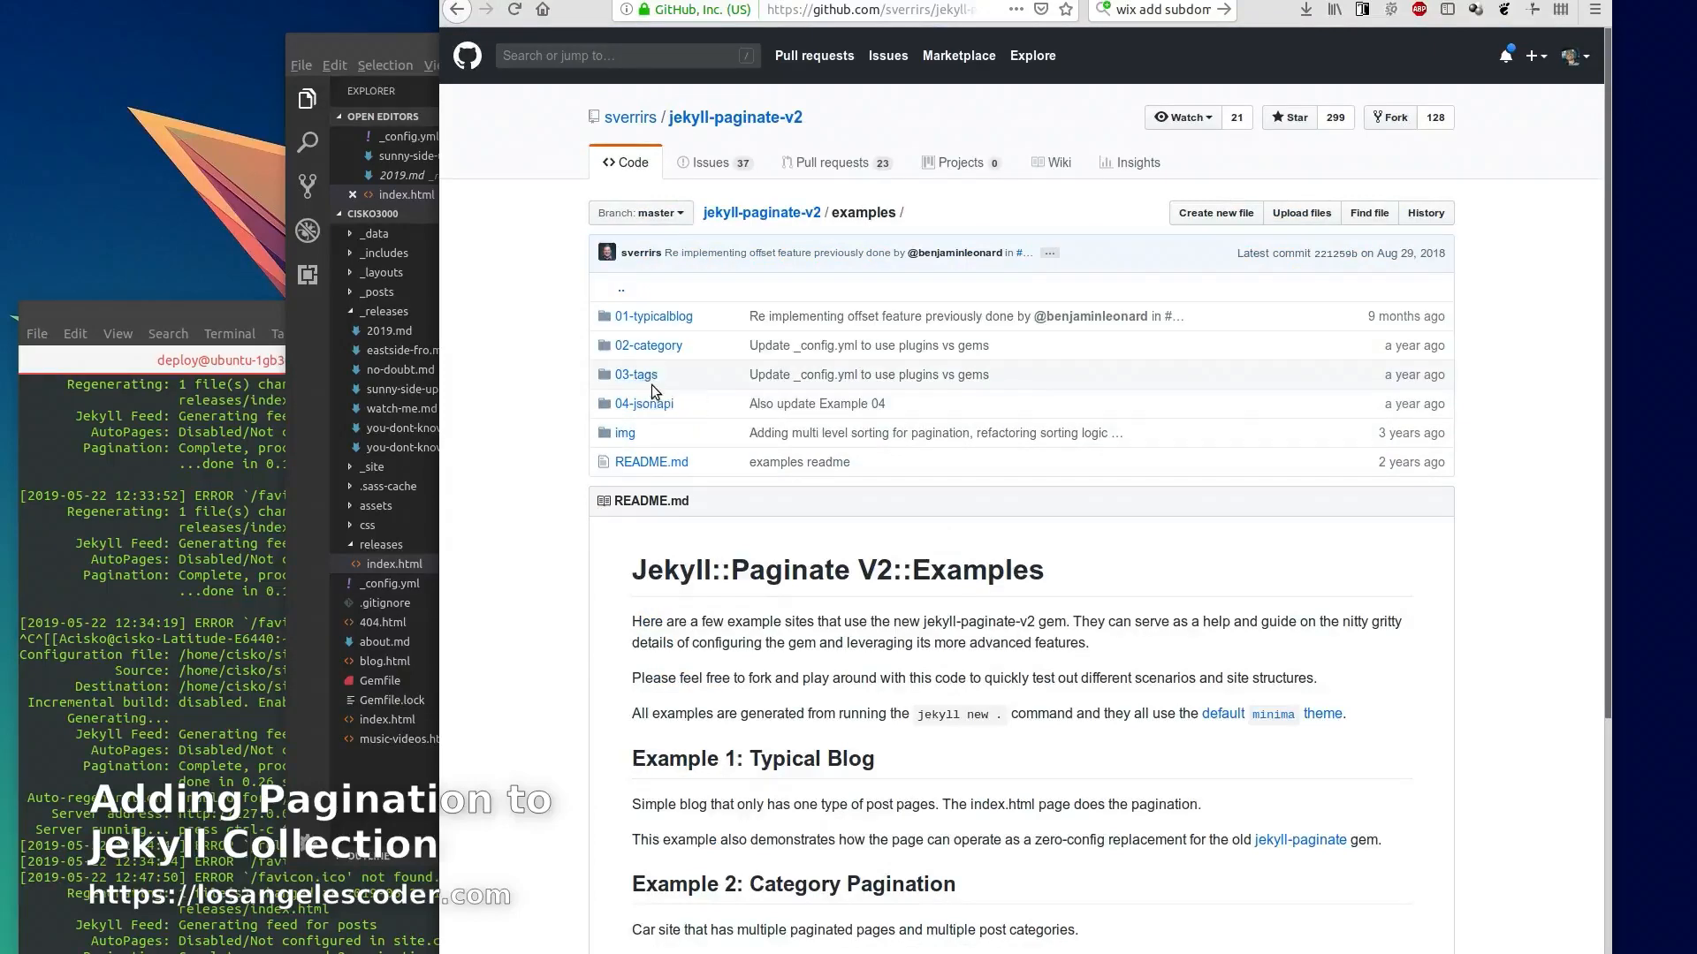
click(634, 375)
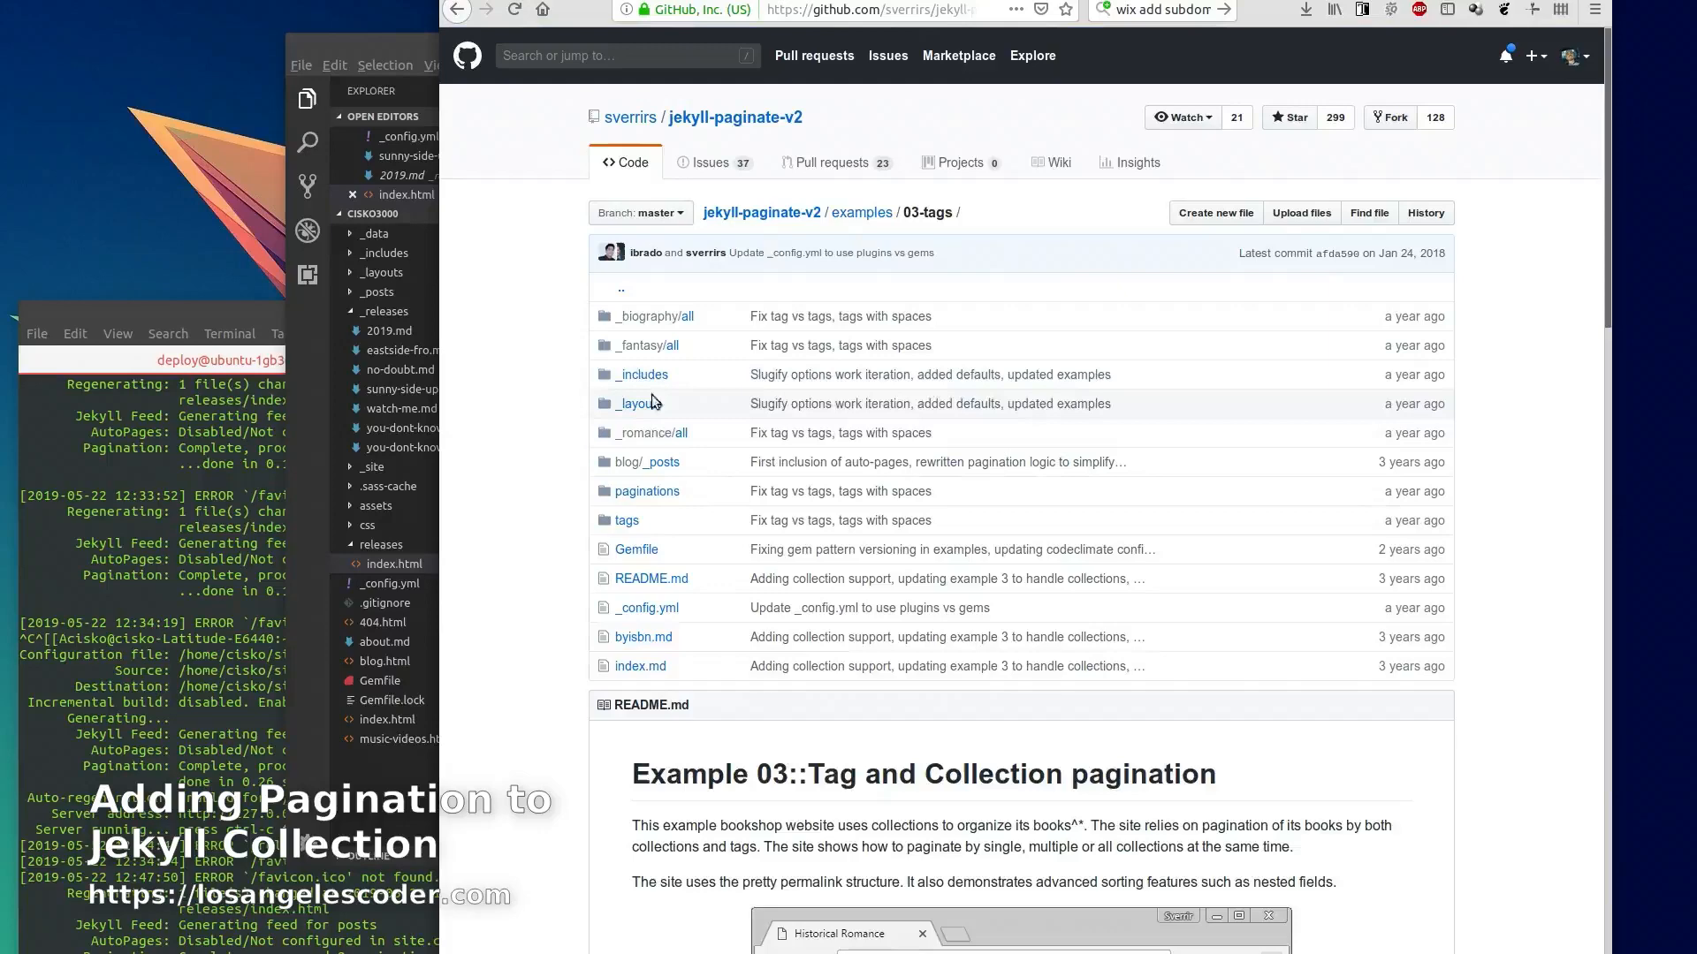
click(640, 403)
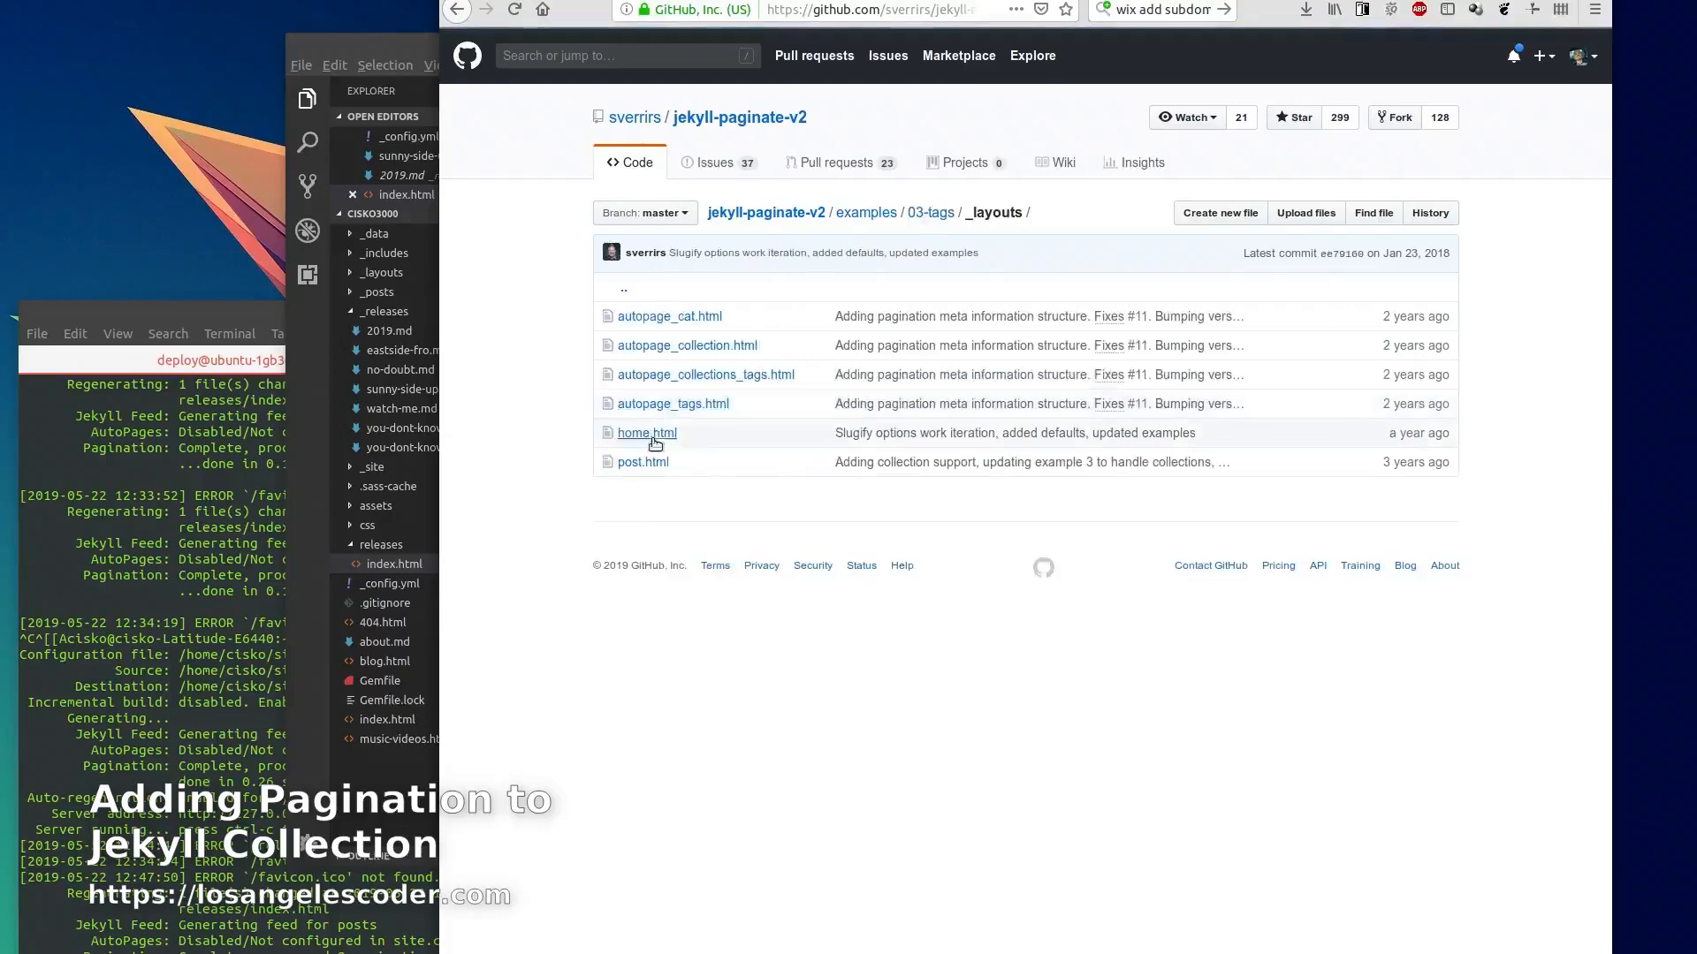
click(647, 433)
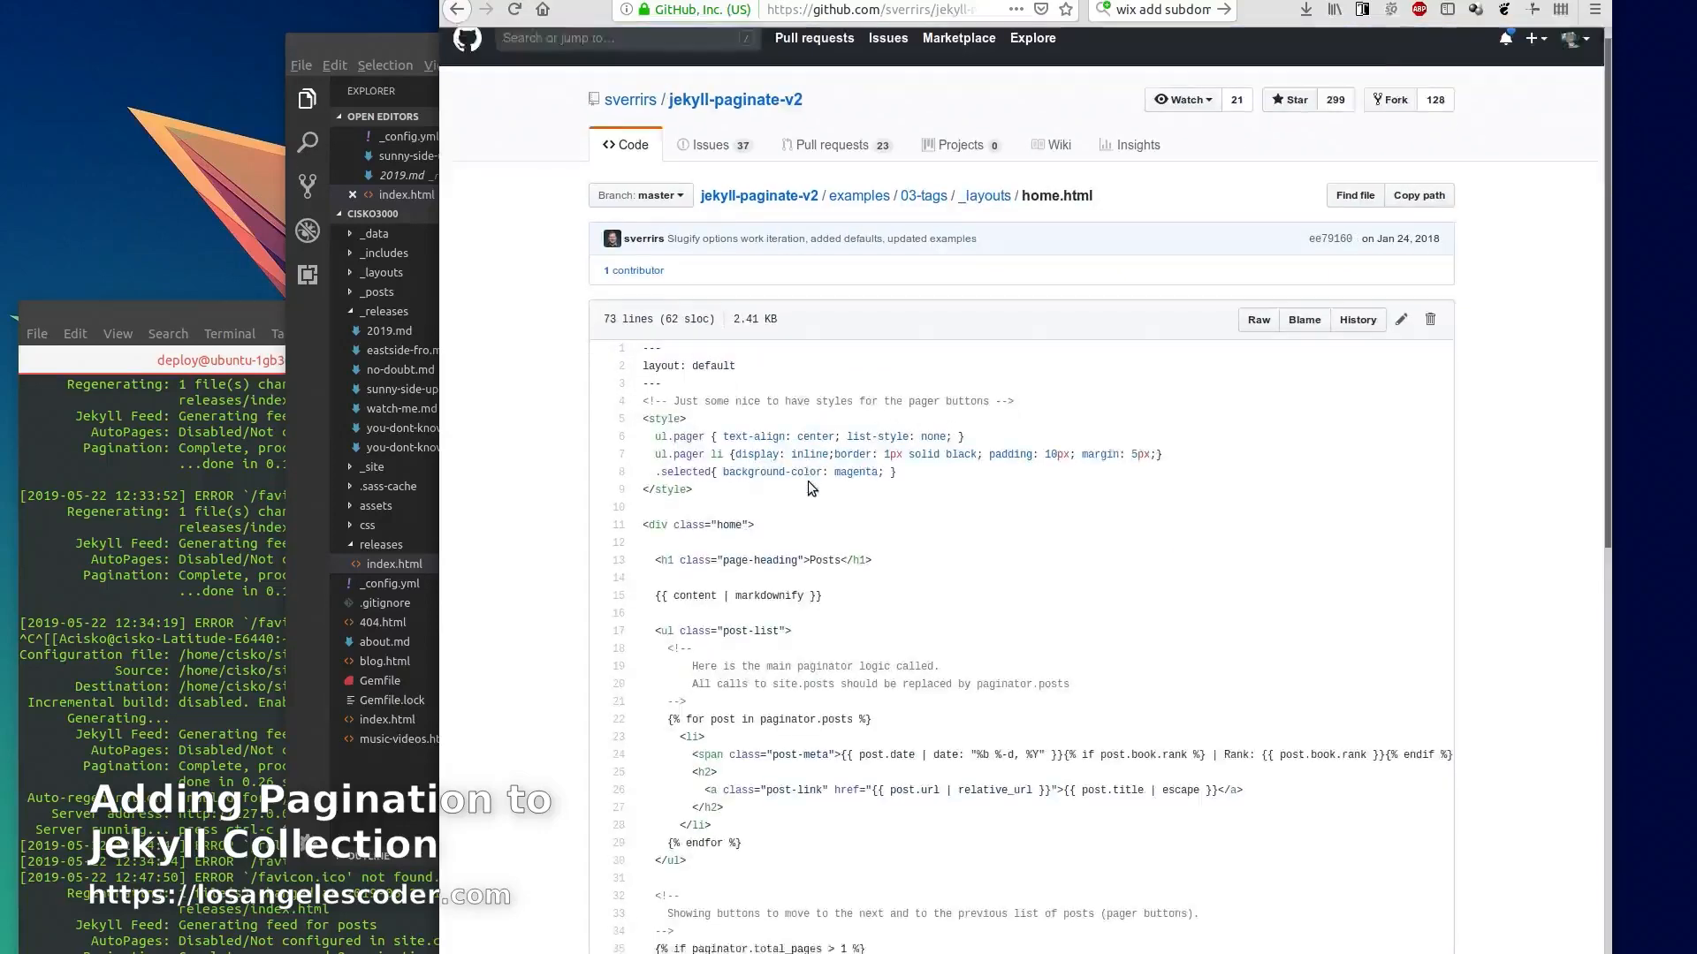
scroll(down, 3)
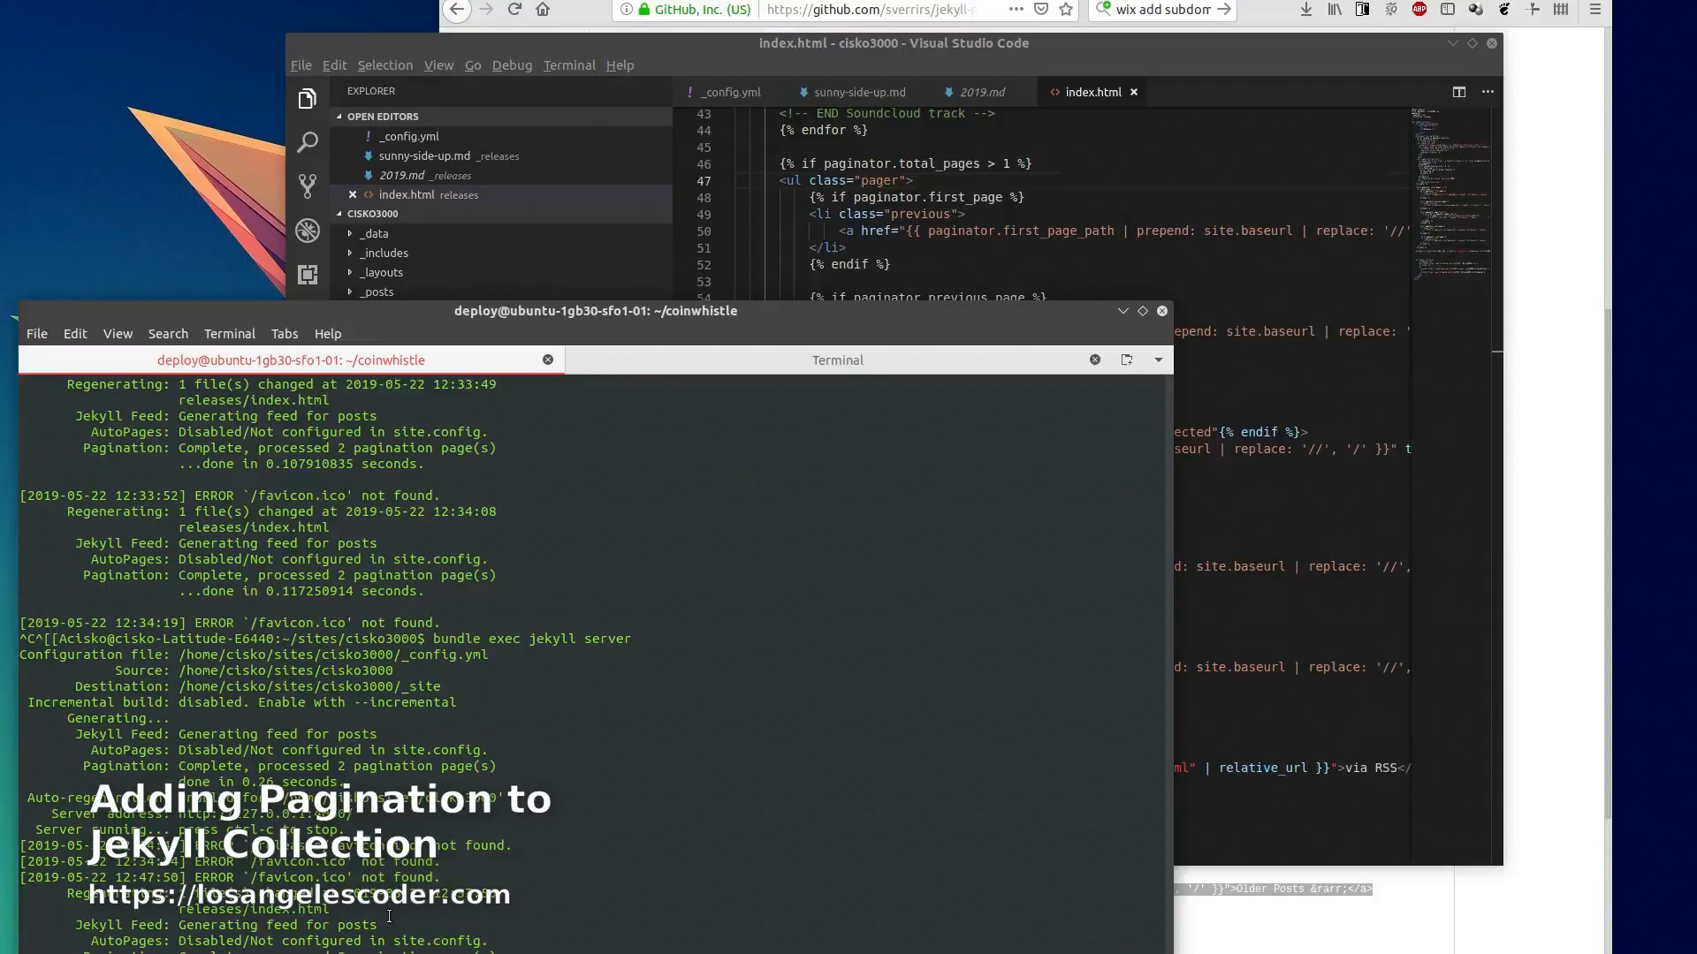
Review the root index.html and its pagination front matter in the editor
scroll(down, 3)
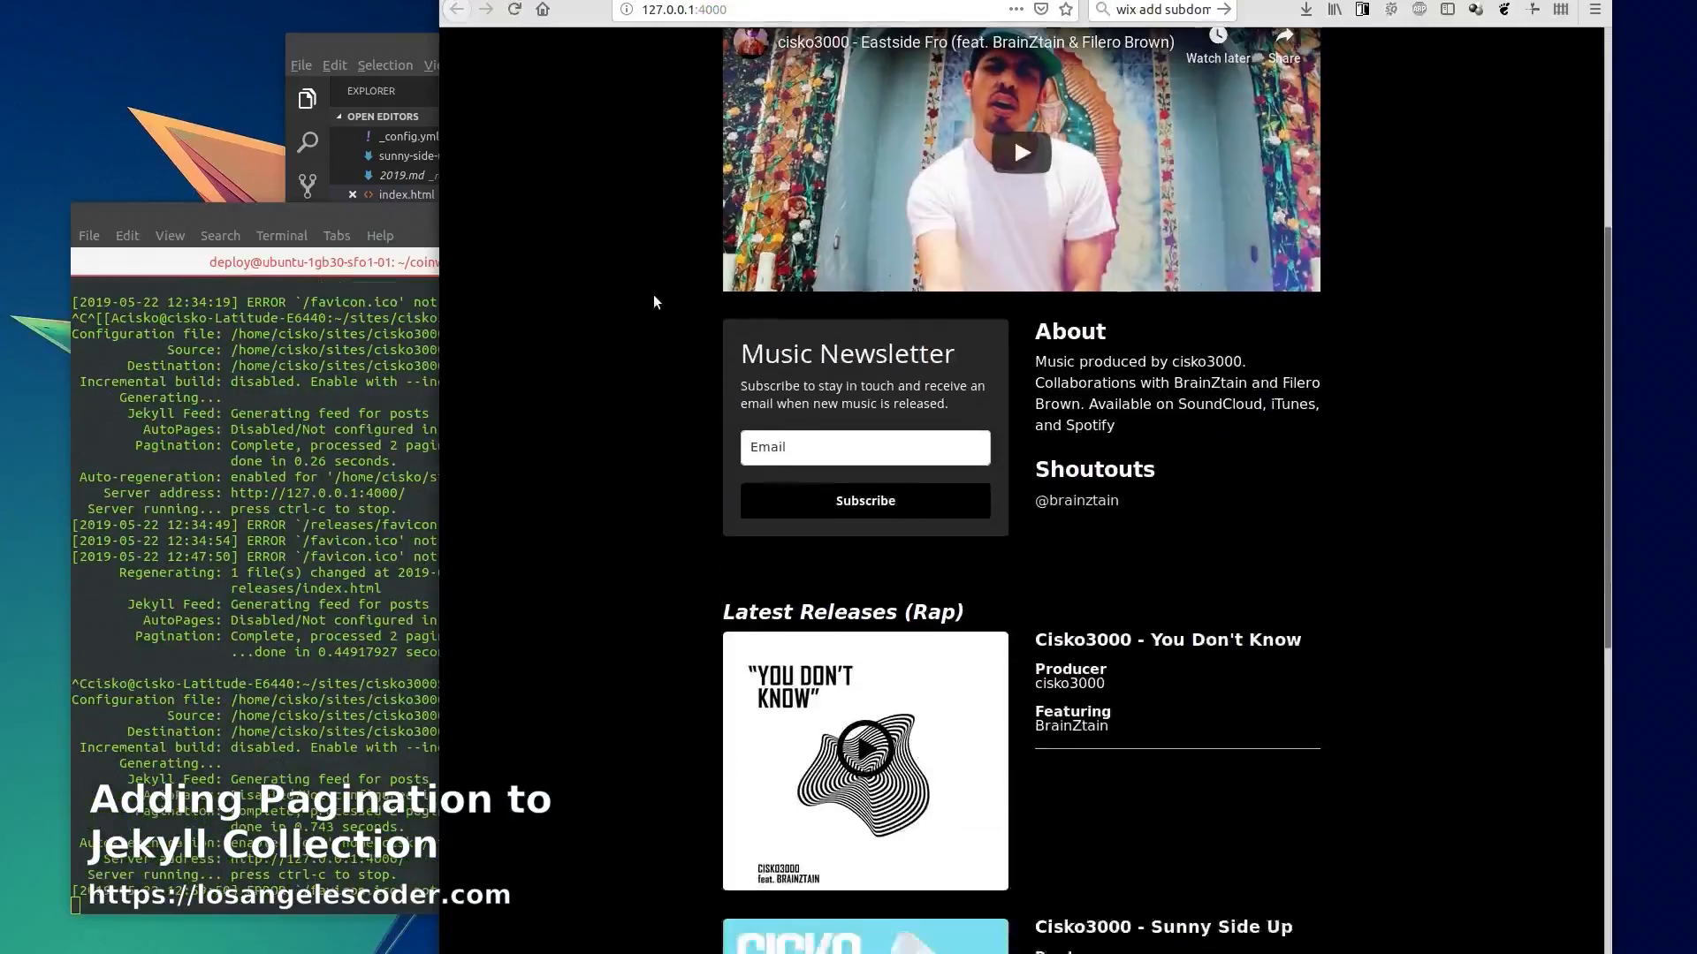
scroll(down, 3)
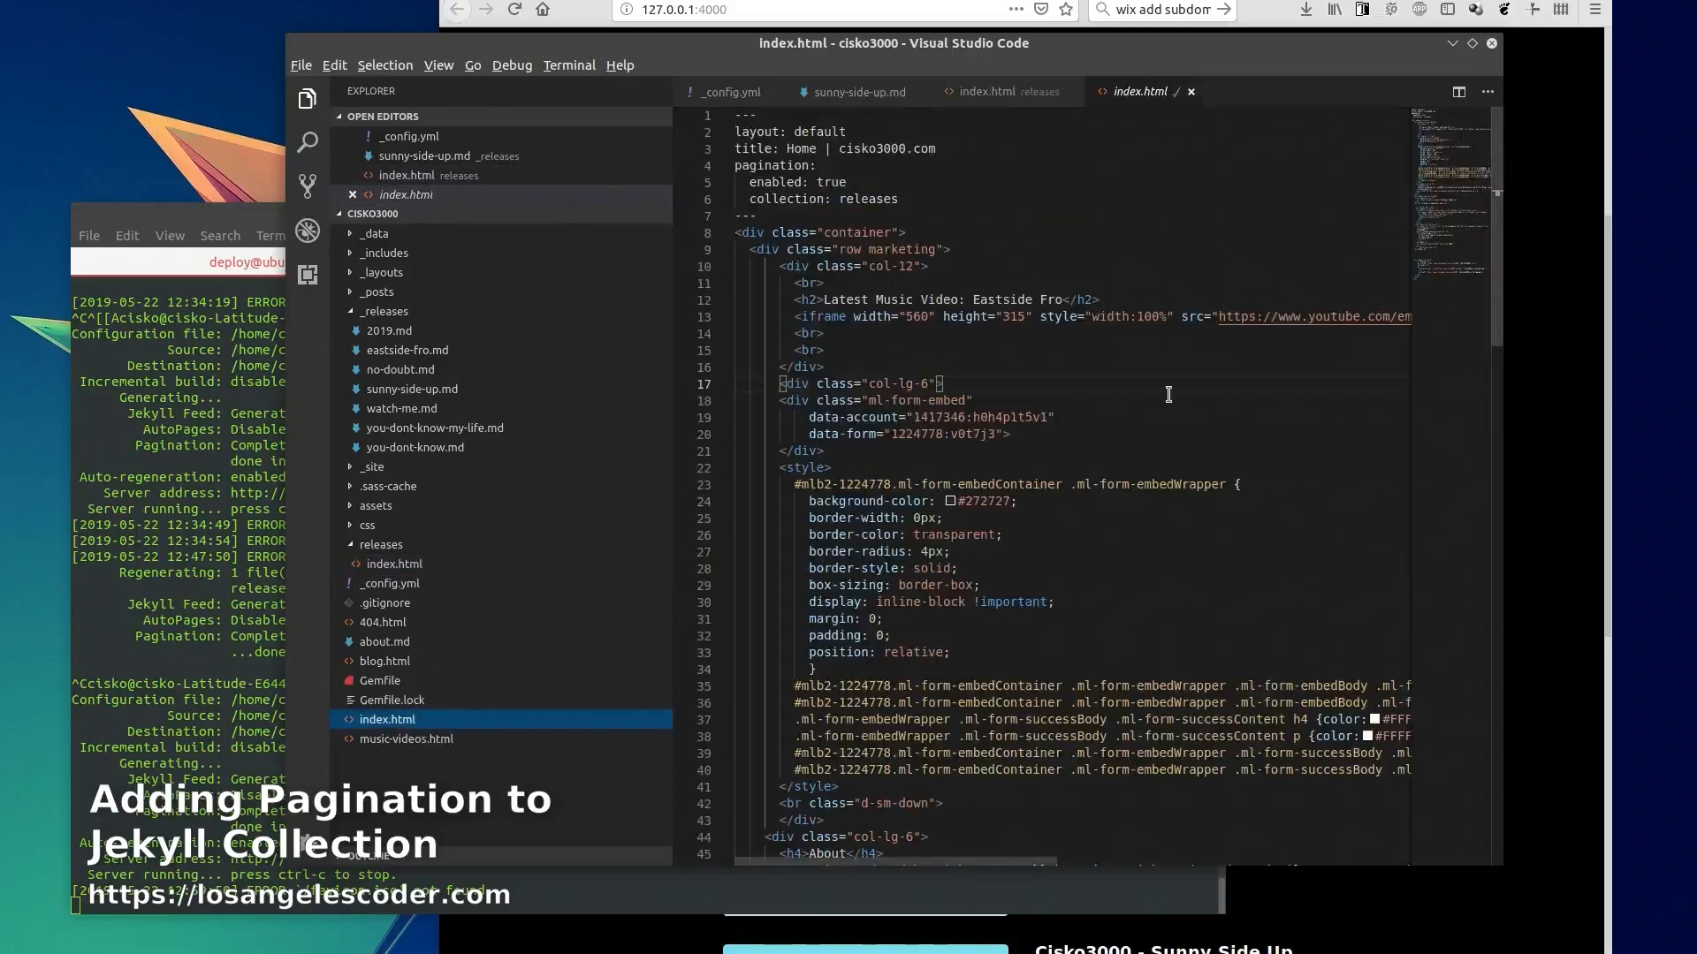
scroll(down, 3)
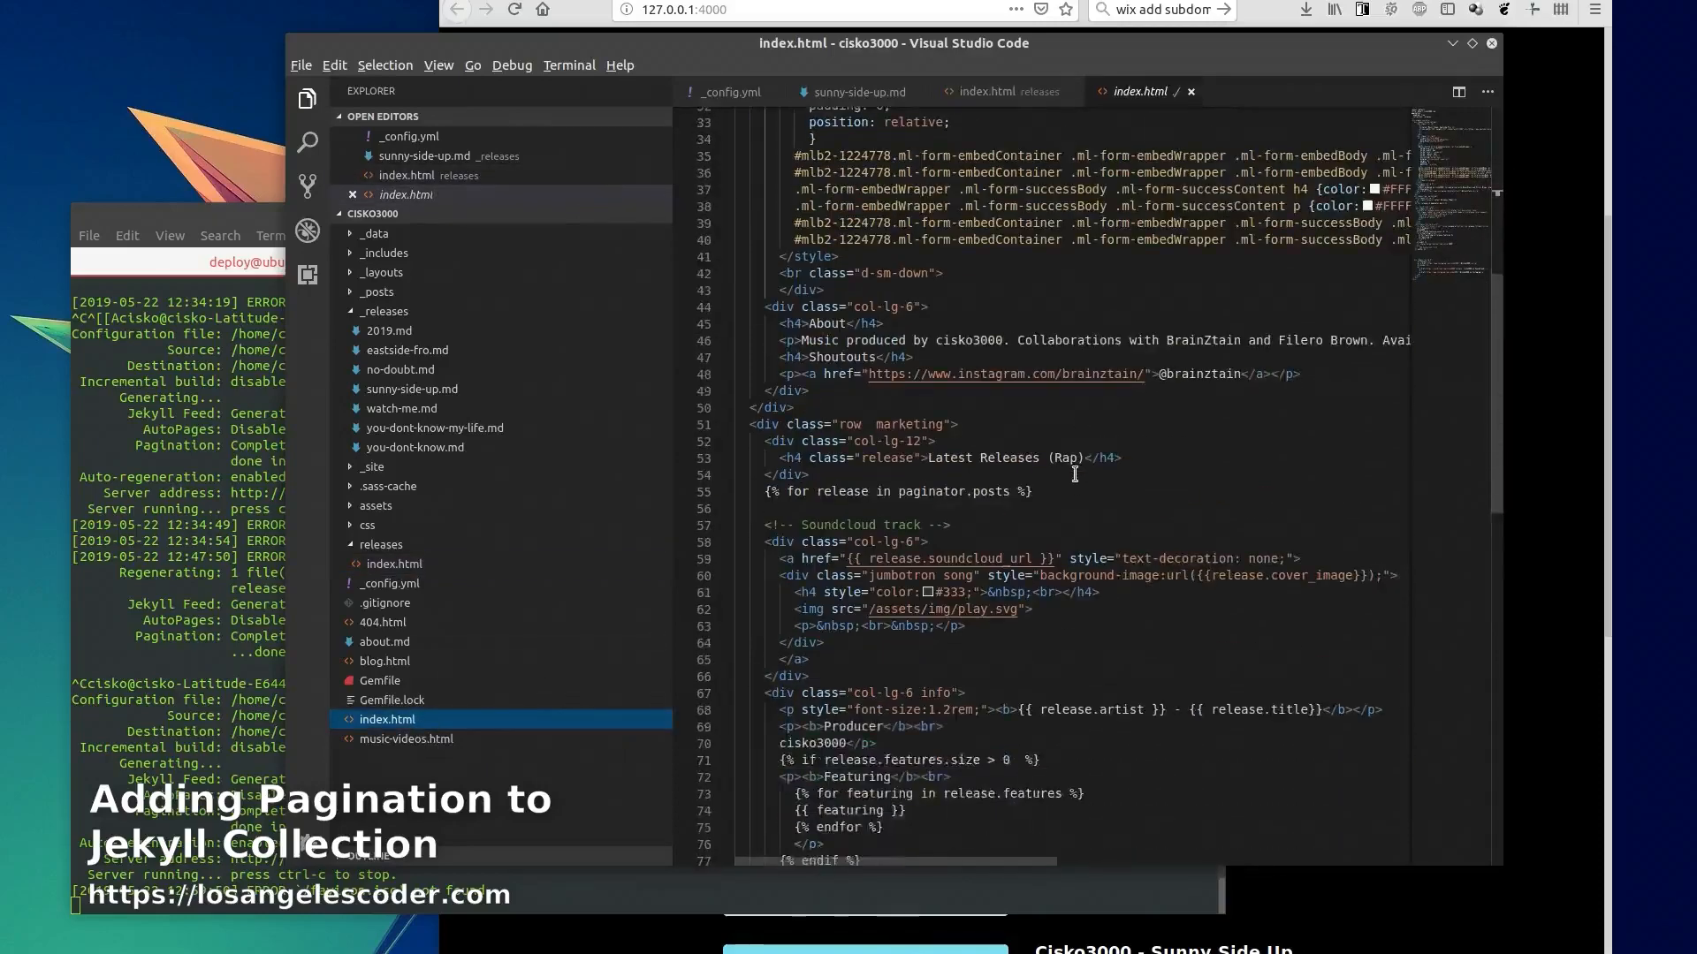
scroll(down, 3)
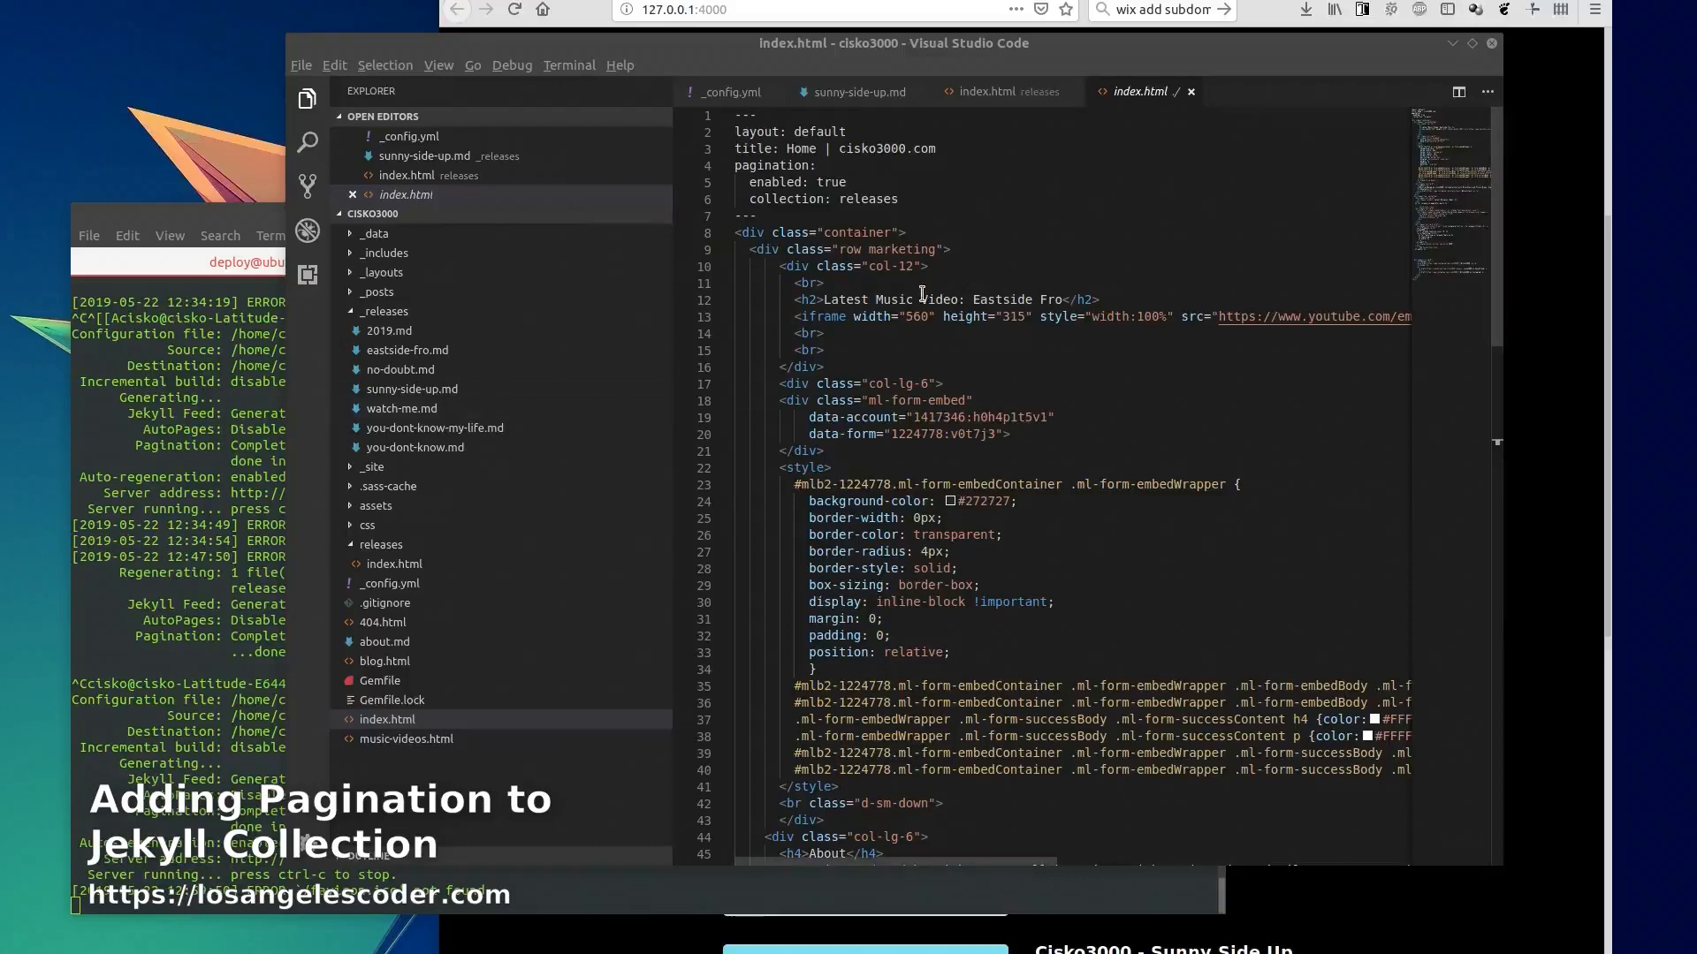
drag(735, 165, 898, 198)
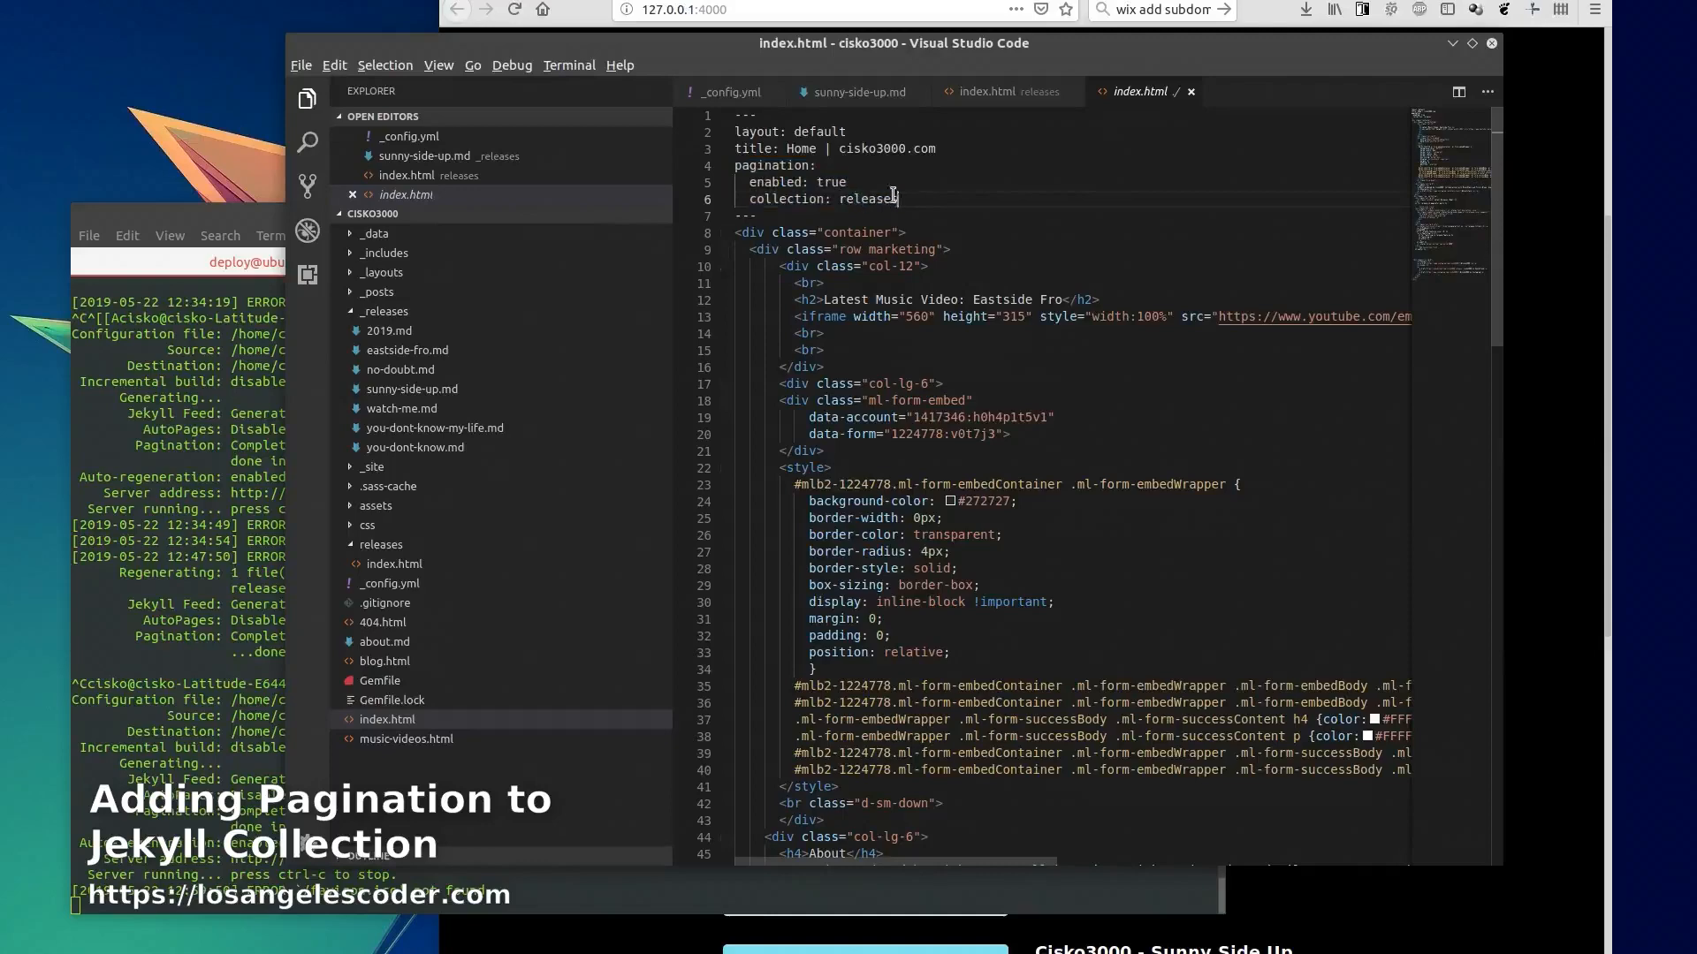
Switch to the releases page source and scroll through its template
click(382, 544)
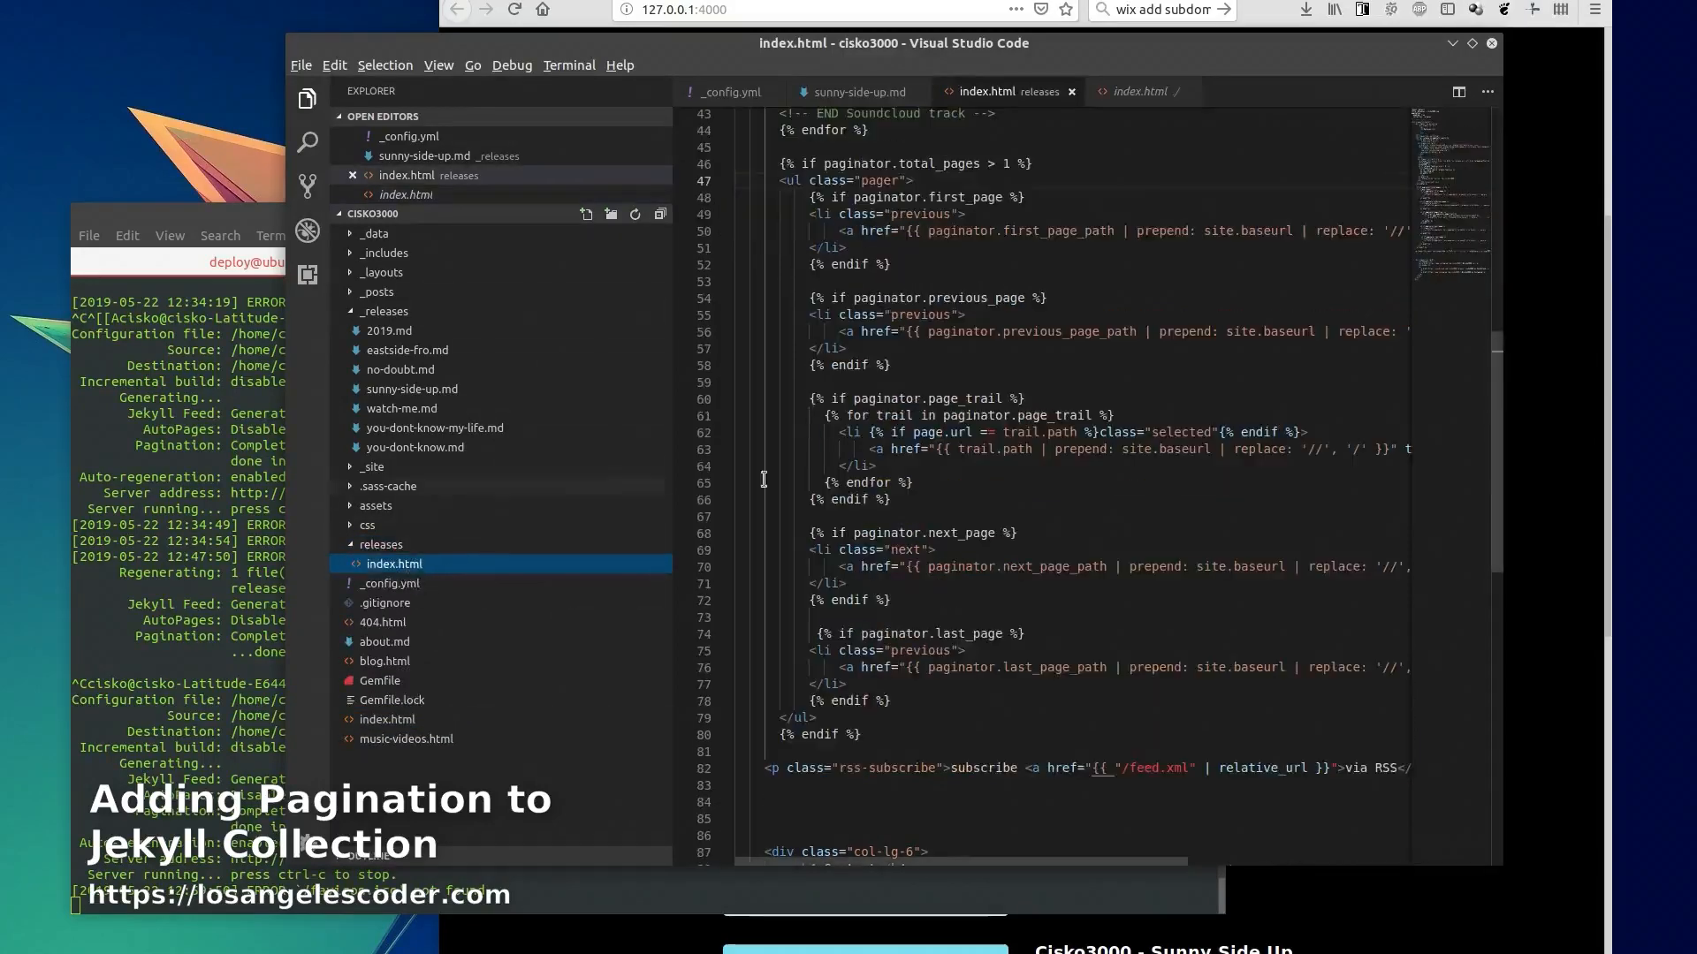
scroll(down, 3)
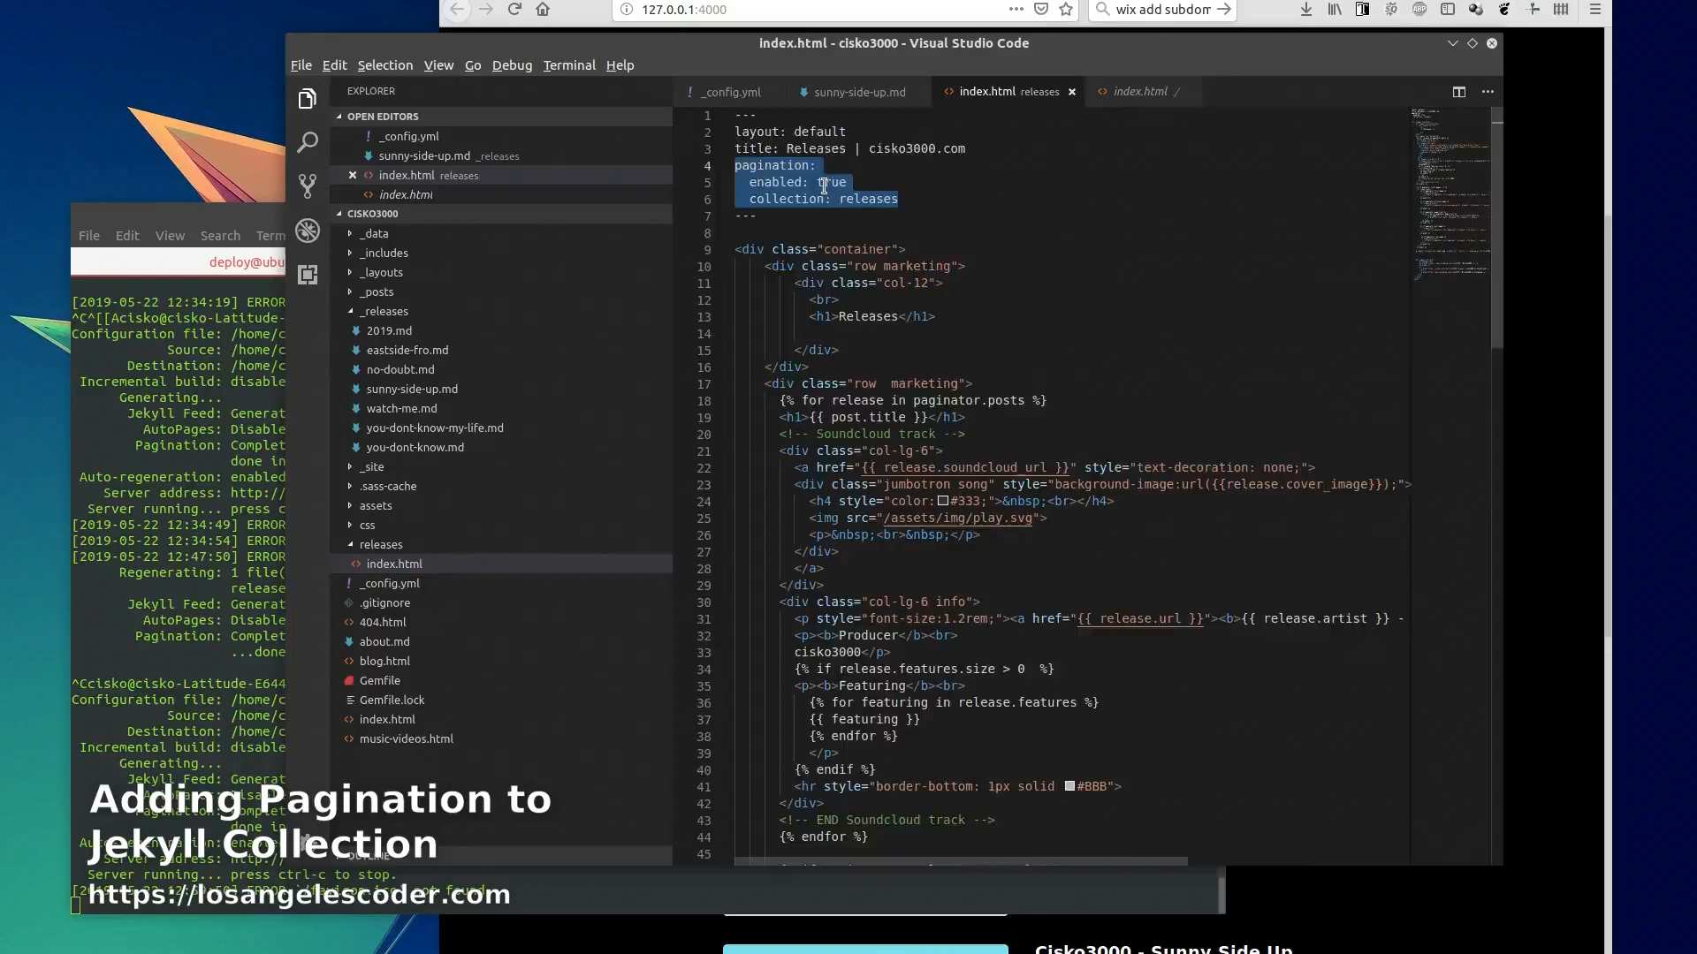
scroll(down, 3)
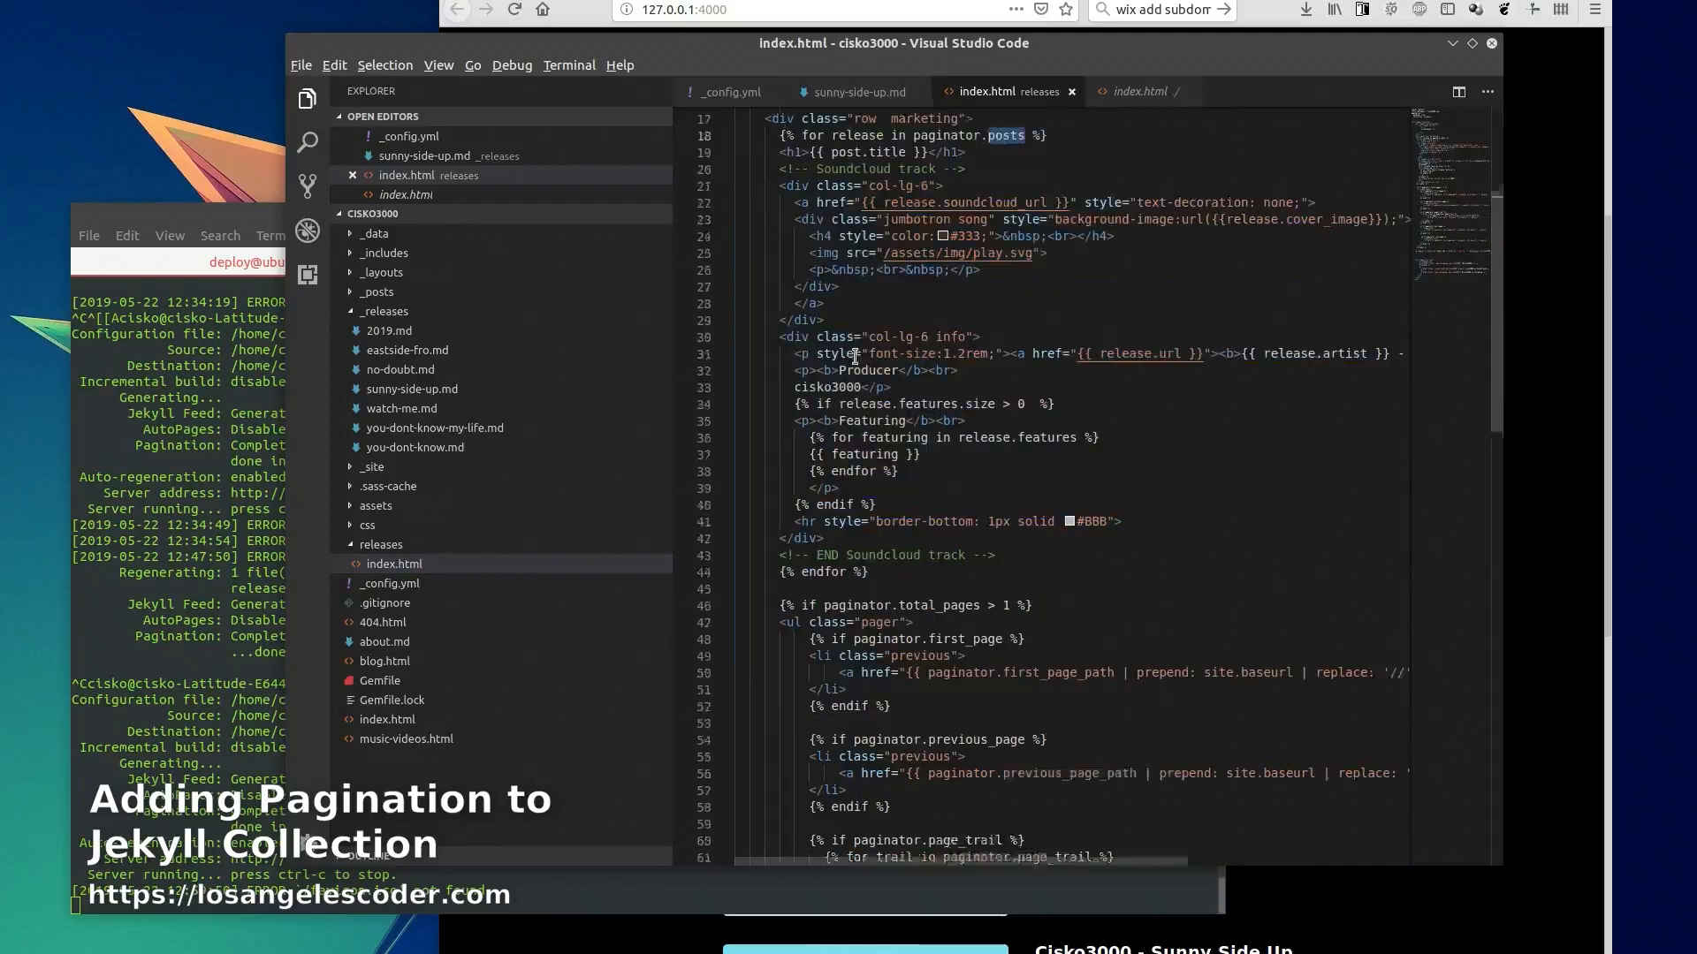
scroll(down, 3)
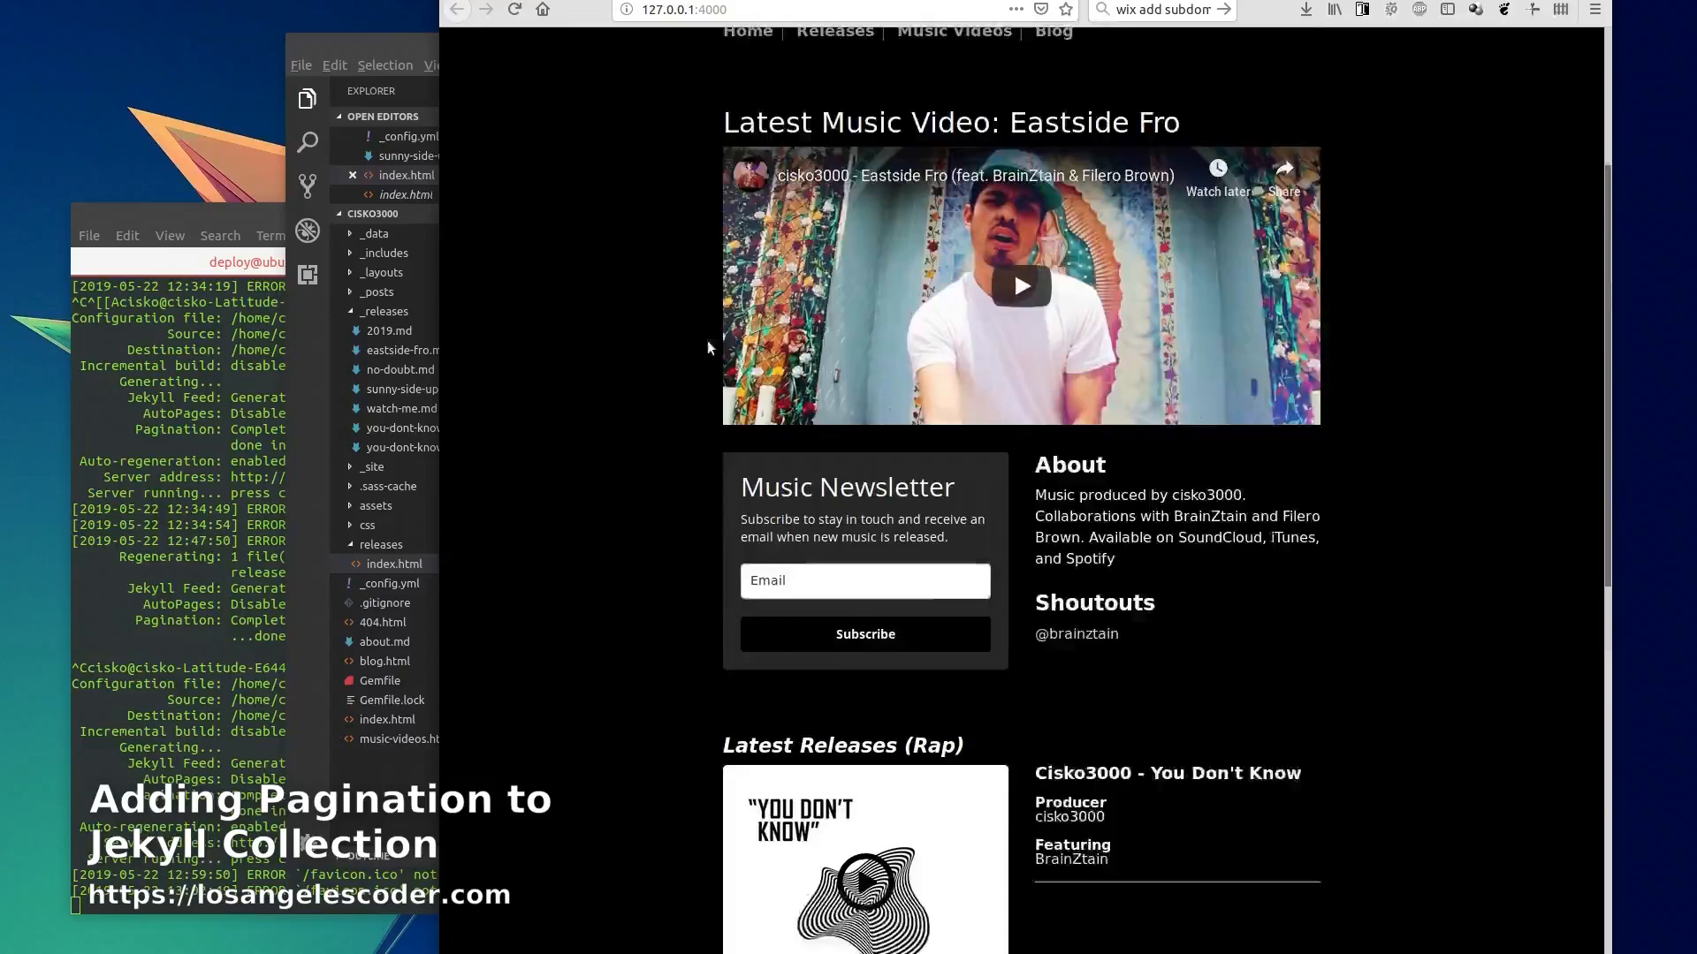
Browse the local site's Releases page listing the release entries
scroll(down, 3)
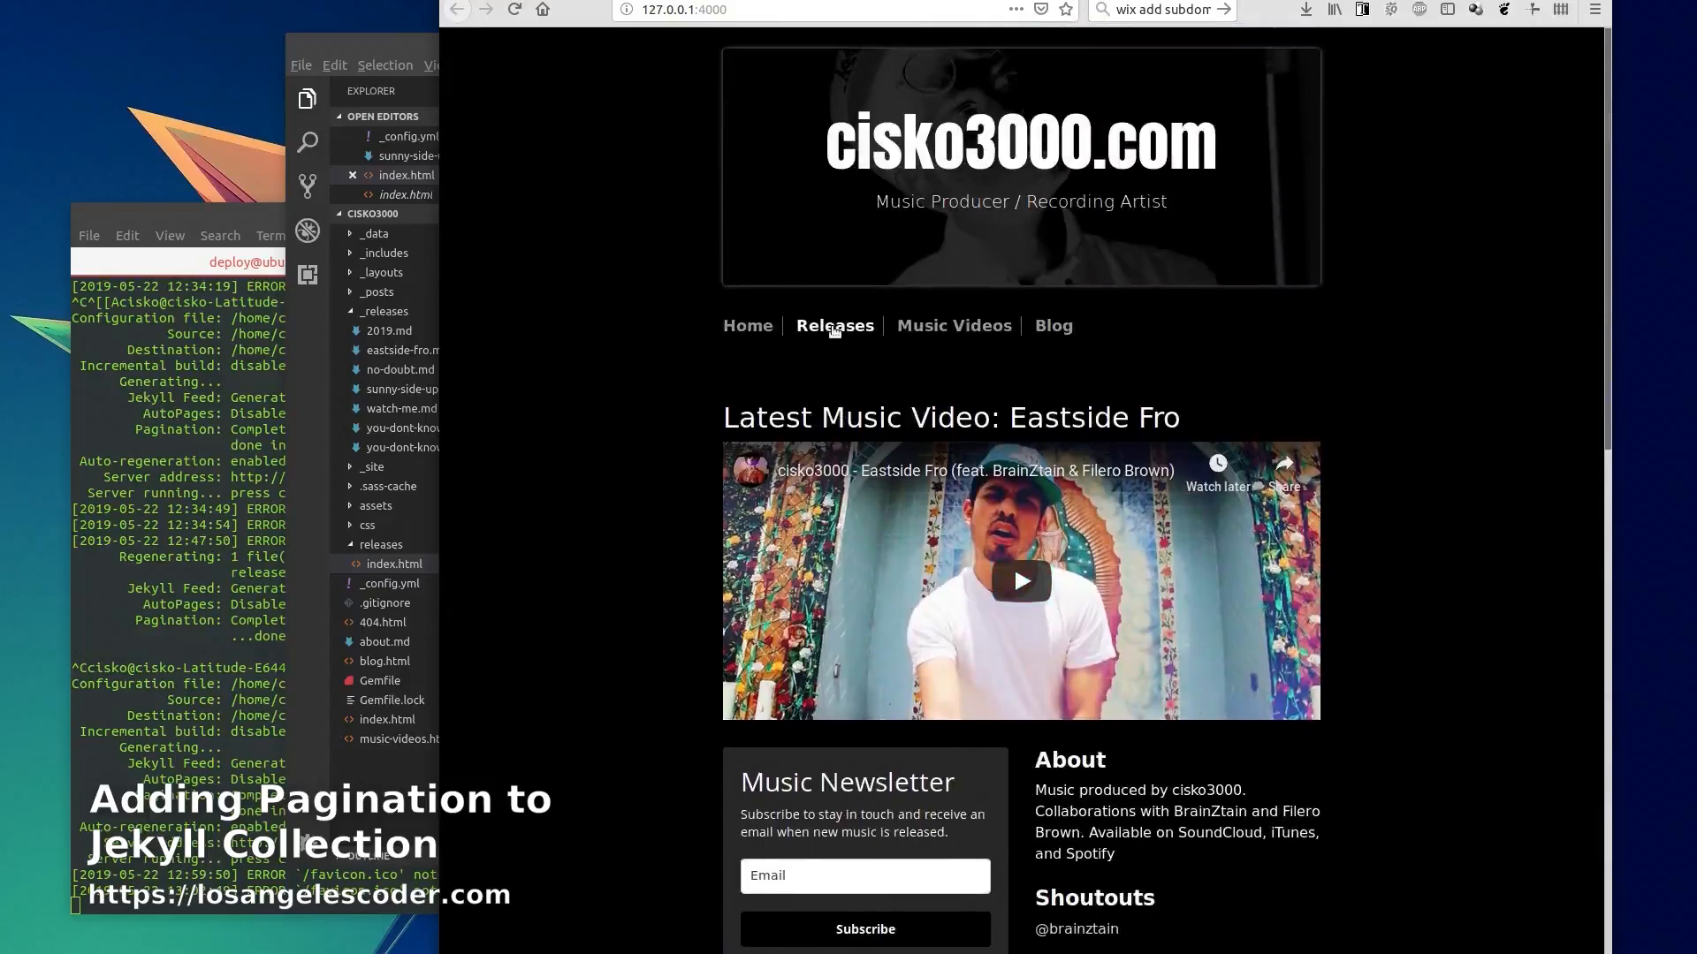
click(834, 325)
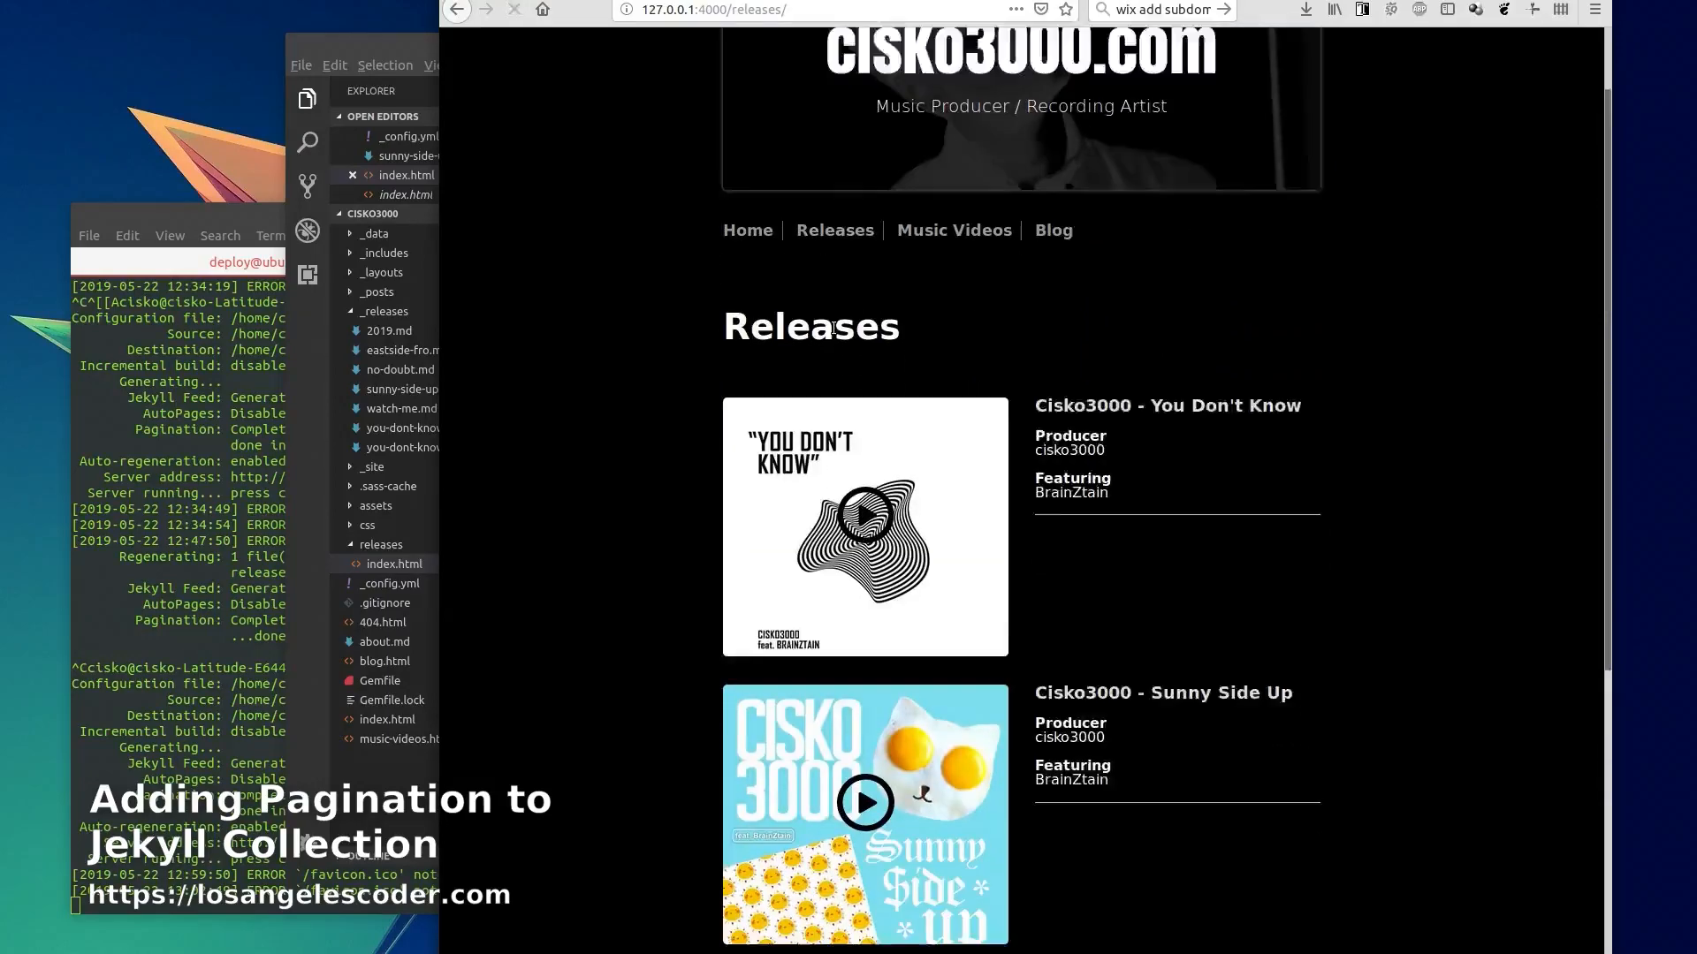
scroll(down, 3)
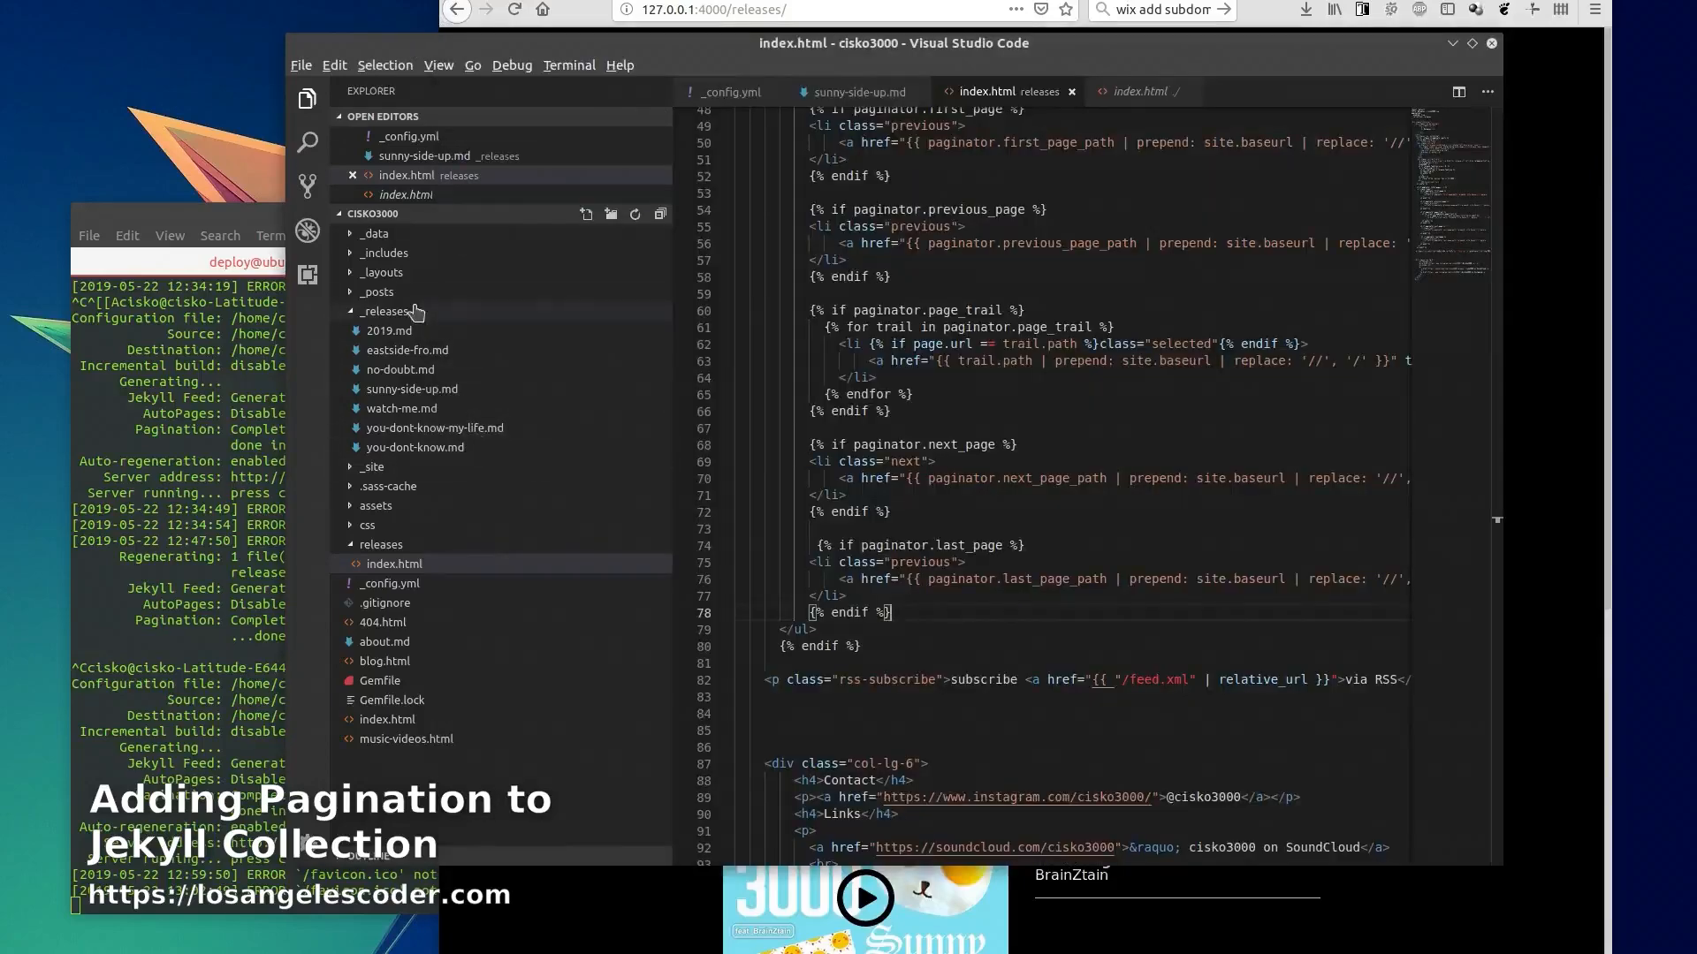
Edit _includes/navigation.html so the Music Videos link points to /music-videos without .html
click(383, 311)
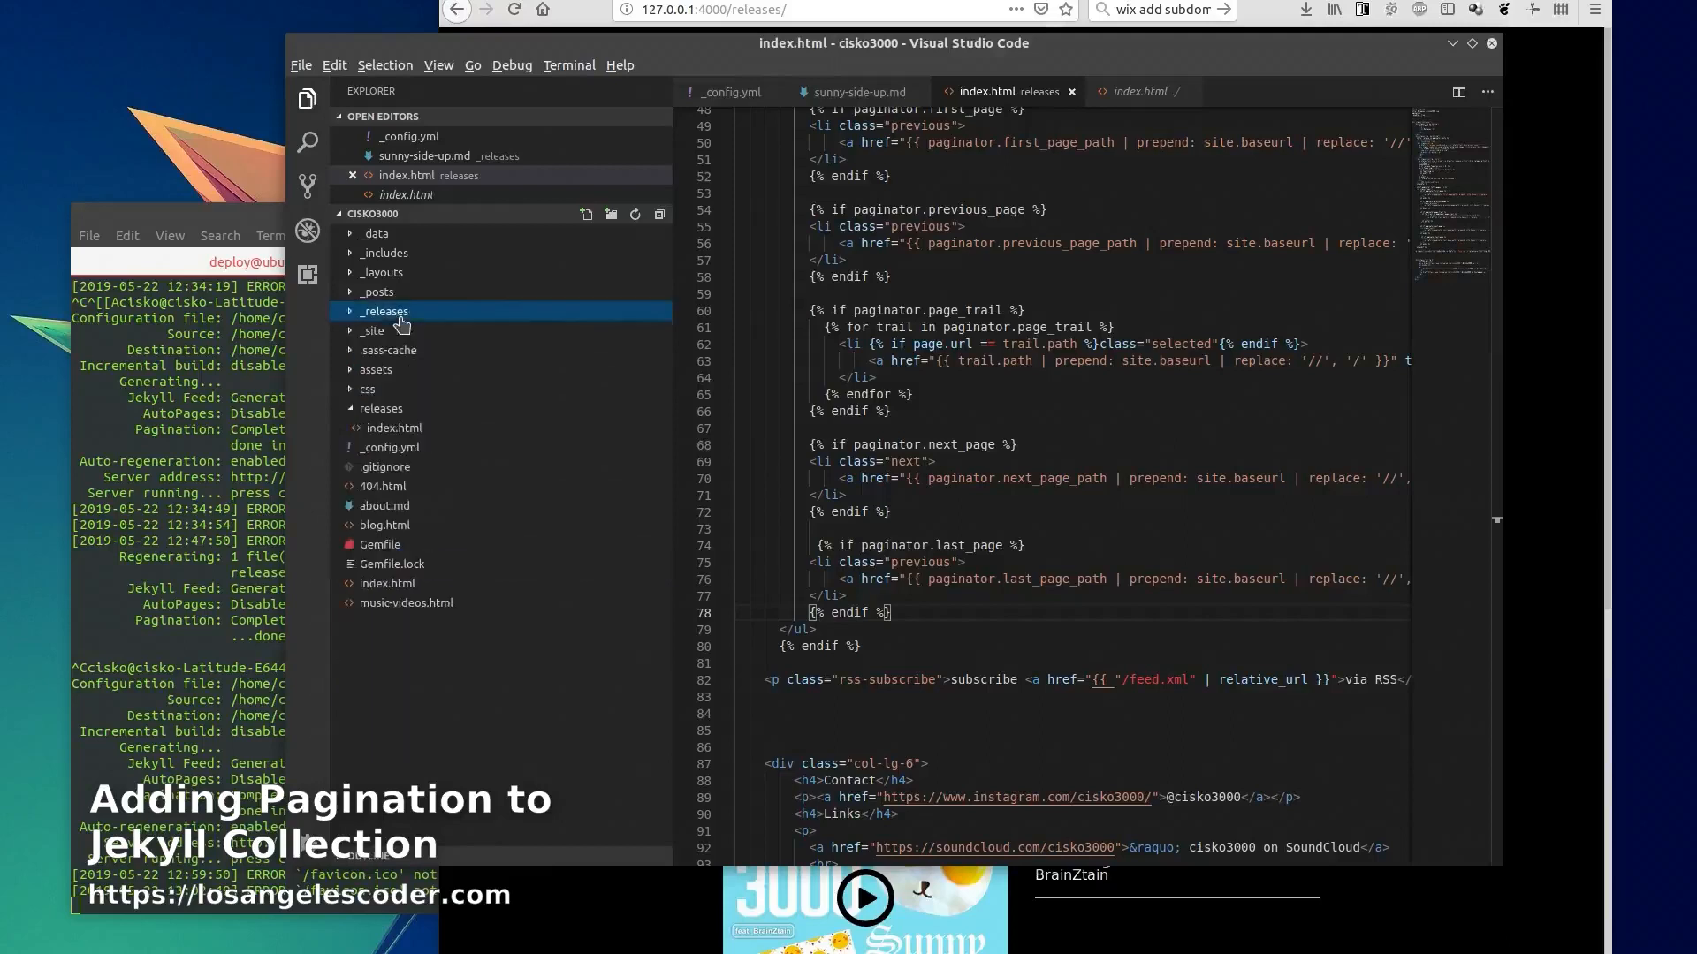
click(384, 253)
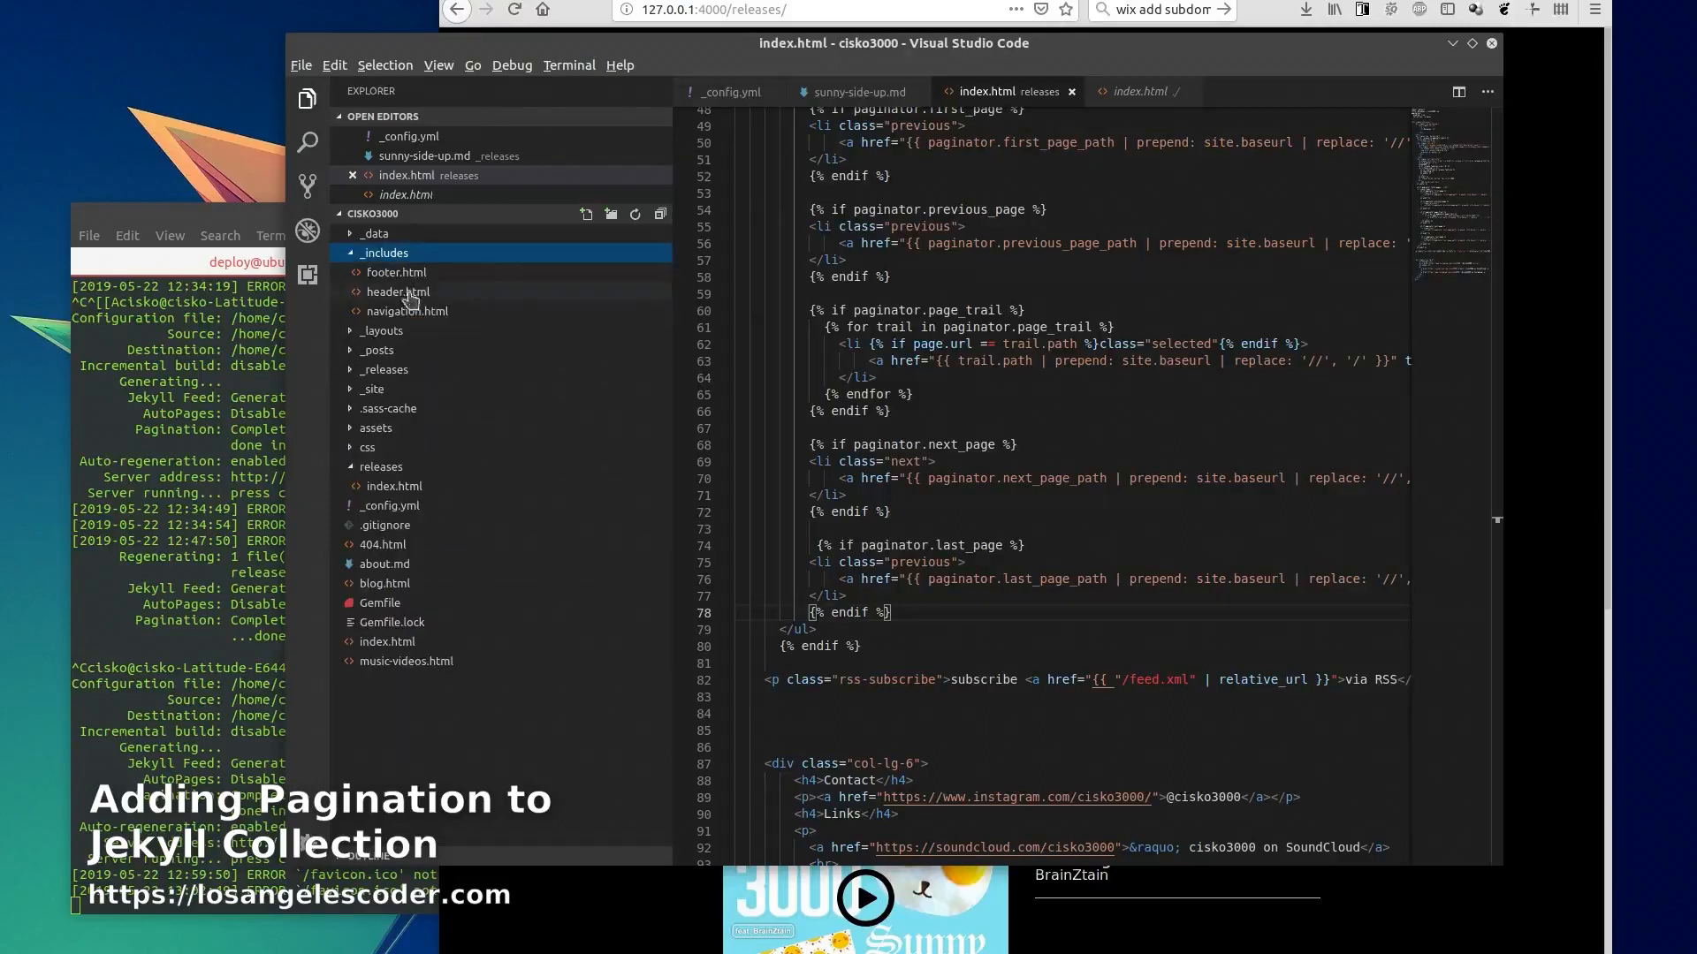
click(408, 311)
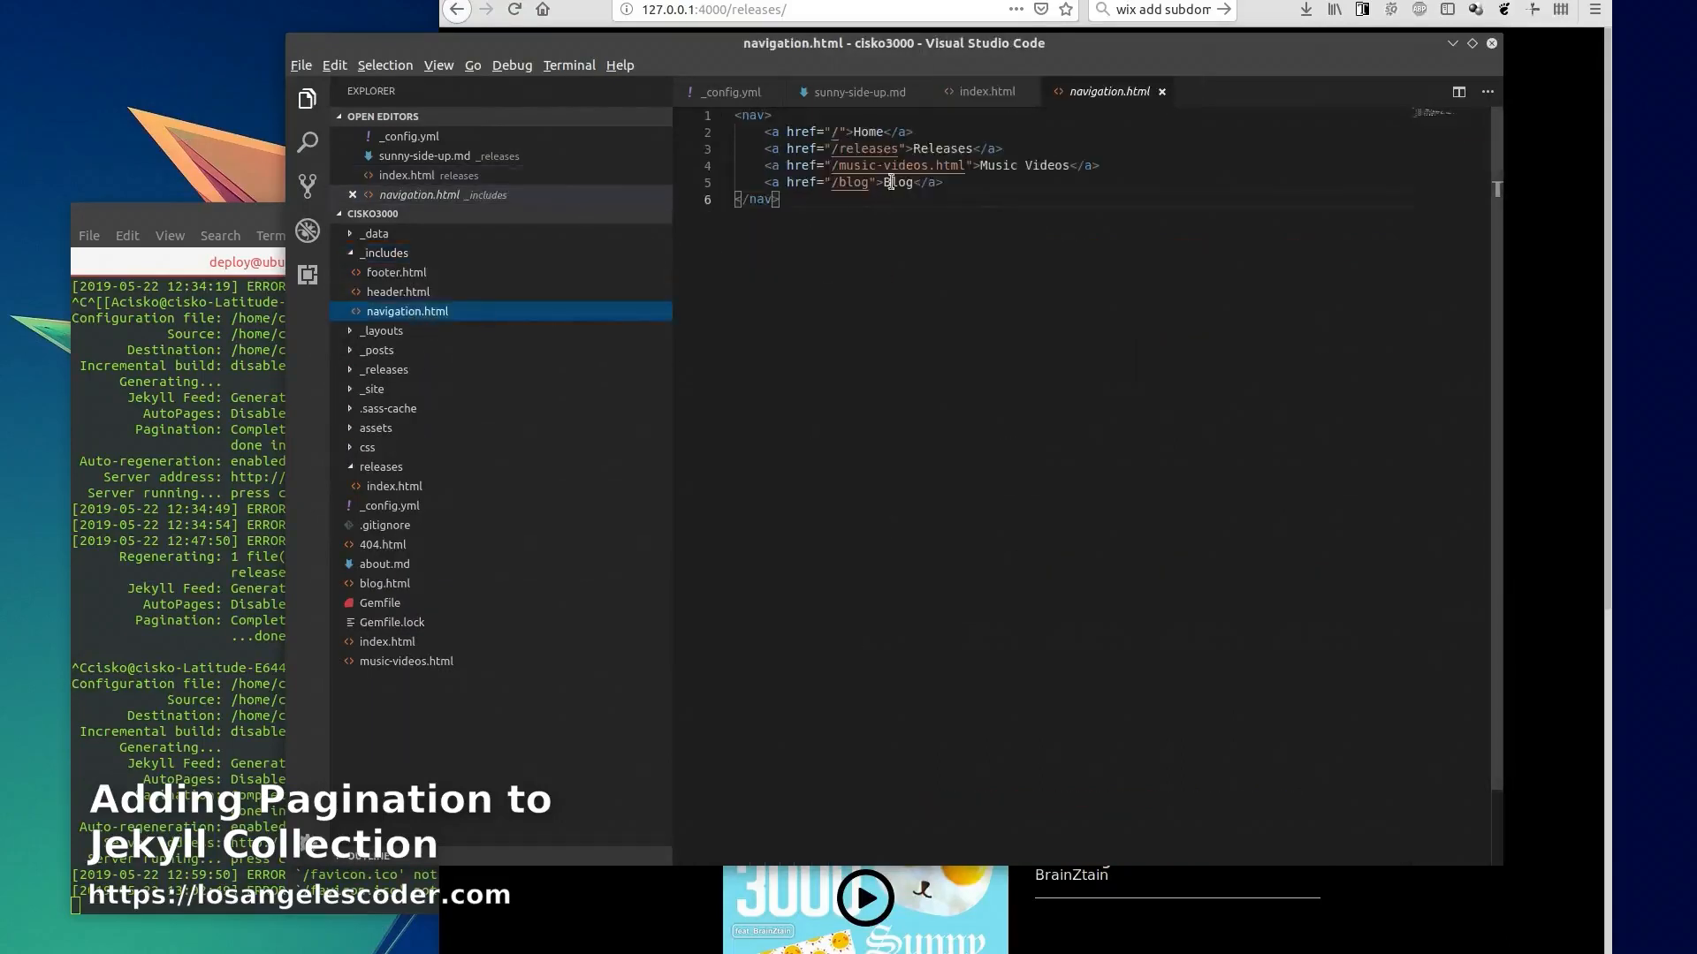
double_click(866, 148)
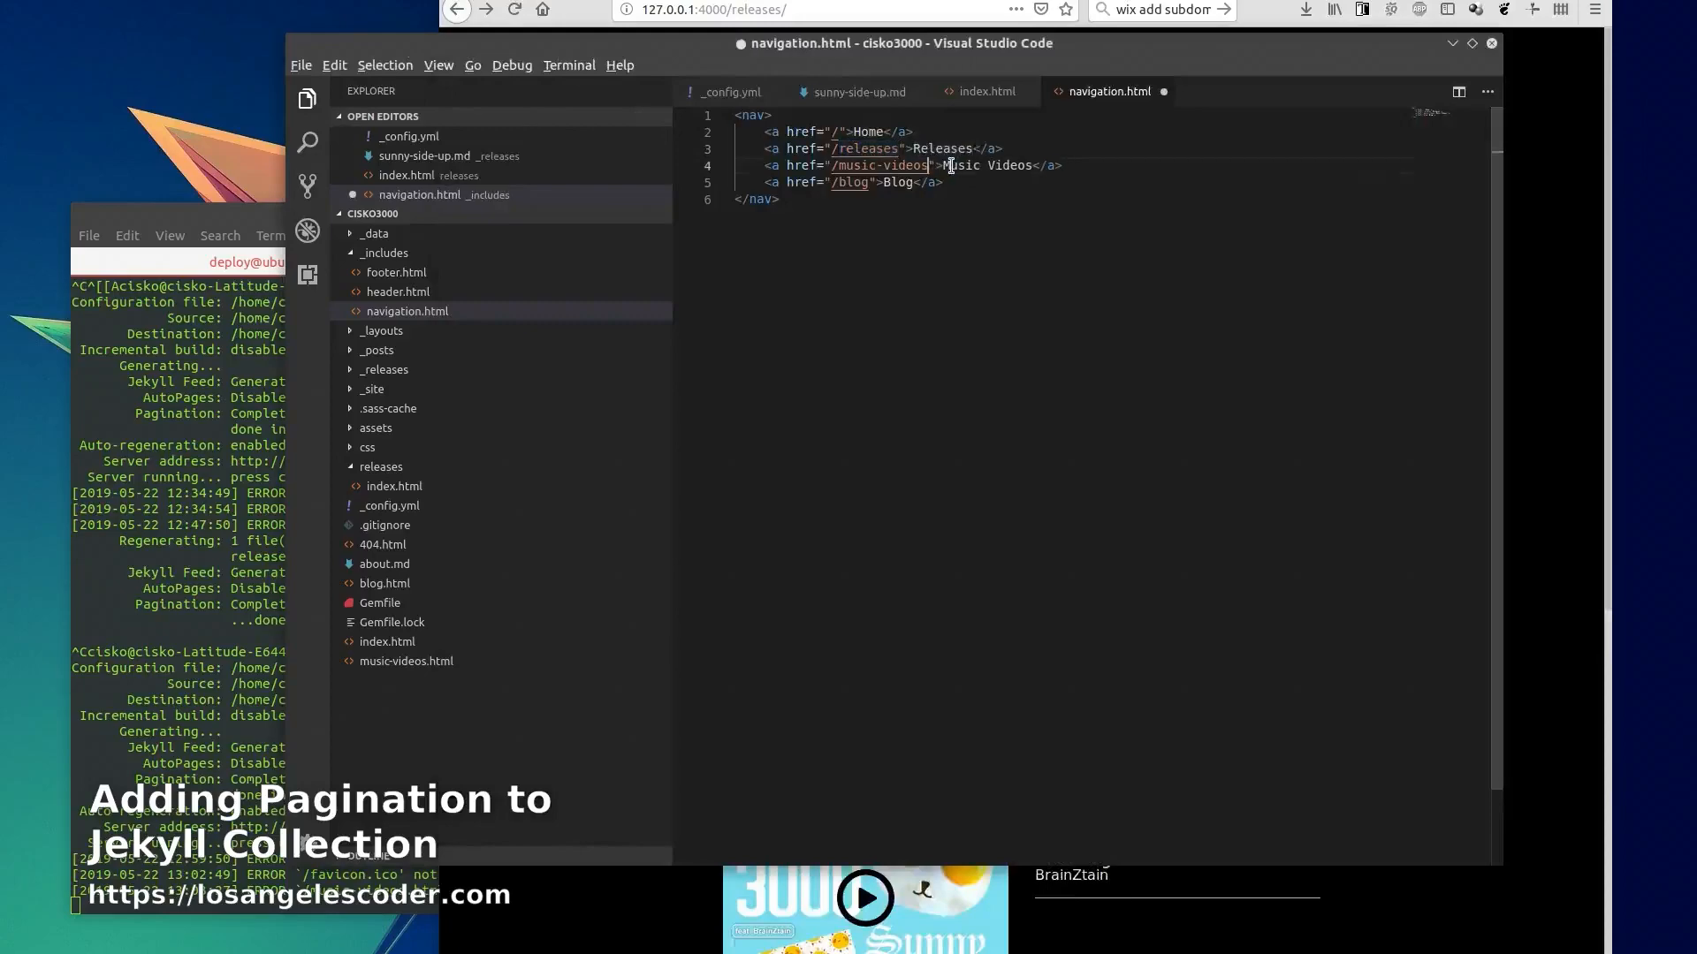
Check the pretty permalink setting in _config.yml
click(730, 91)
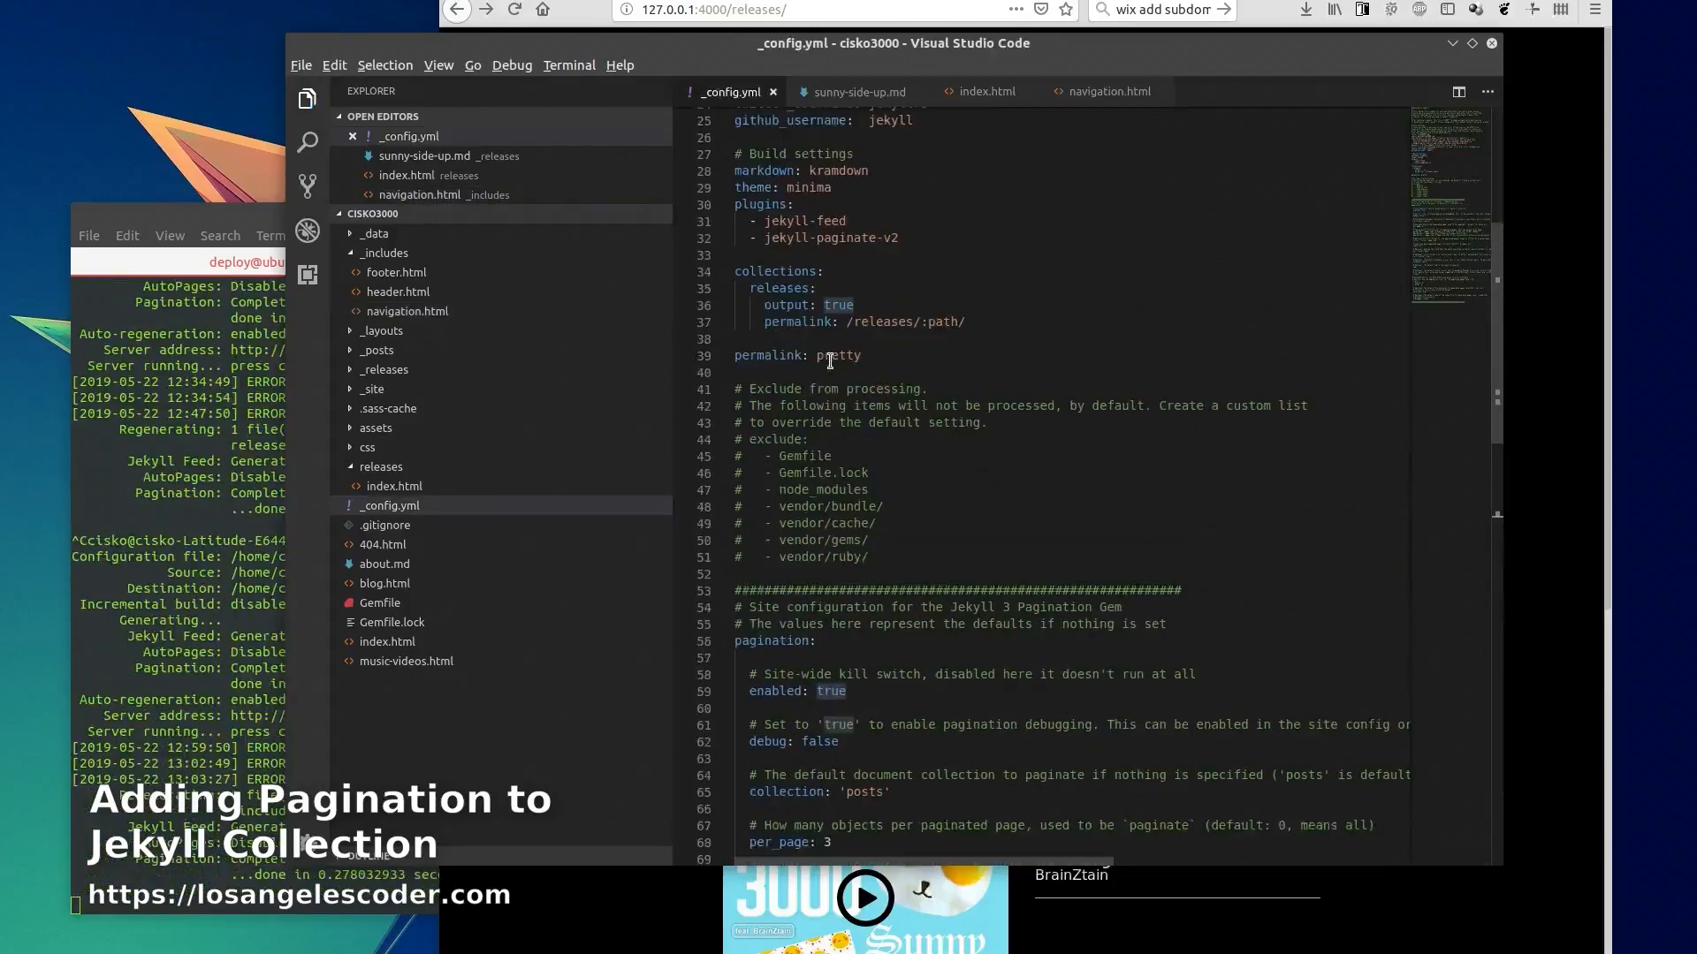
double_click(838, 355)
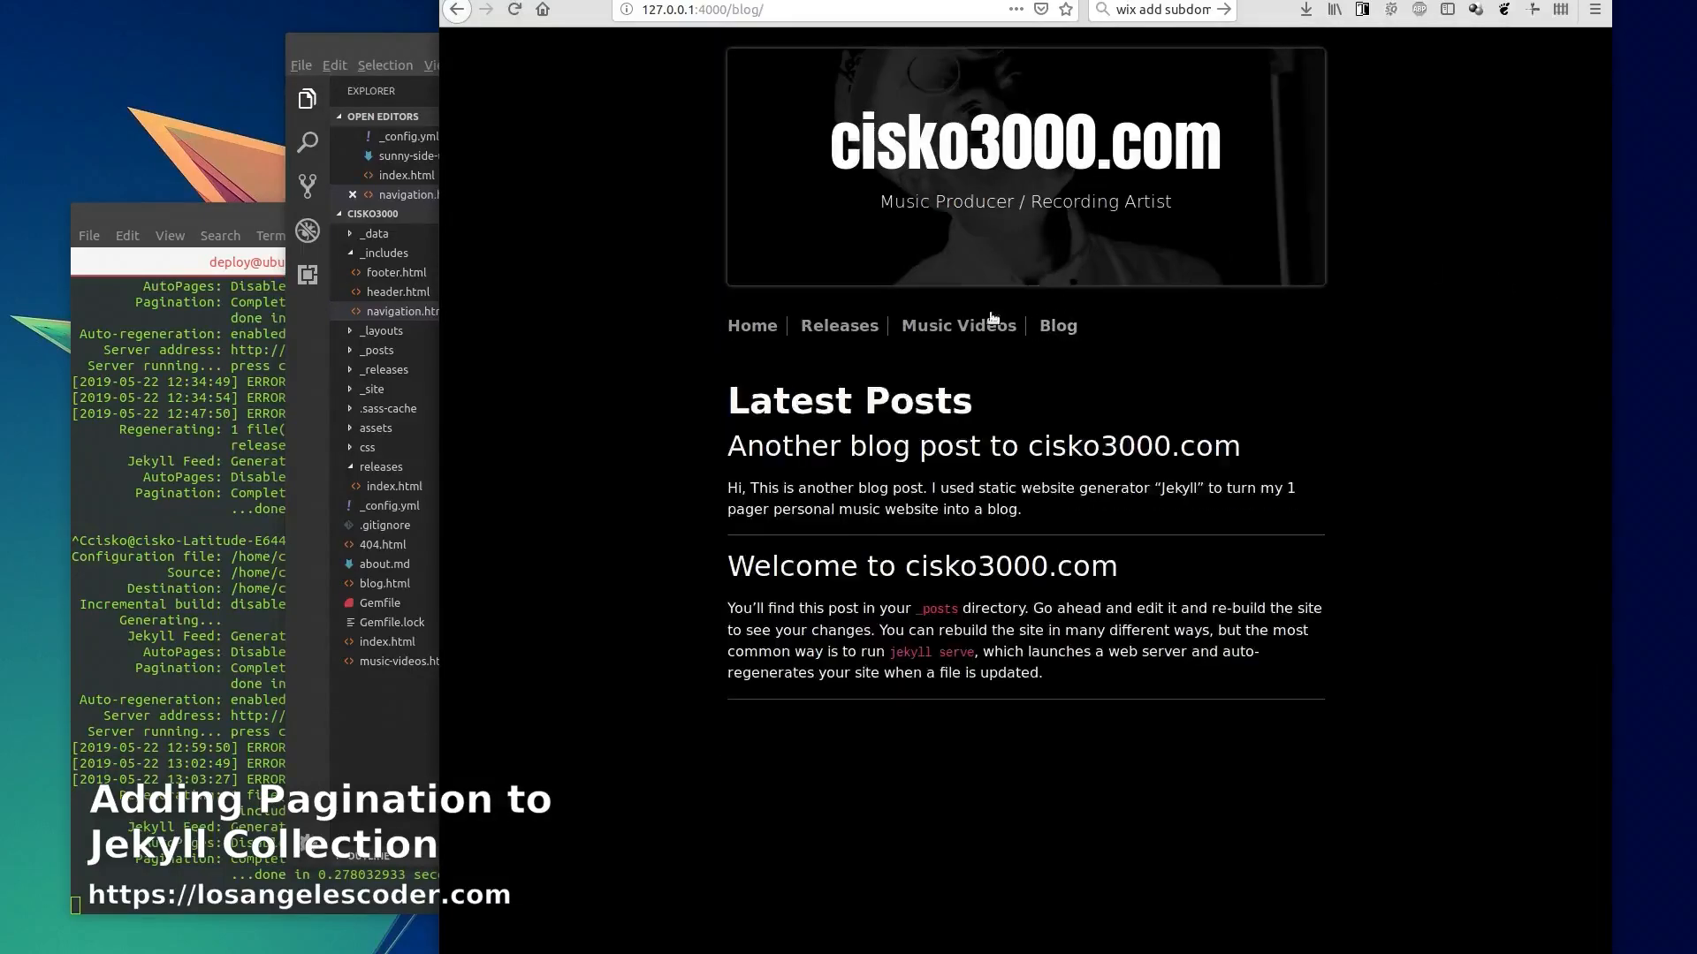
mouse_move(882, 459)
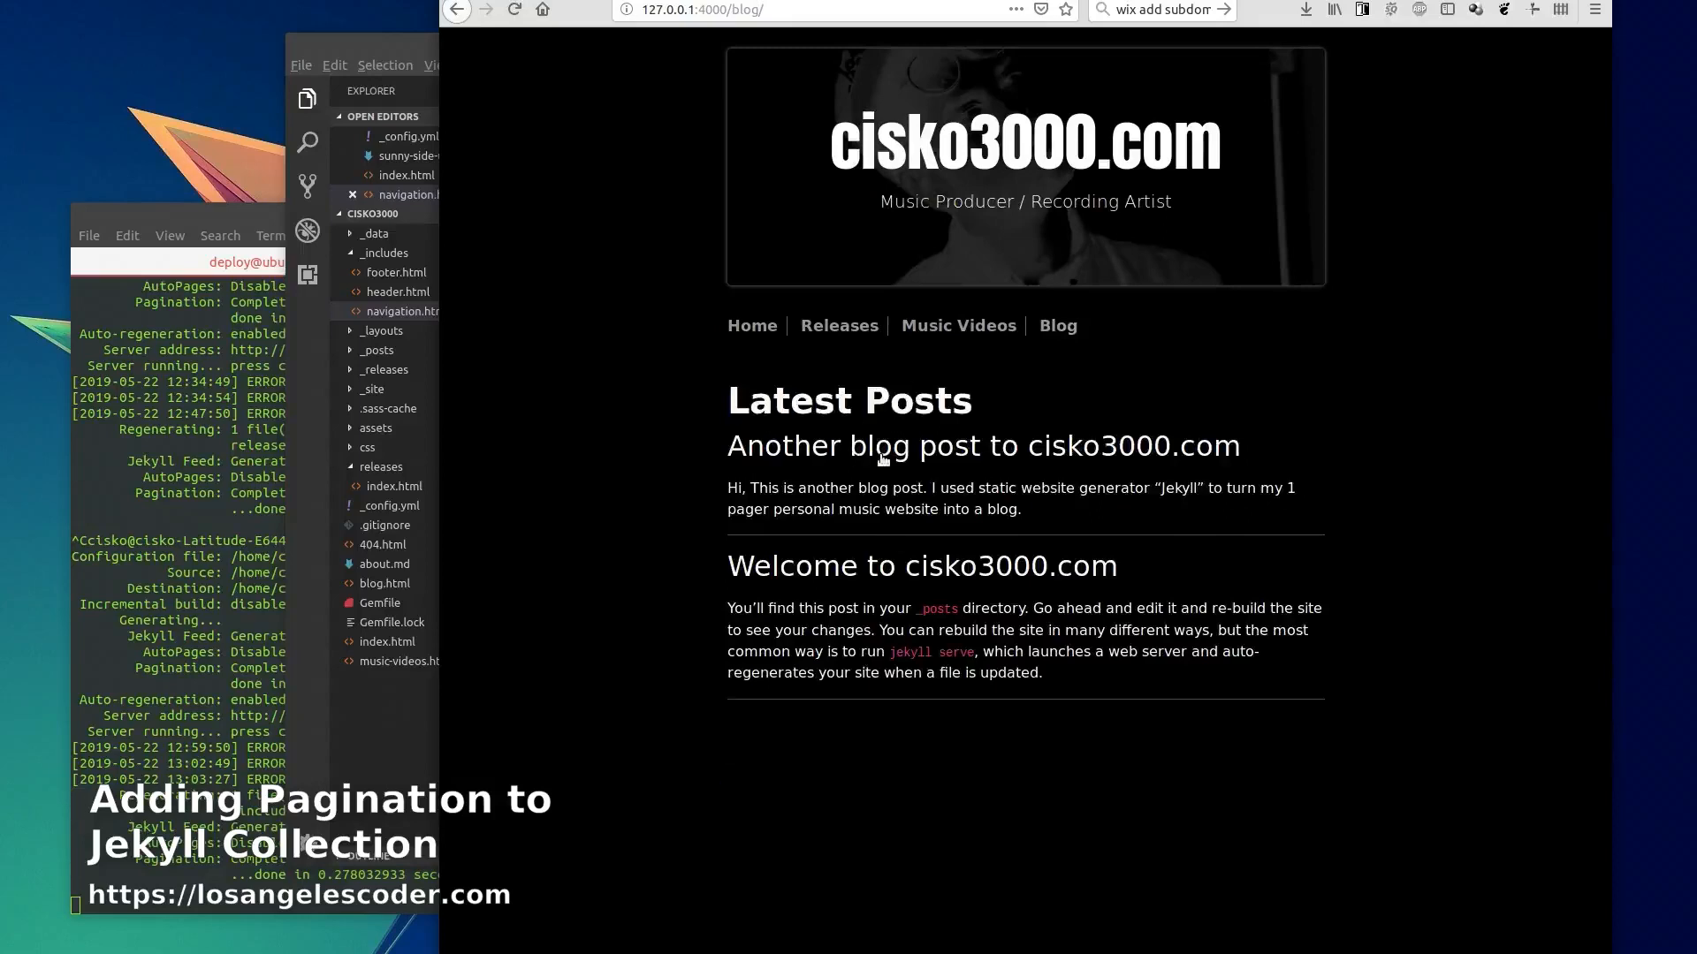
Visit the 'Another blog post' entry, go back, then browse the Releases page
click(981, 445)
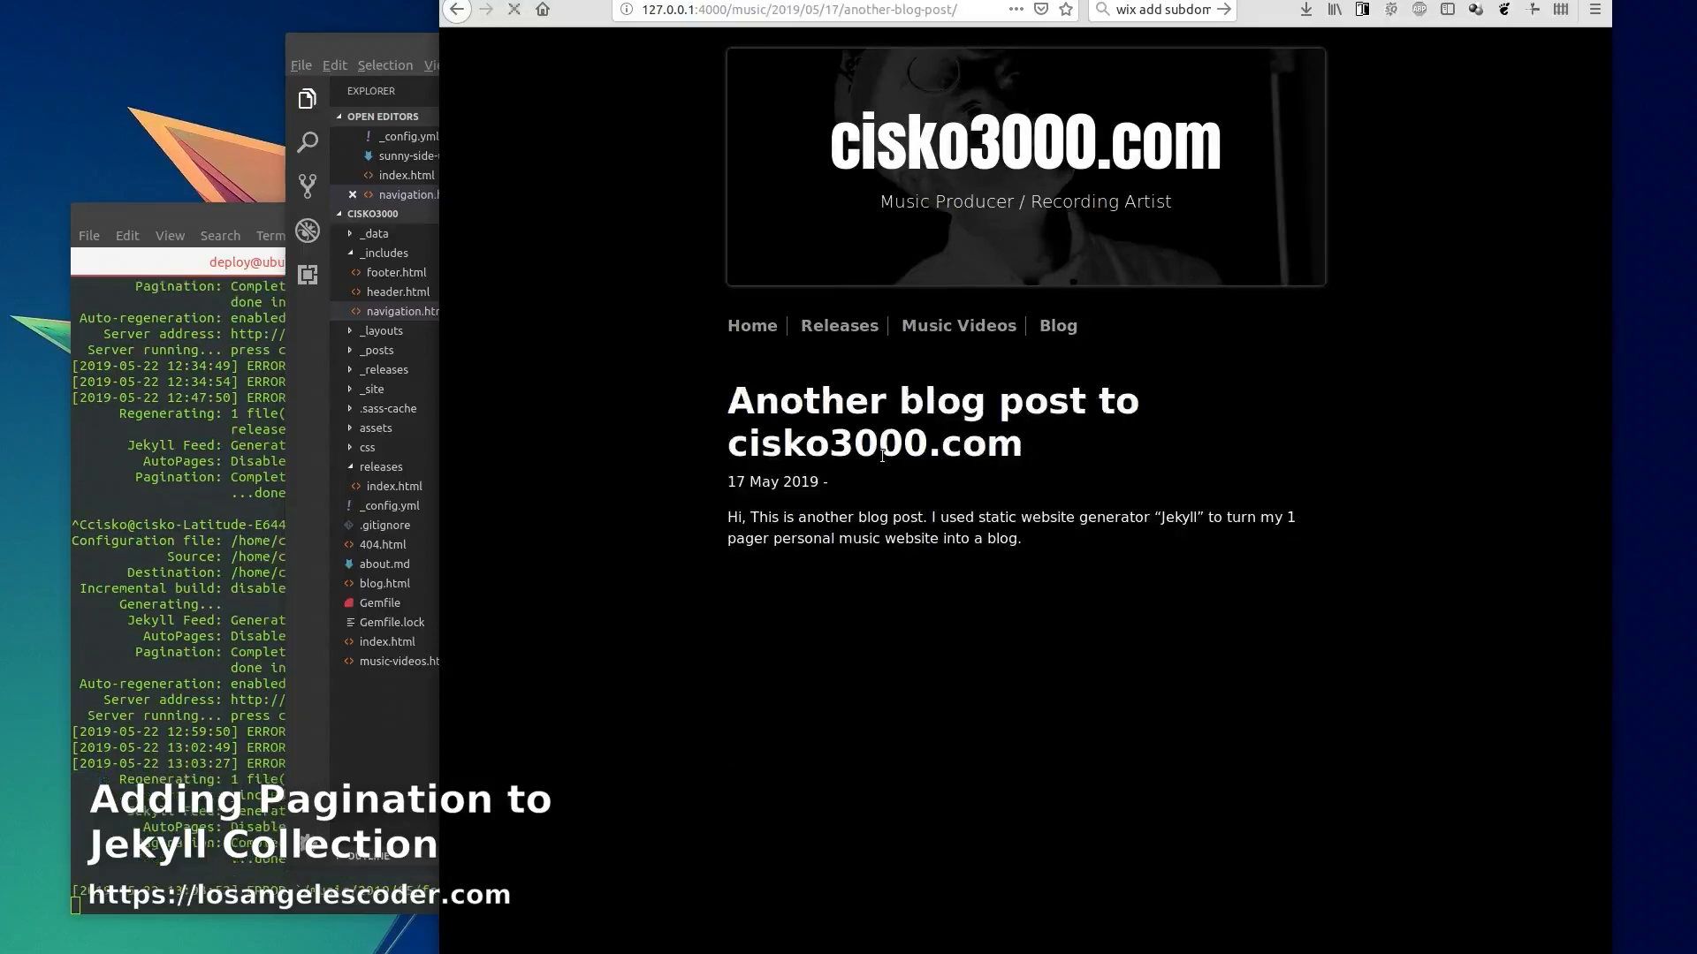
click(1057, 325)
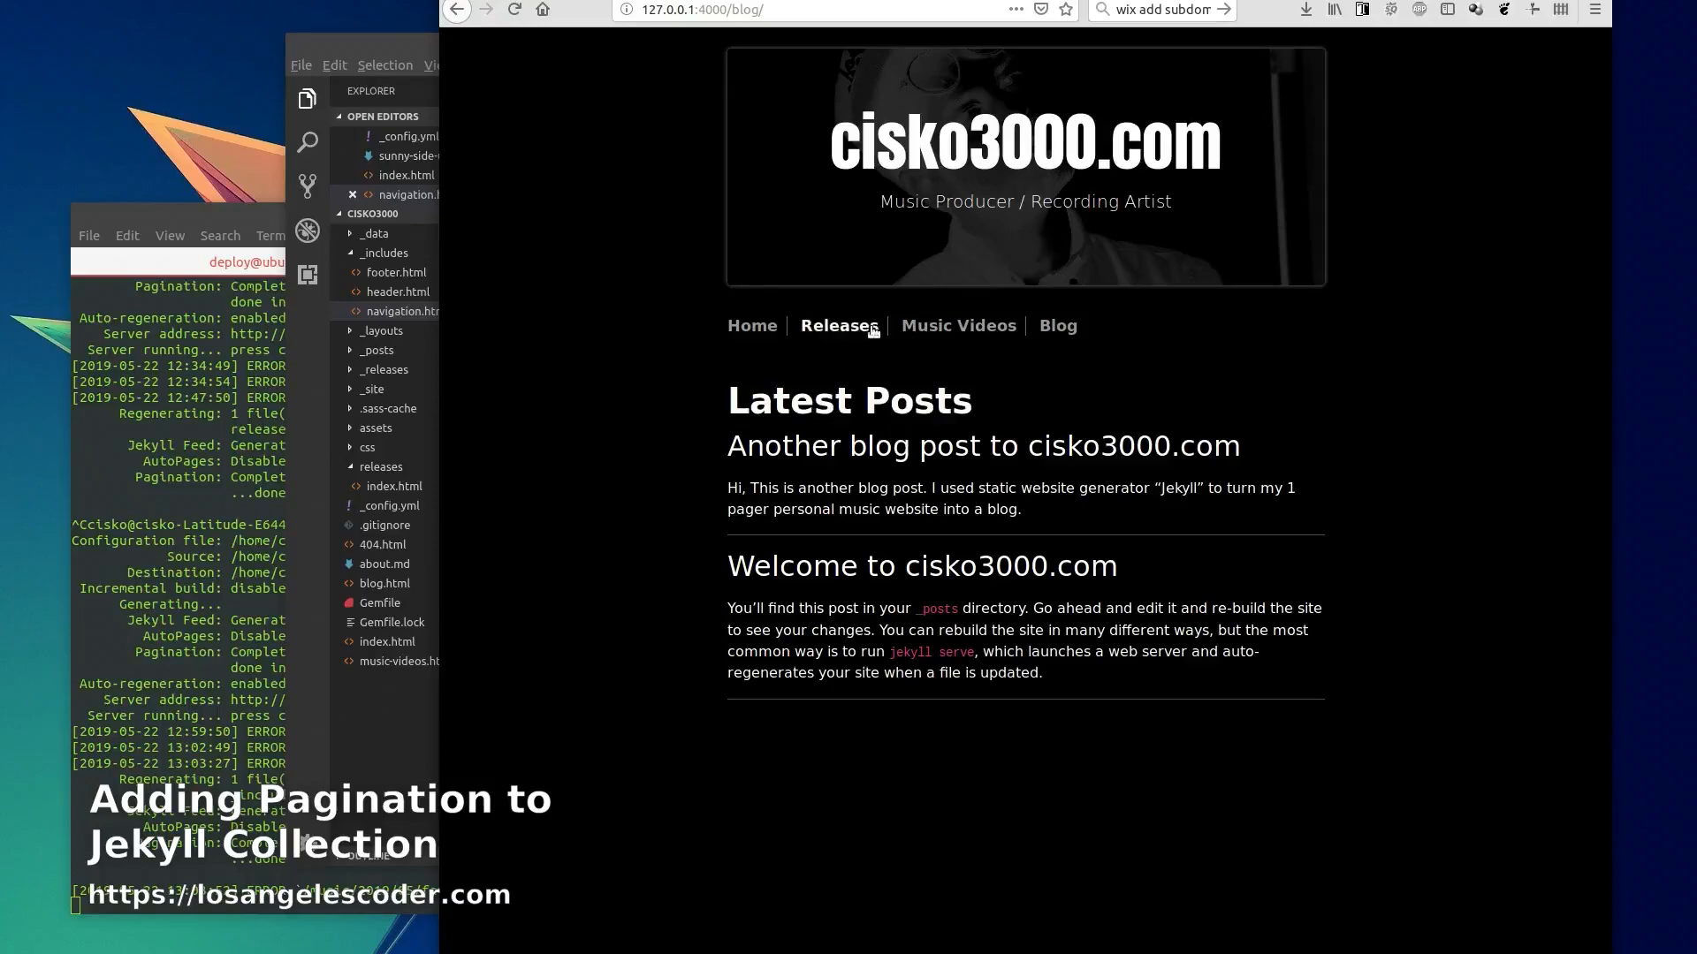
click(840, 326)
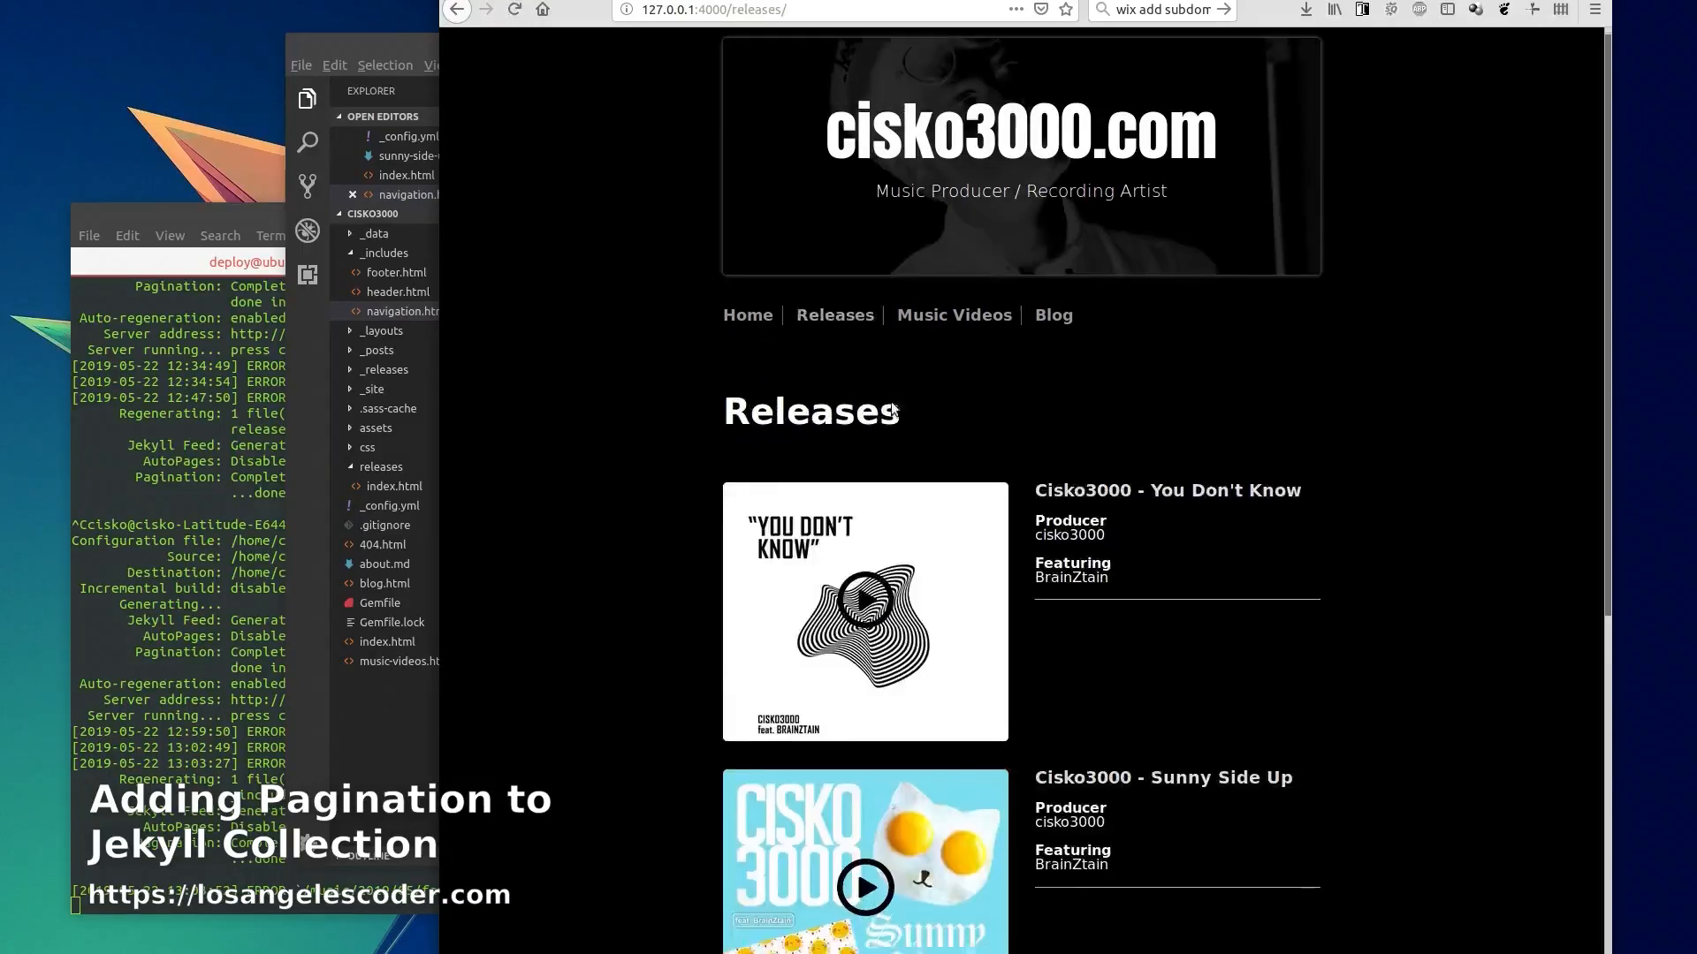
scroll(down, 3)
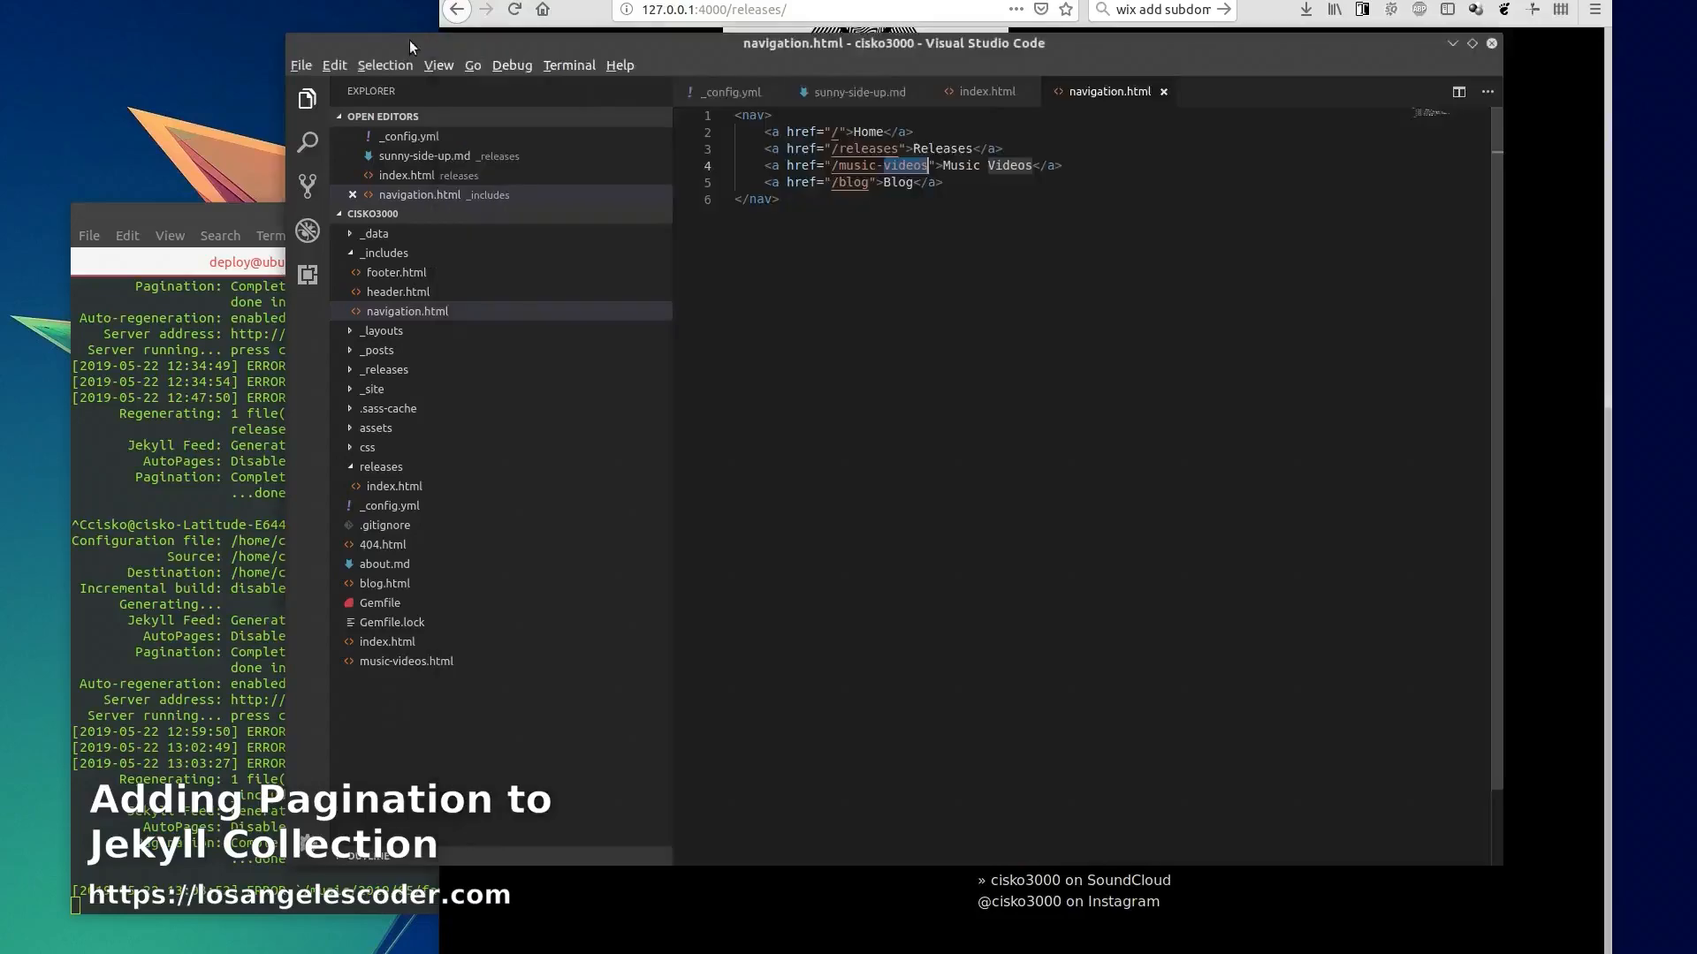
Review the pagination block for the releases collection in _config.yml
click(385, 252)
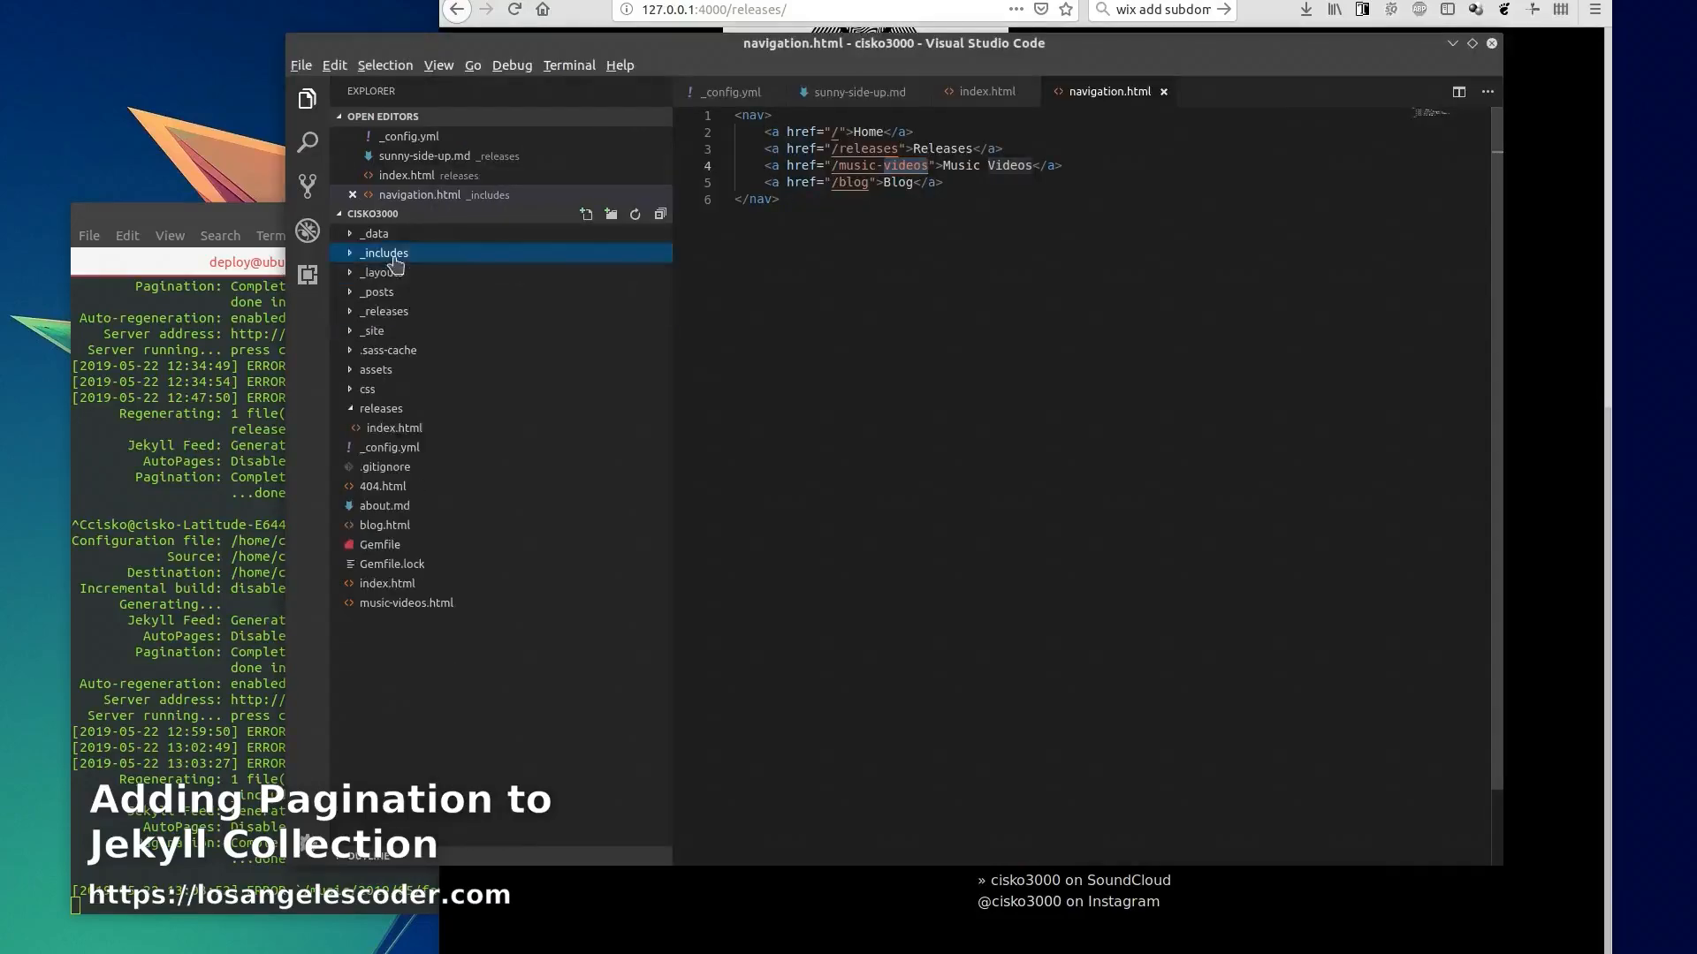
mouse_move(516, 350)
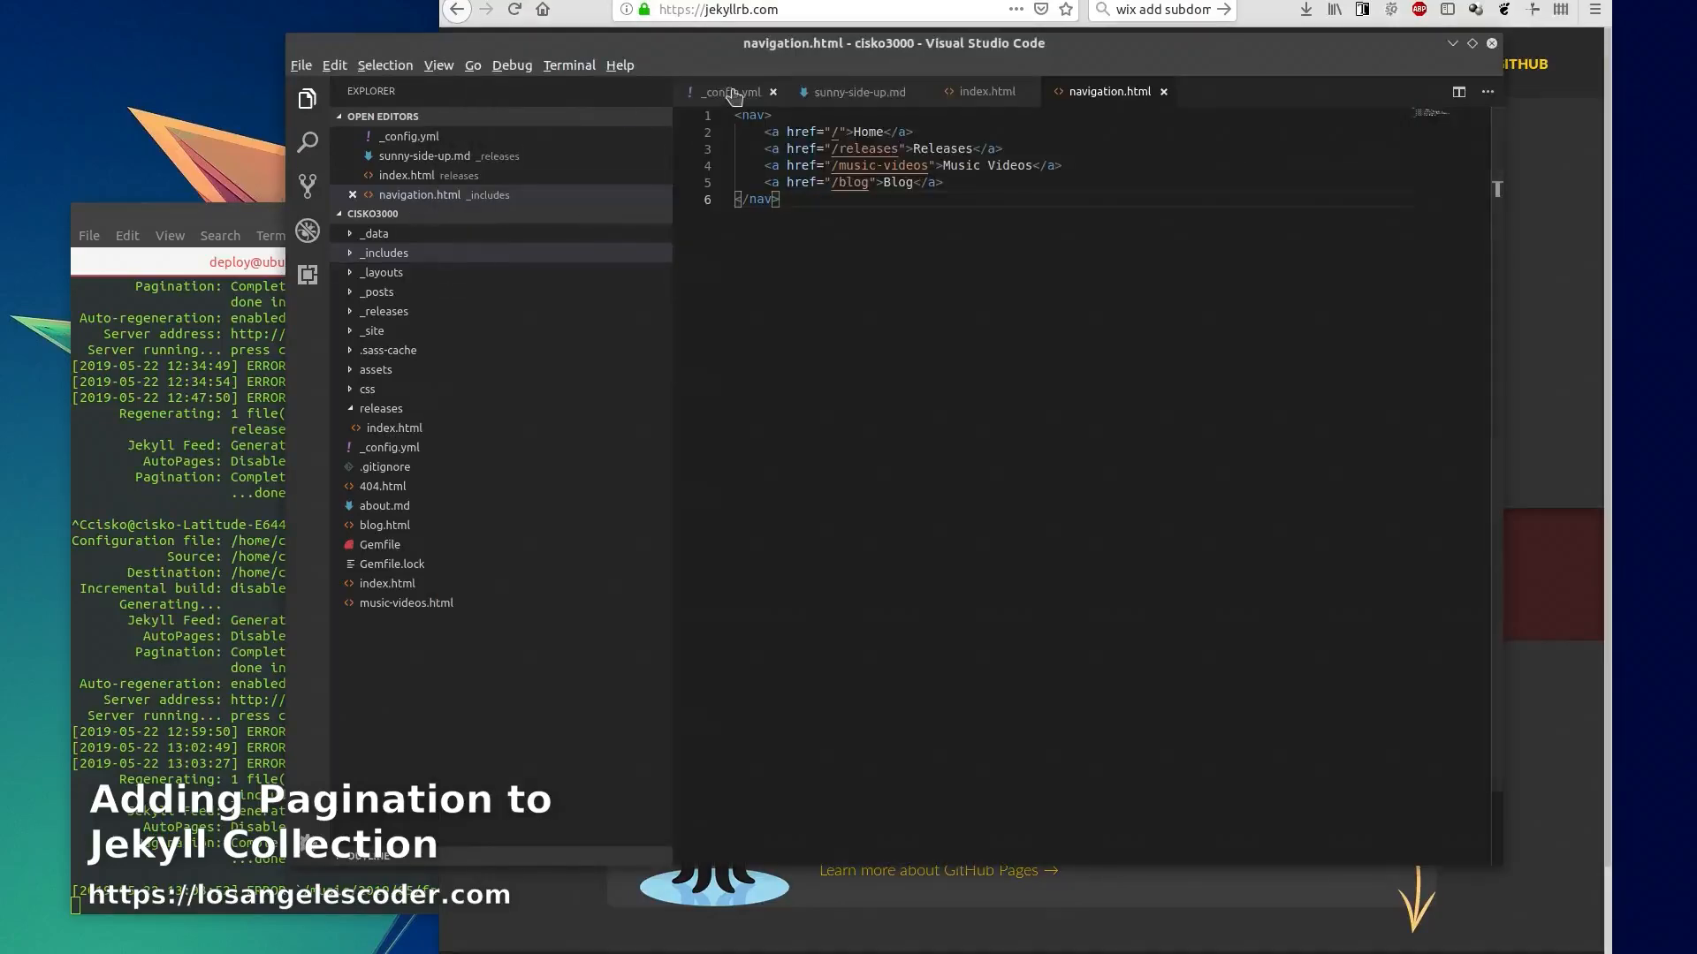
click(730, 90)
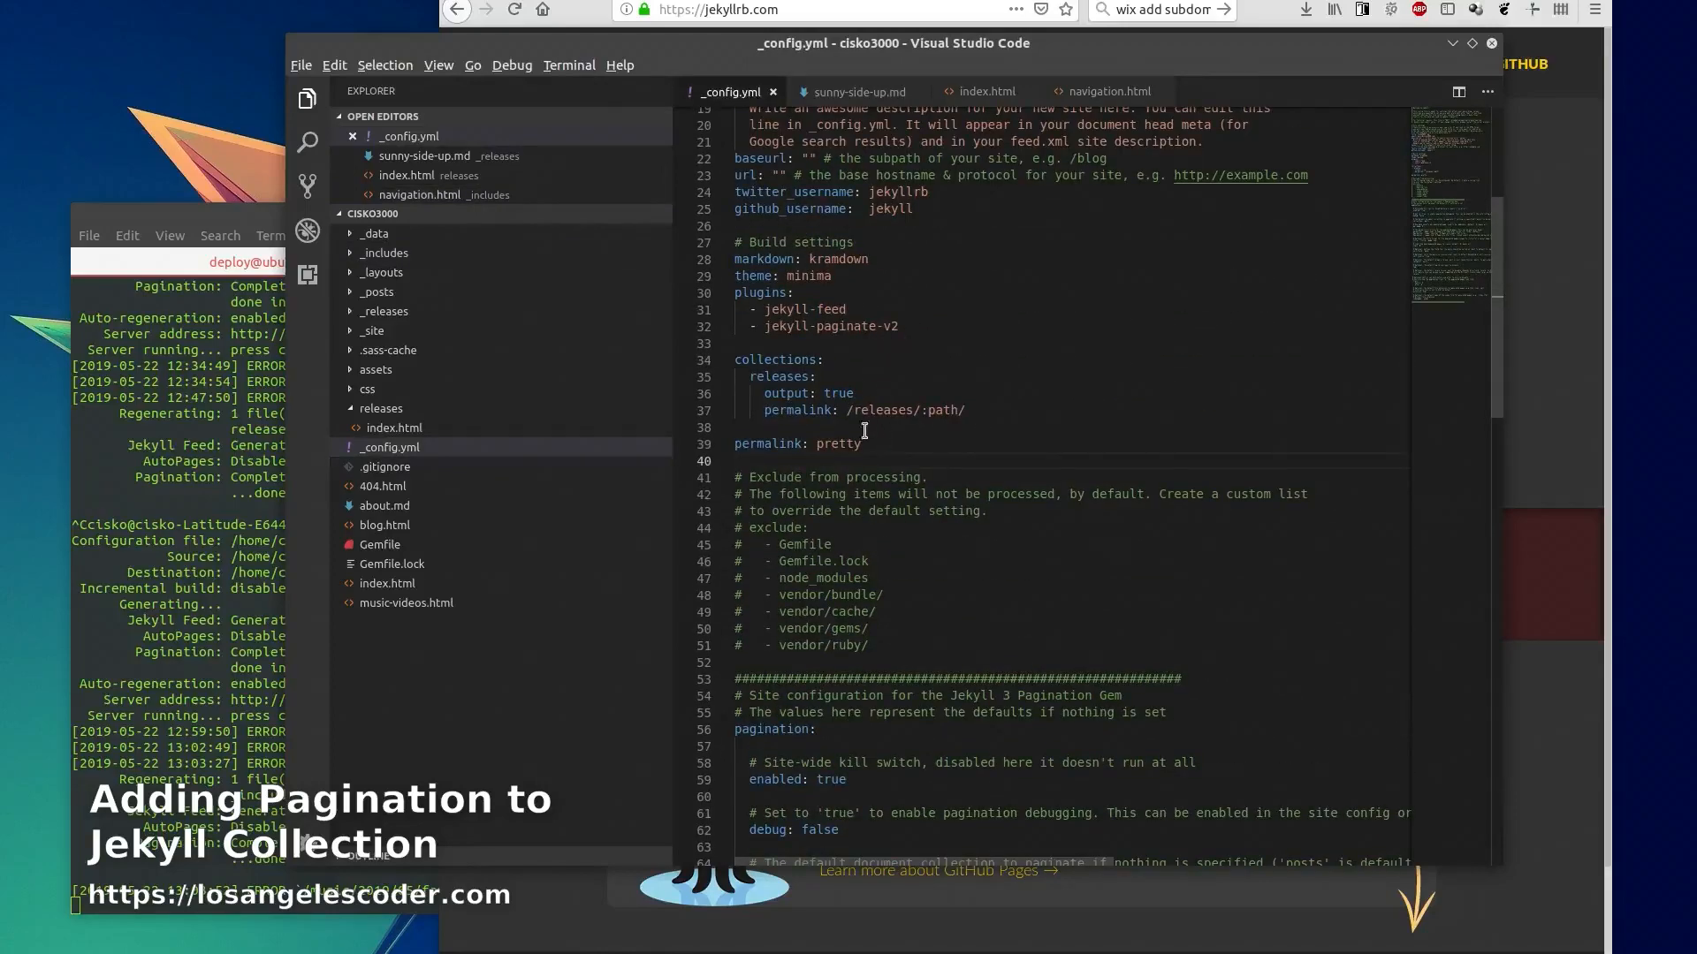
double_click(829, 326)
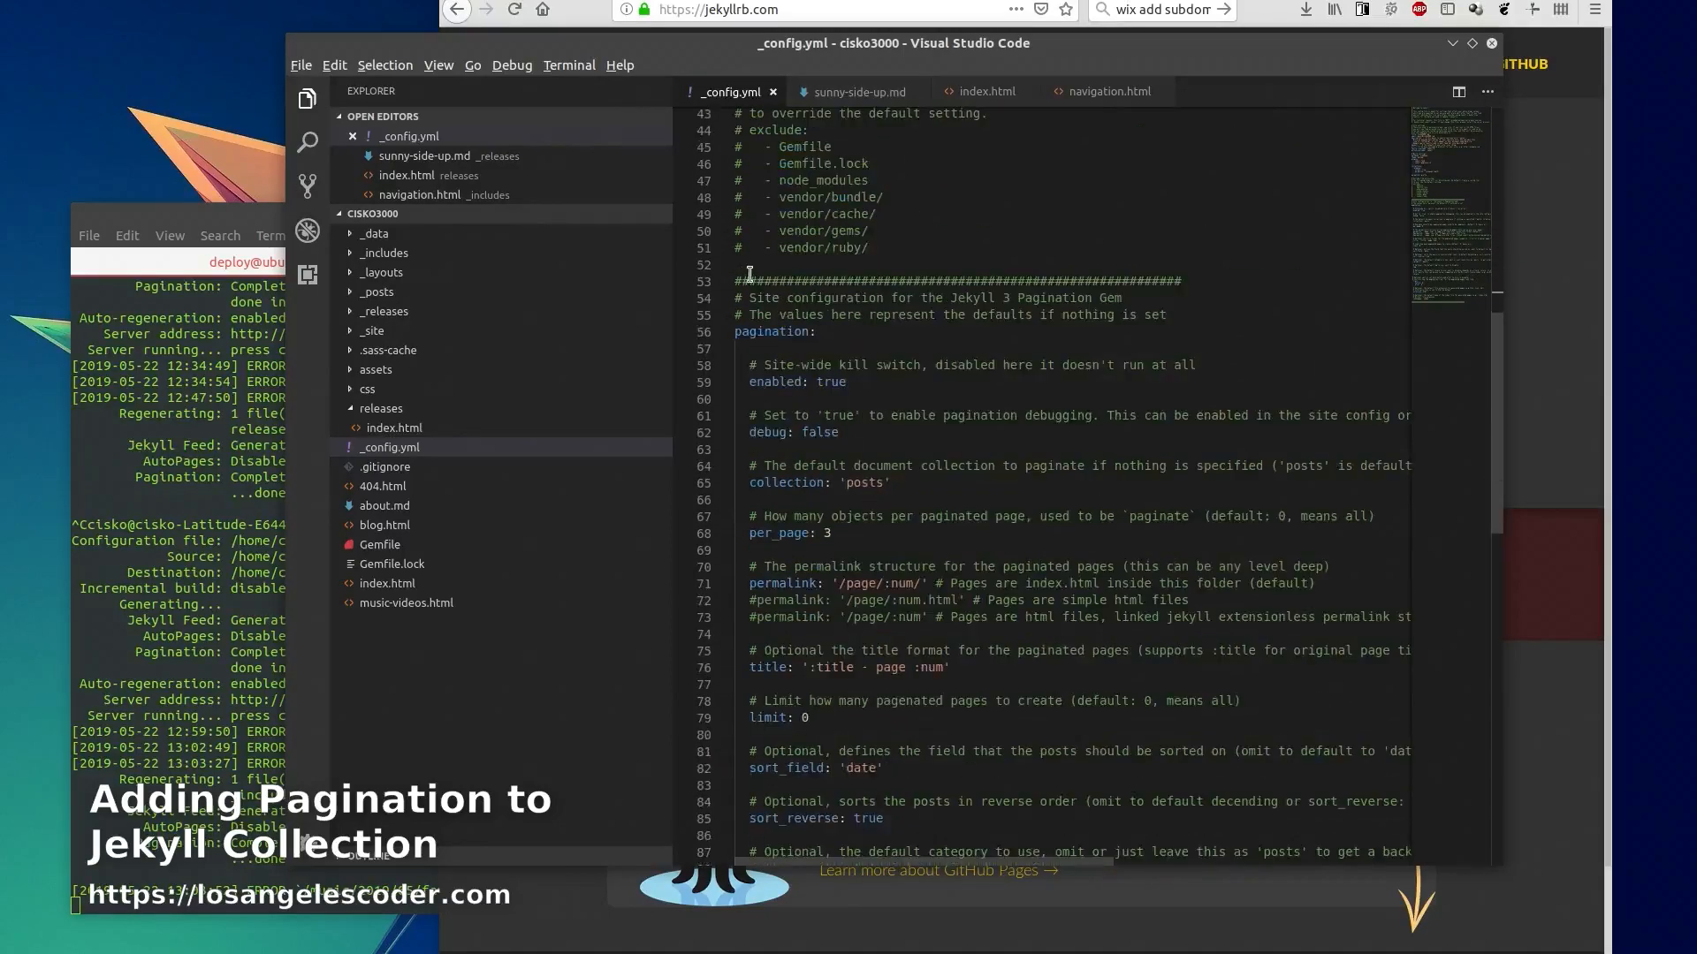
scroll(down, 3)
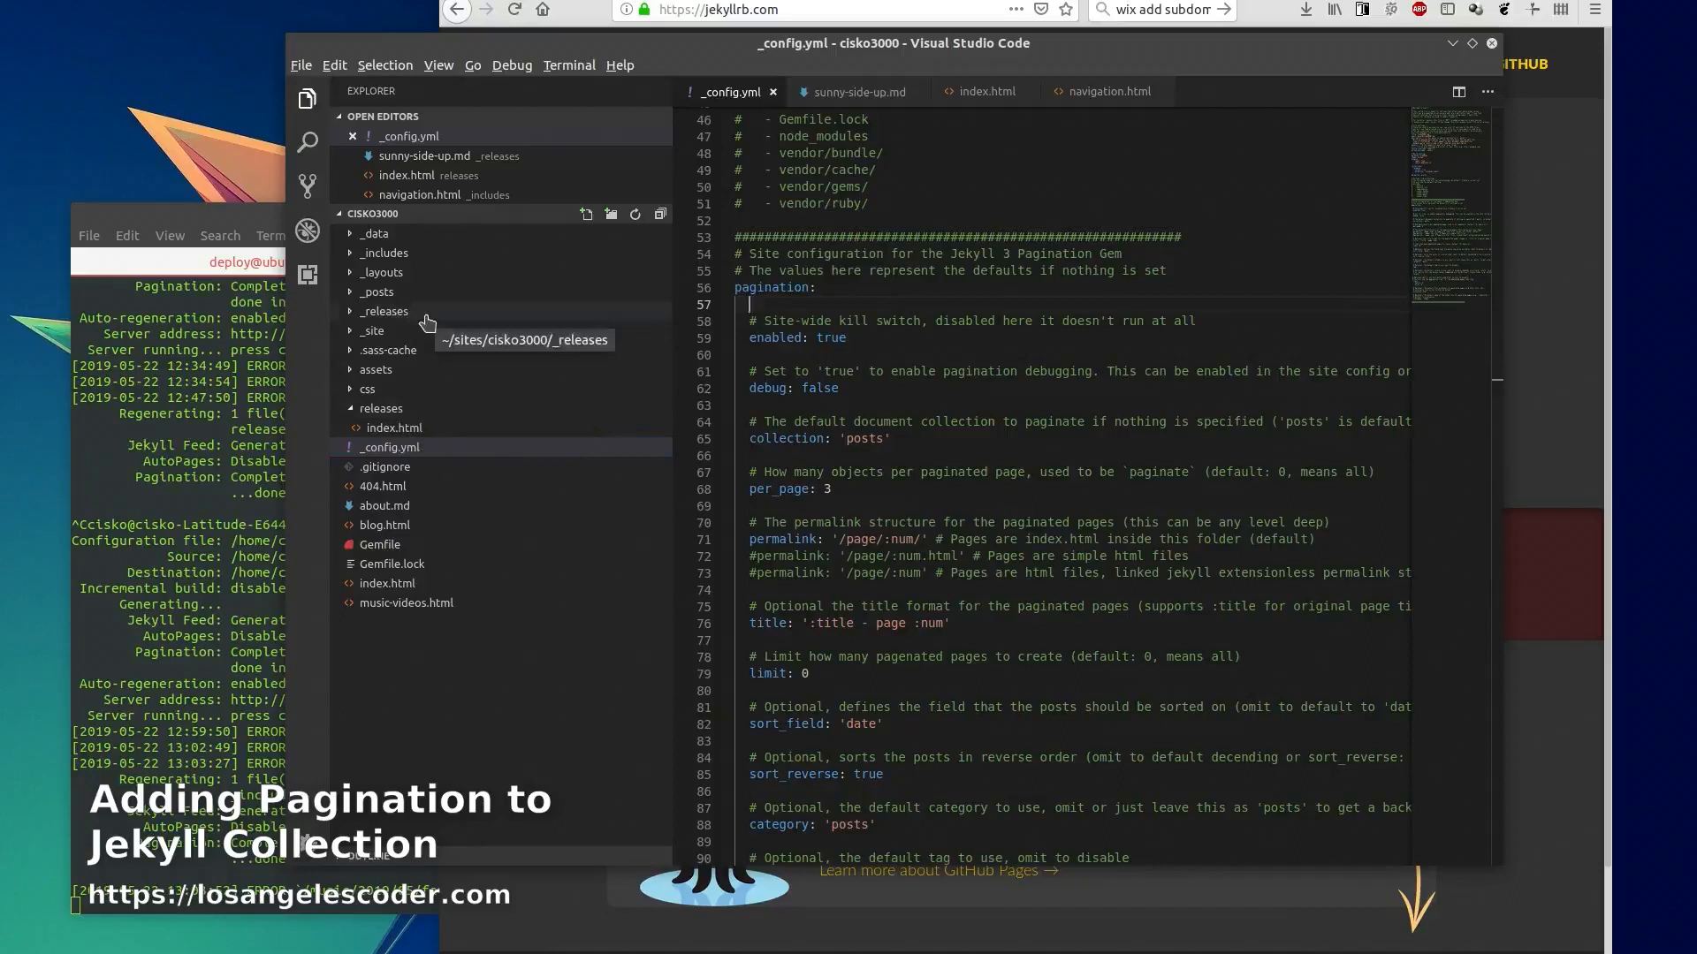
Show releases/index.html with its pager markup in the editor
click(385, 311)
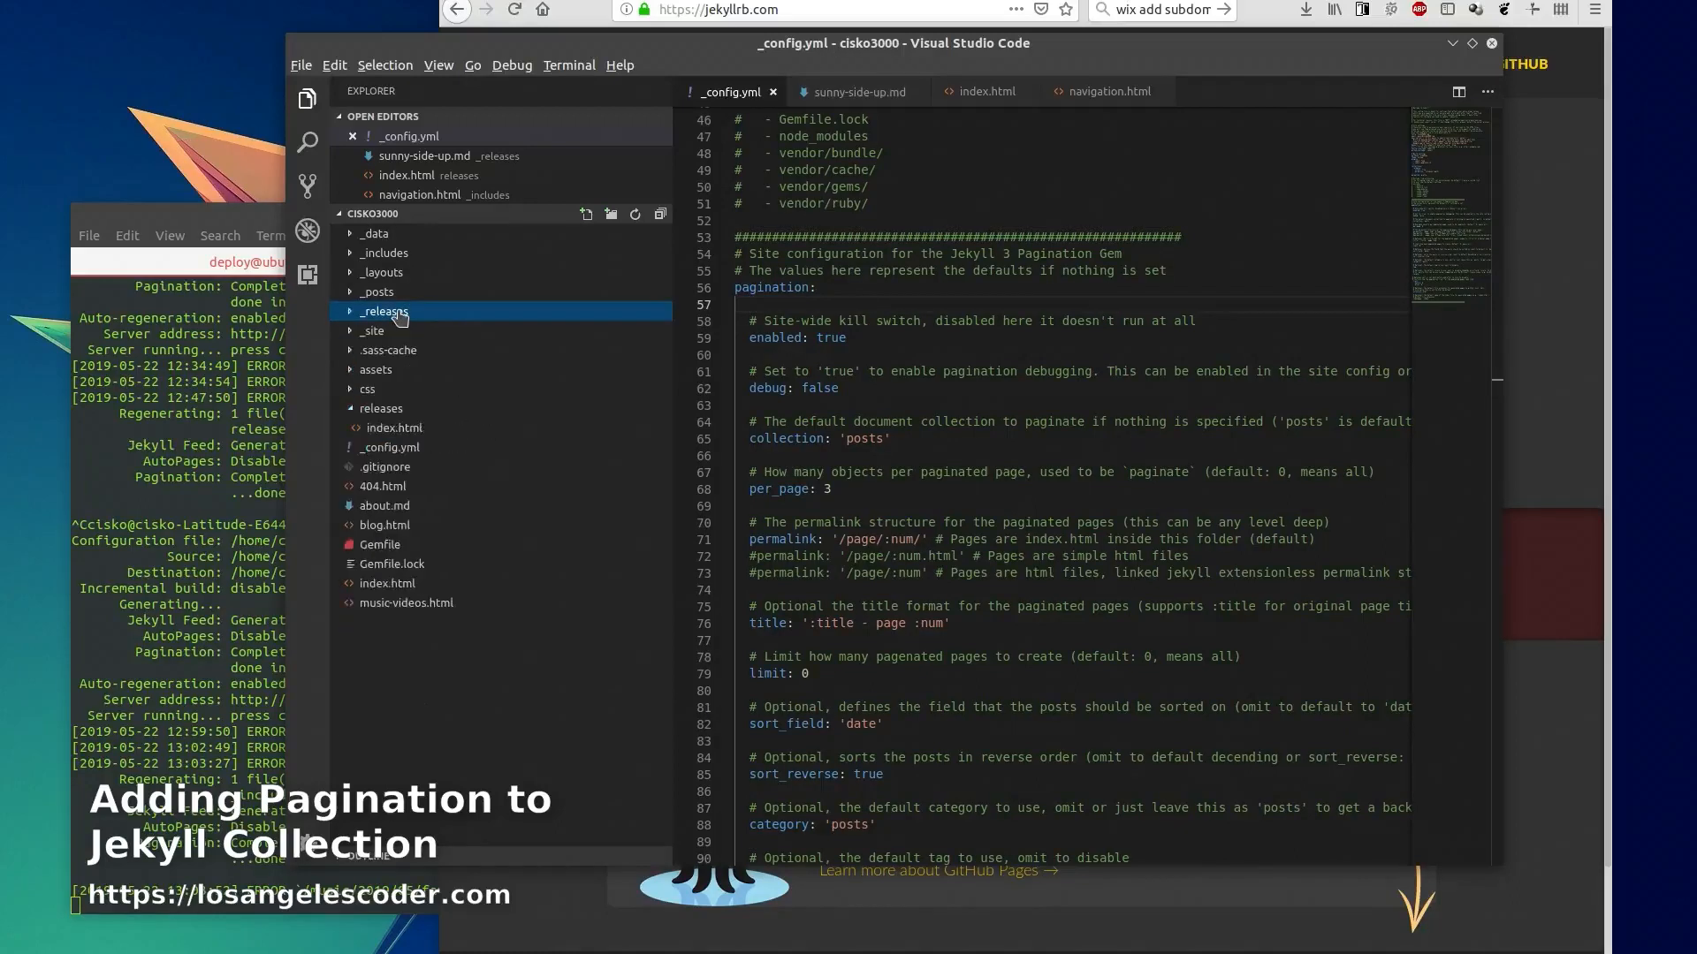
click(382, 408)
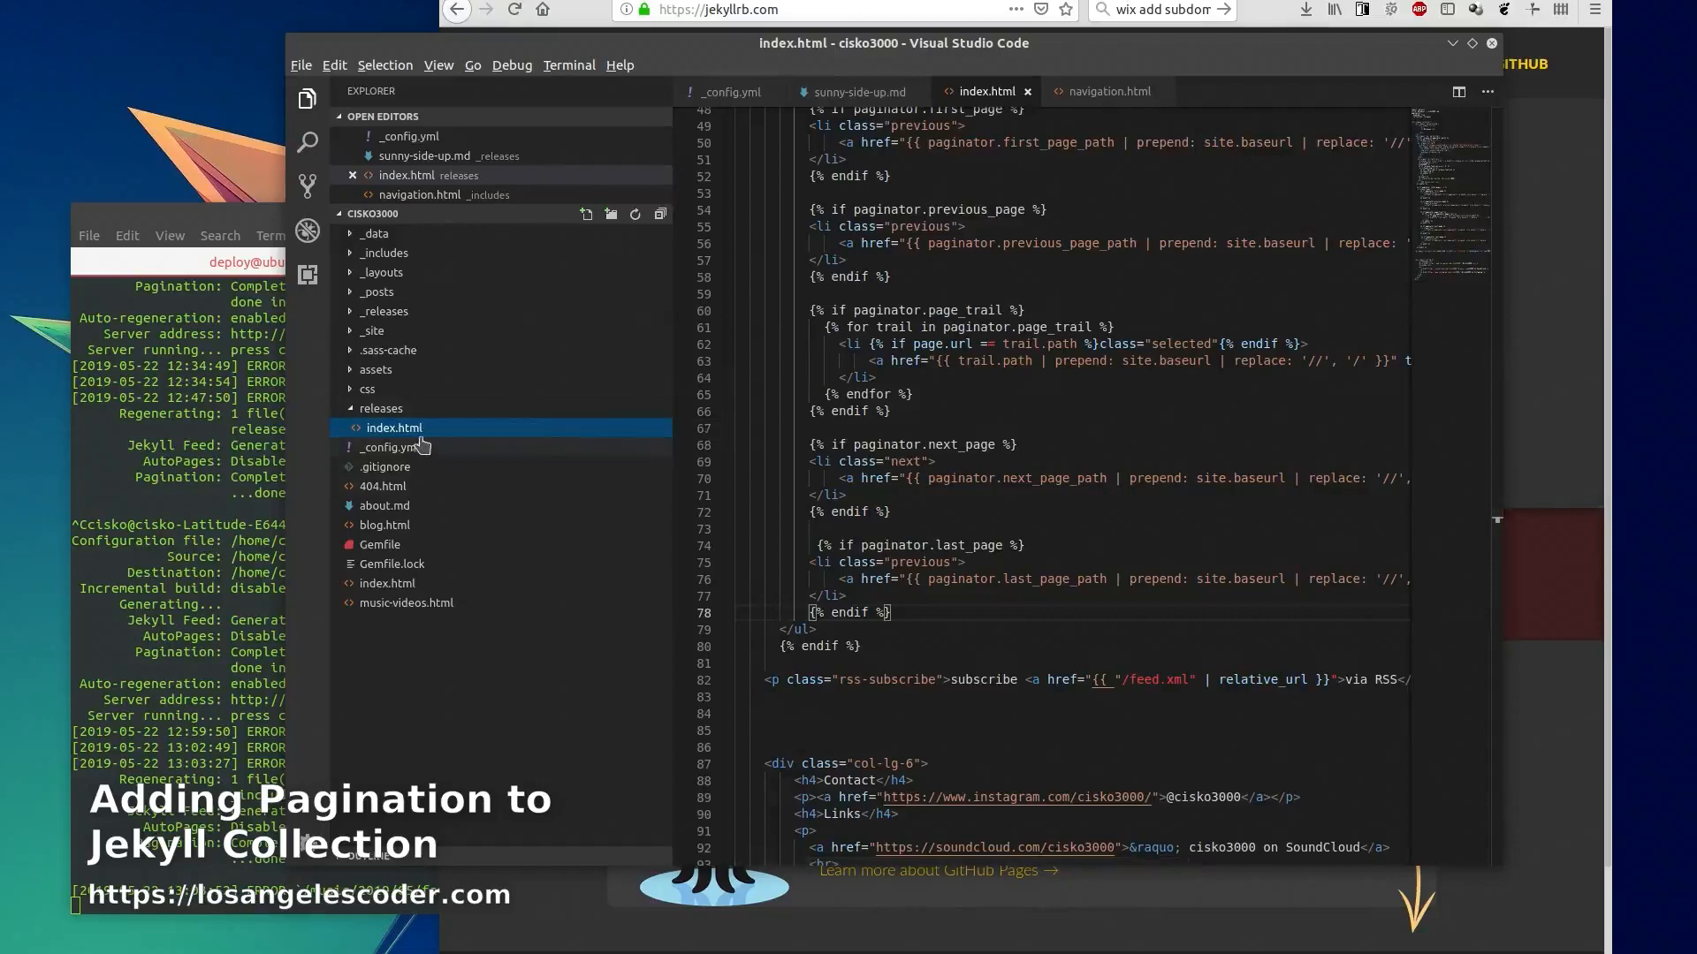
mouse_move(394, 428)
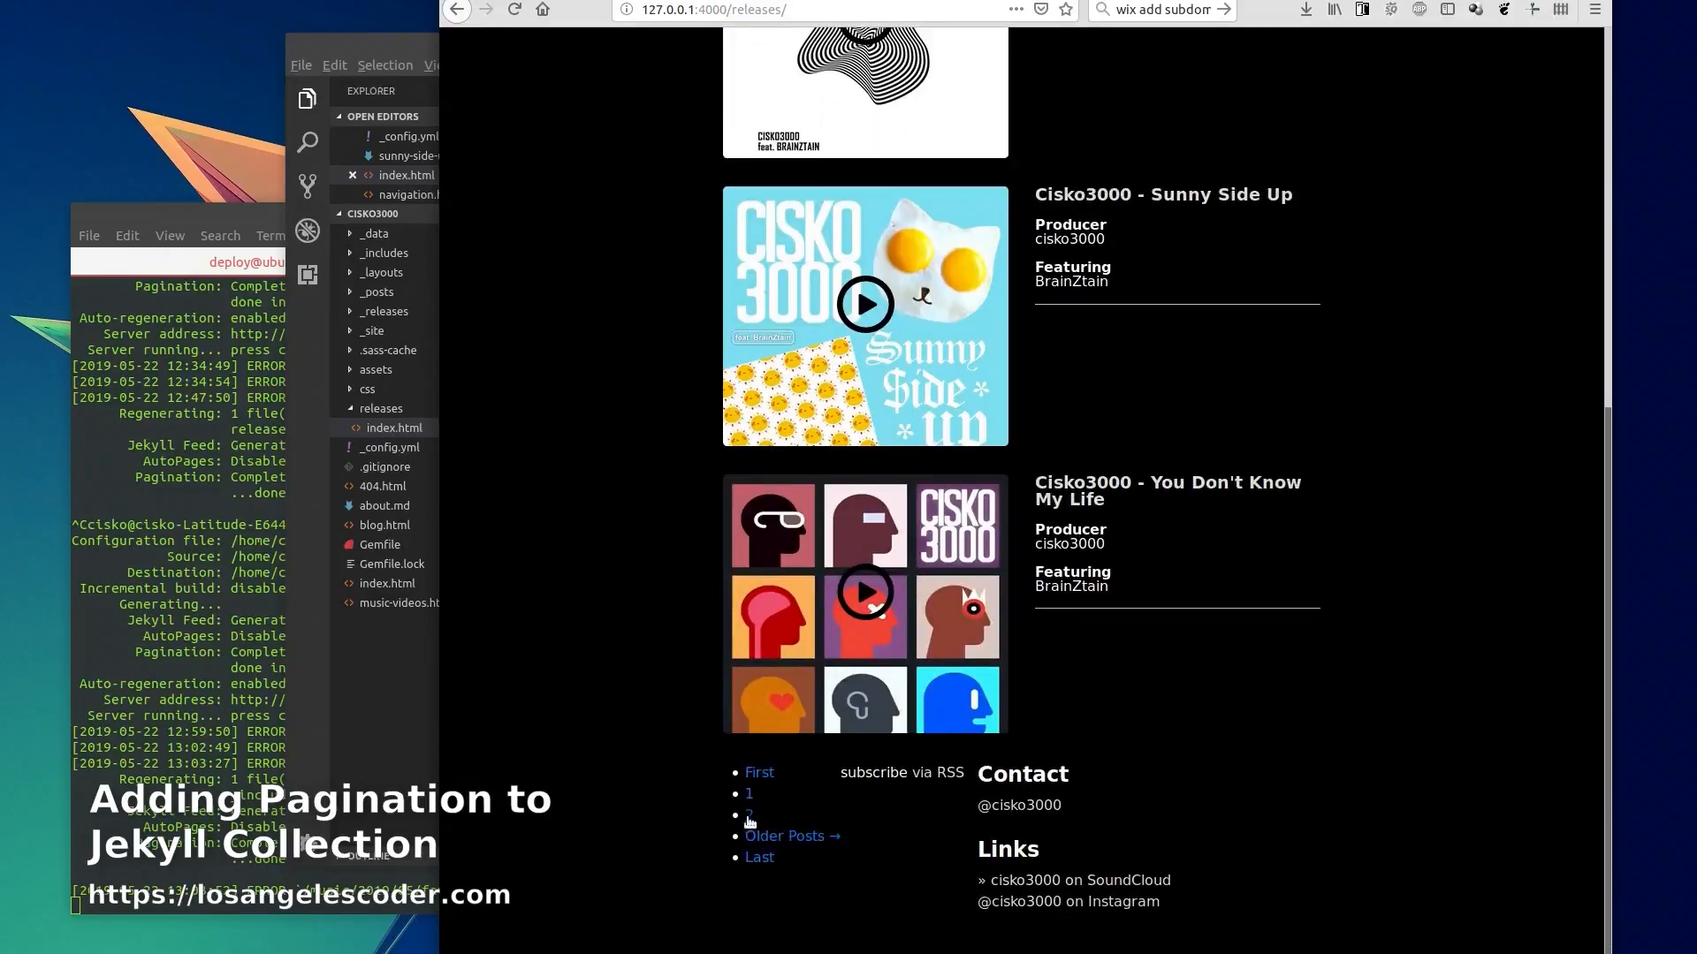
Follow the 2 and Older Posts pager links, then land on the Music Videos page and highlight its heading
click(784, 836)
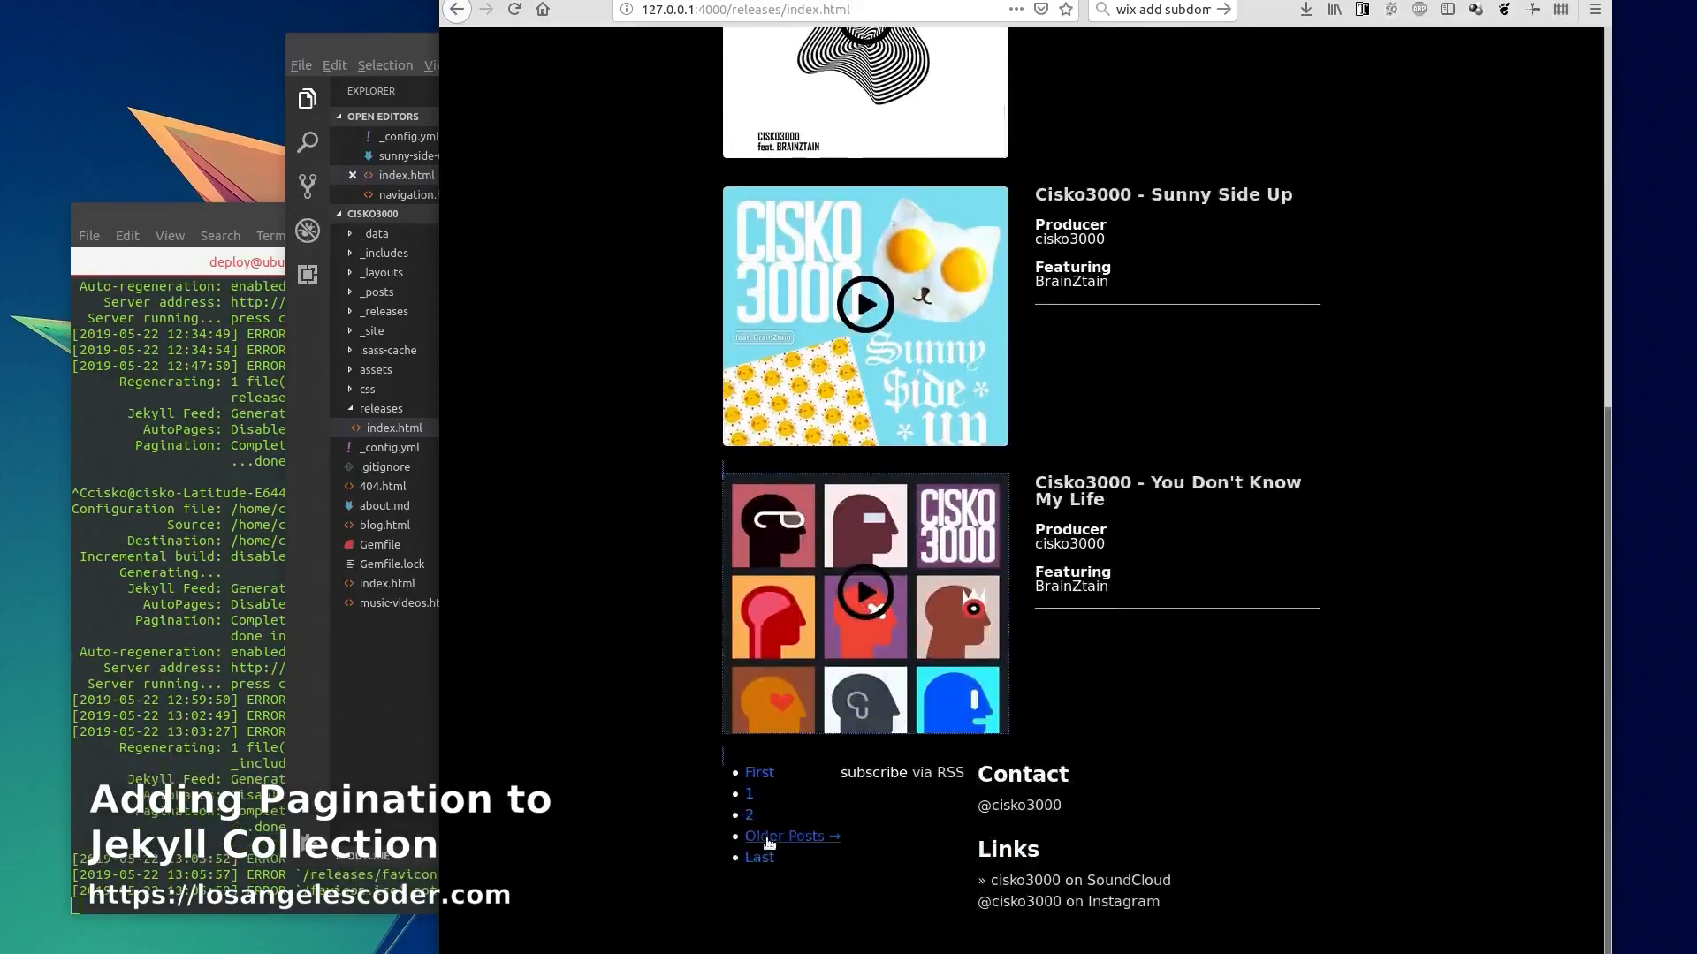
click(784, 836)
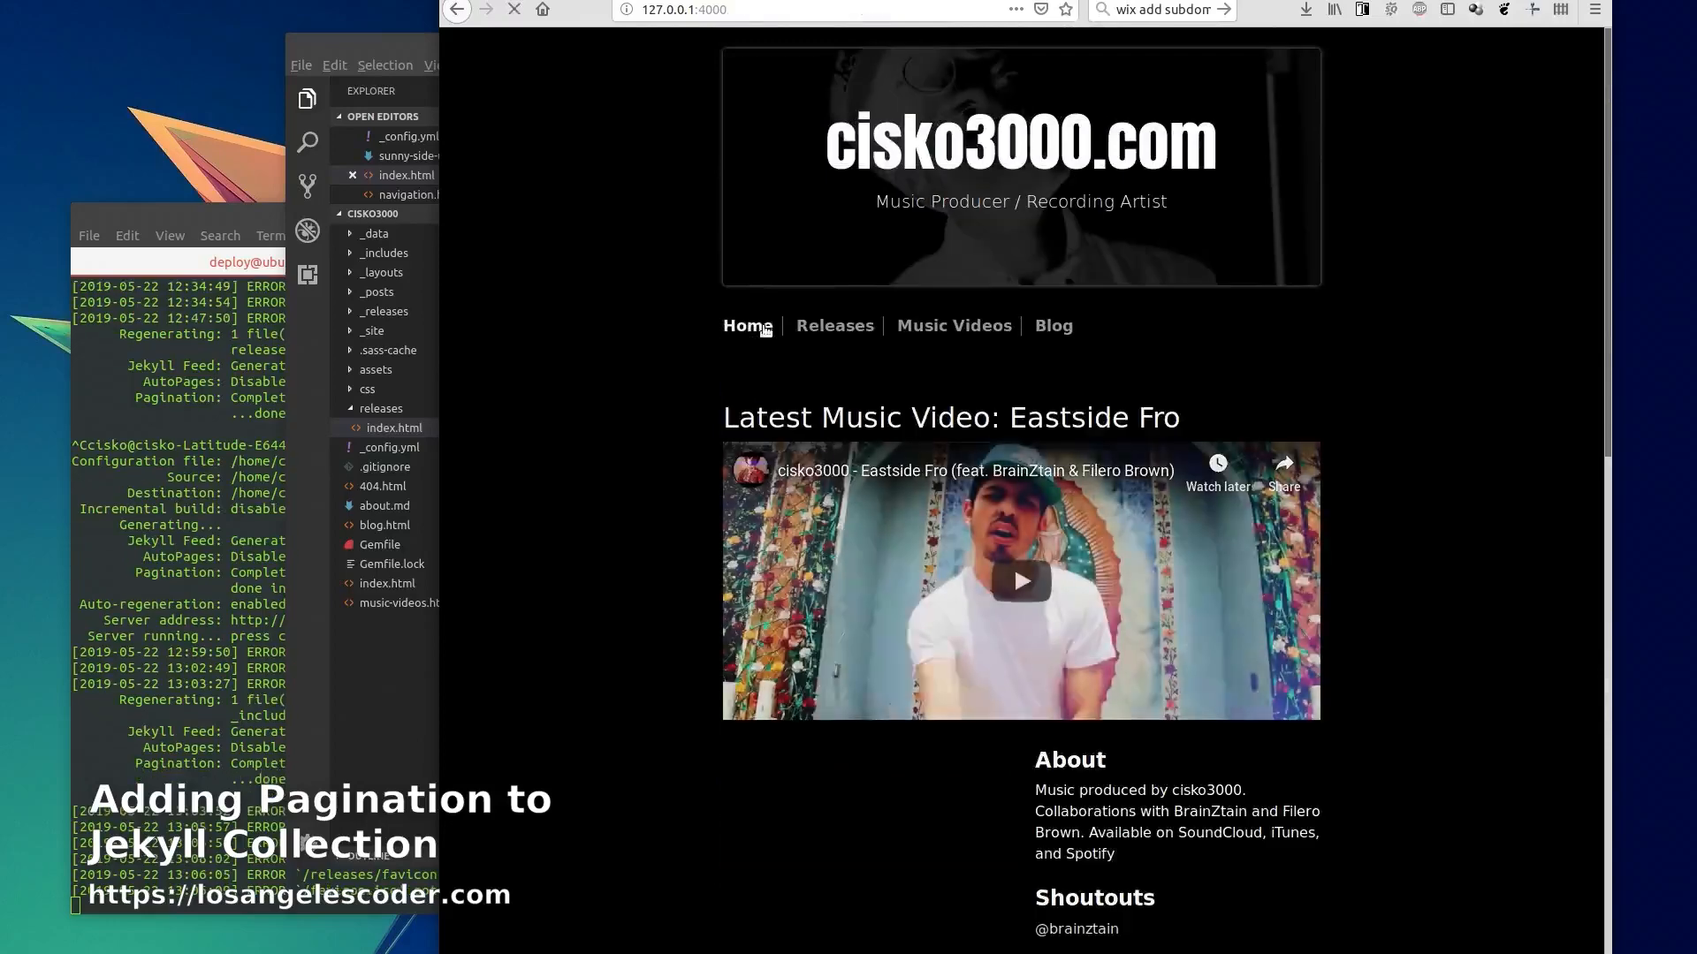
click(952, 325)
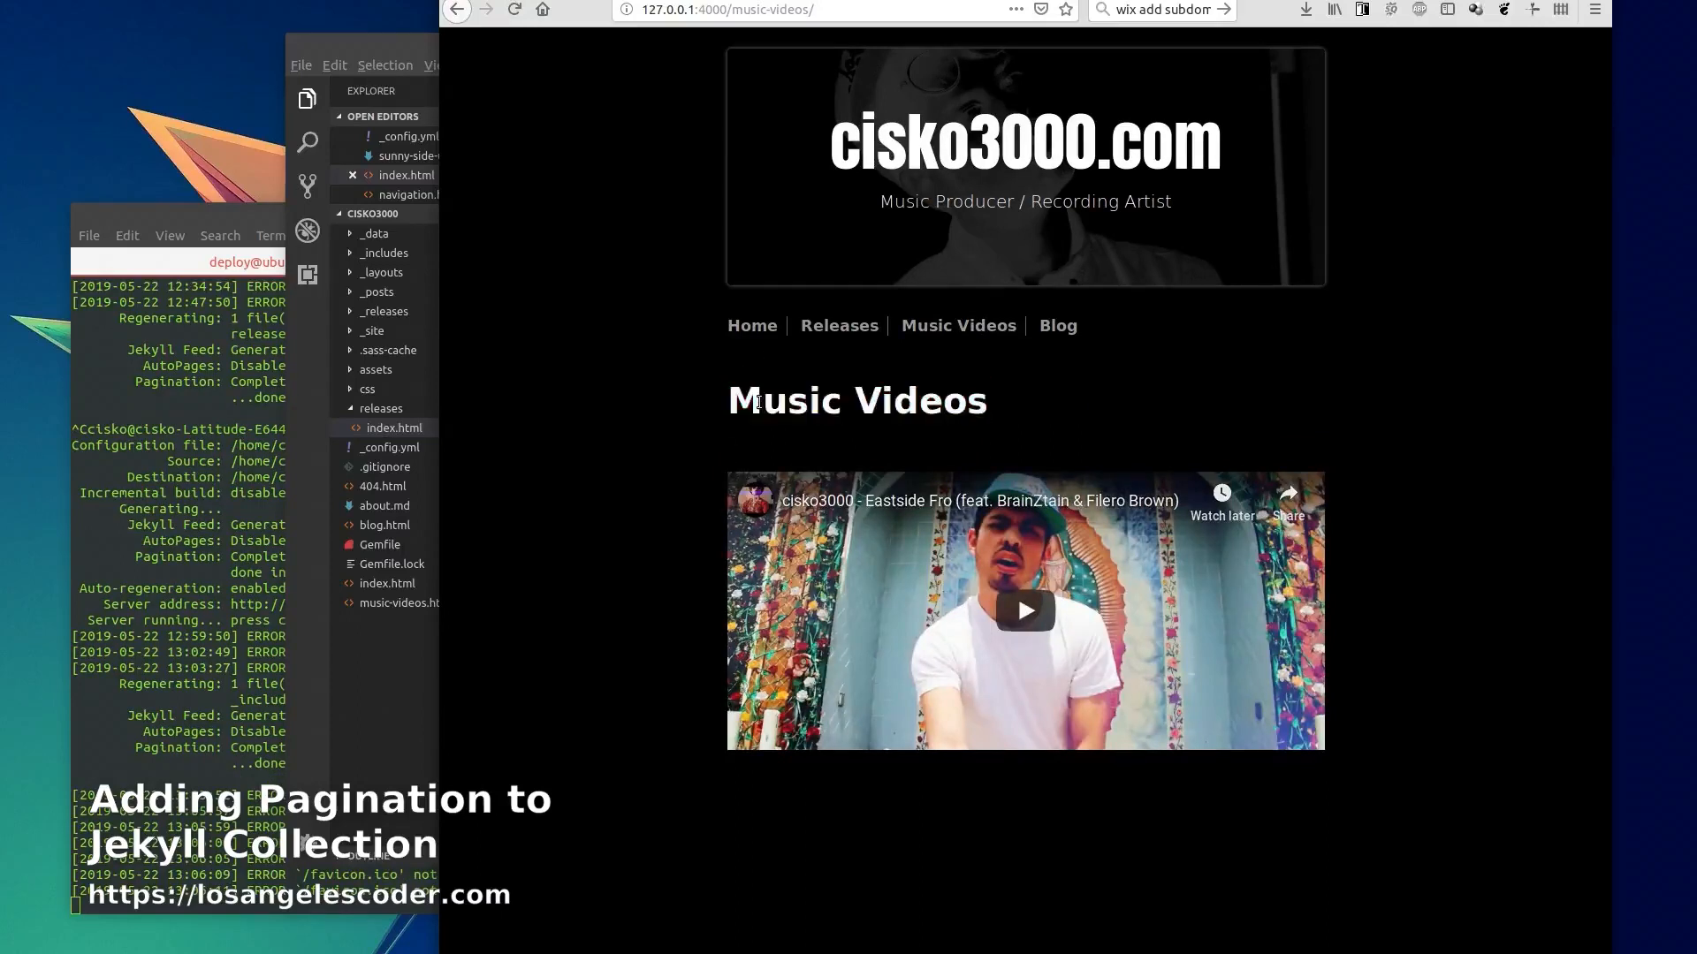
double_click(856, 401)
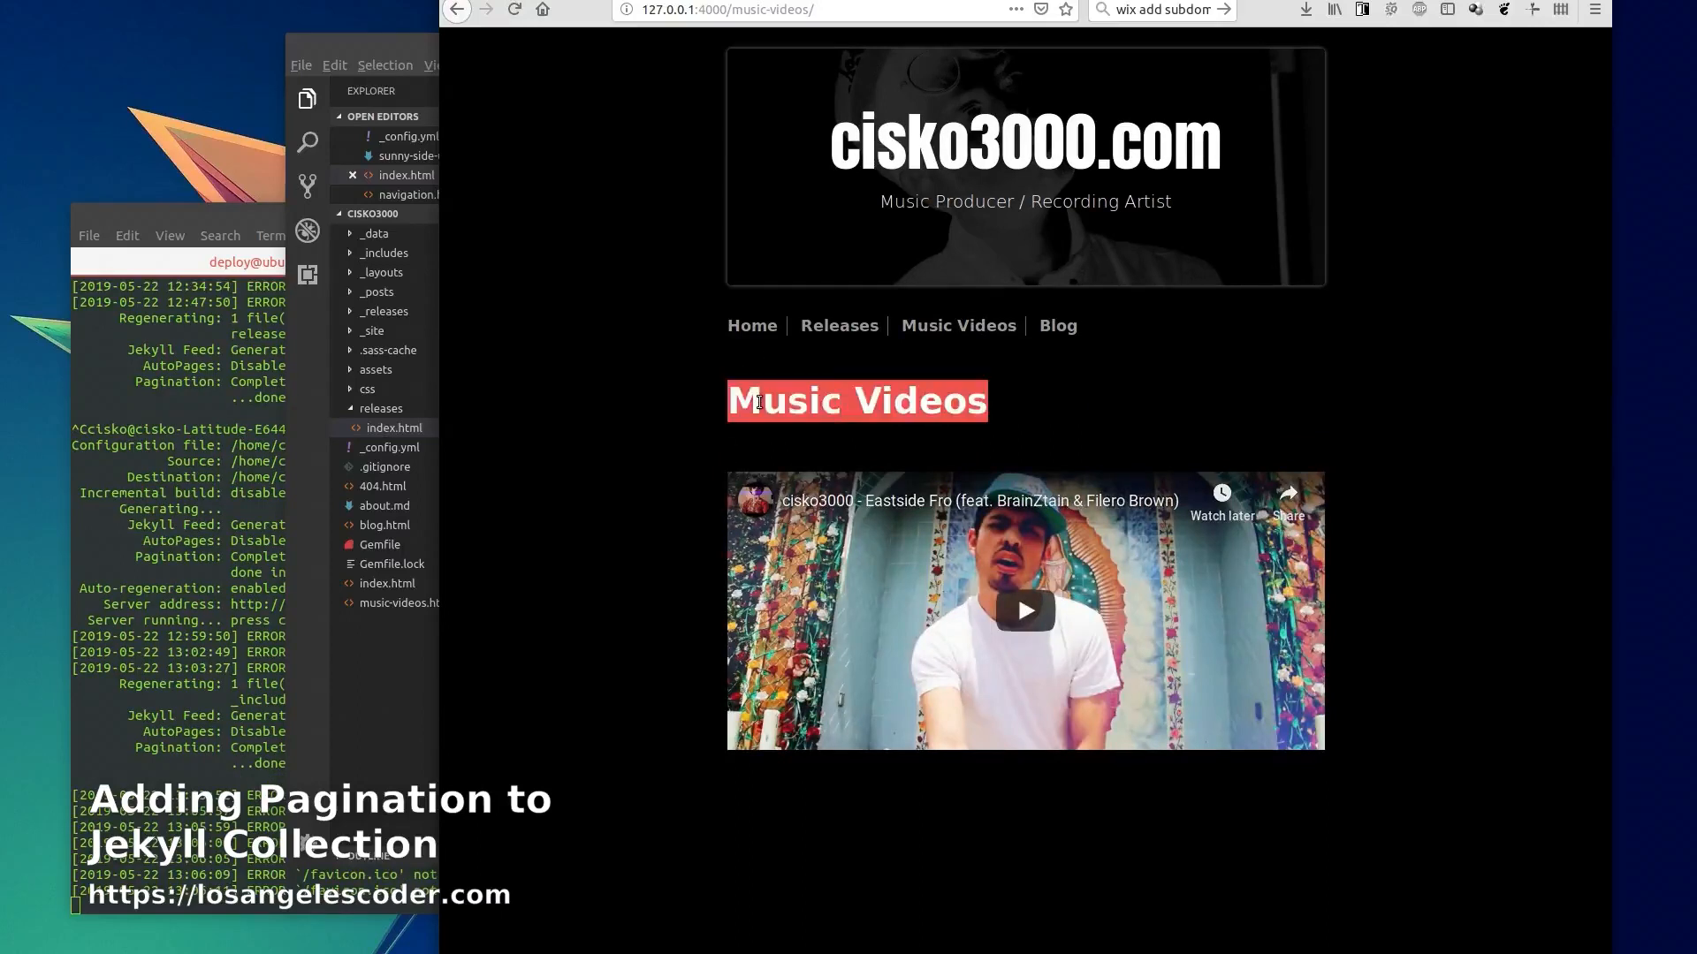